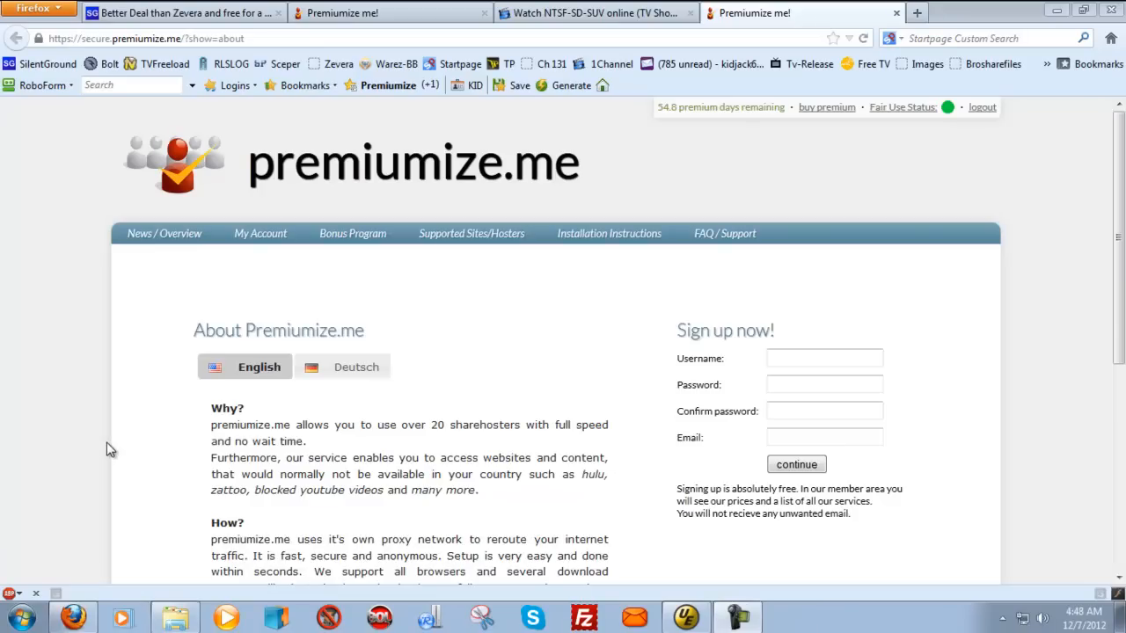
mouse_move(492, 334)
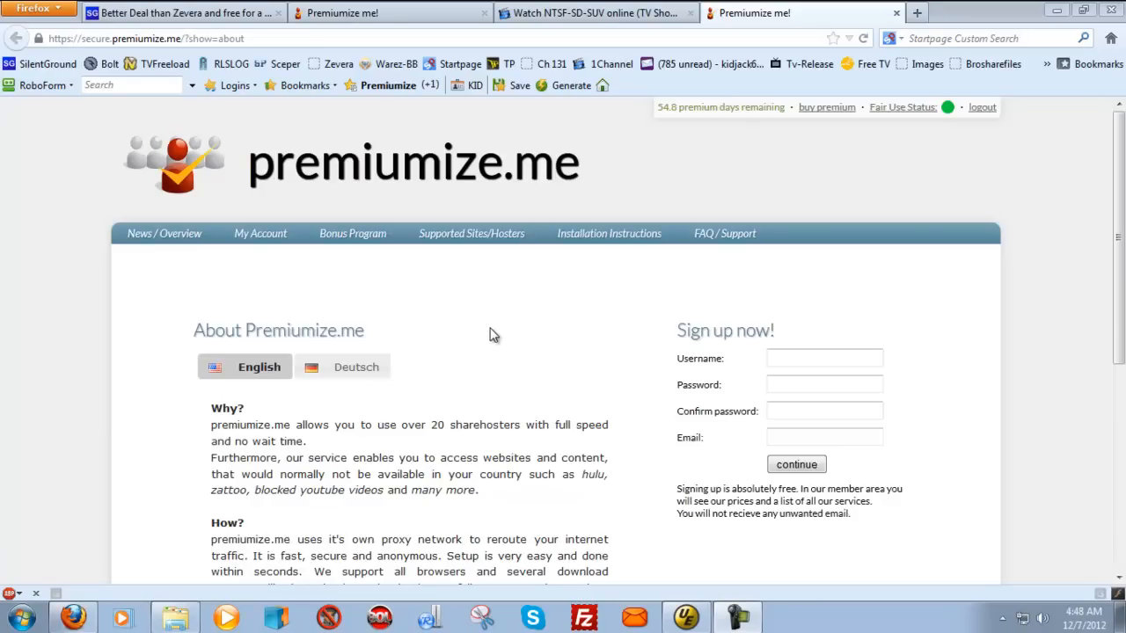
mouse_move(436, 298)
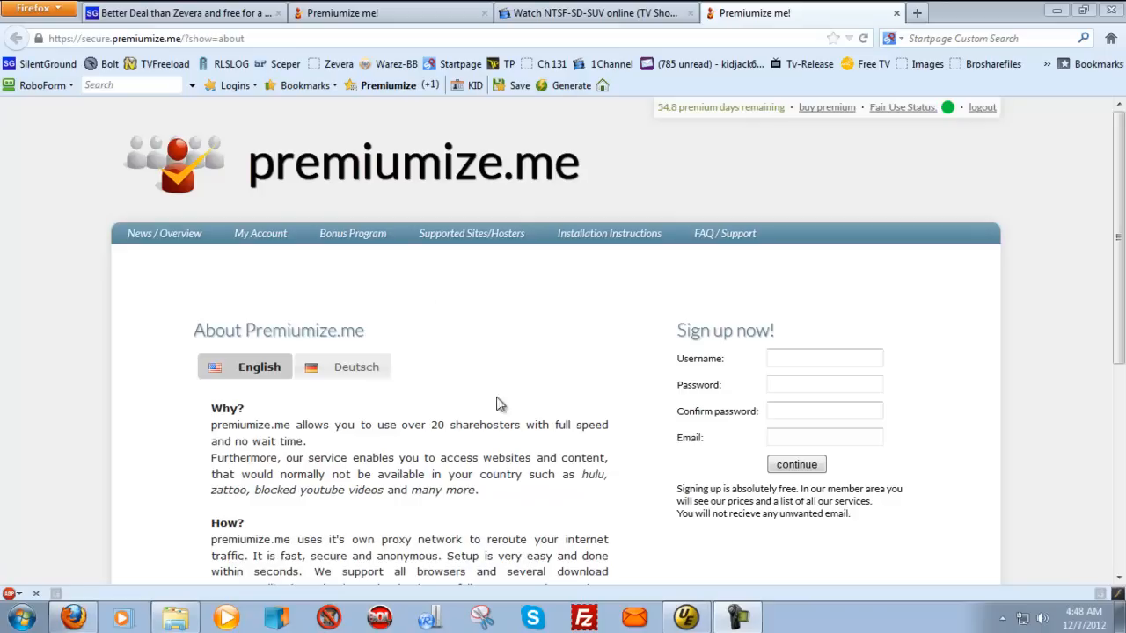
mouse_move(403, 316)
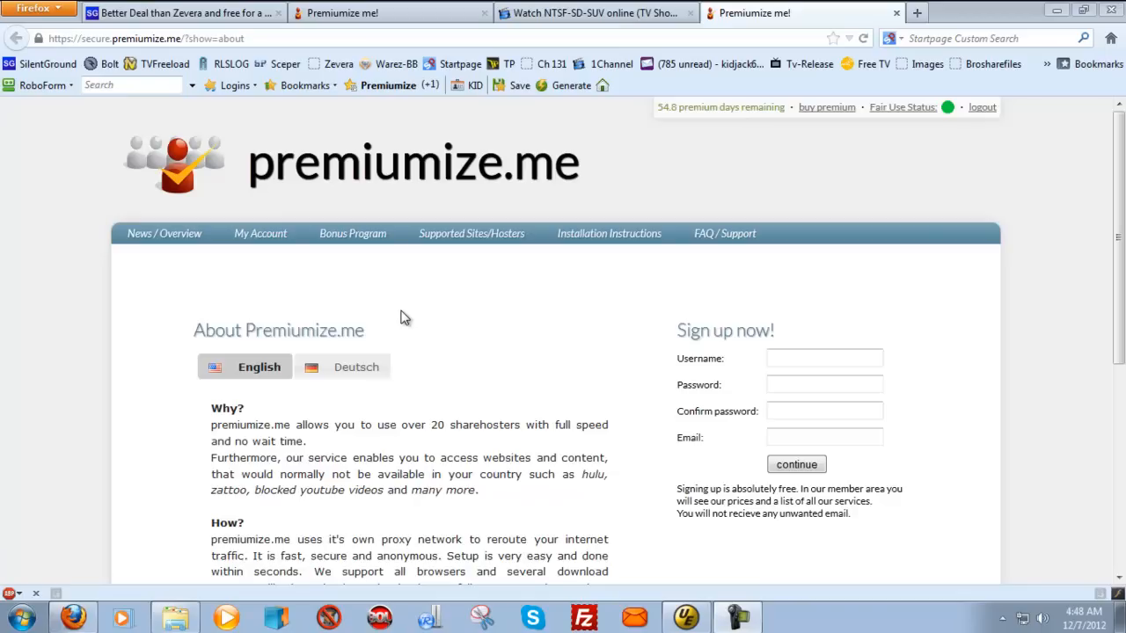
mouse_move(408, 322)
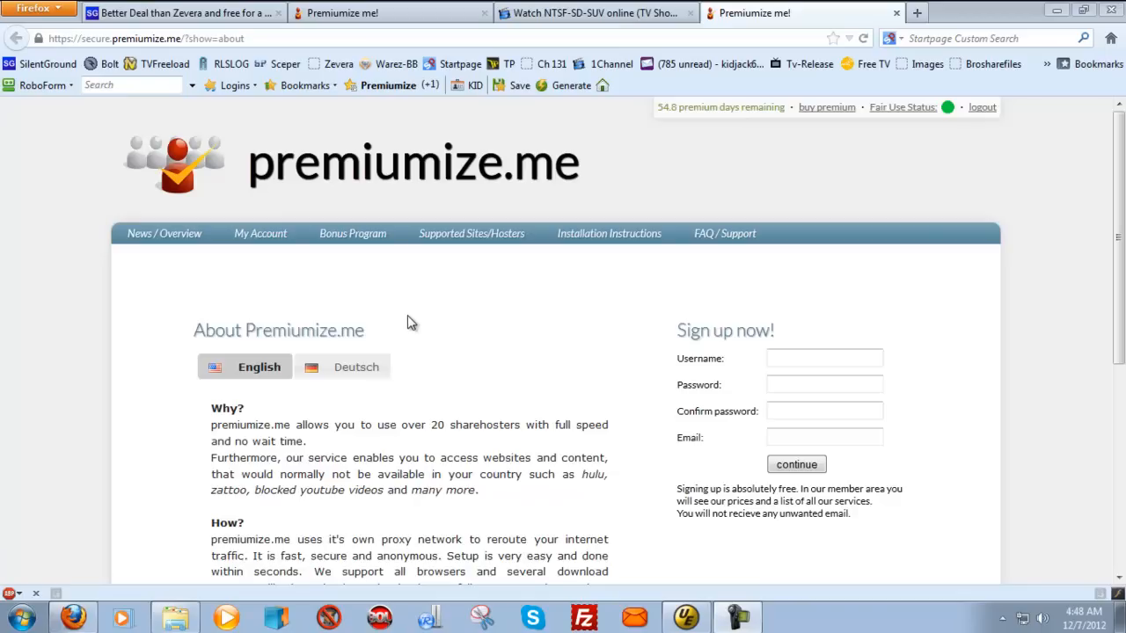
mouse_move(390, 306)
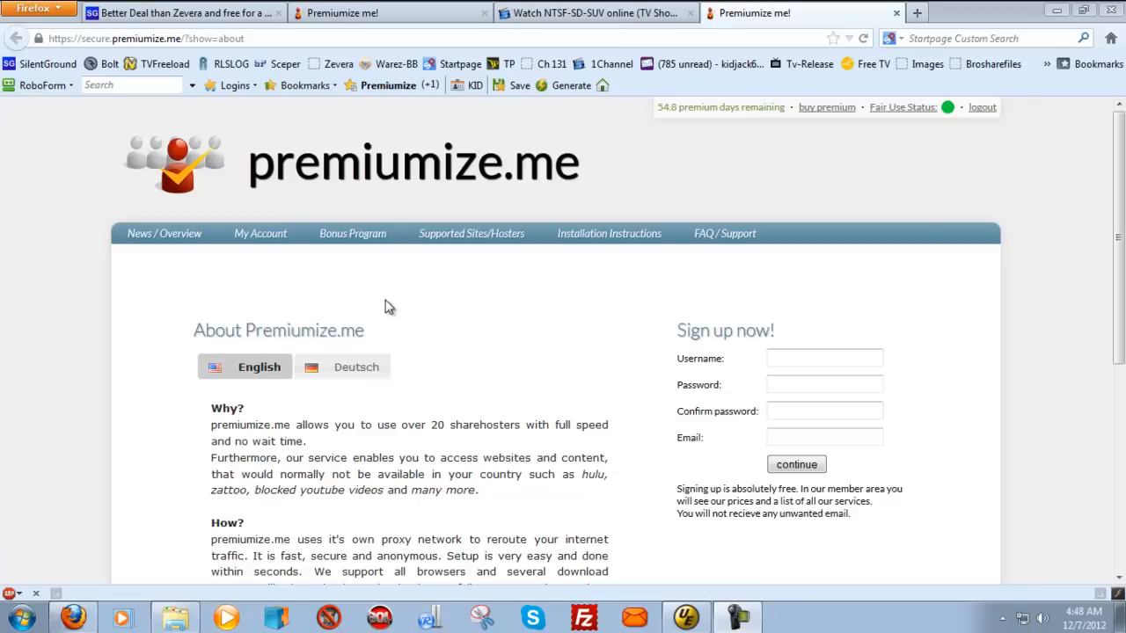
mouse_move(772, 294)
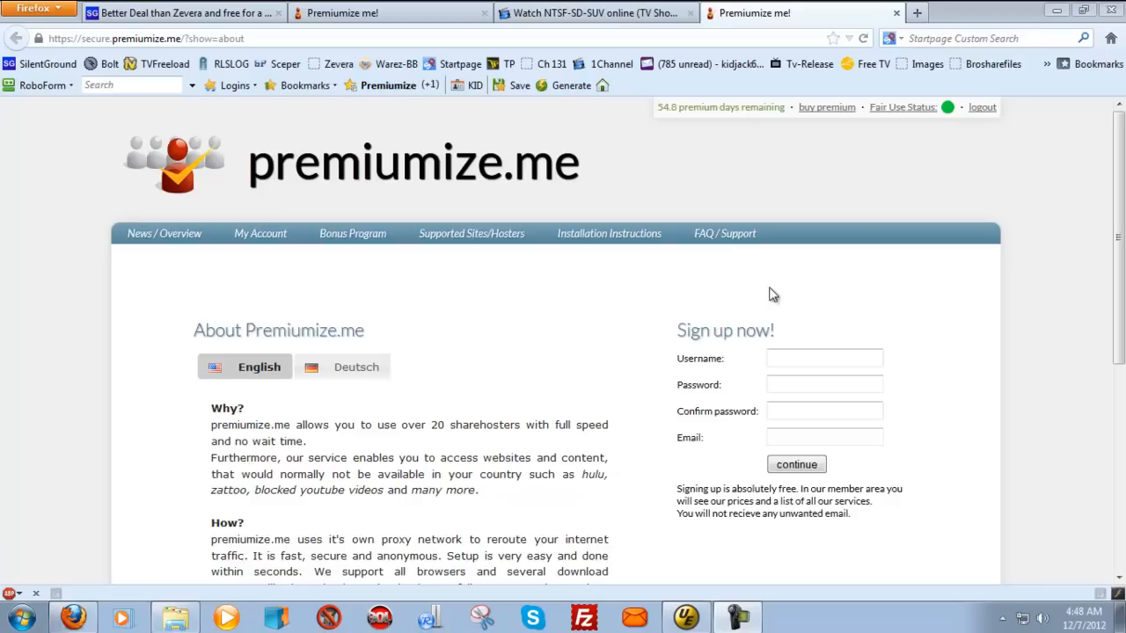
mouse_move(195, 54)
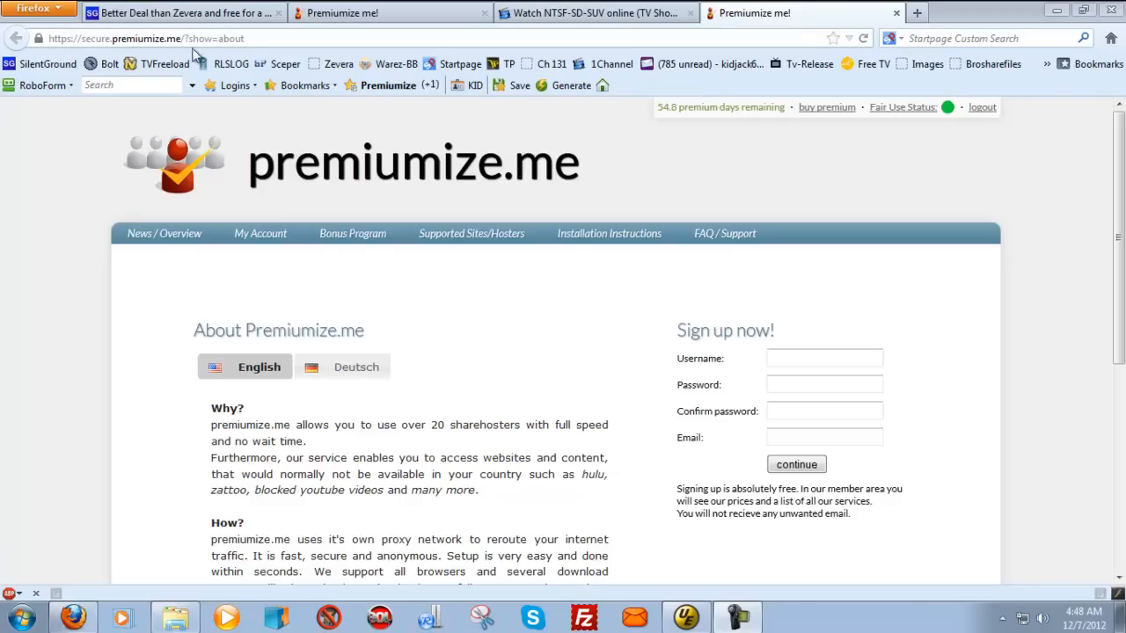
mouse_move(711, 349)
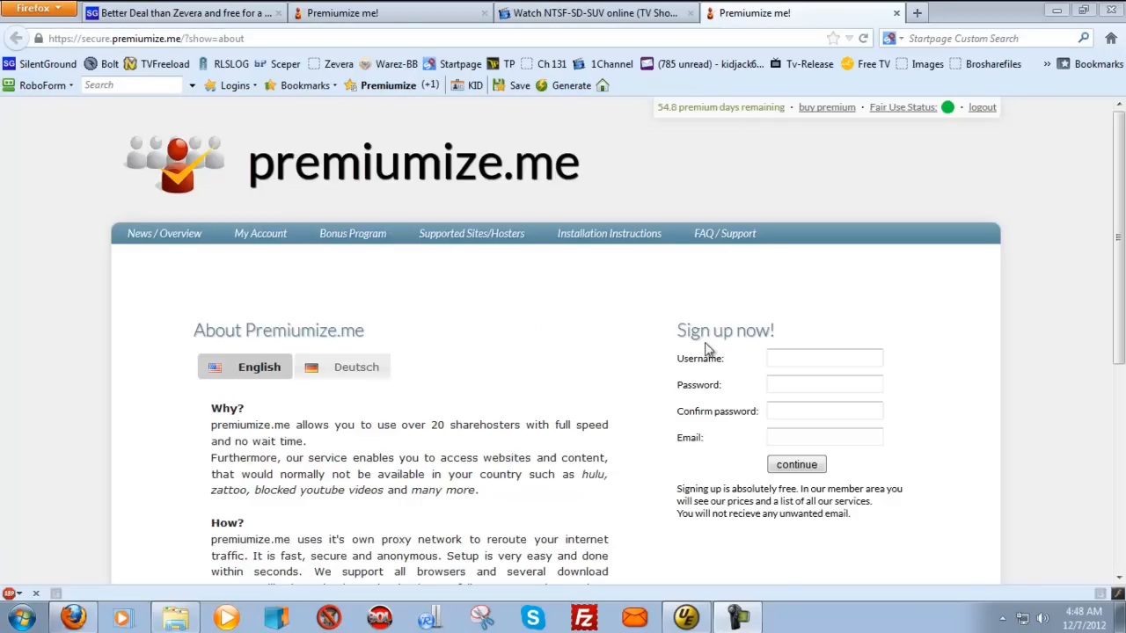
mouse_move(436, 346)
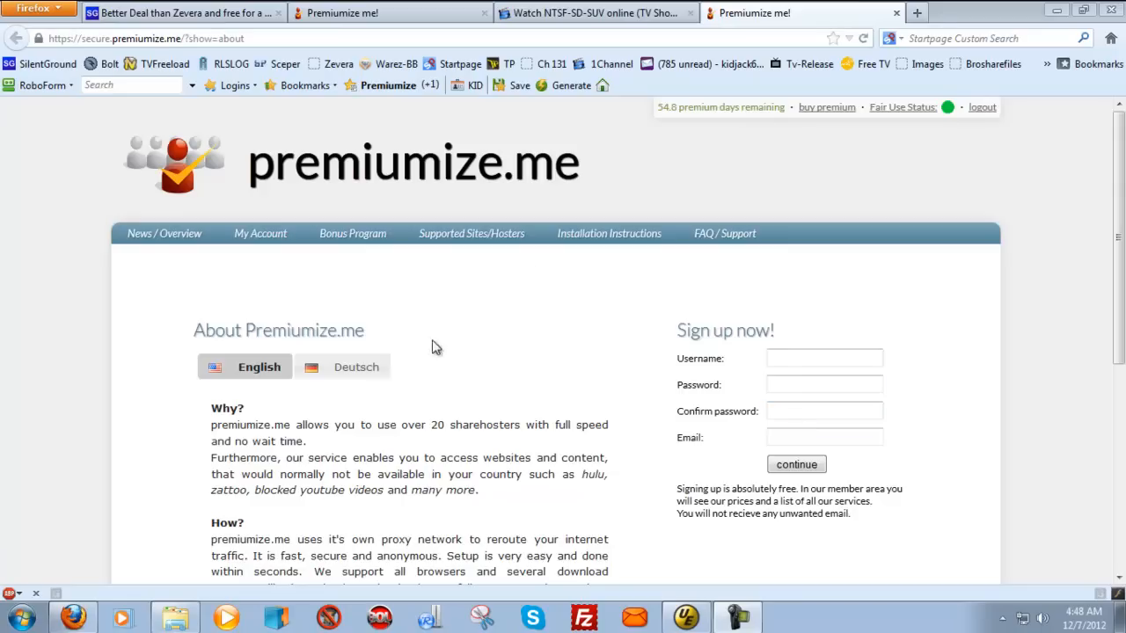
mouse_move(493, 329)
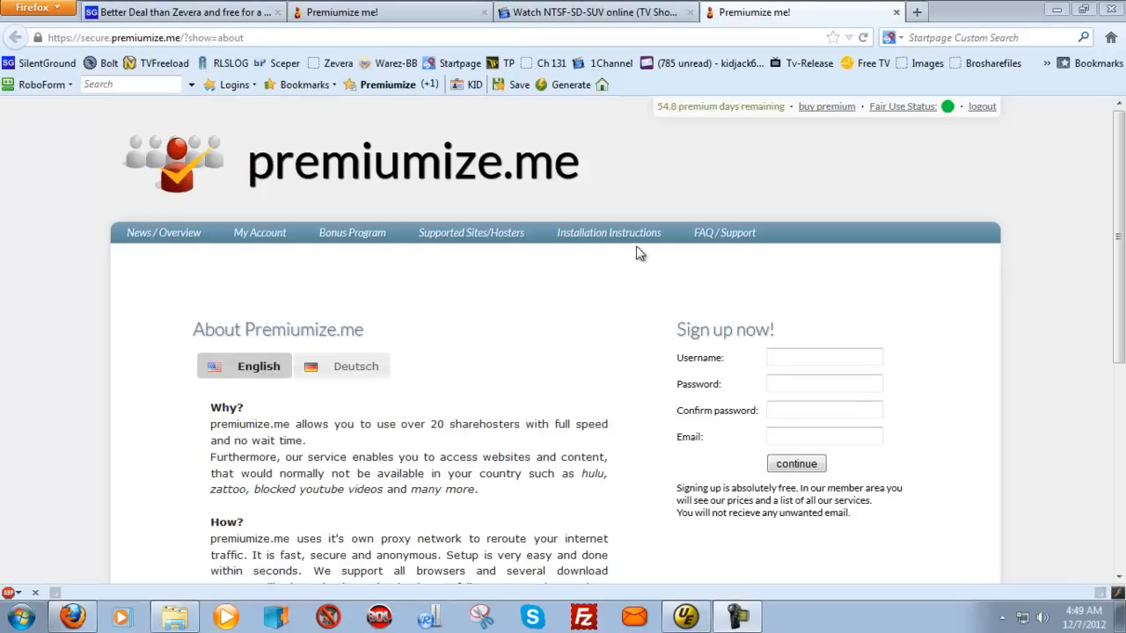
Step: View the JDownloader 2 installation instructions and download JDownloader2BETA.zip from the premiumize server
left_click(609, 232)
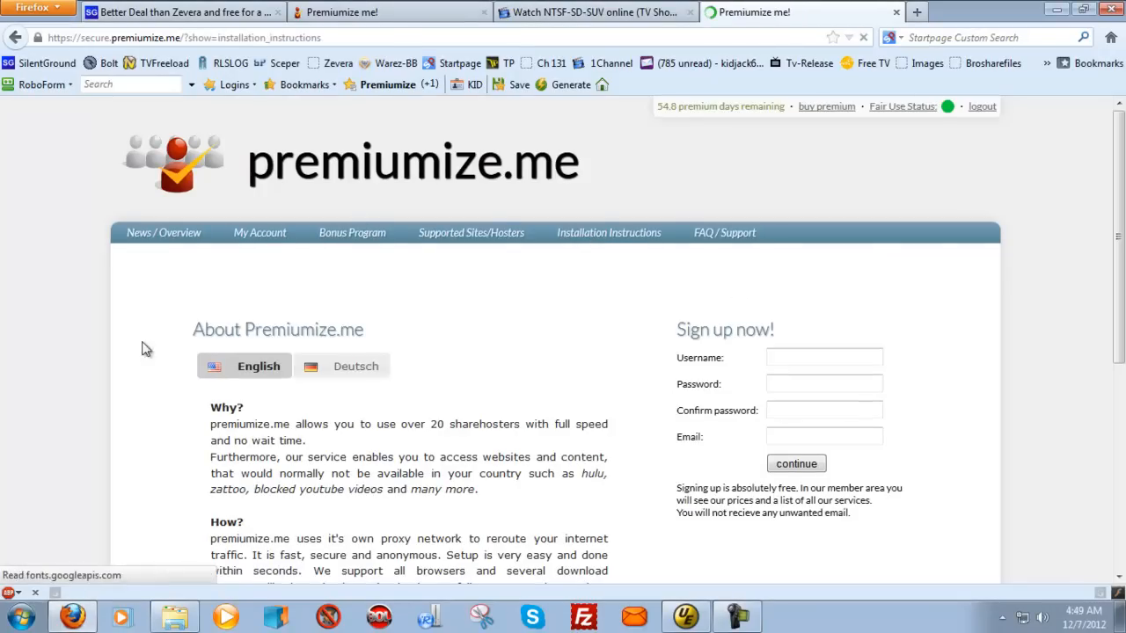
scroll("down", 3)
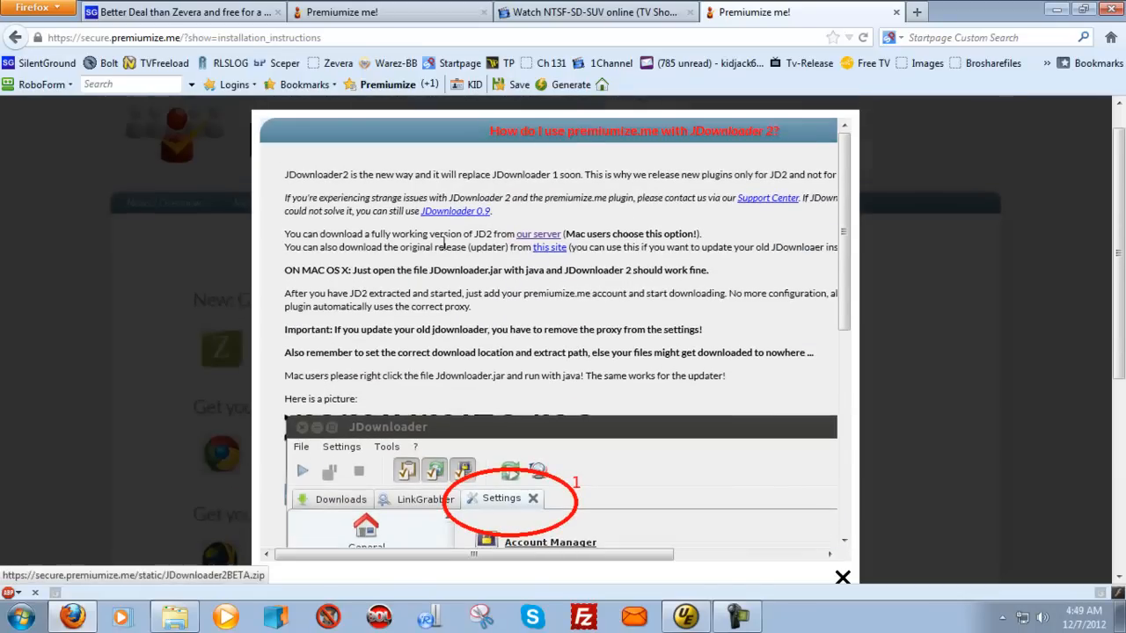
left_click(841, 578)
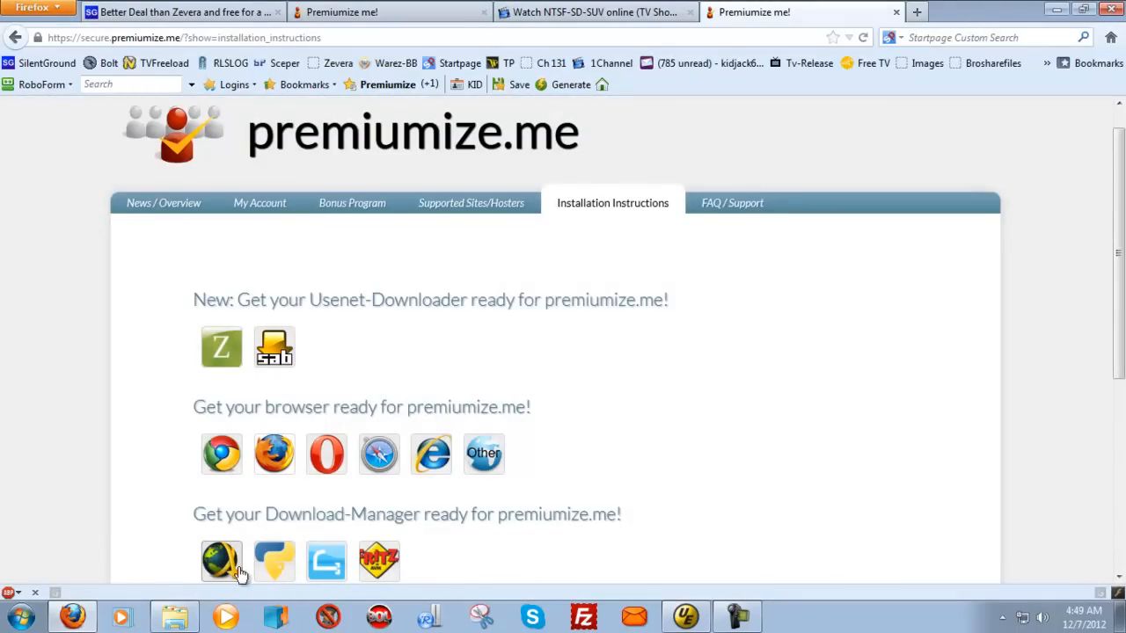
mouse_move(227, 566)
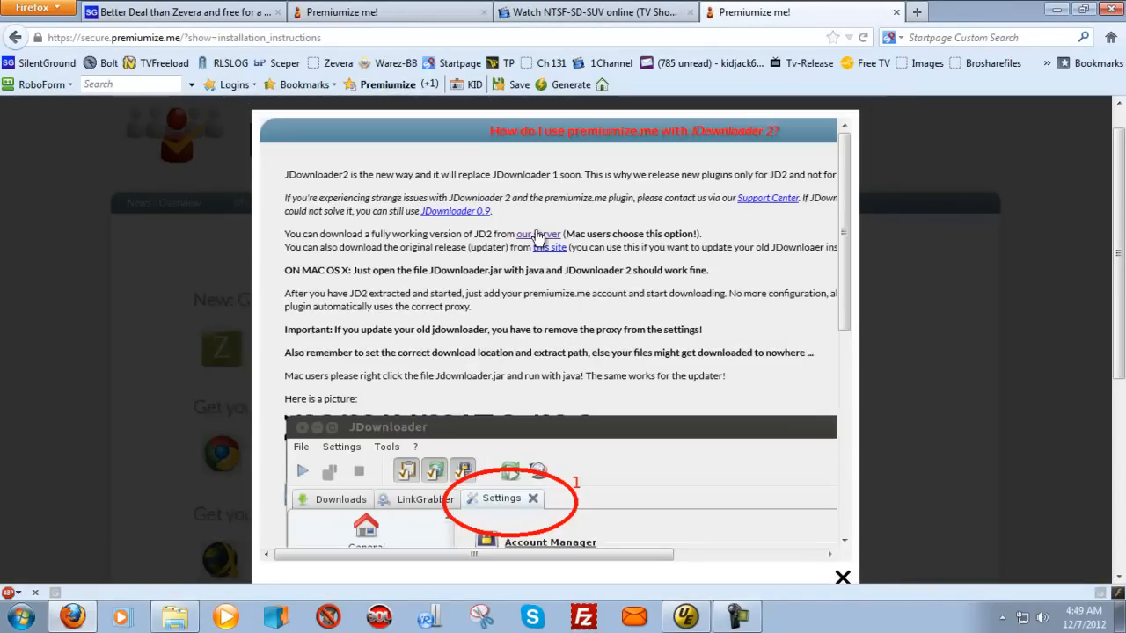
left_click(538, 234)
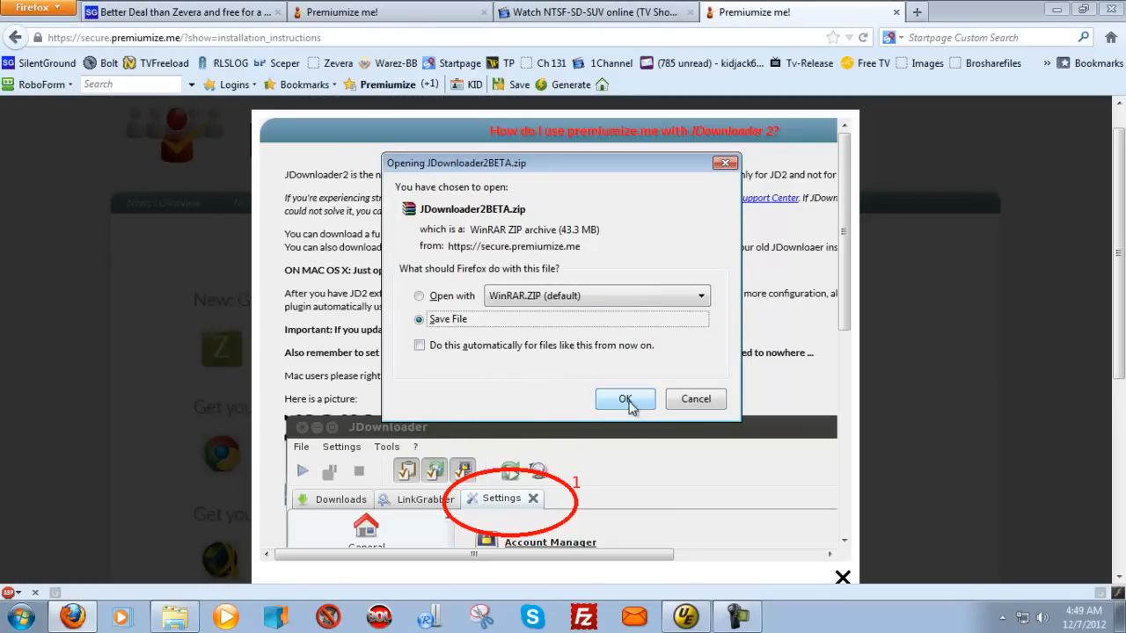
Step: Save JDownloader2BETA(2).zip and bring up its options in the Firefox downloads list
left_click(626, 398)
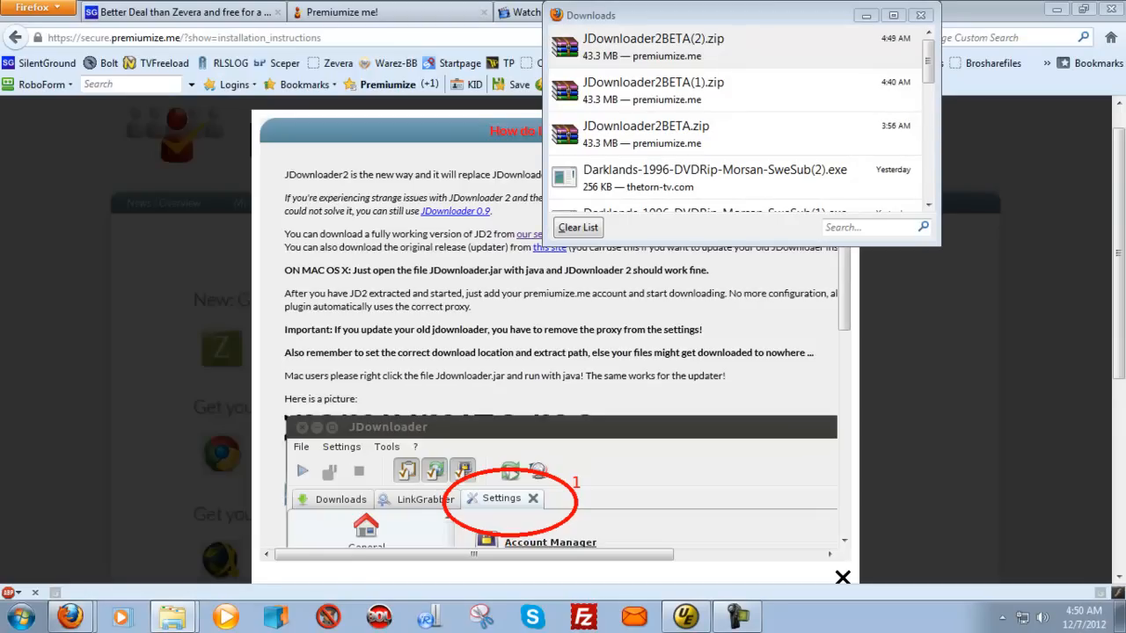
left_click(653, 46)
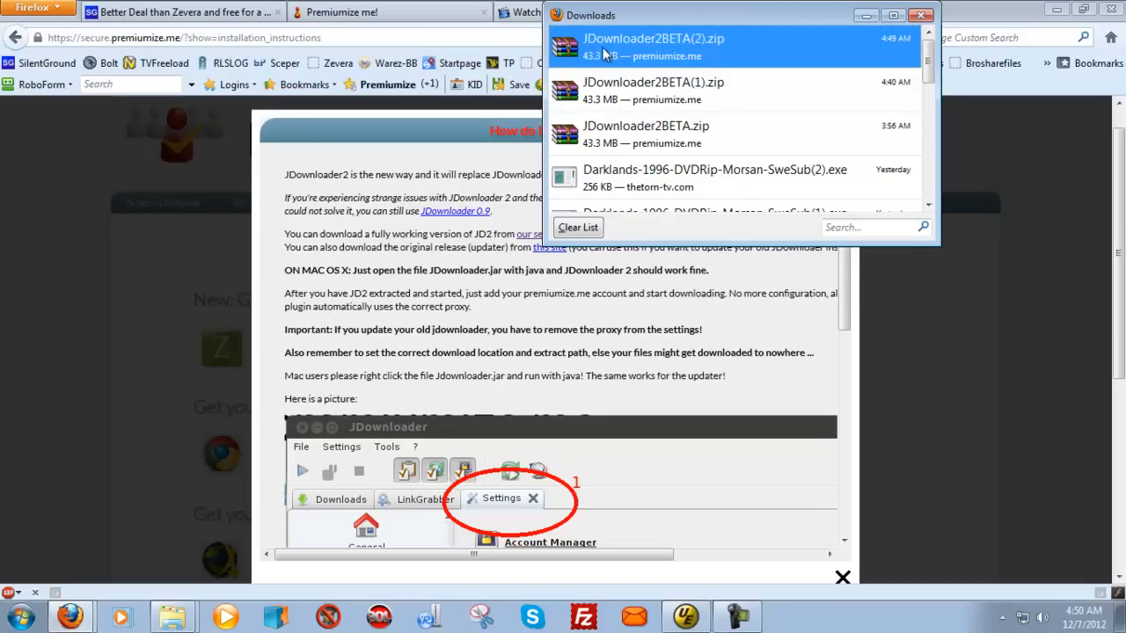
right_click(652, 46)
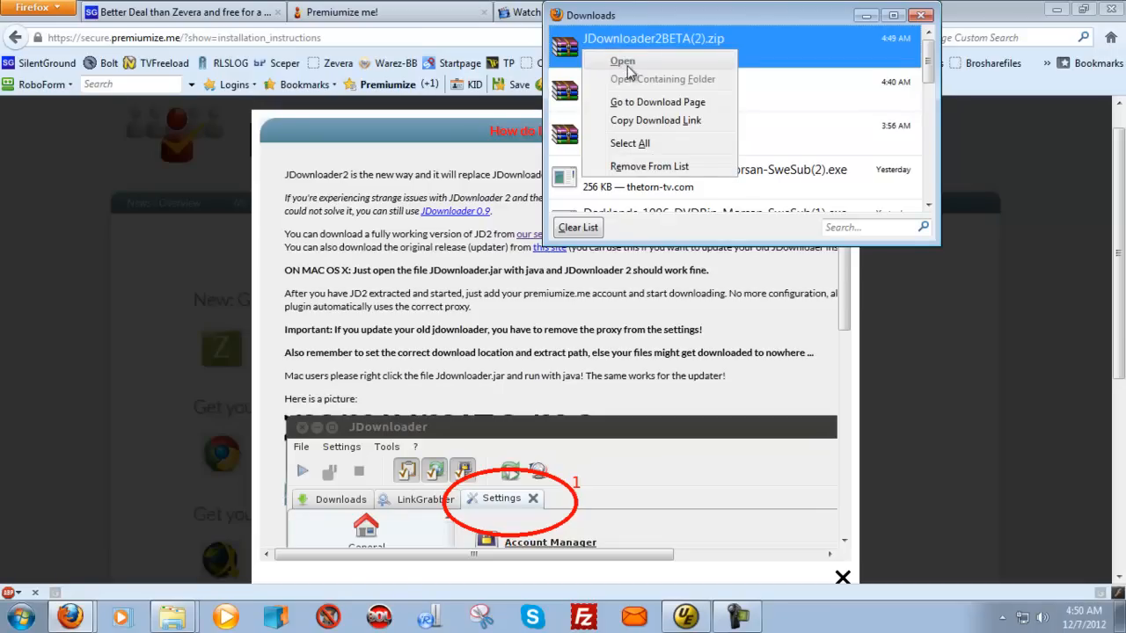
mouse_move(209, 164)
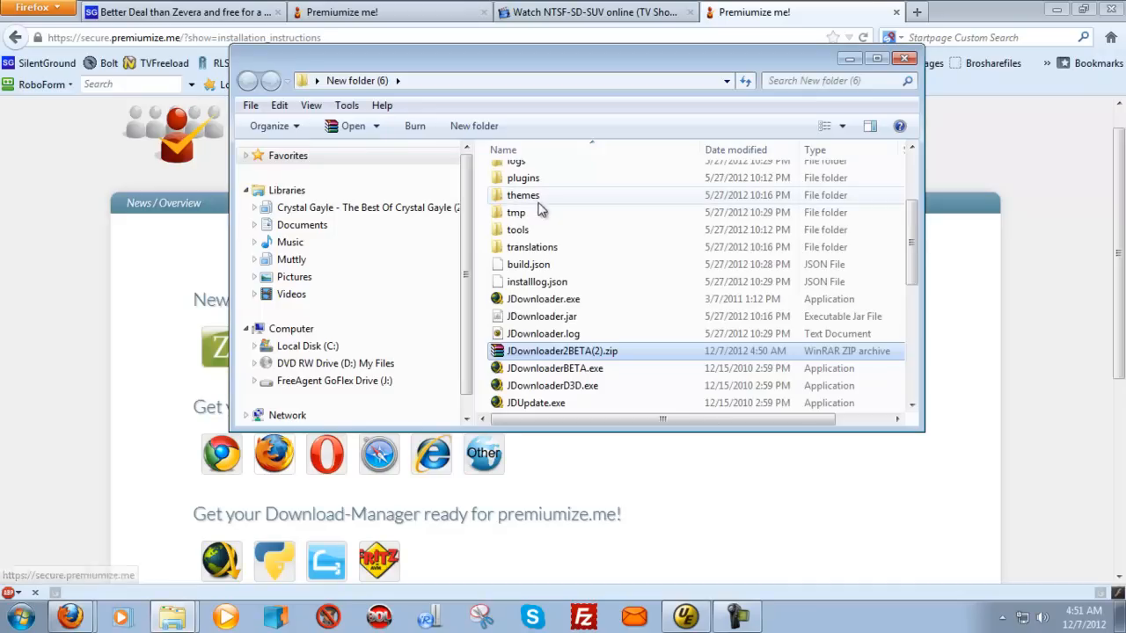
Step: Launch JDownloaderBETA.exe from the downloads folder
scroll("down", 3)
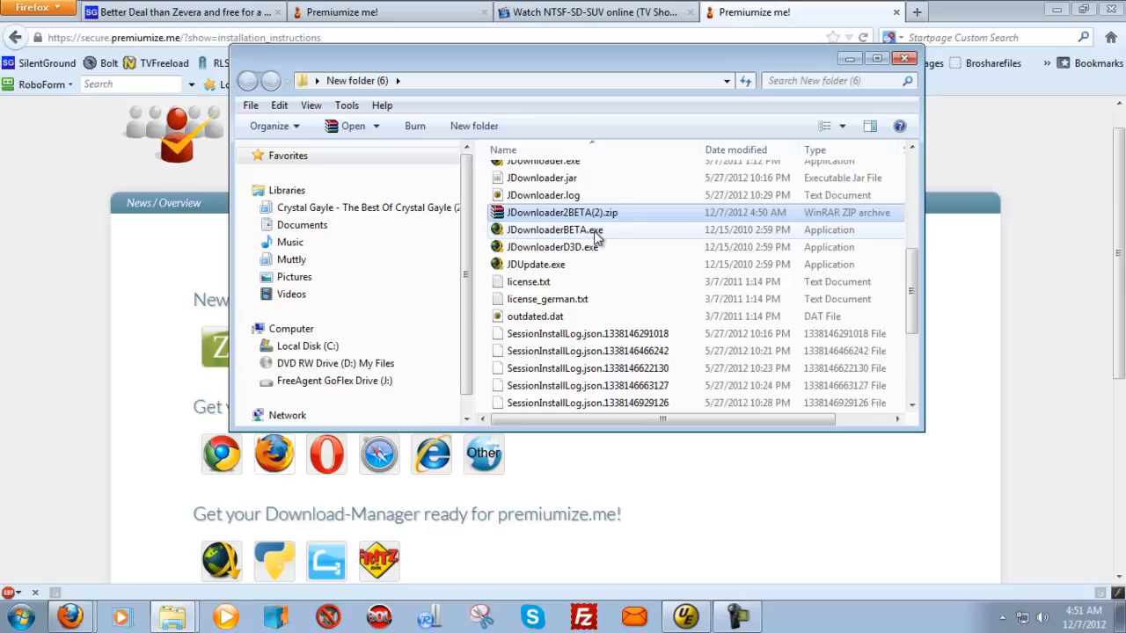
left_click(556, 229)
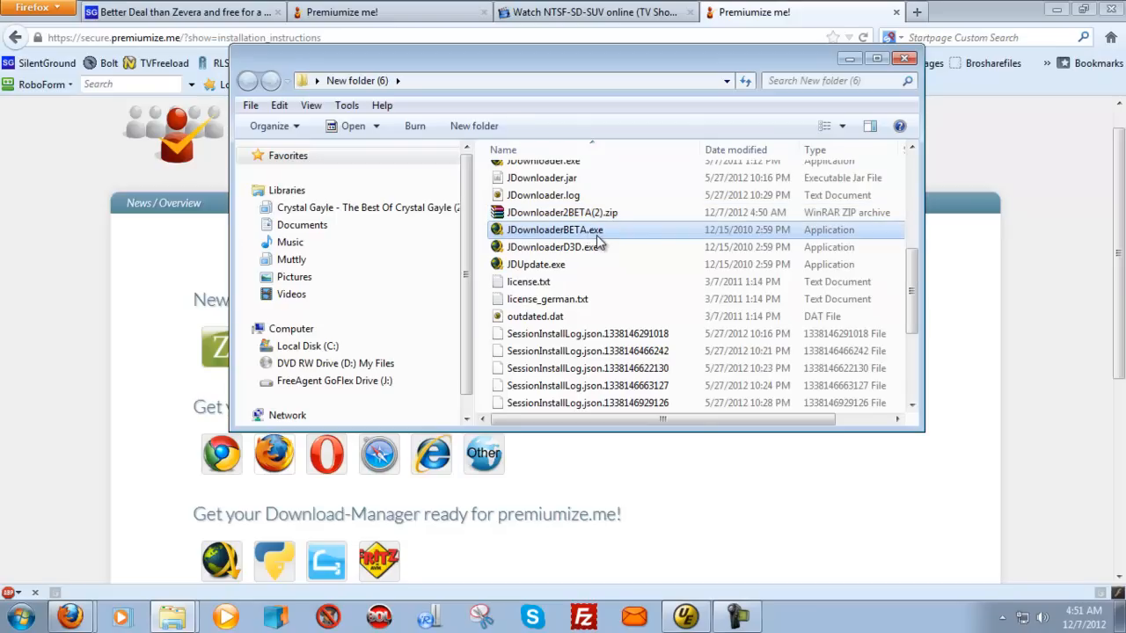
double_click(556, 229)
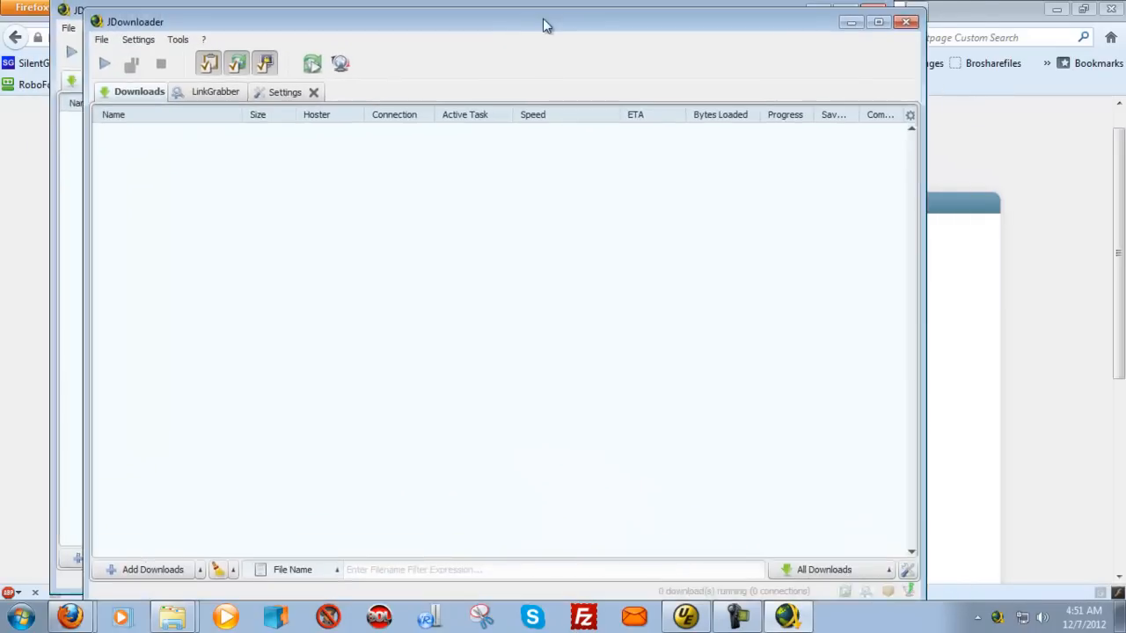
Step: Maximize JDownloader and set max chunks per download to 8 in the quick settings
left_click_drag(542, 23, 531, 16)
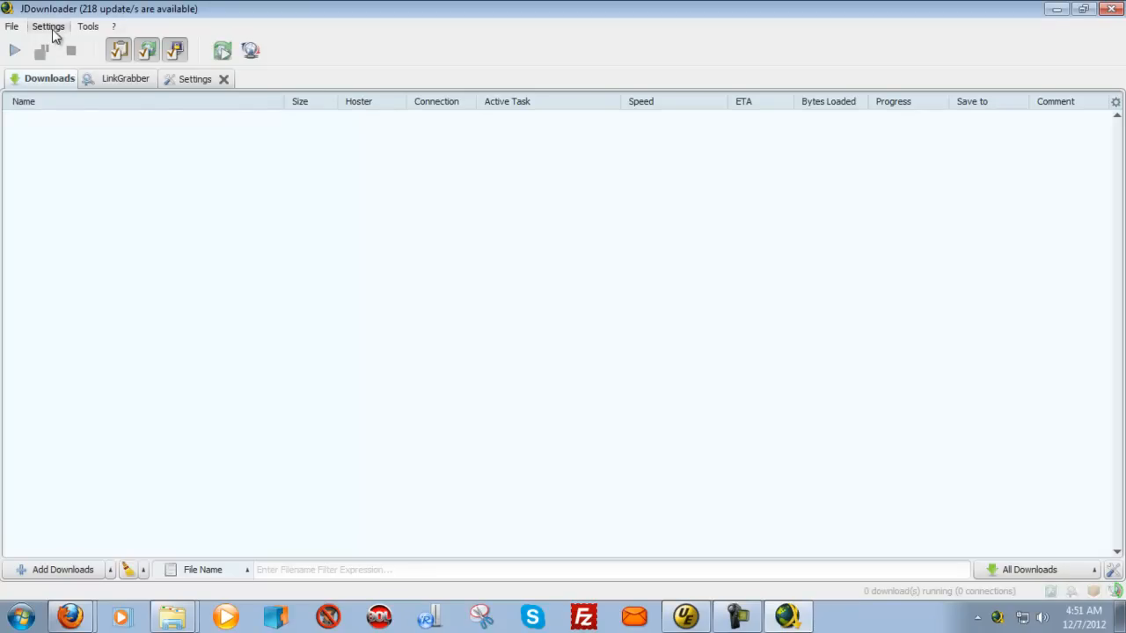
left_click(50, 27)
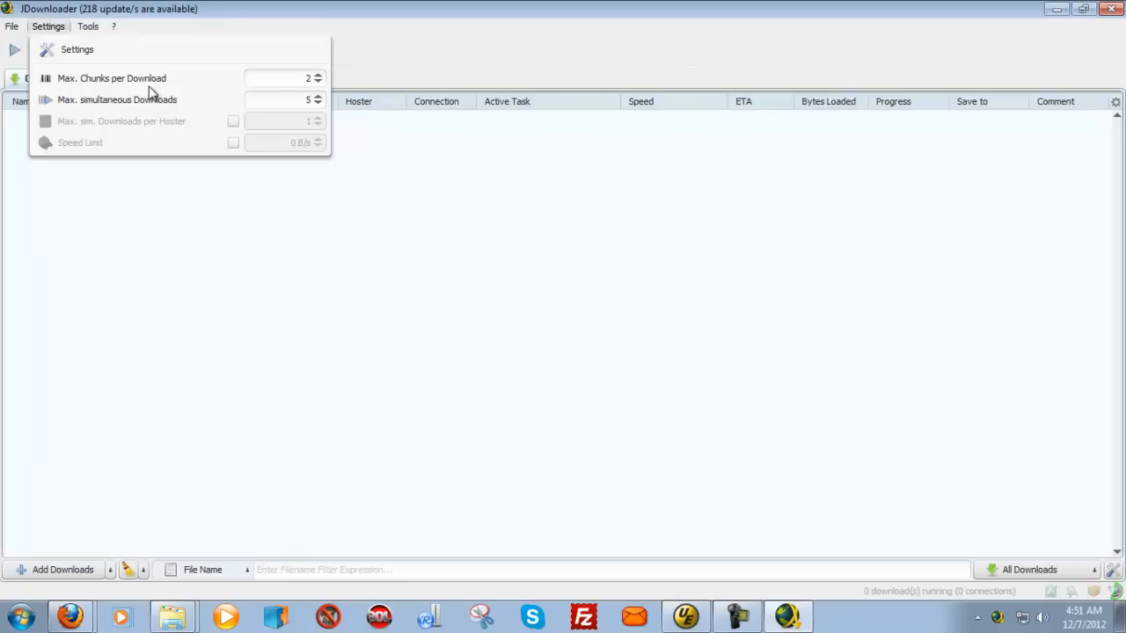
left_click(282, 78)
type("8")
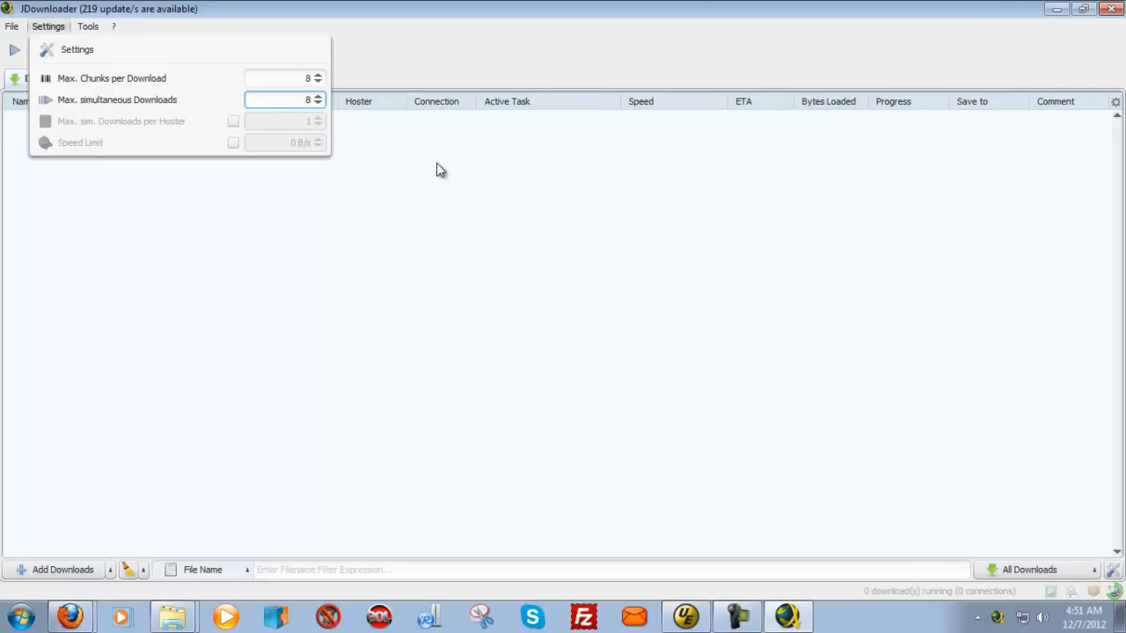
mouse_move(345, 280)
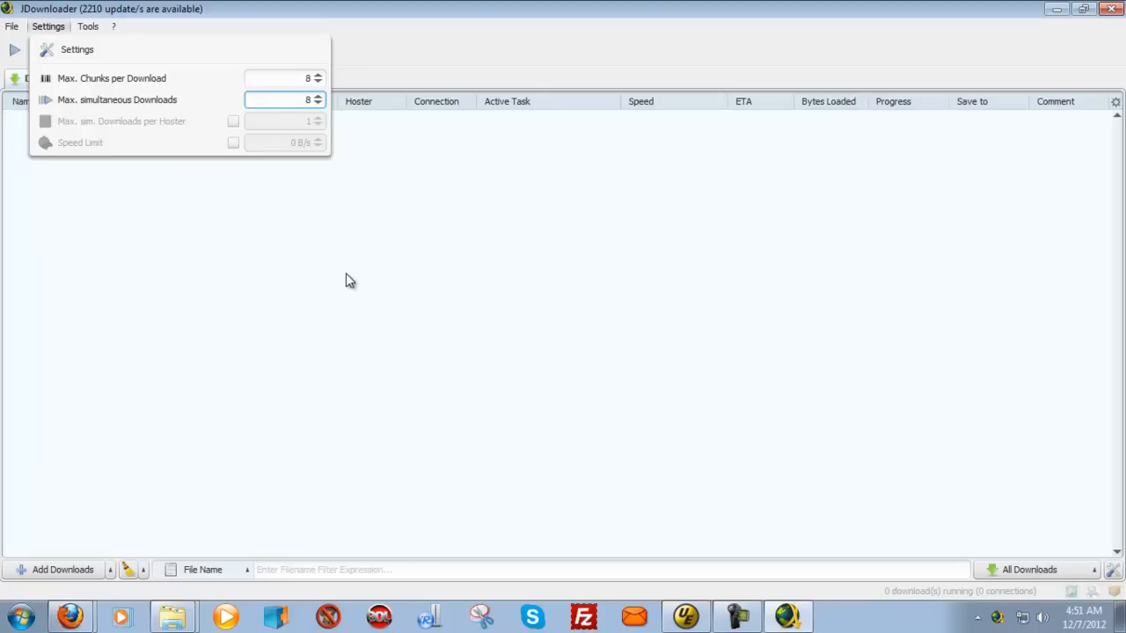
mouse_move(290, 97)
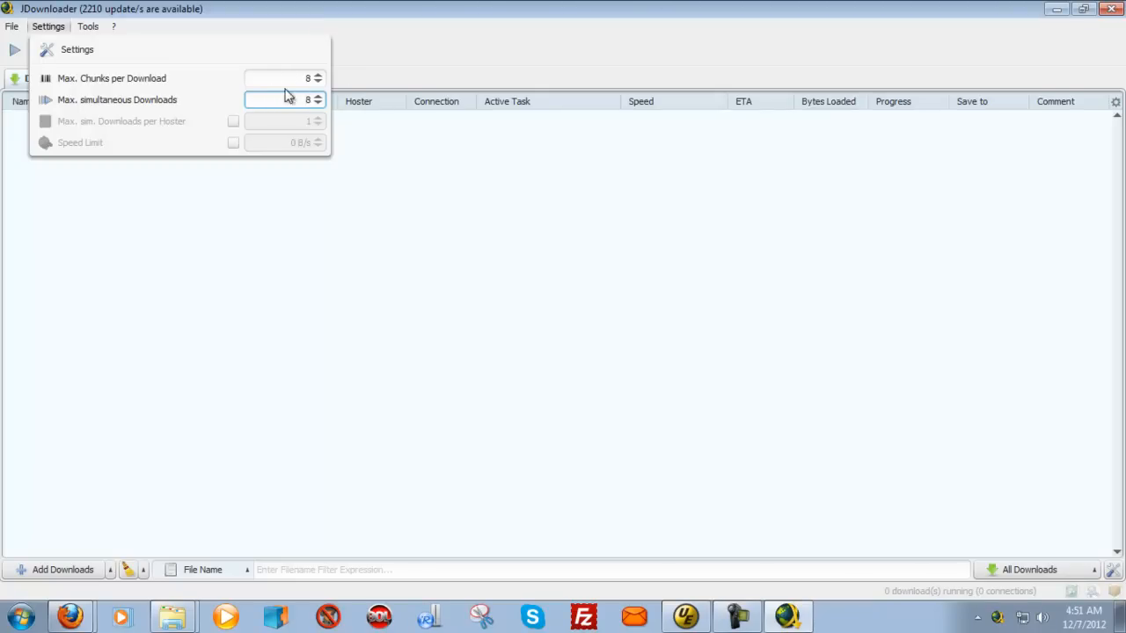
mouse_move(132, 99)
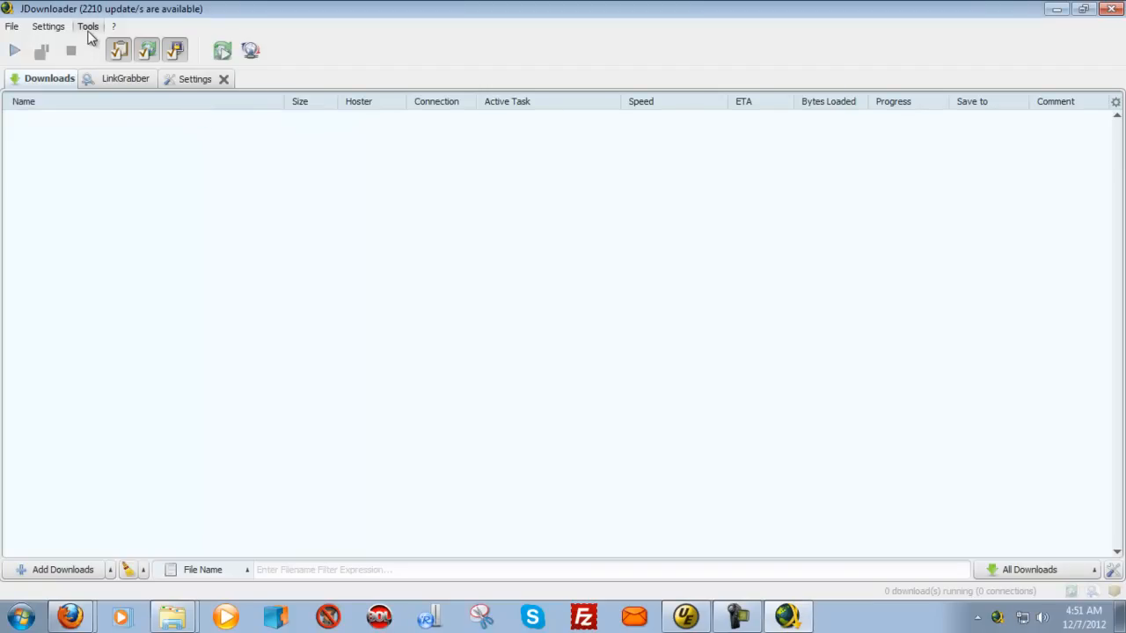
Step: Bring up the full Settings page as its own tab
left_click(49, 26)
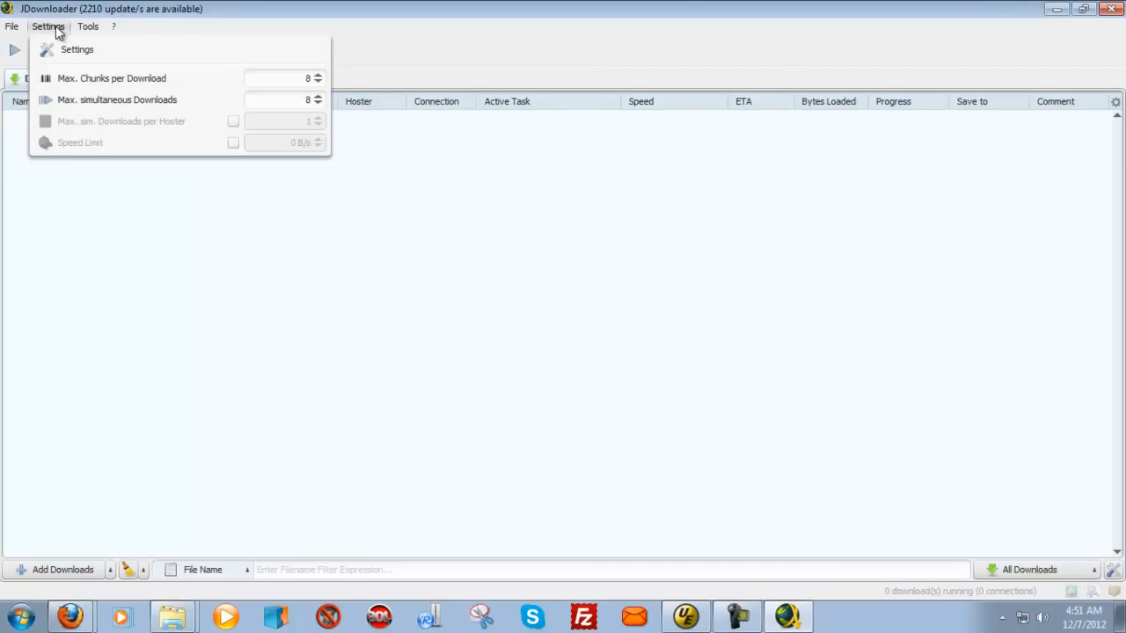
left_click(10, 27)
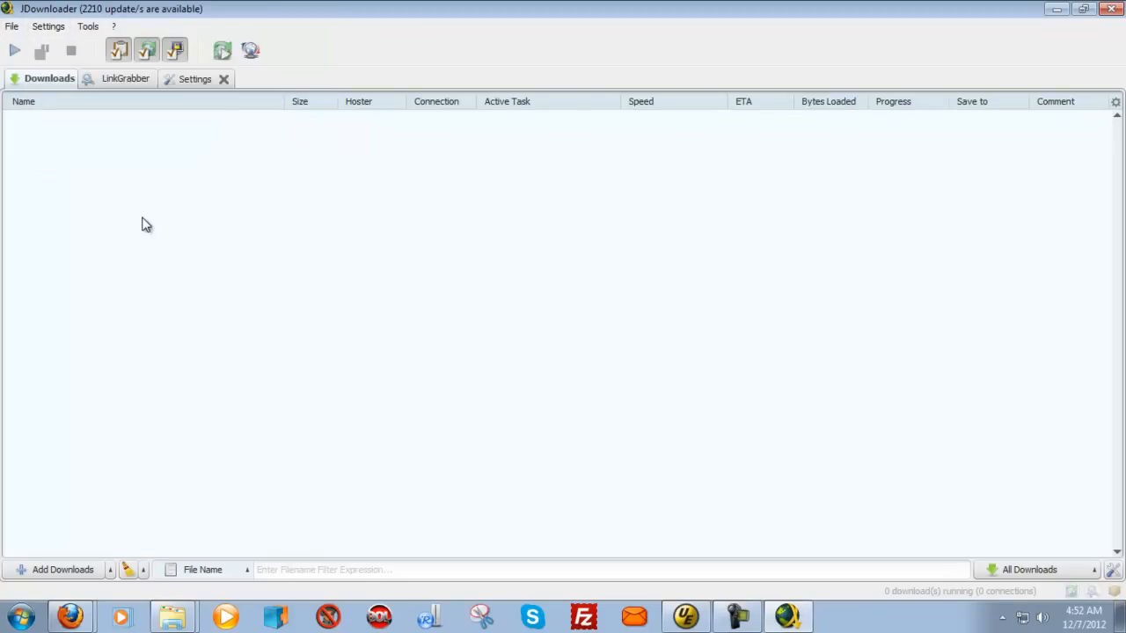
mouse_move(159, 244)
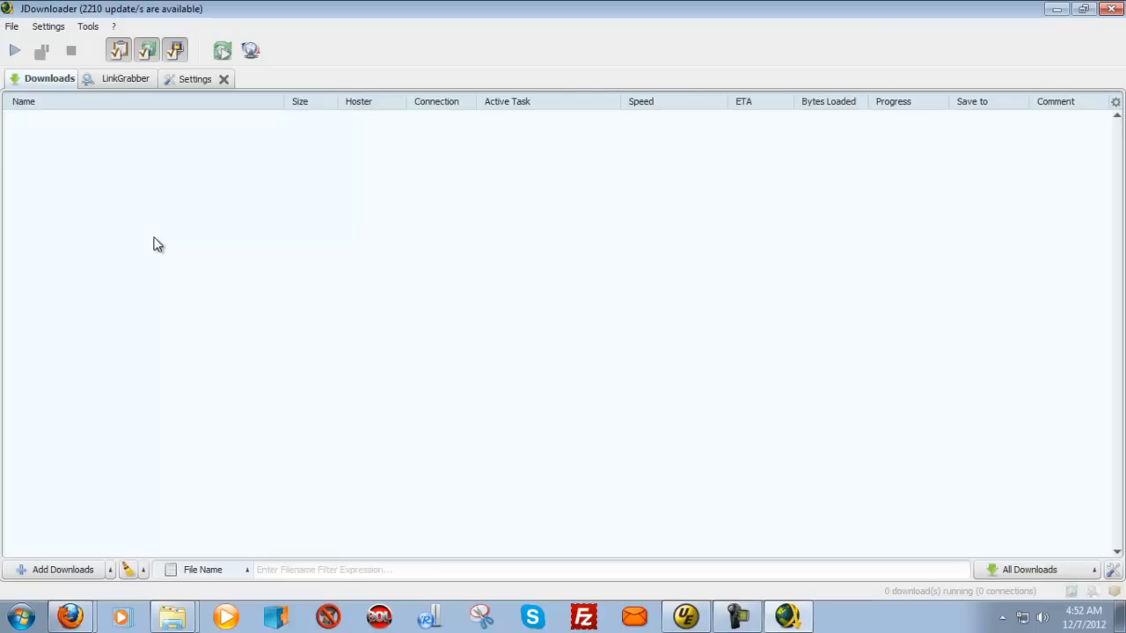
mouse_move(140, 174)
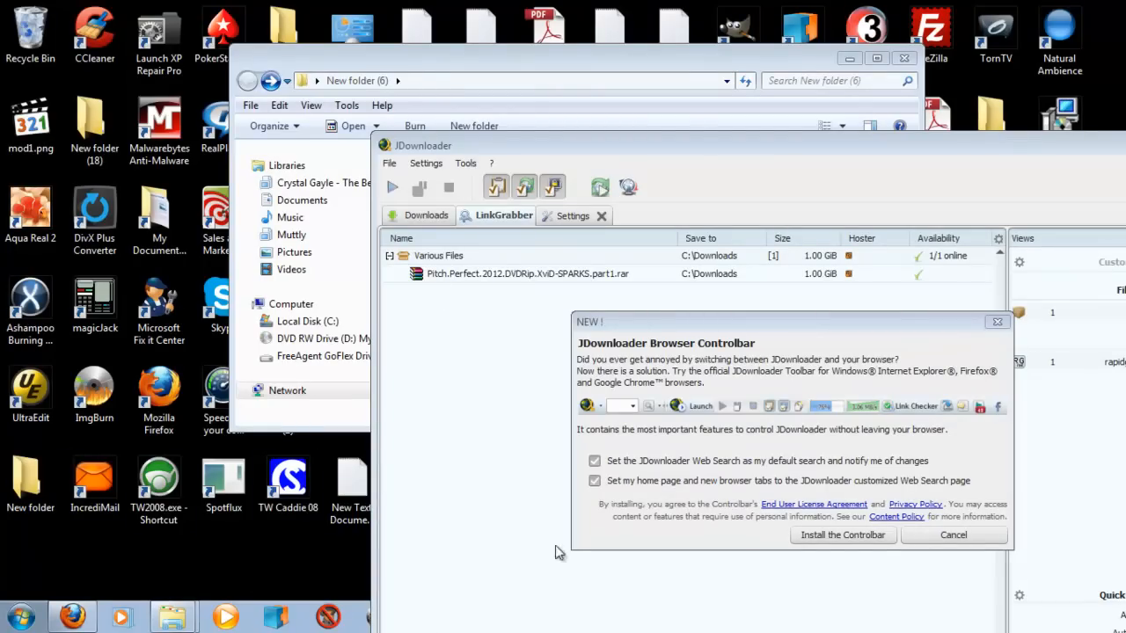
mouse_move(475, 298)
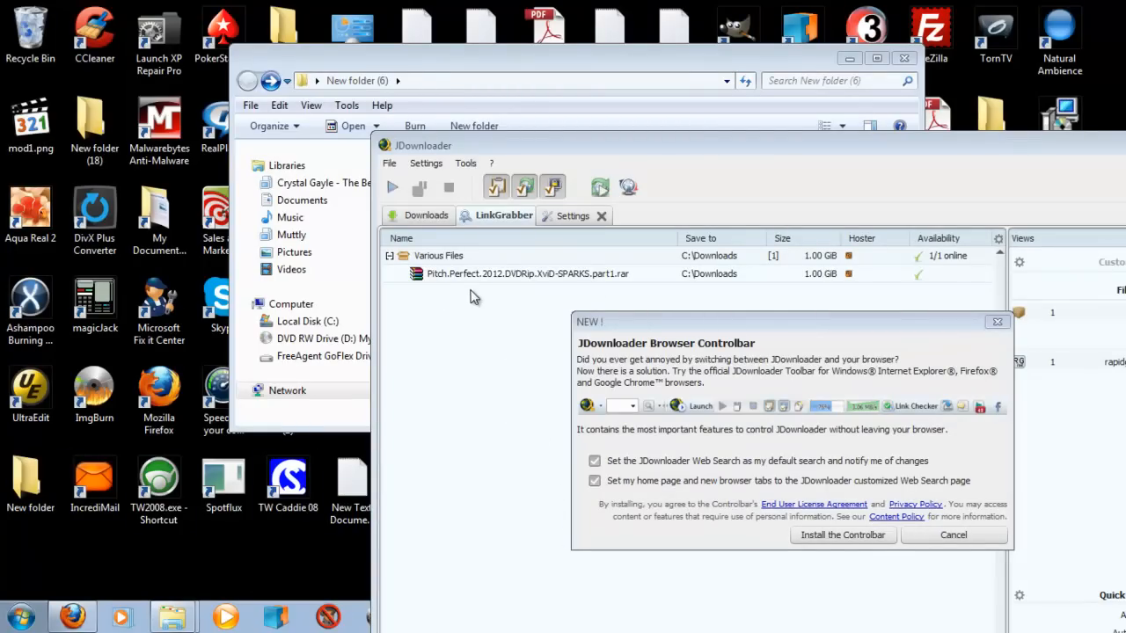
mouse_move(517, 292)
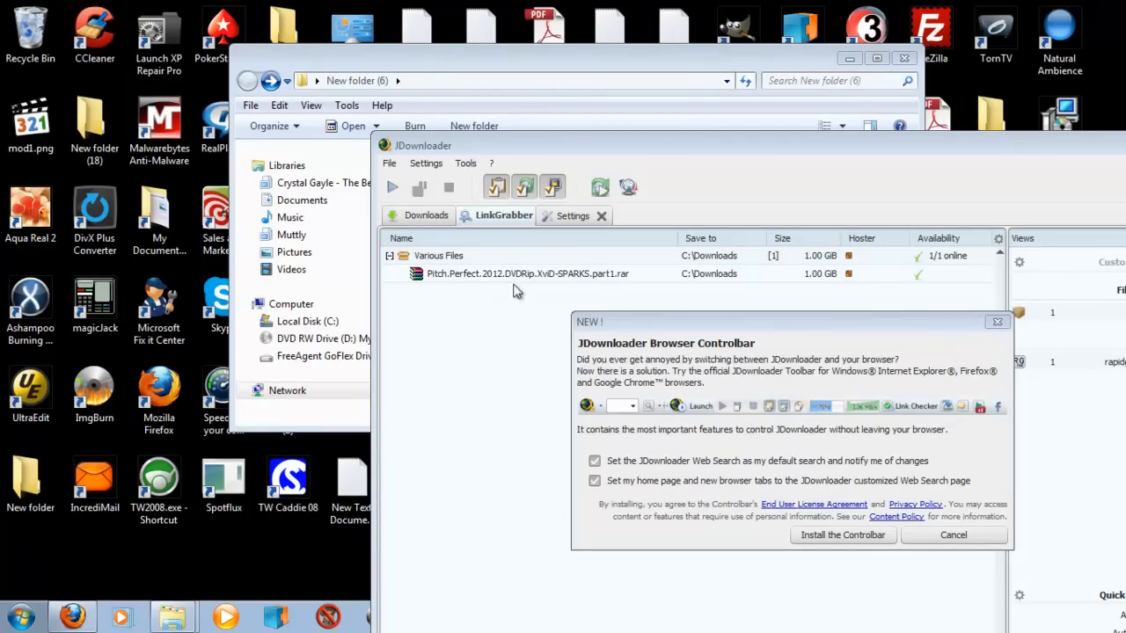
mouse_move(1041, 197)
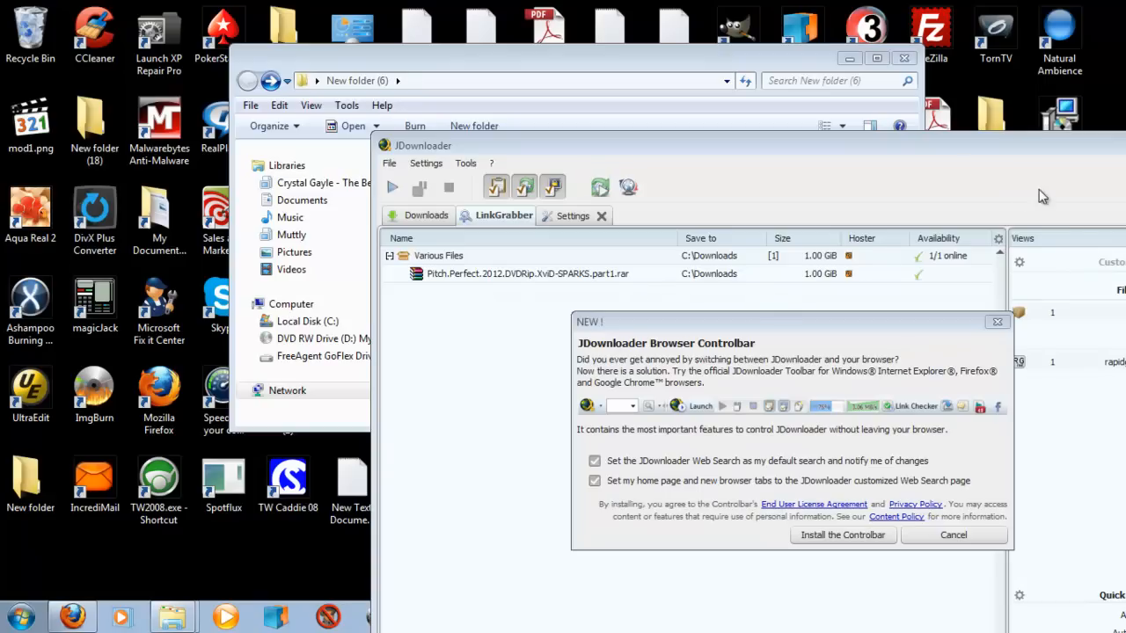
mouse_move(572, 486)
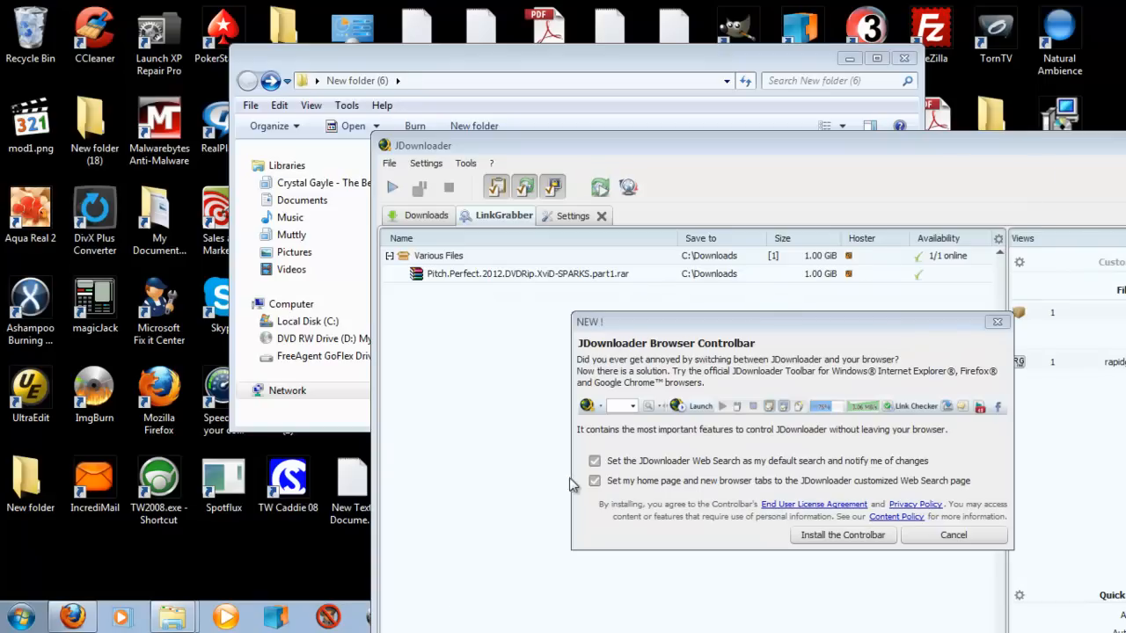
mouse_move(542, 490)
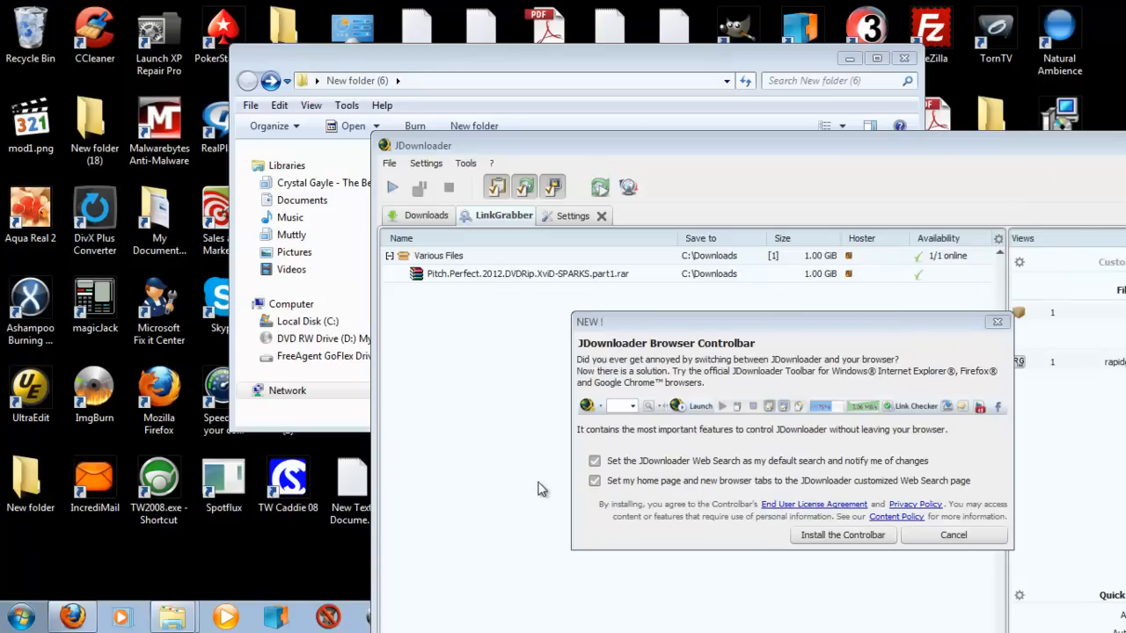
mouse_move(396, 502)
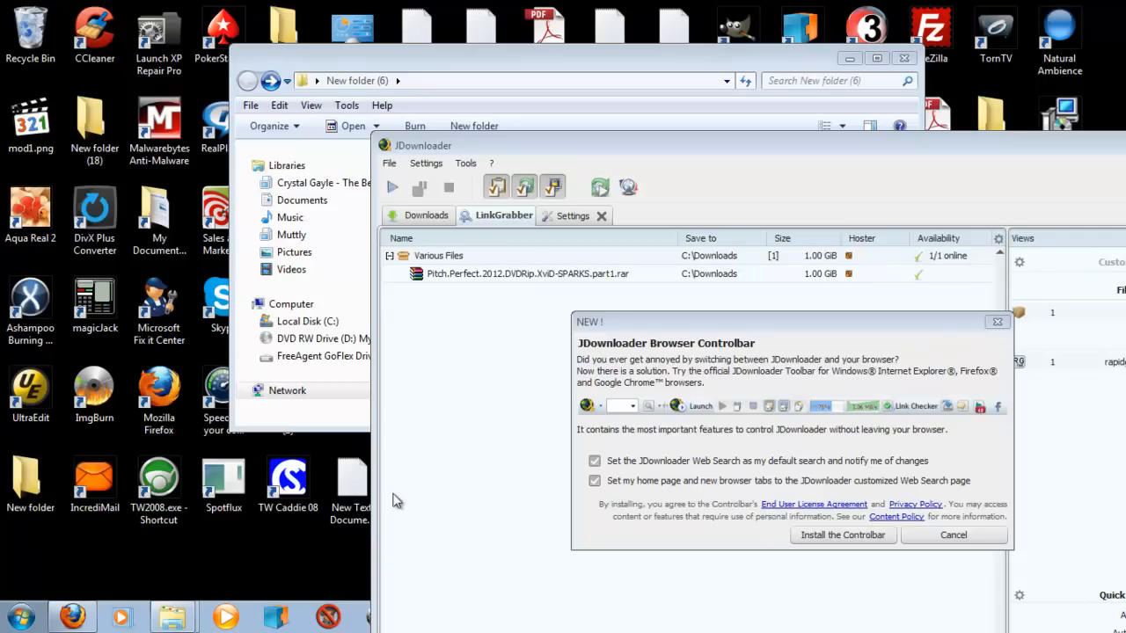
mouse_move(489, 489)
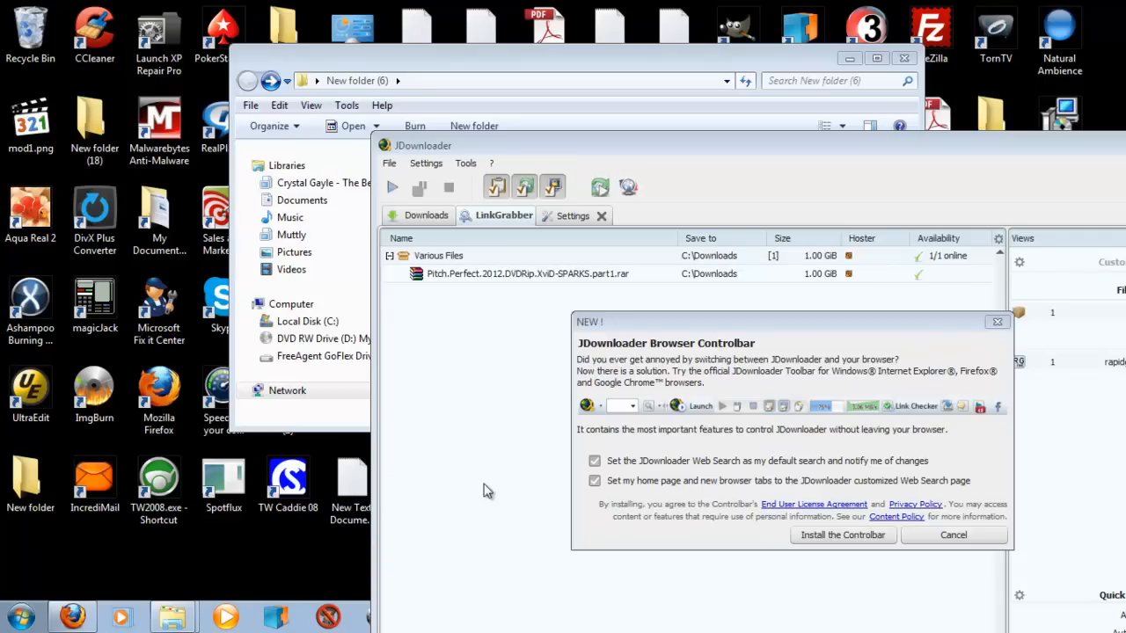
Step: Untick the search/homepage change and cancel the Browser Controlbar offer
left_click(595, 481)
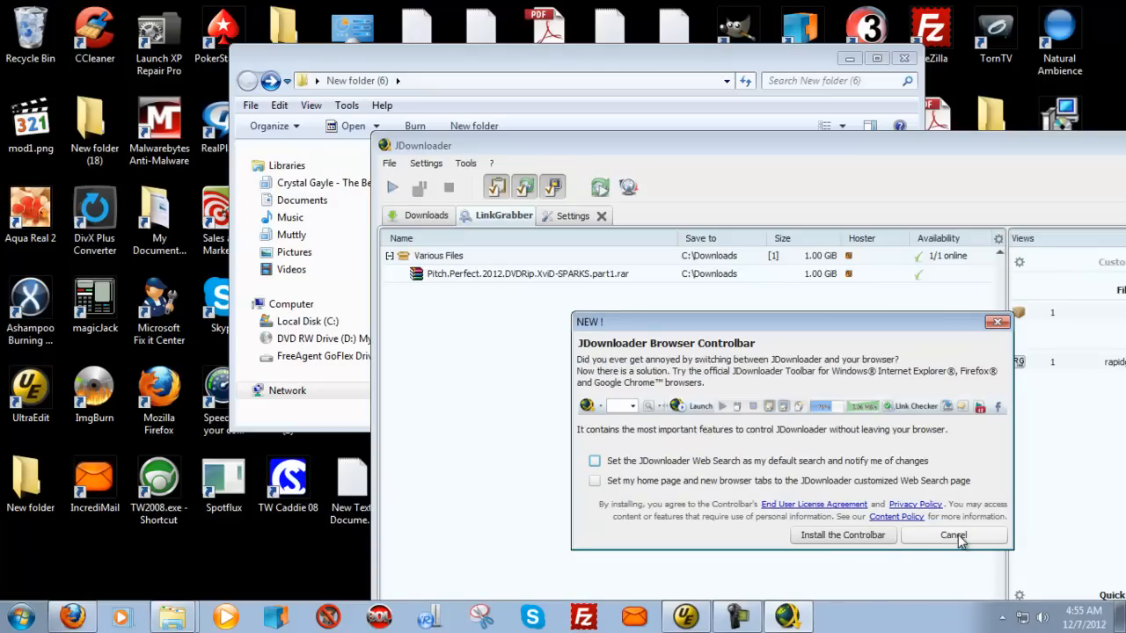
left_click(954, 535)
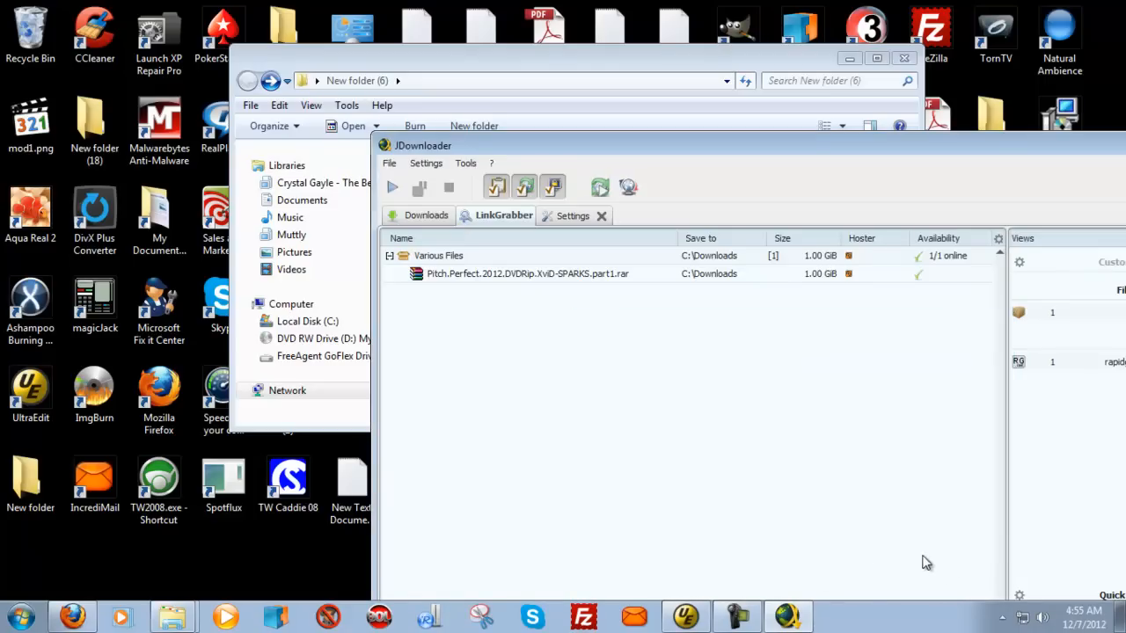
mouse_move(612, 74)
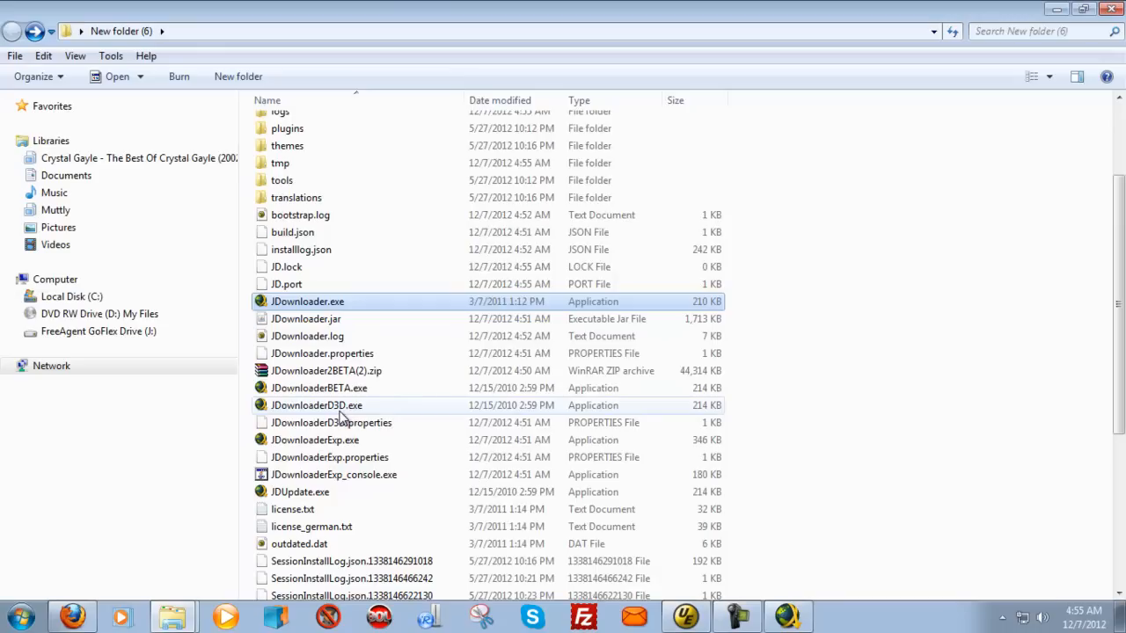
mouse_move(363, 403)
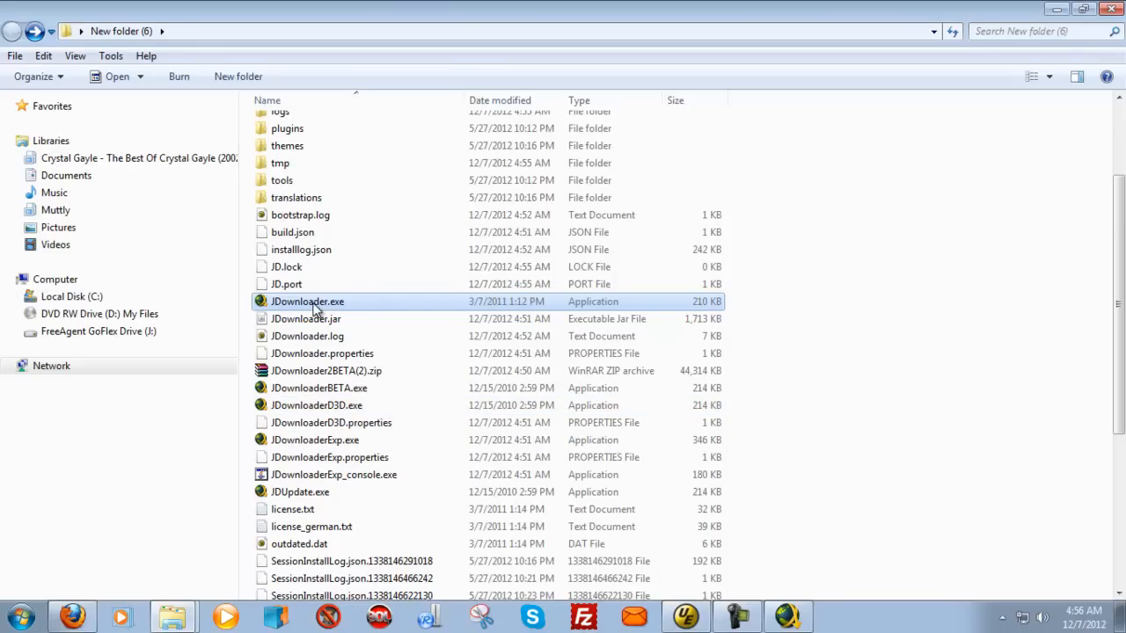
Step: Bring up the launch options for JDownloader.exe in its program folder
right_click(308, 301)
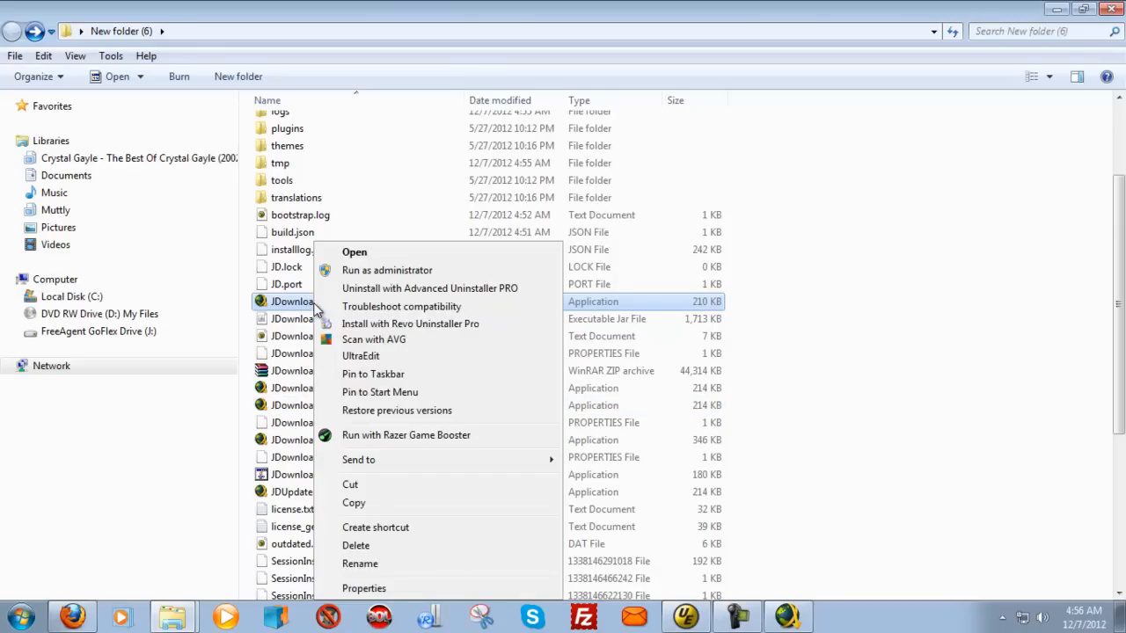
mouse_move(359, 460)
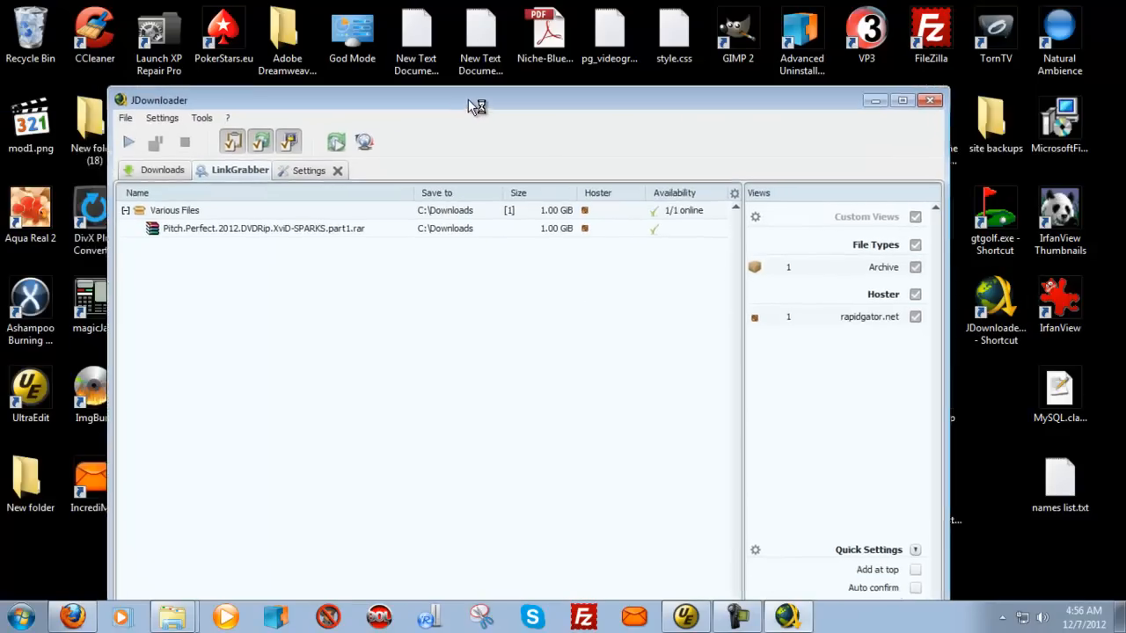
Step: Reposition JDownloader and start downloading the grabbed Pitch.Perfect archive links
left_click_drag(475, 98, 475, 69)
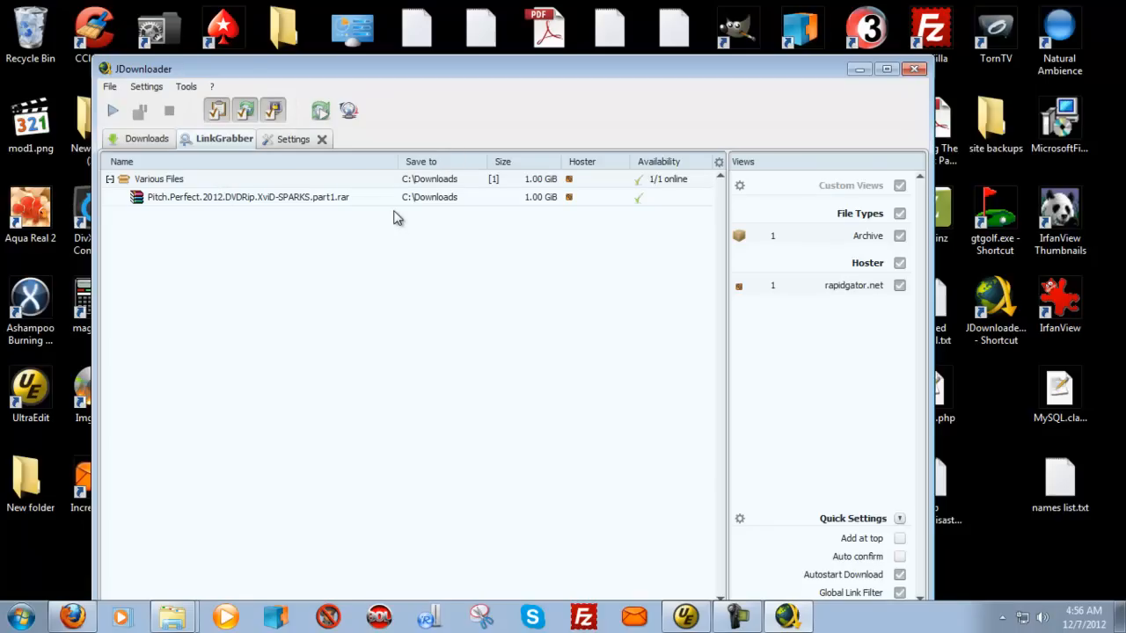
mouse_move(315, 211)
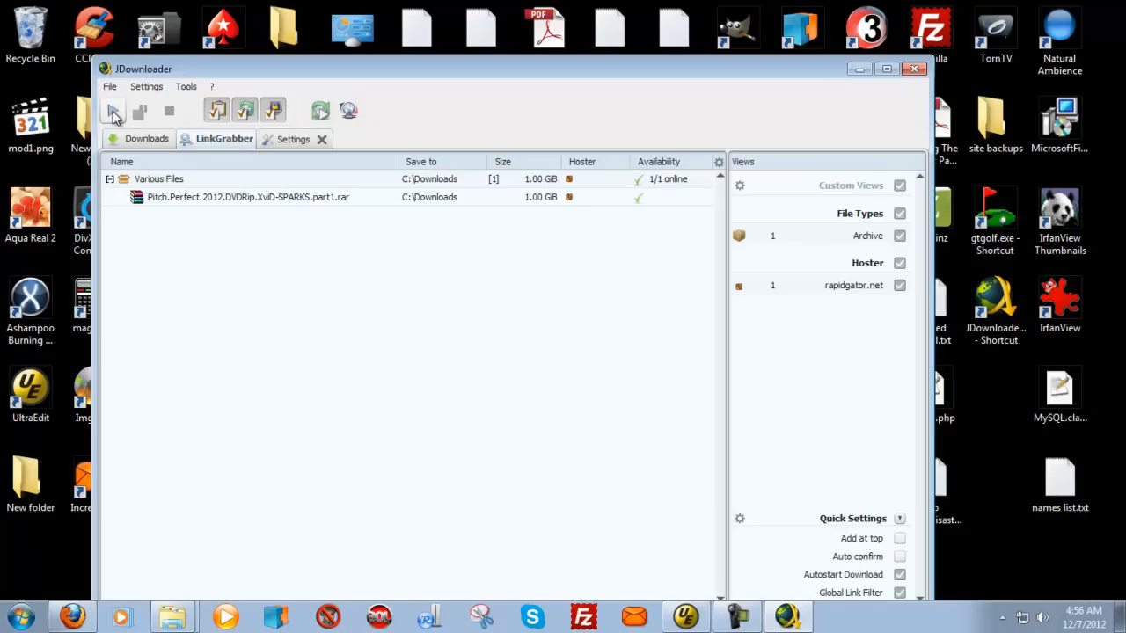
left_click(113, 109)
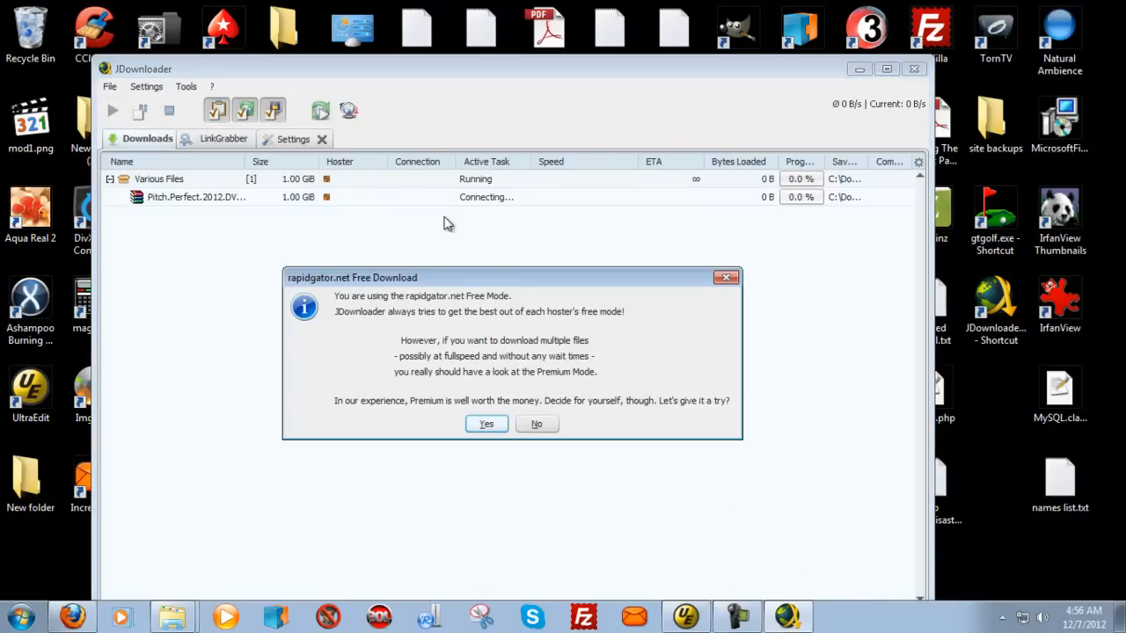
mouse_move(468, 478)
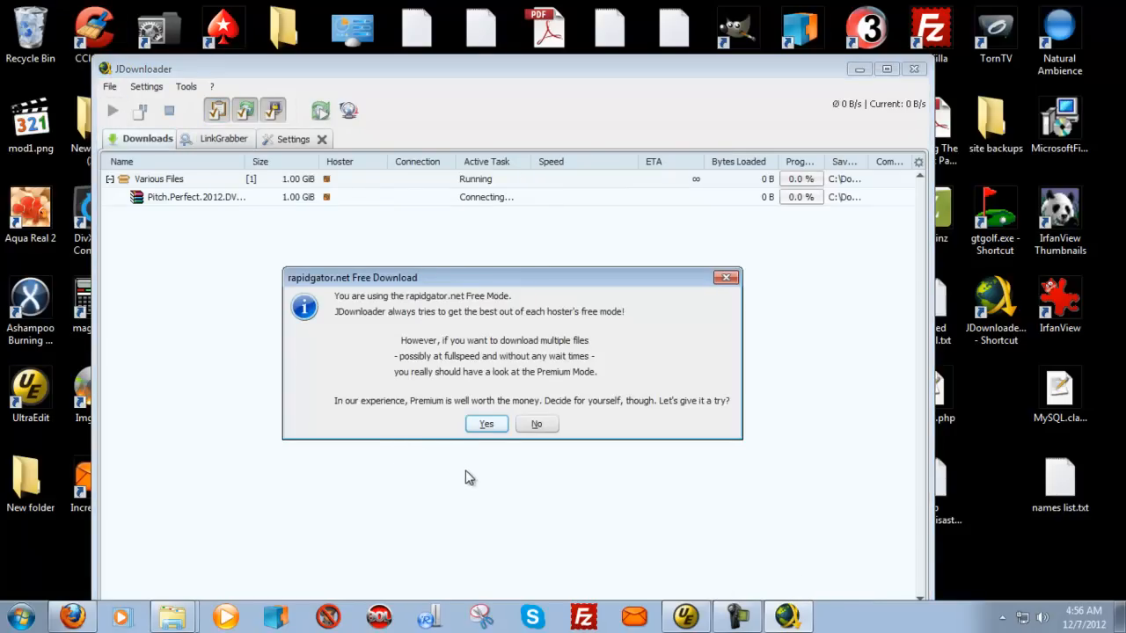
mouse_move(444, 503)
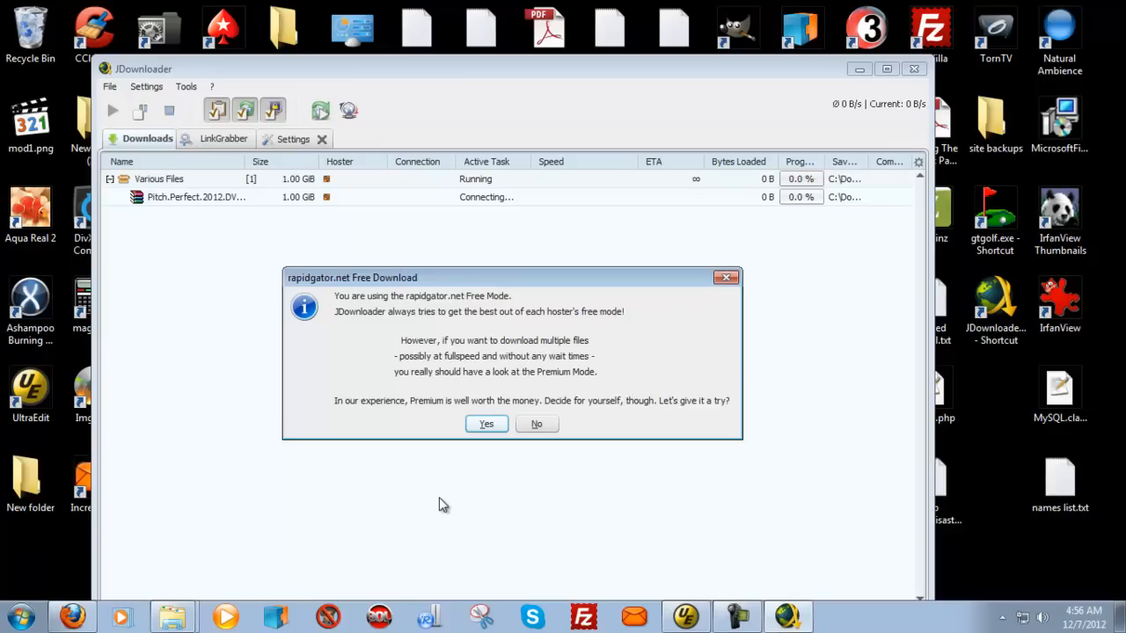
mouse_move(449, 505)
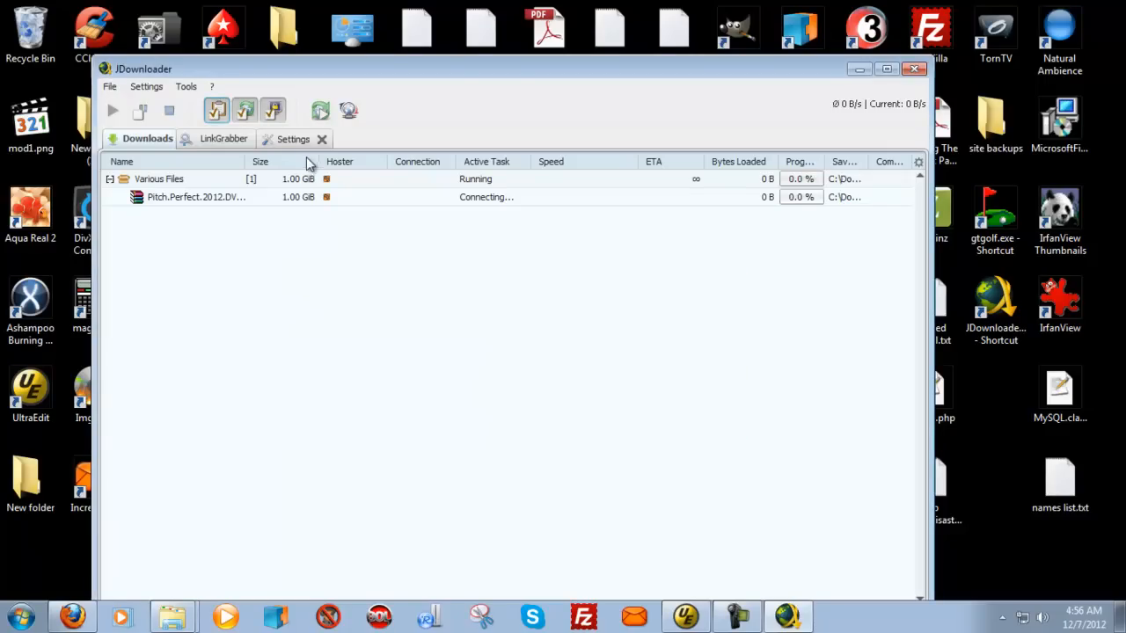
Step: Go to the Account Manager page in JDownloader settings
left_click(292, 137)
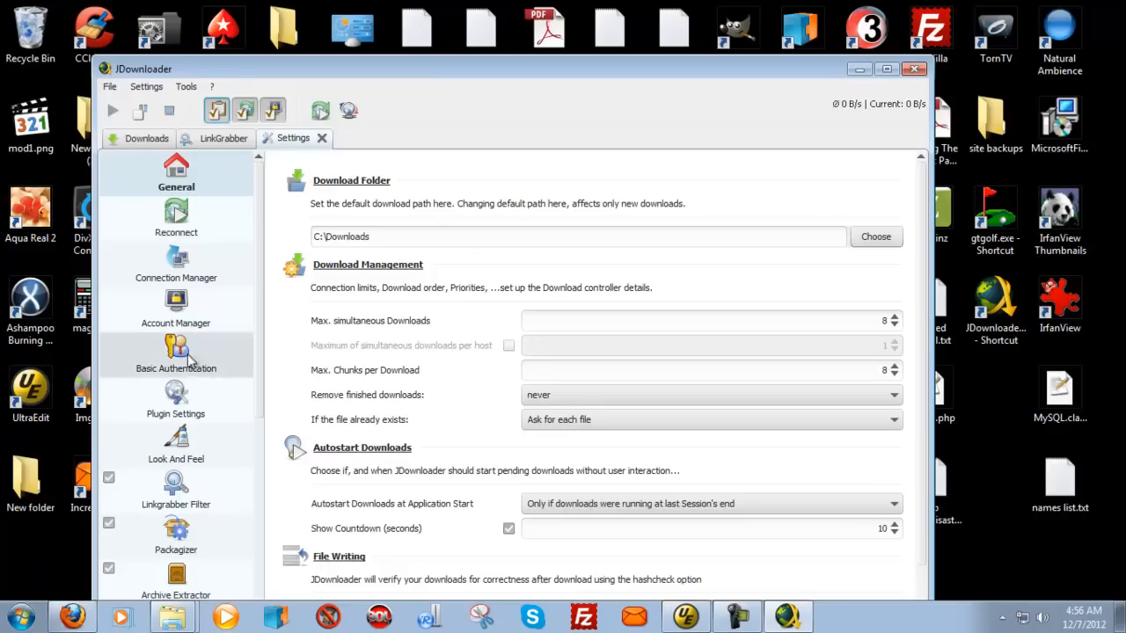
mouse_move(197, 310)
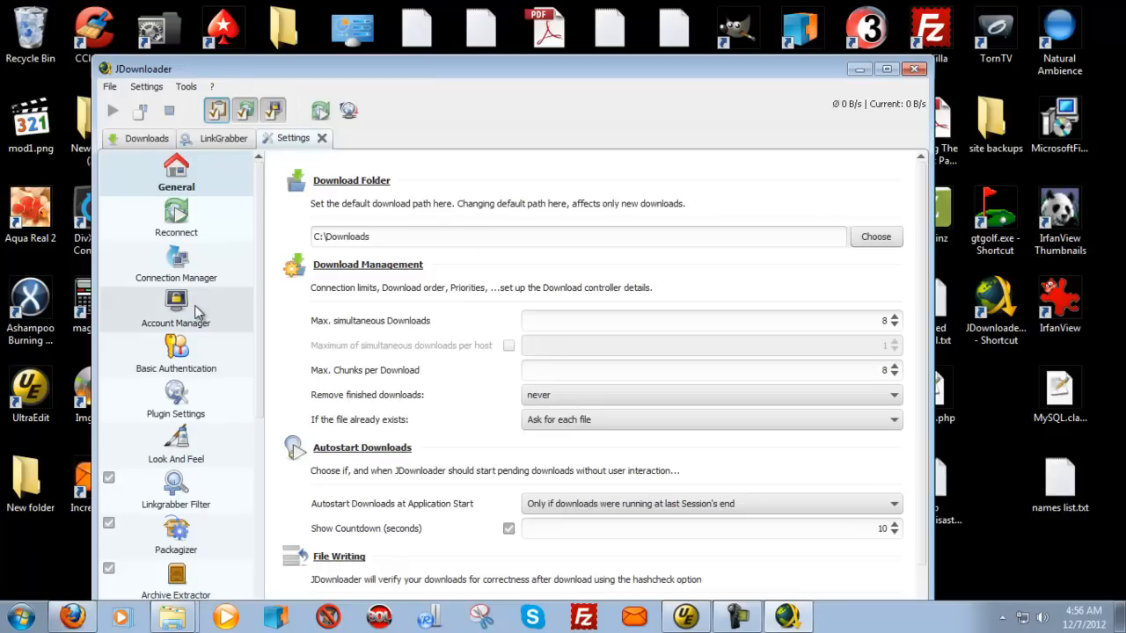
left_click(176, 308)
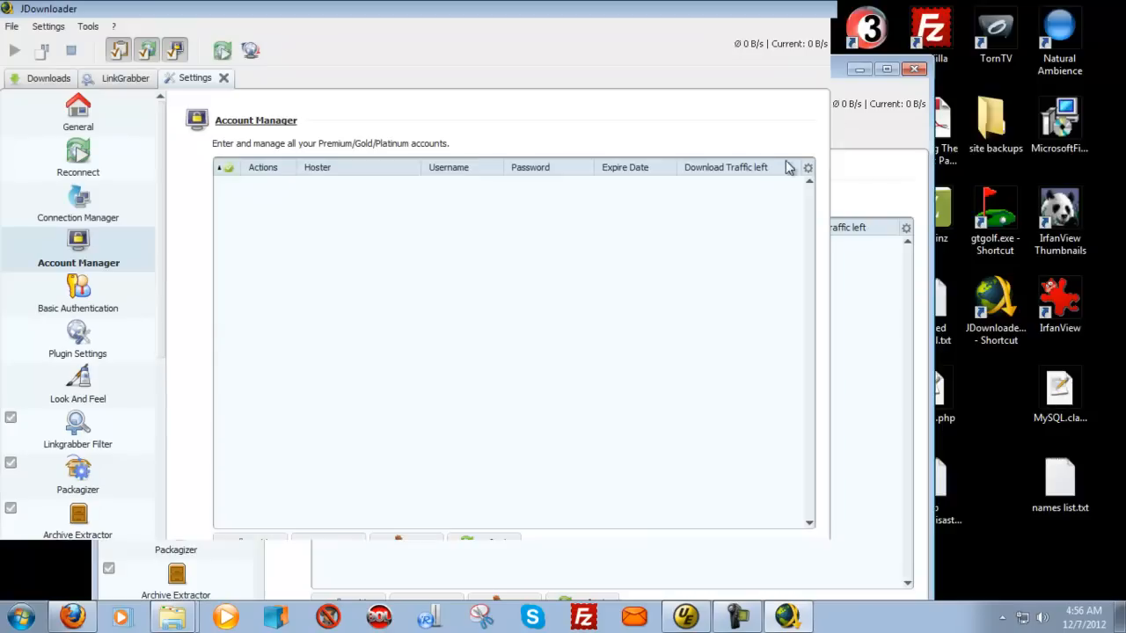
Step: Add a new premiumize.me account and enter the username 'kid' and password
left_click(250, 556)
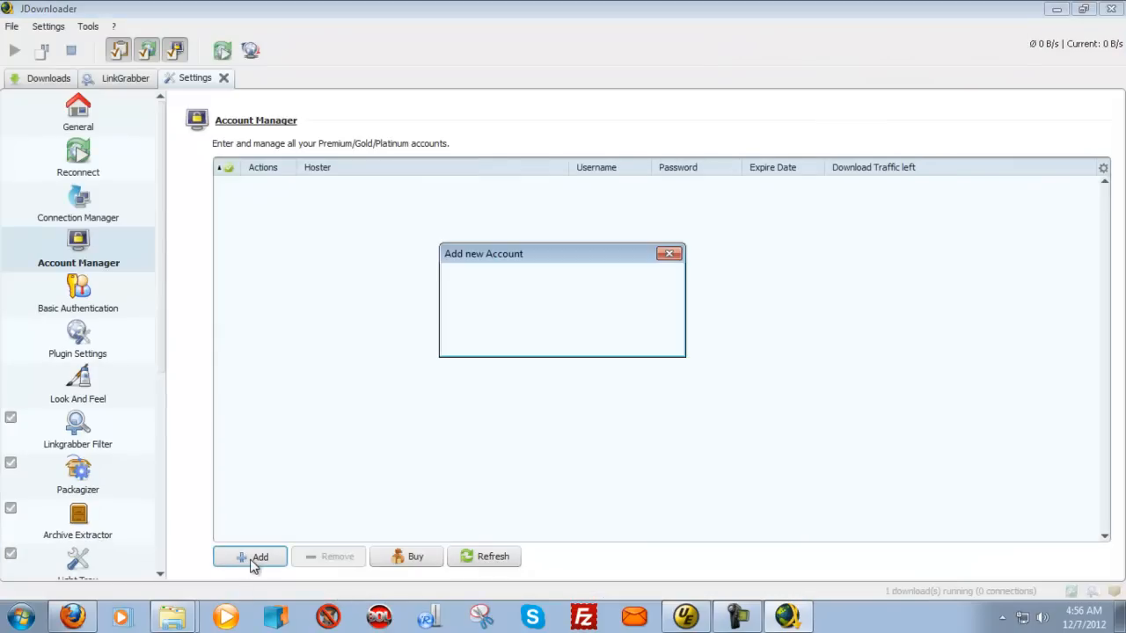
left_click(250, 556)
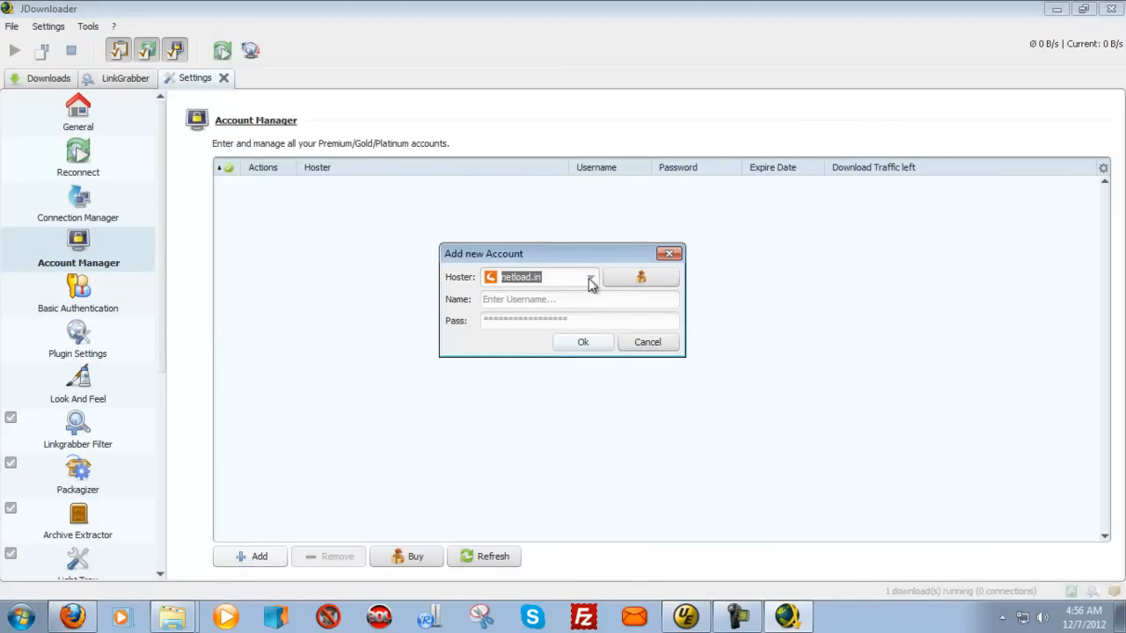
mouse_move(595, 440)
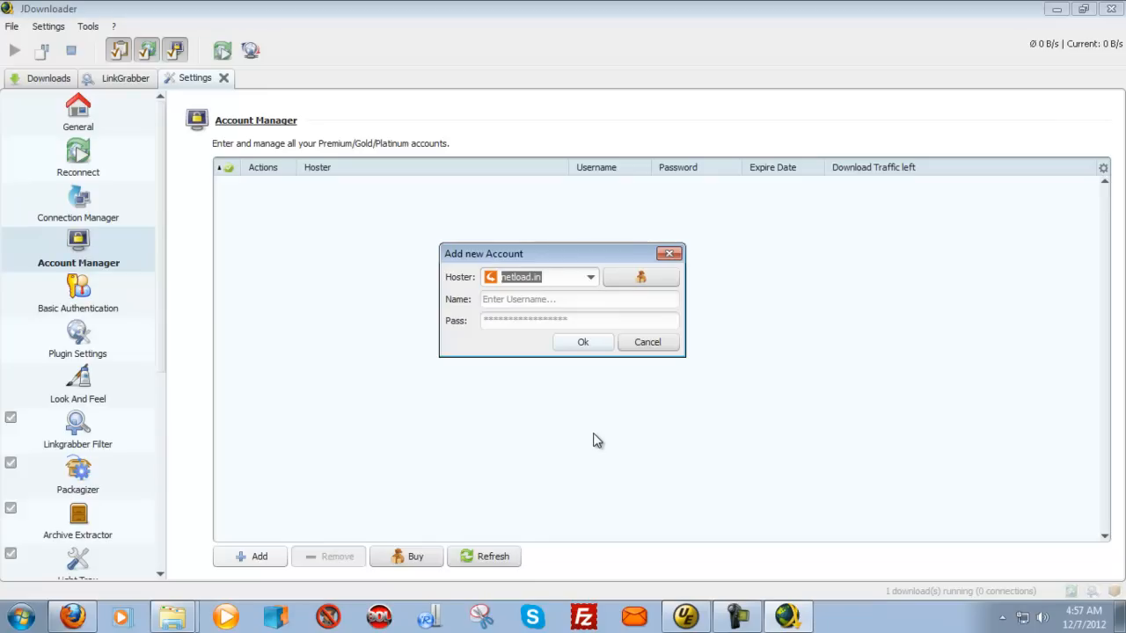
mouse_move(595, 440)
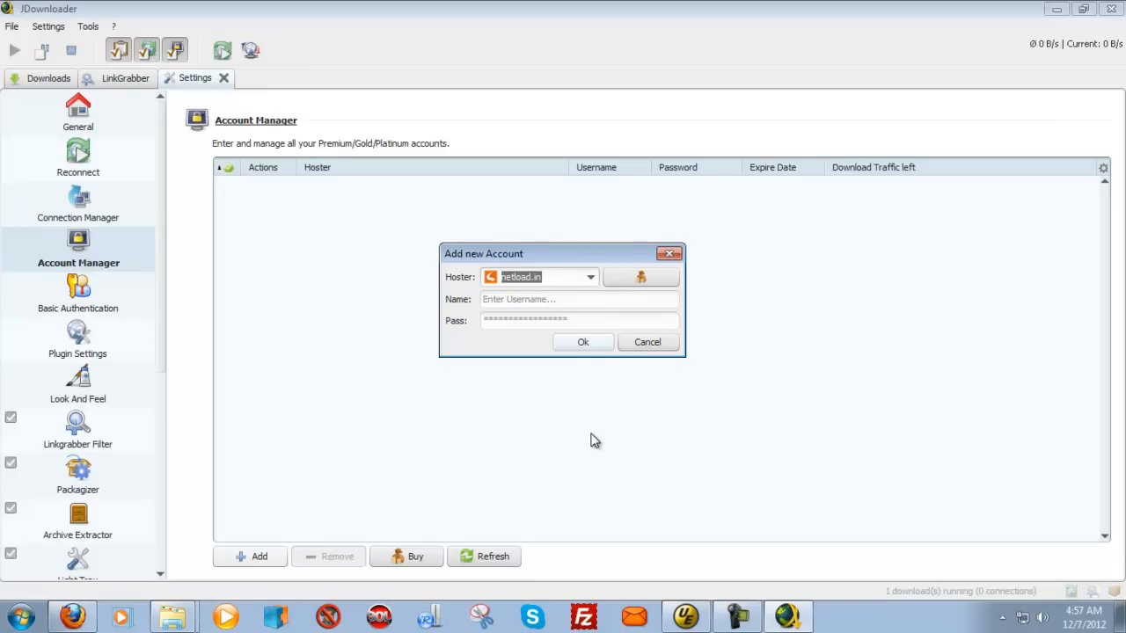
mouse_move(598, 444)
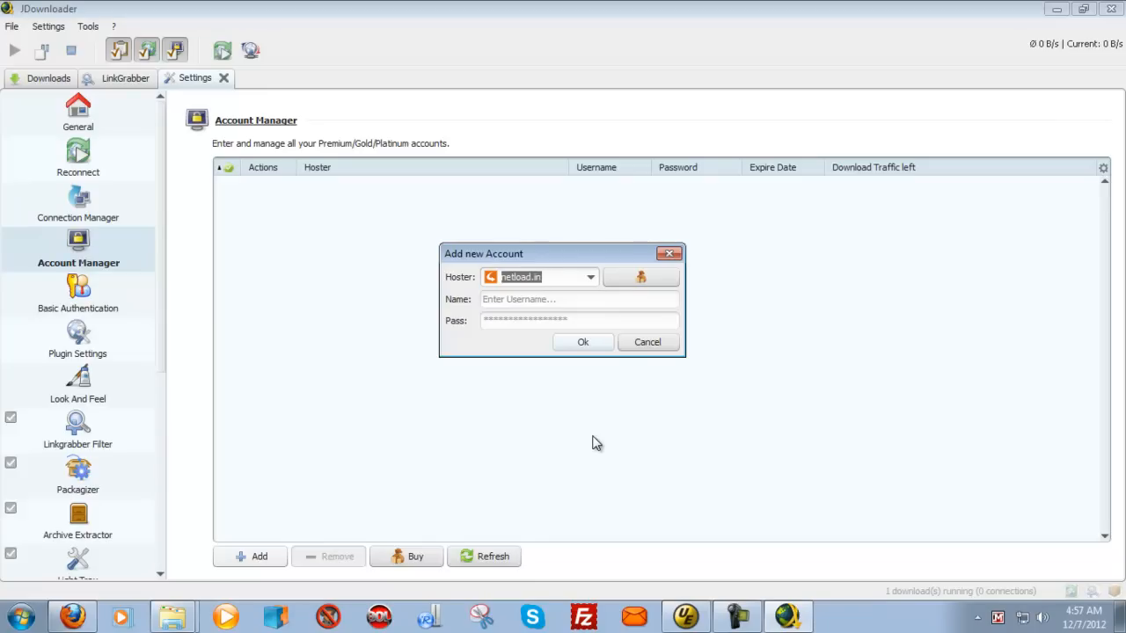
mouse_move(517, 434)
type("premiumize.me")
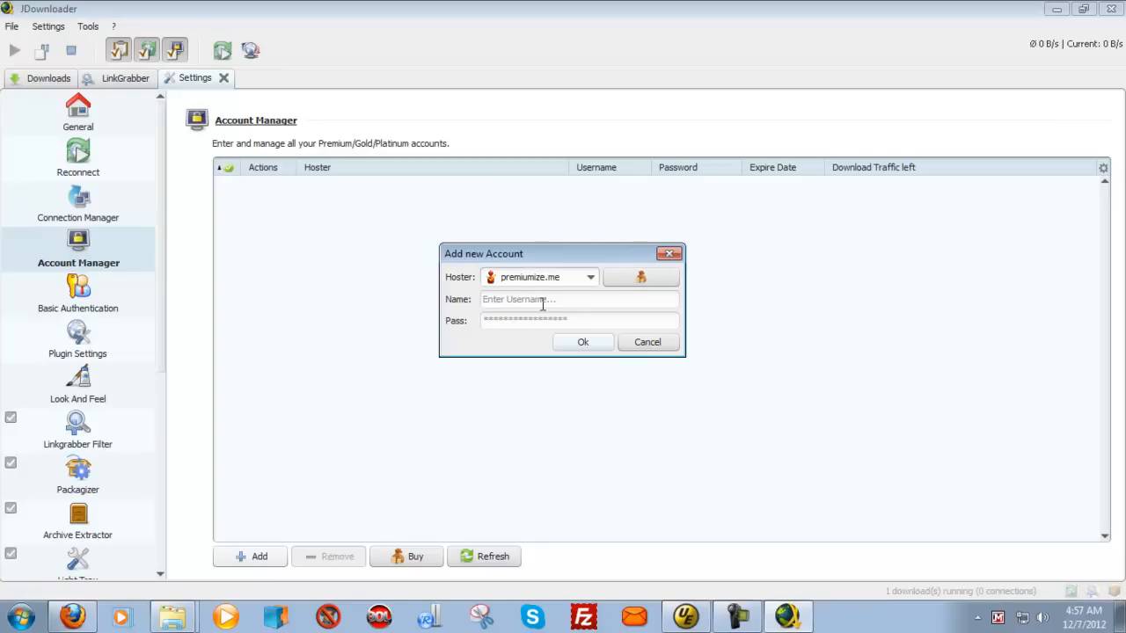
left_click(579, 299)
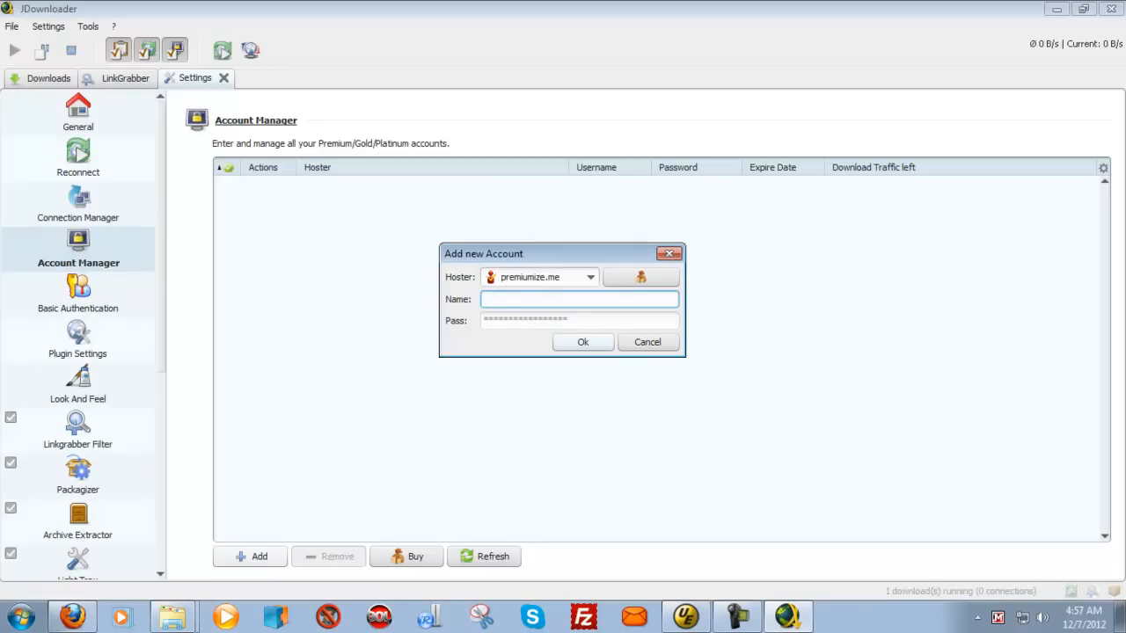
left_click(579, 299)
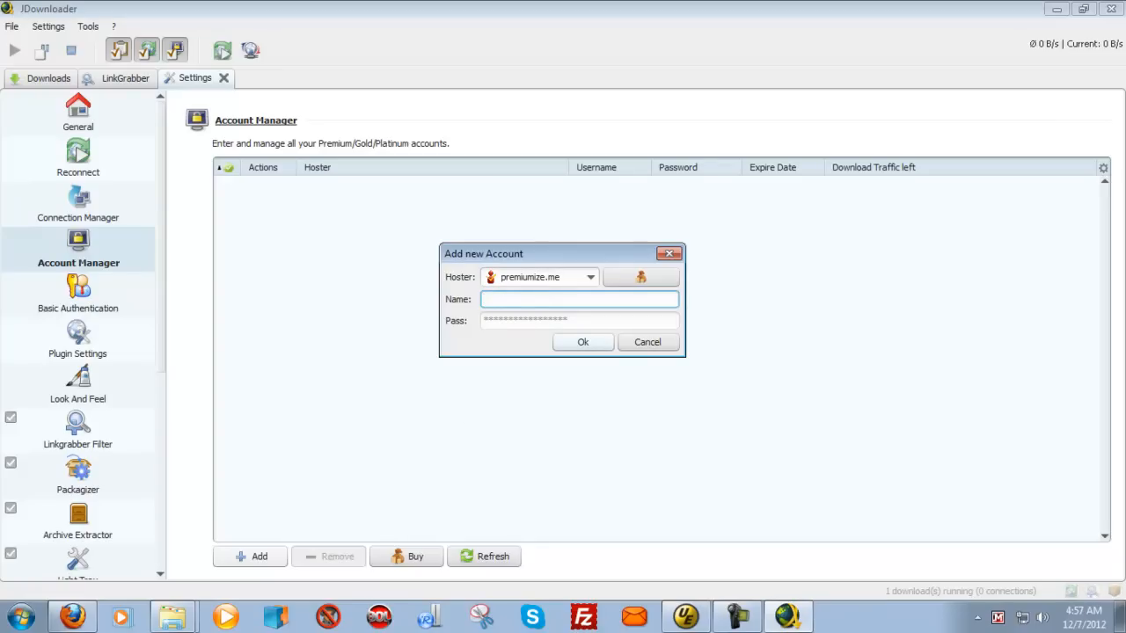
type("kidjack68")
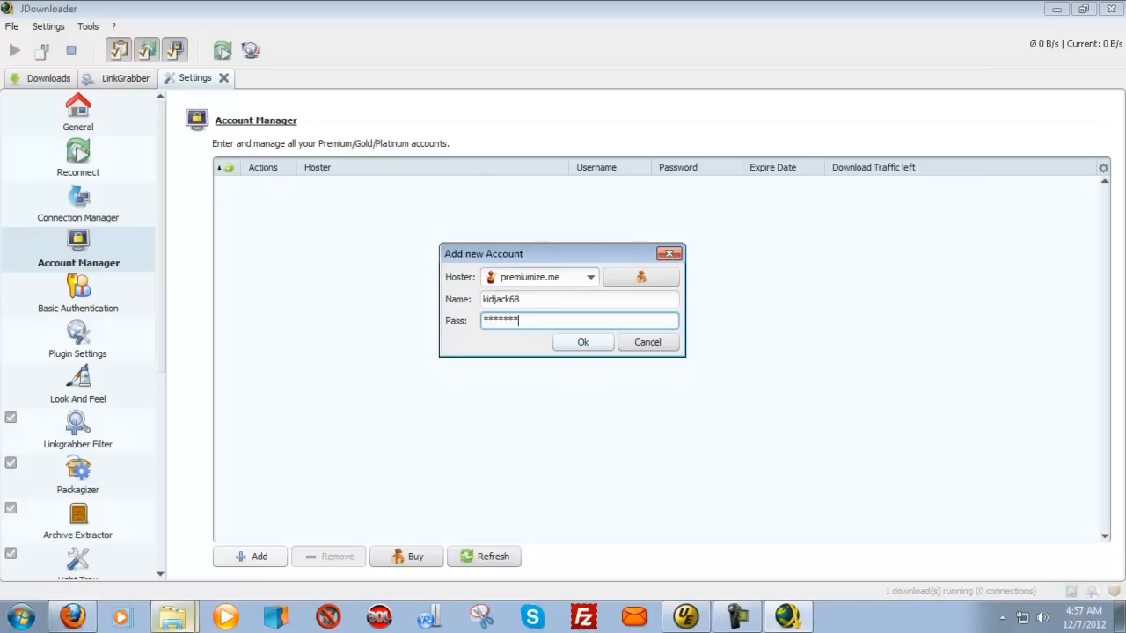
mouse_move(796, 225)
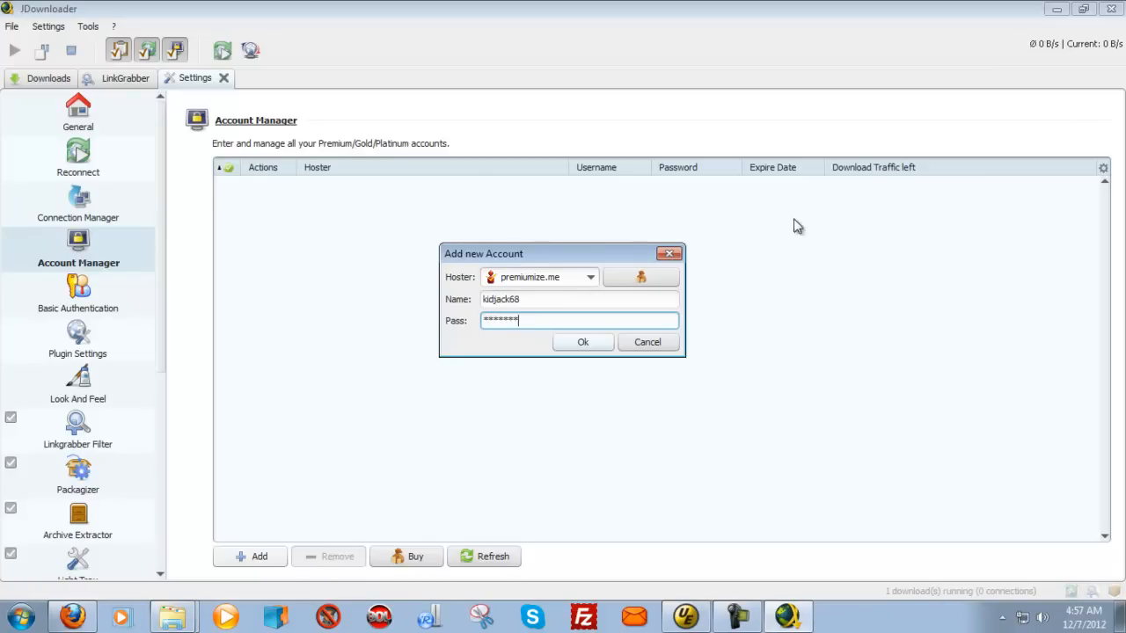
Step: Submit the account, acknowledge the verified premium login, and cancel the rapidgator captcha
left_click(582, 341)
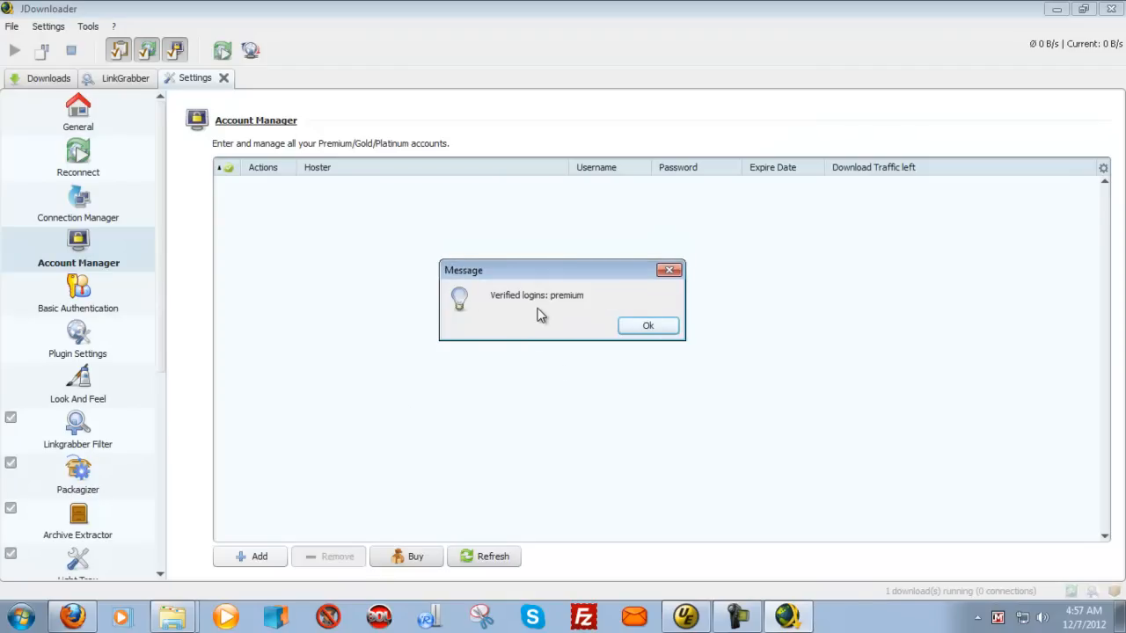
left_click(648, 325)
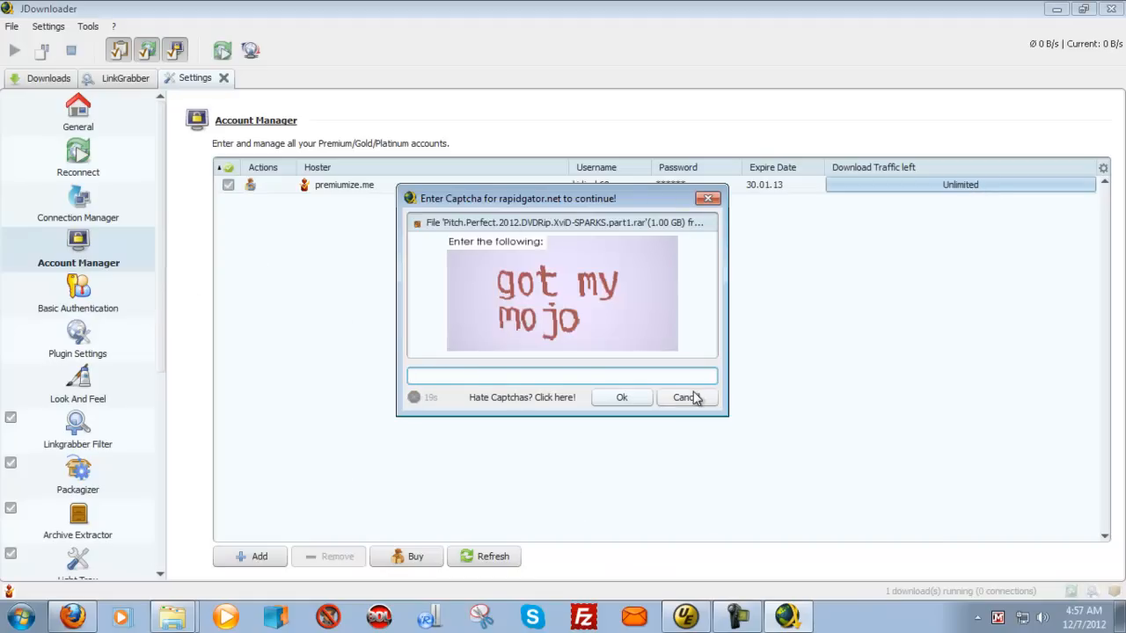
left_click(684, 398)
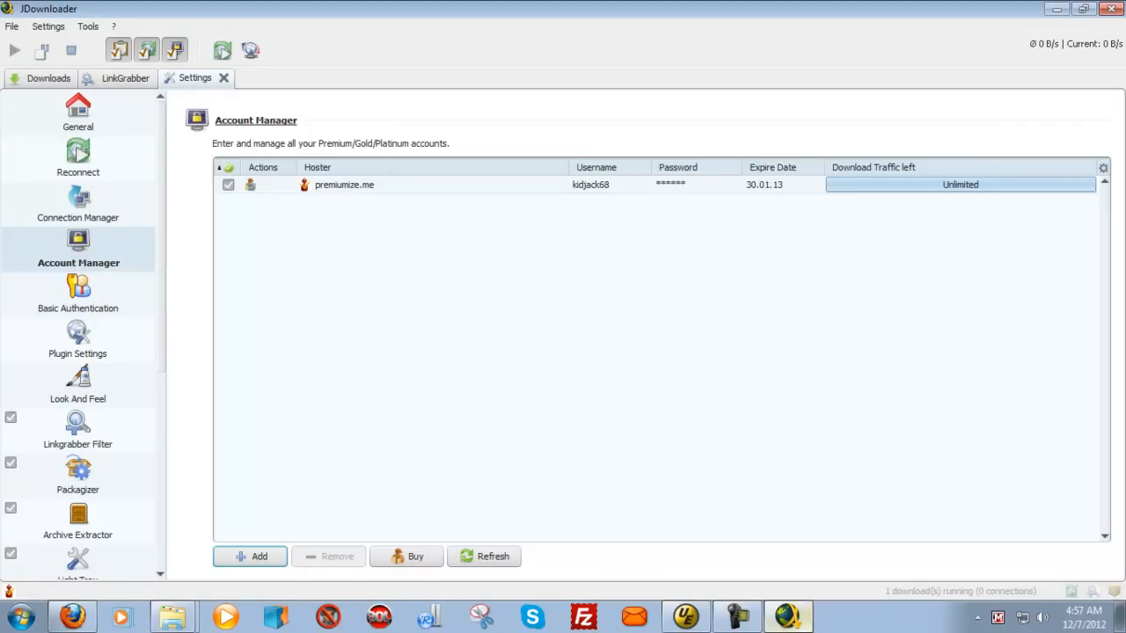
mouse_move(686, 43)
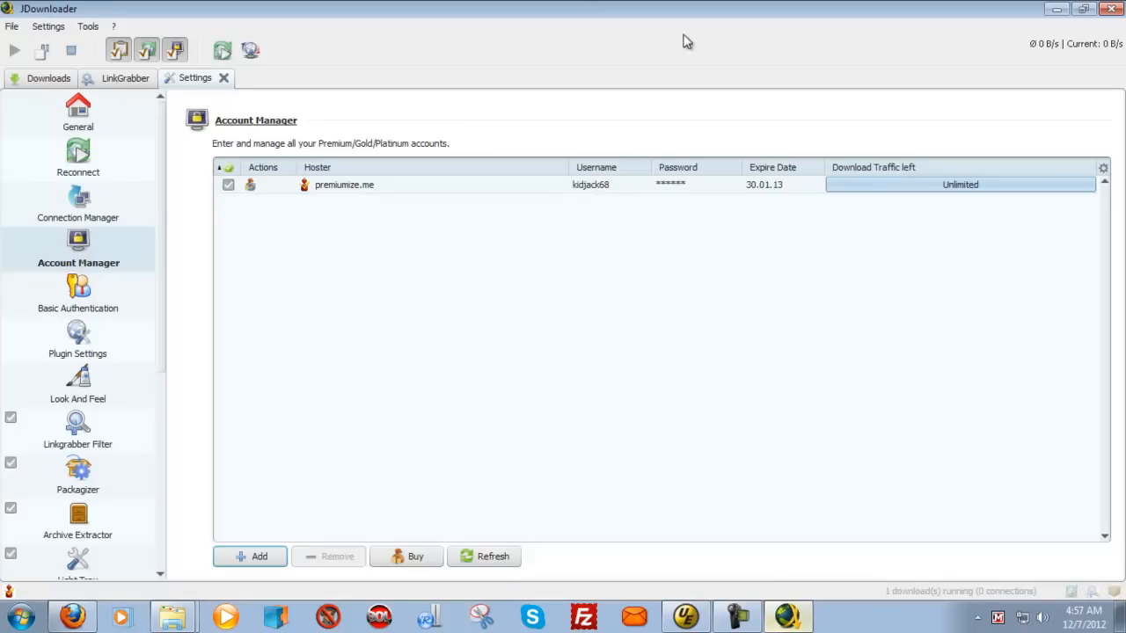
Step: View the running Pitch.Perfect part1.rar download and bring up its removal actions
left_click(127, 77)
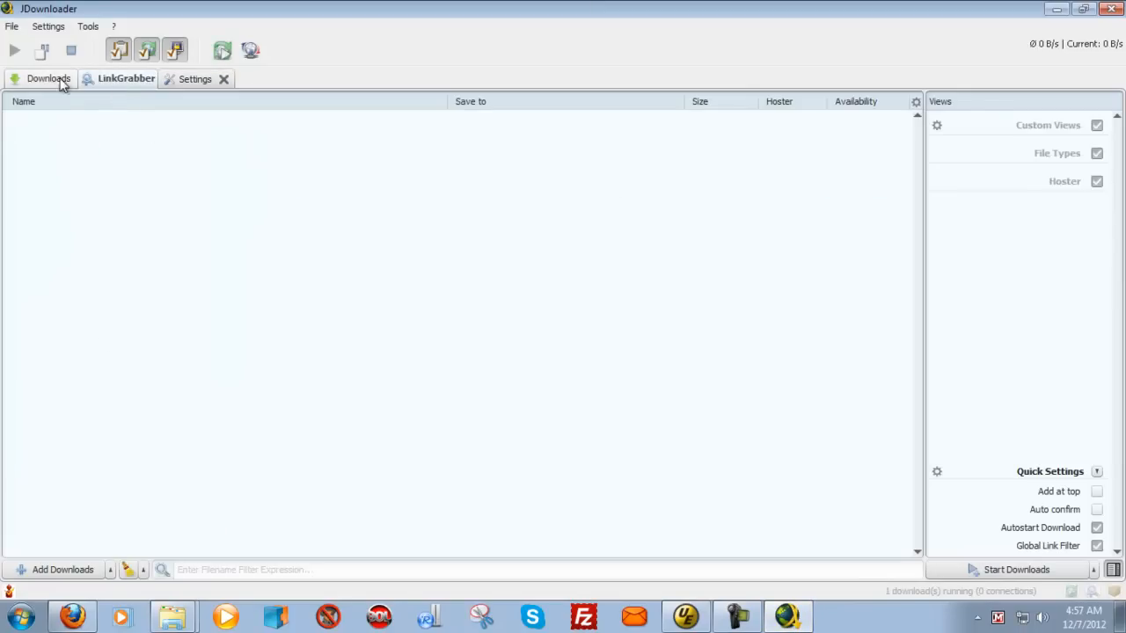
left_click(50, 77)
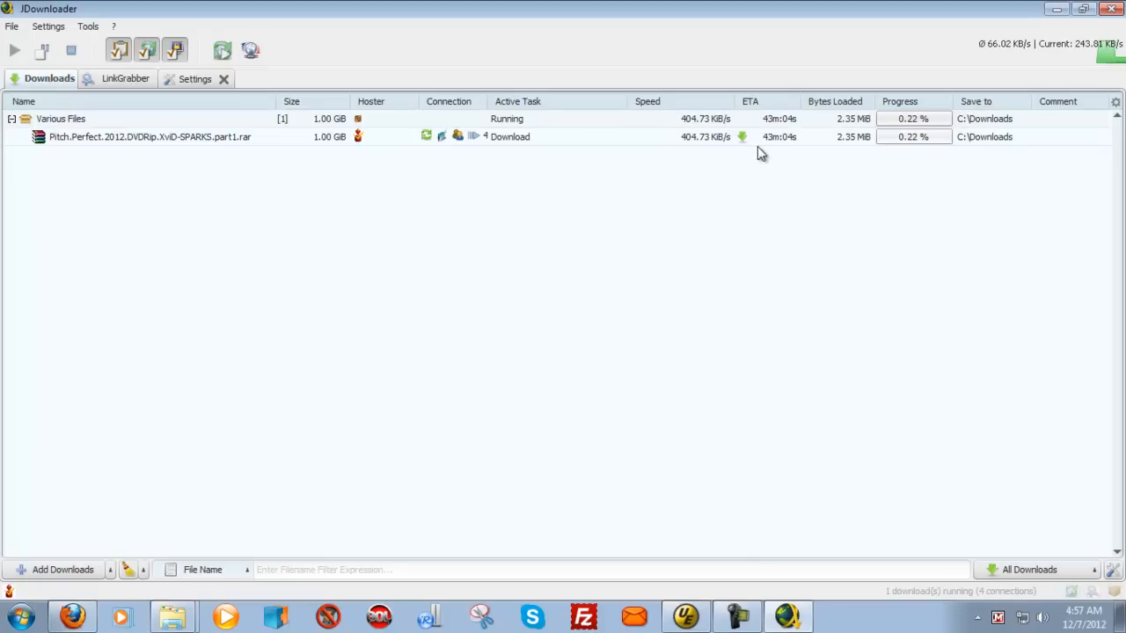
mouse_move(482, 153)
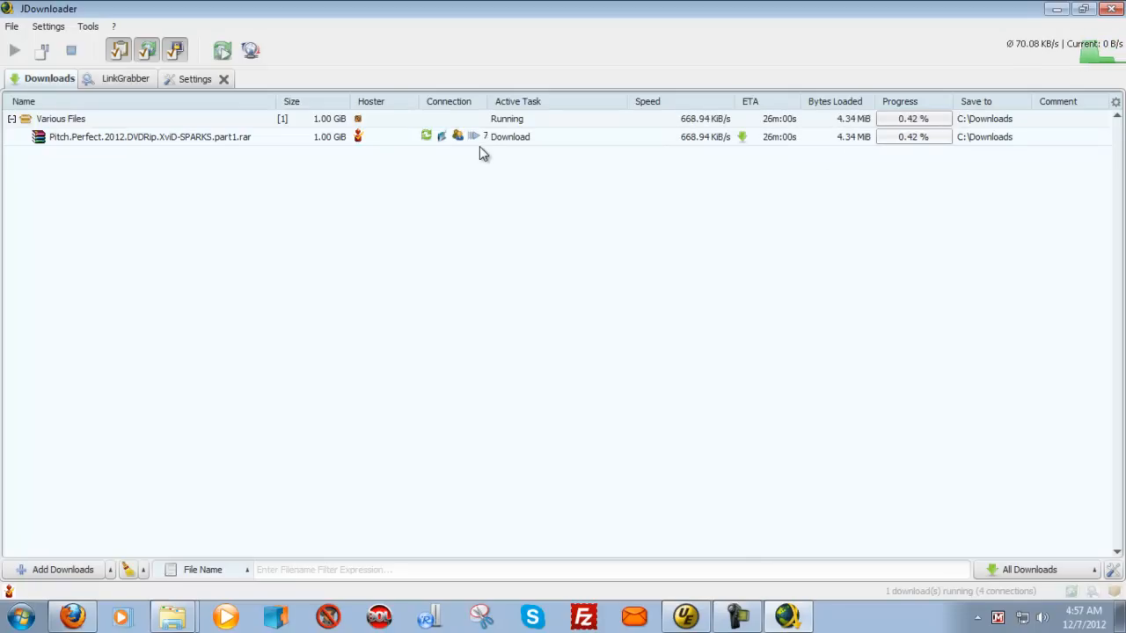
right_click(149, 138)
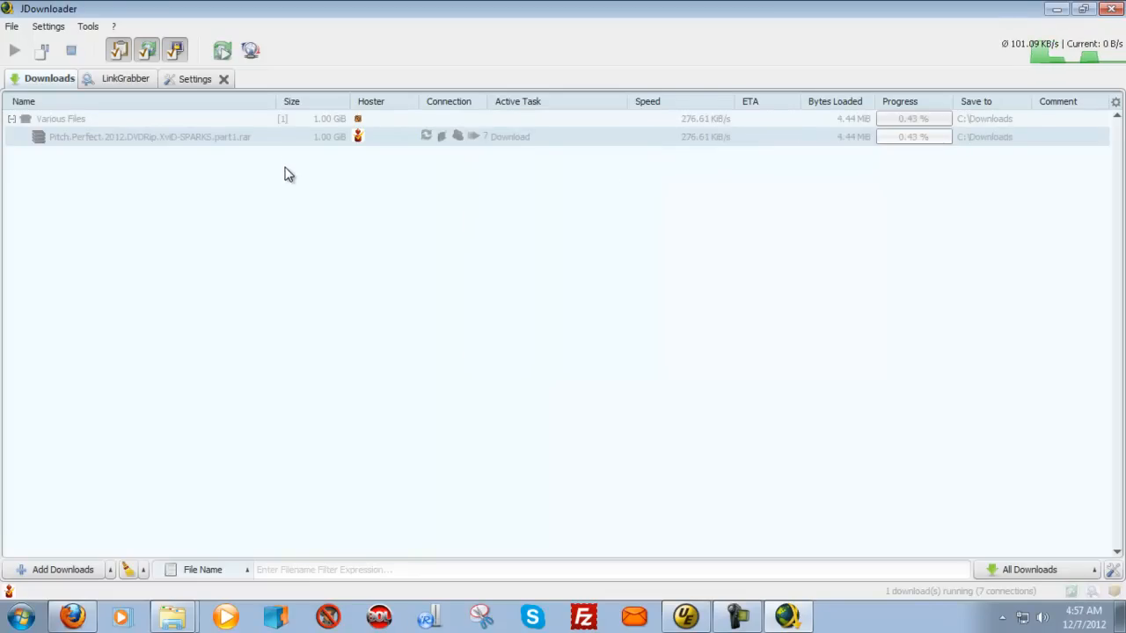
right_click(149, 137)
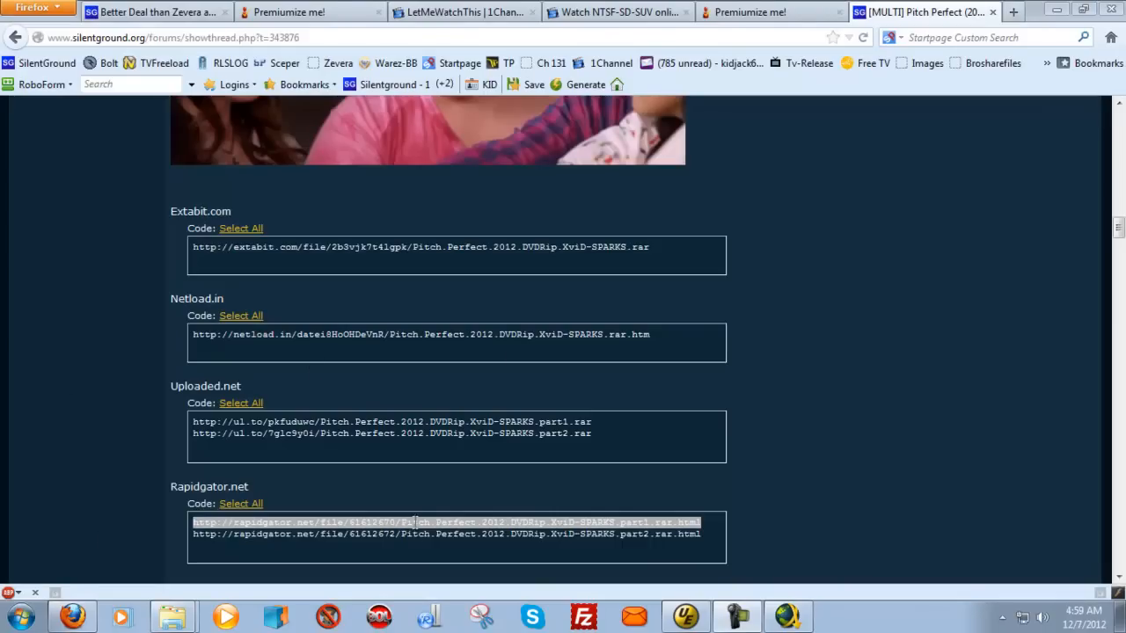
right_click(436, 522)
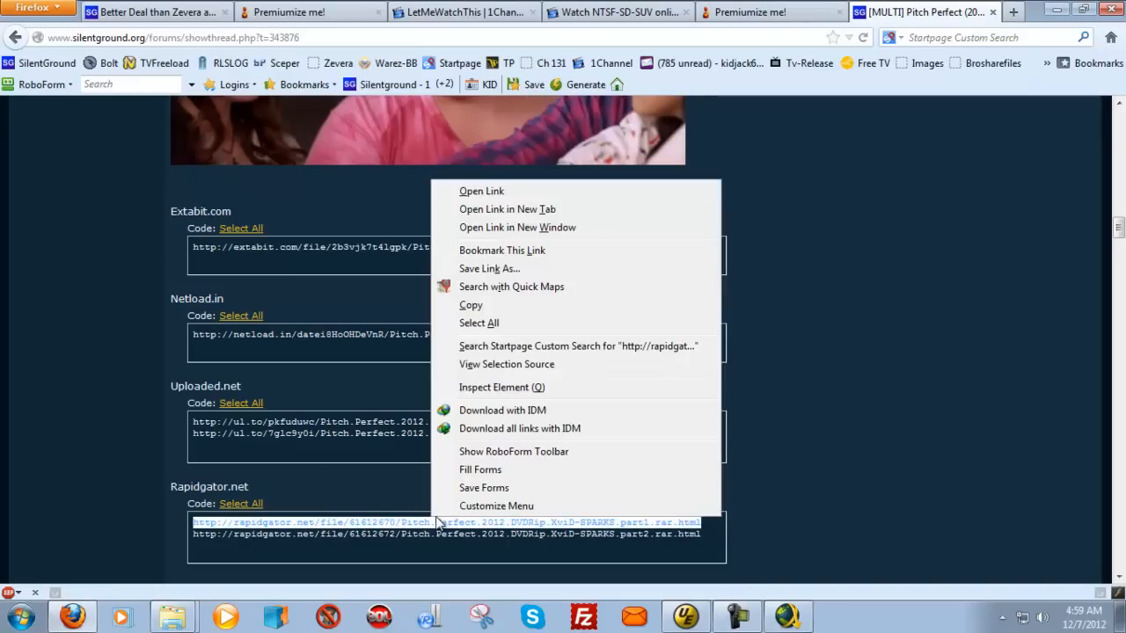
mouse_move(471, 306)
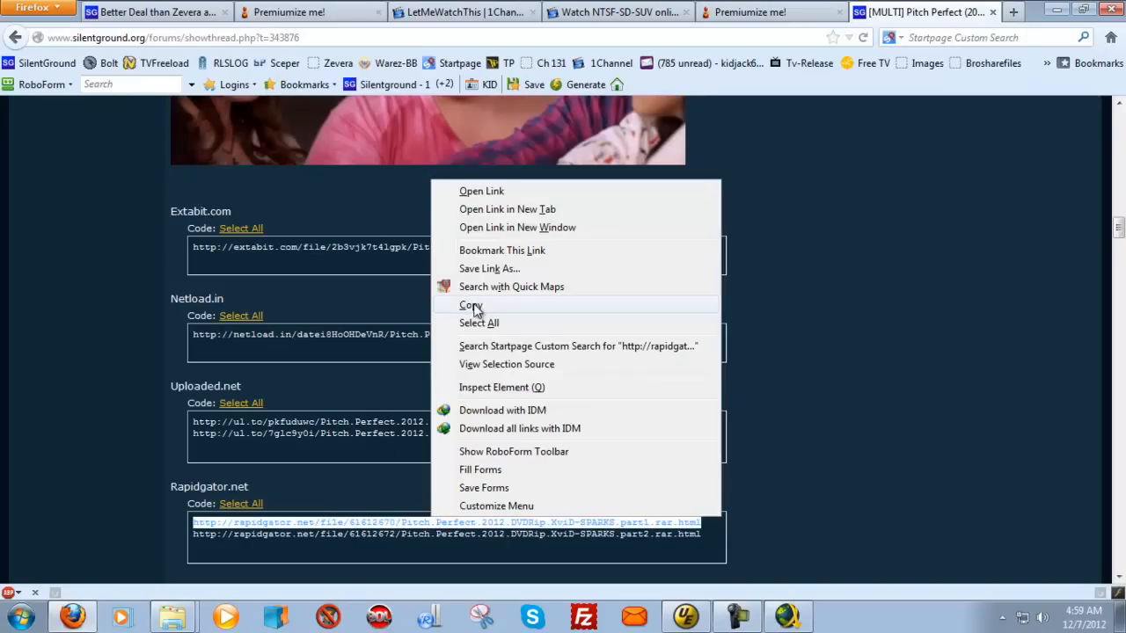
left_click(788, 616)
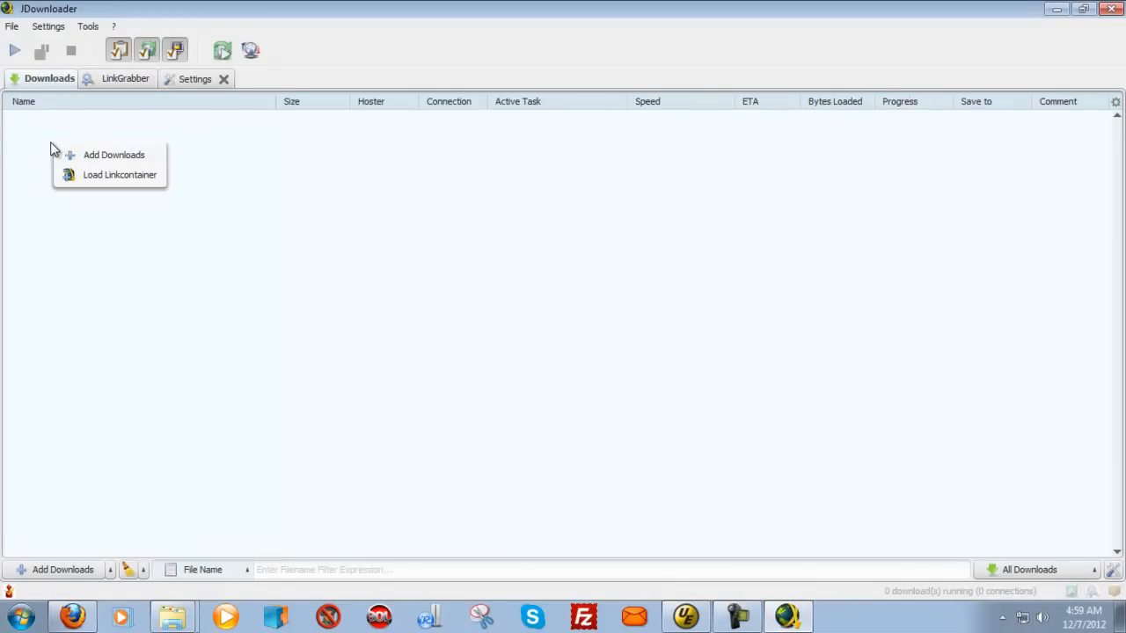
Step: Add the copied Rapidgator part1.rar link as a new download and let it analyse
left_click(113, 155)
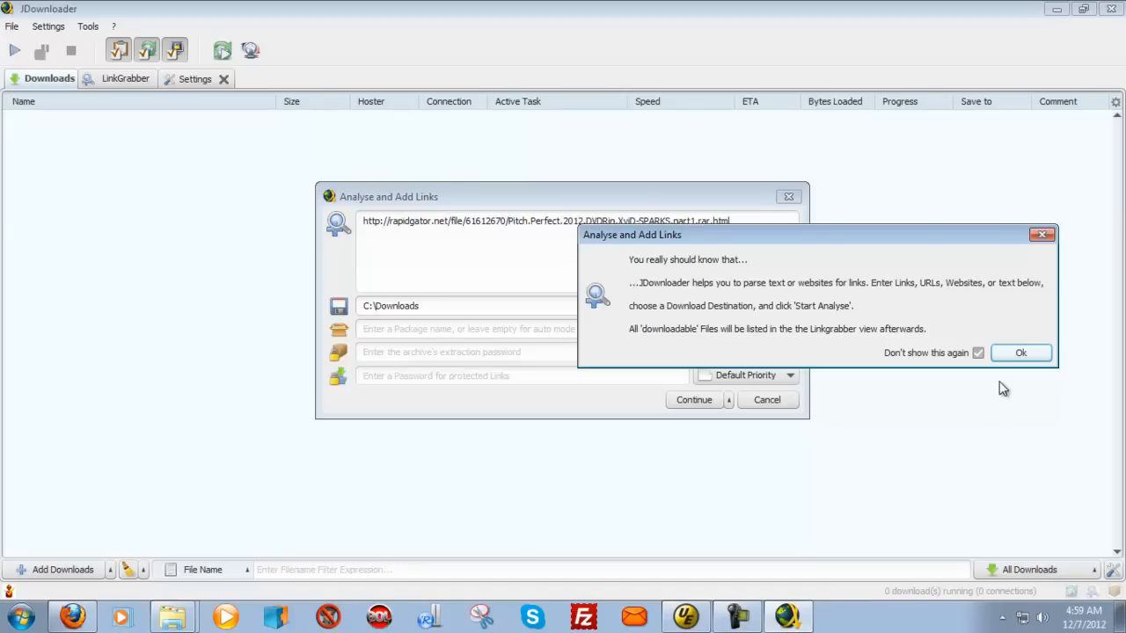
left_click(1021, 352)
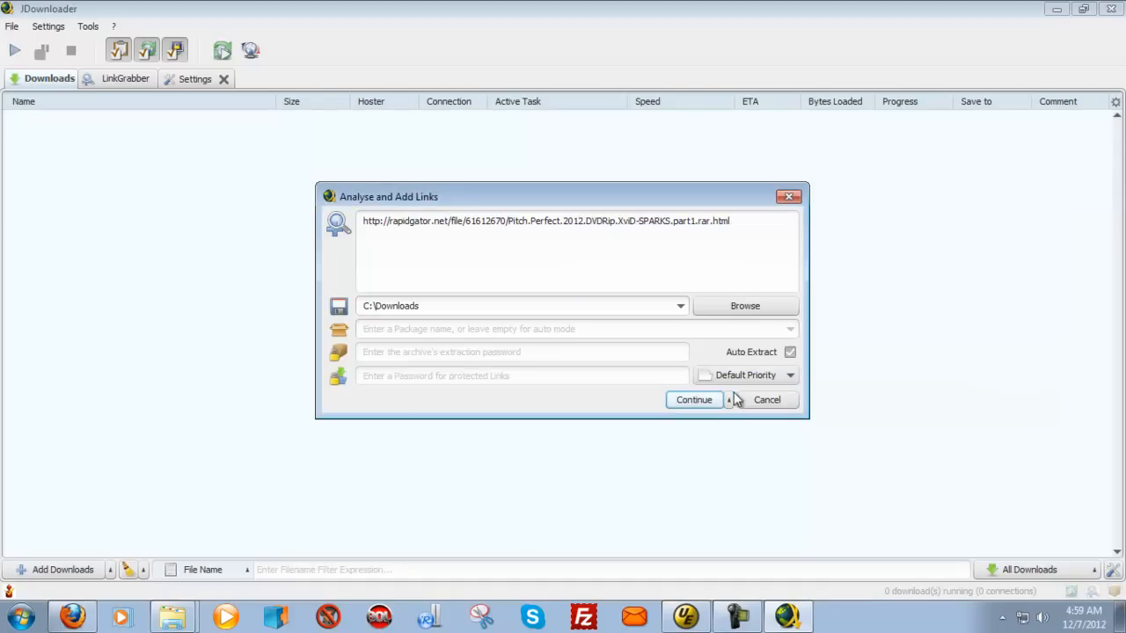
left_click(693, 399)
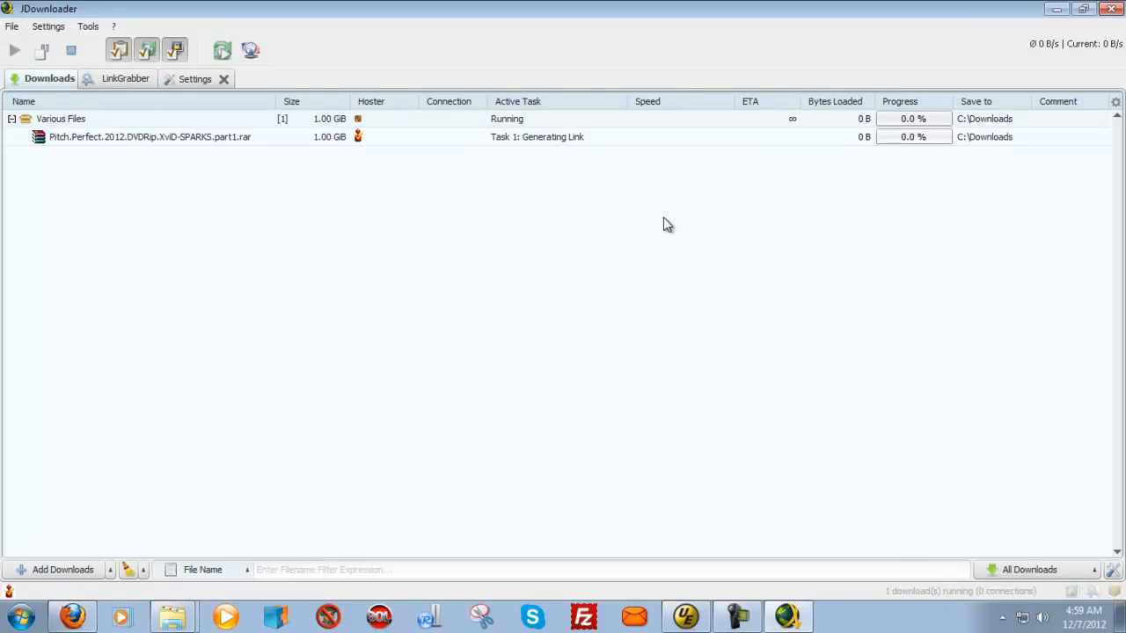
mouse_move(440, 168)
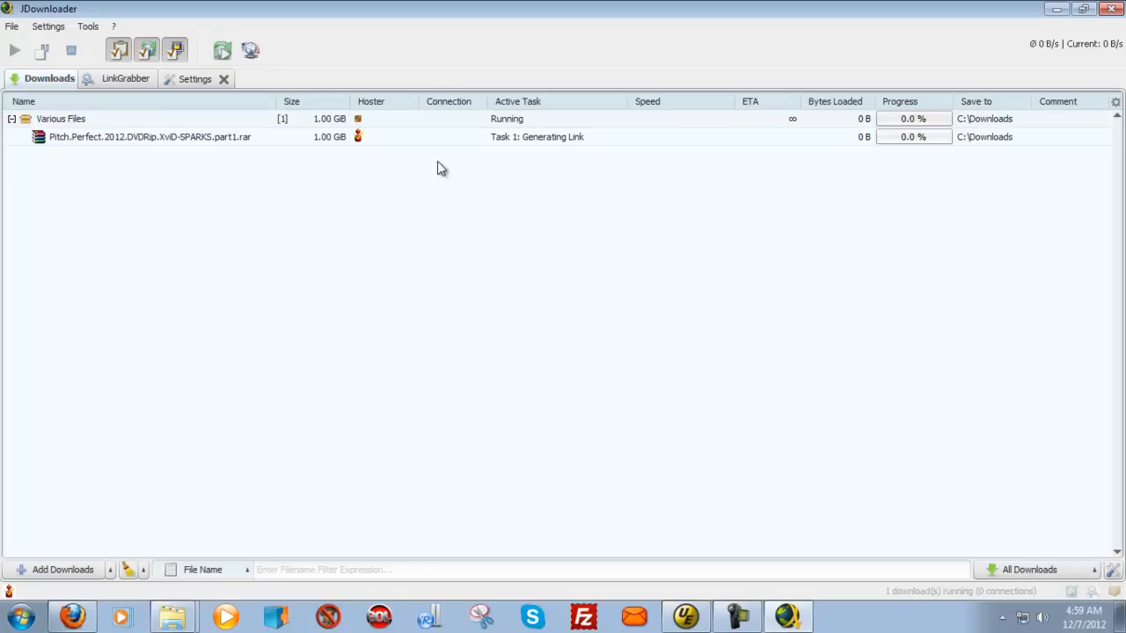
mouse_move(528, 215)
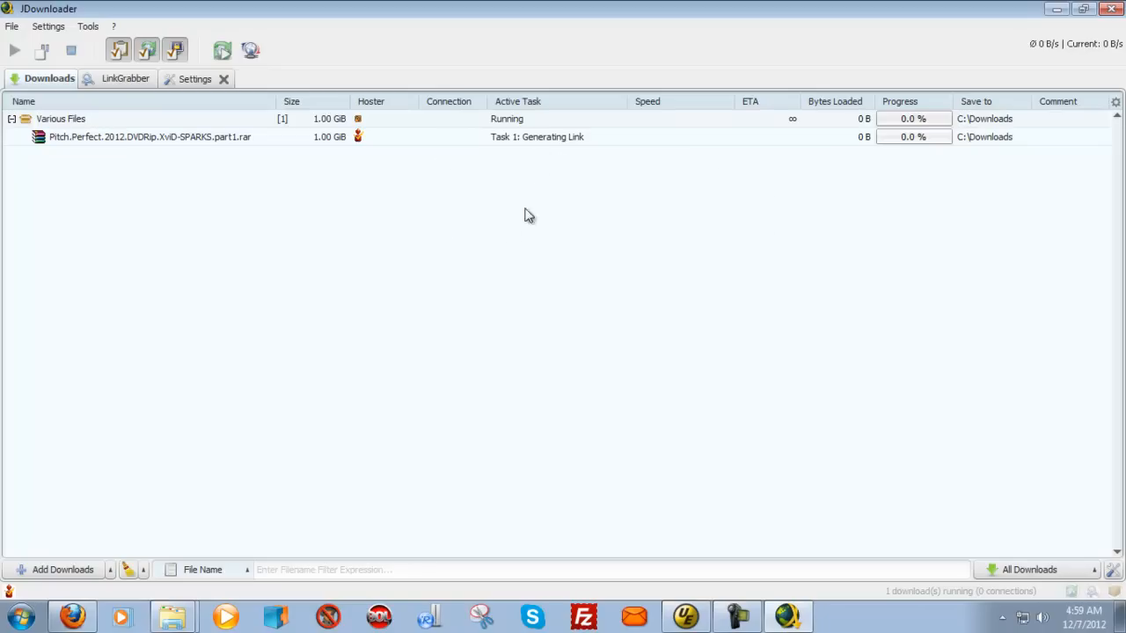
mouse_move(449, 225)
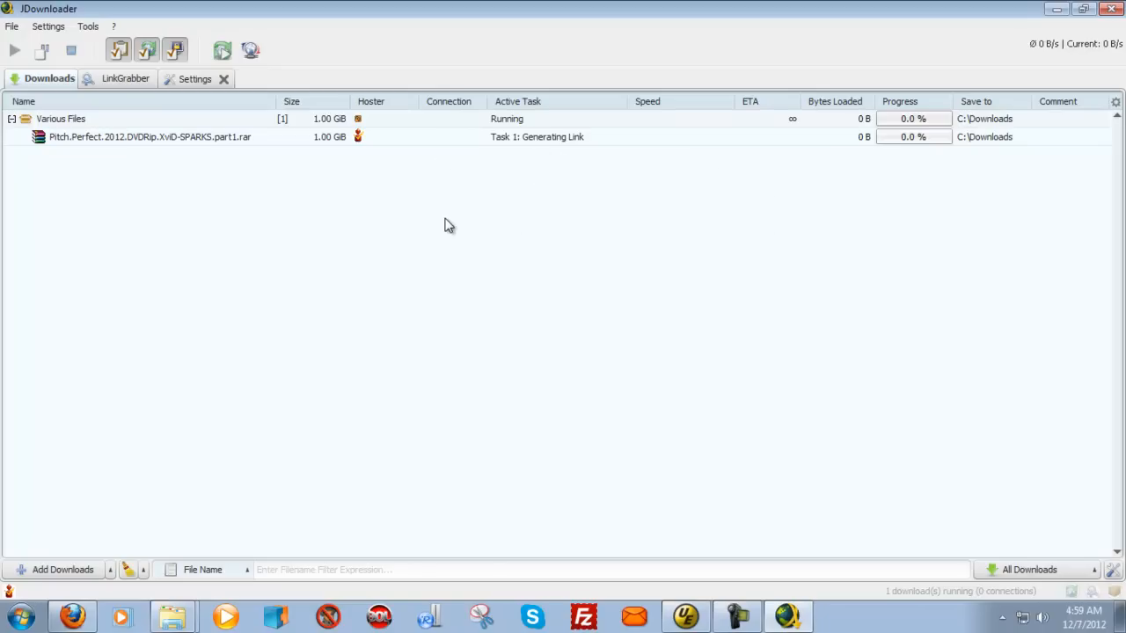
mouse_move(426, 228)
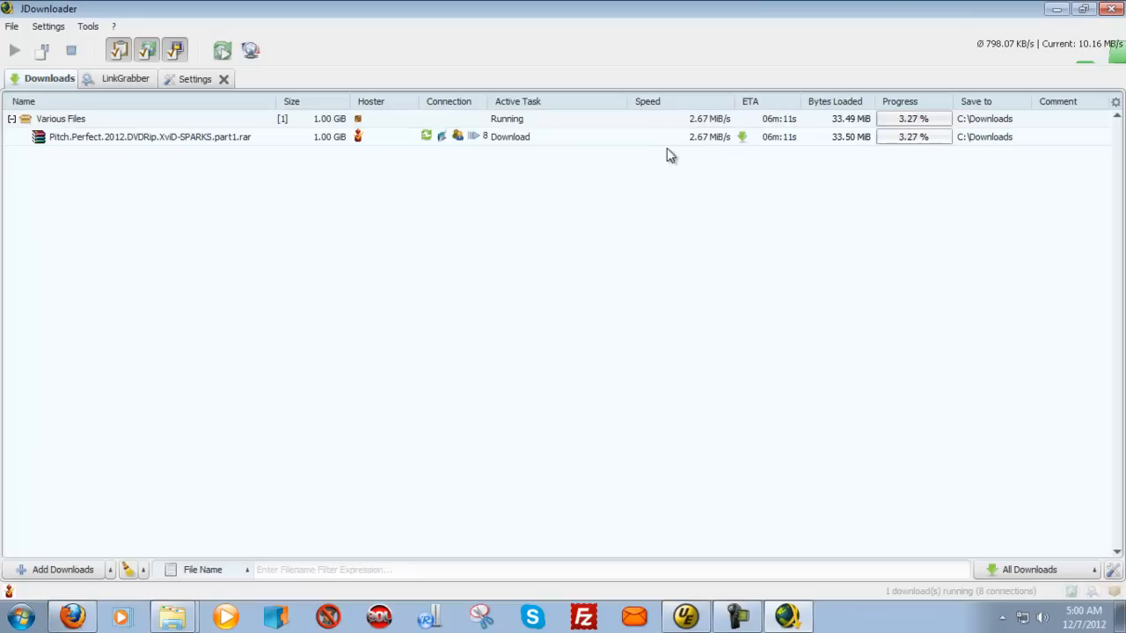
mouse_move(712, 151)
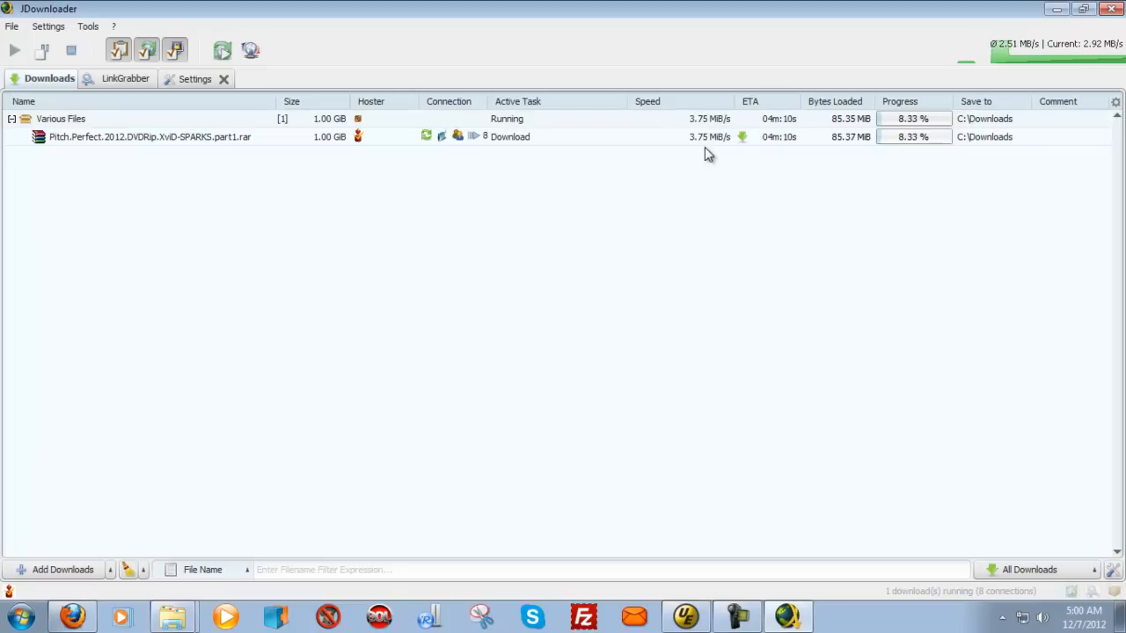
mouse_move(720, 148)
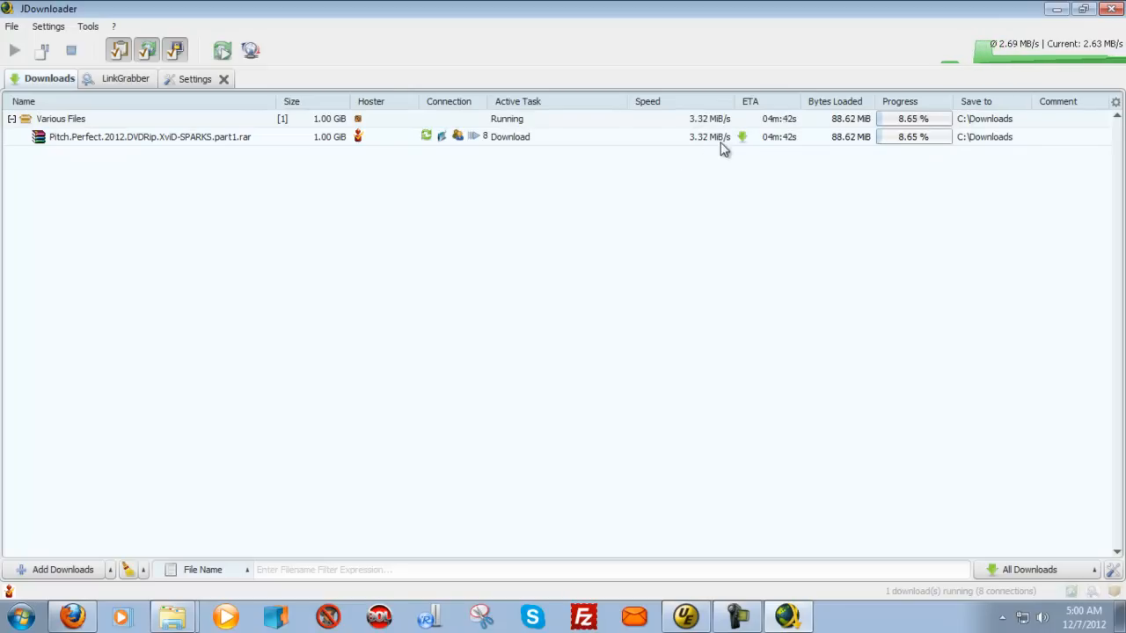
mouse_move(889, 165)
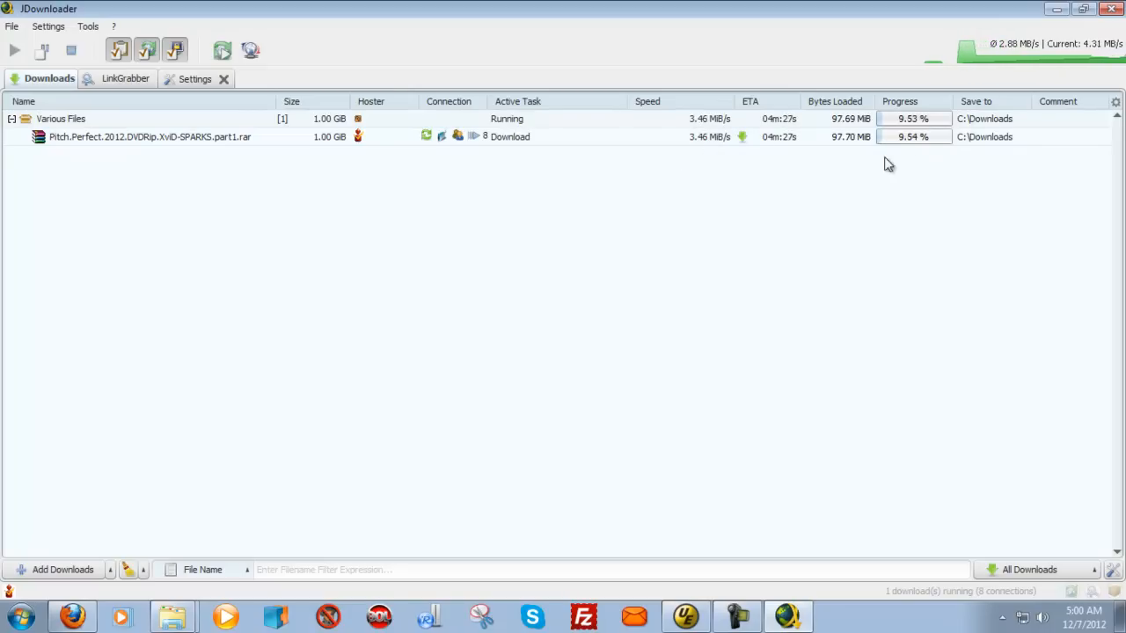
mouse_move(394, 197)
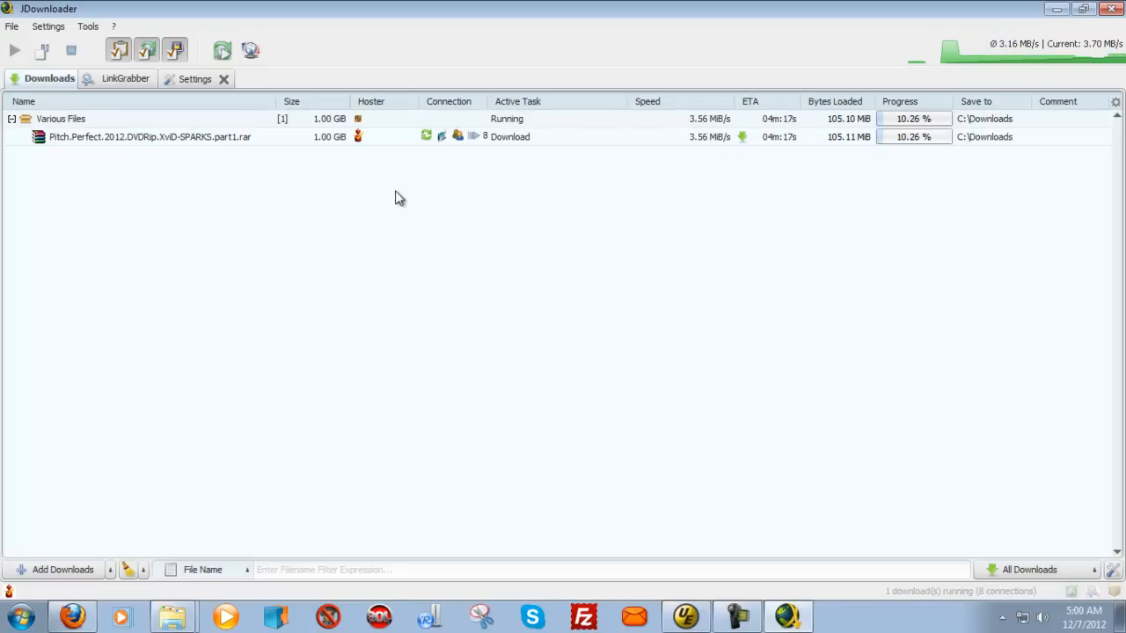
mouse_move(261, 190)
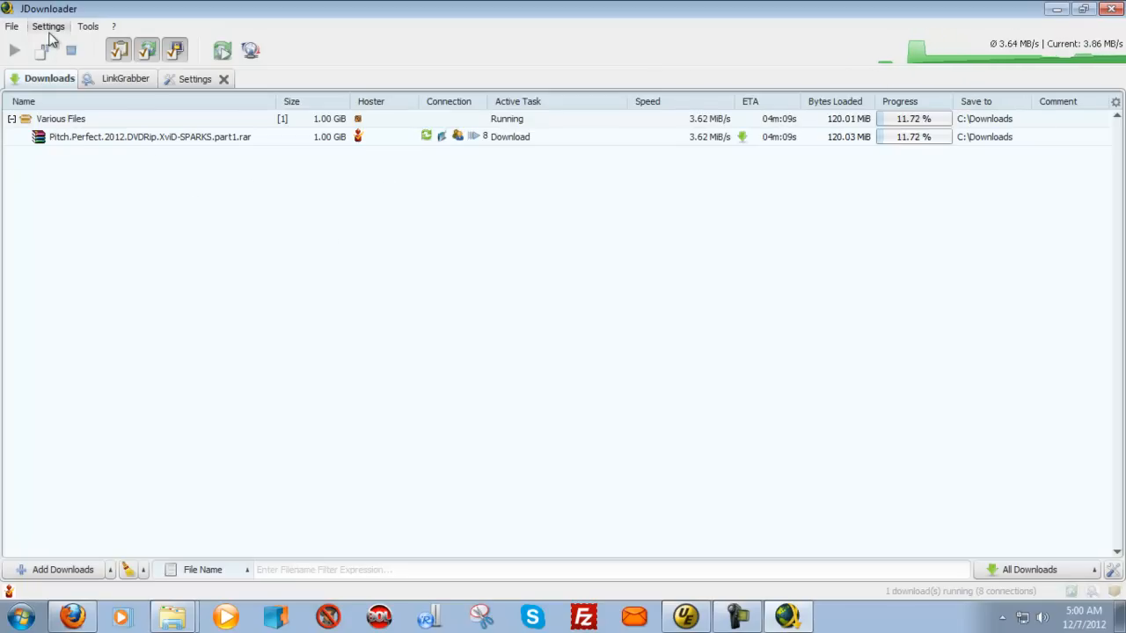
Step: Show the quick download limit settings with 8 chunks and 8 simultaneous downloads
left_click(47, 27)
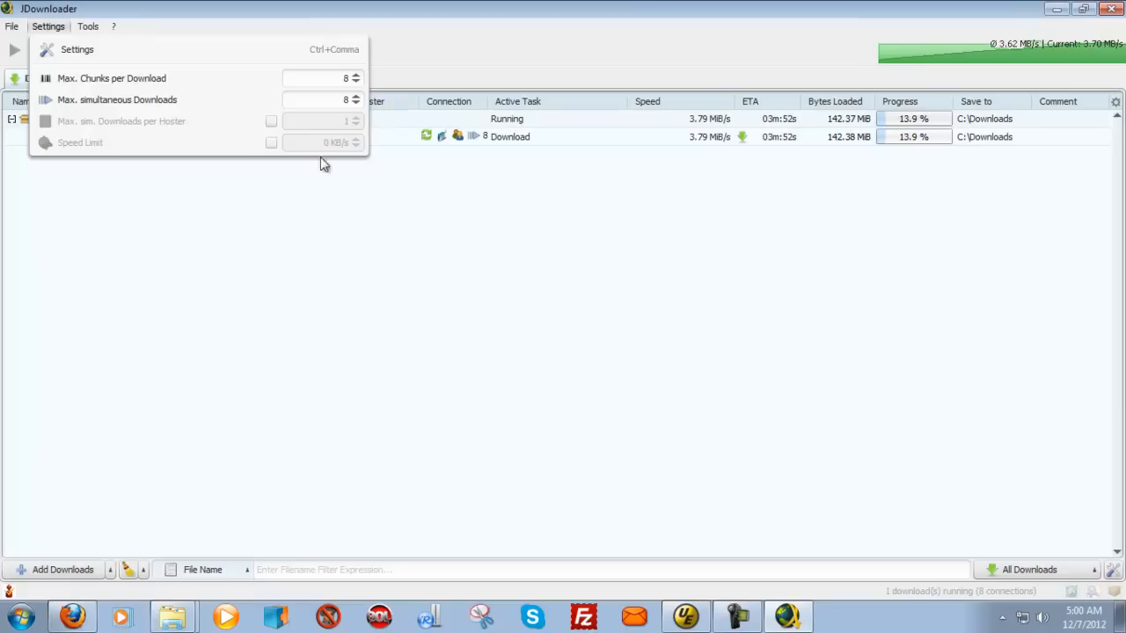
mouse_move(219, 280)
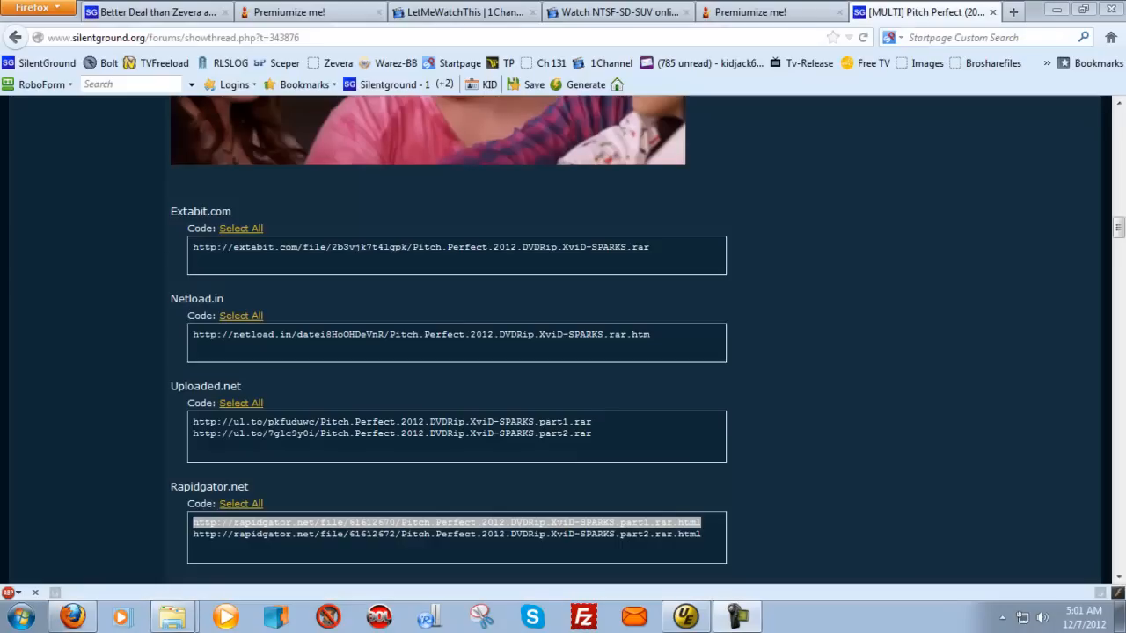
mouse_move(221, 317)
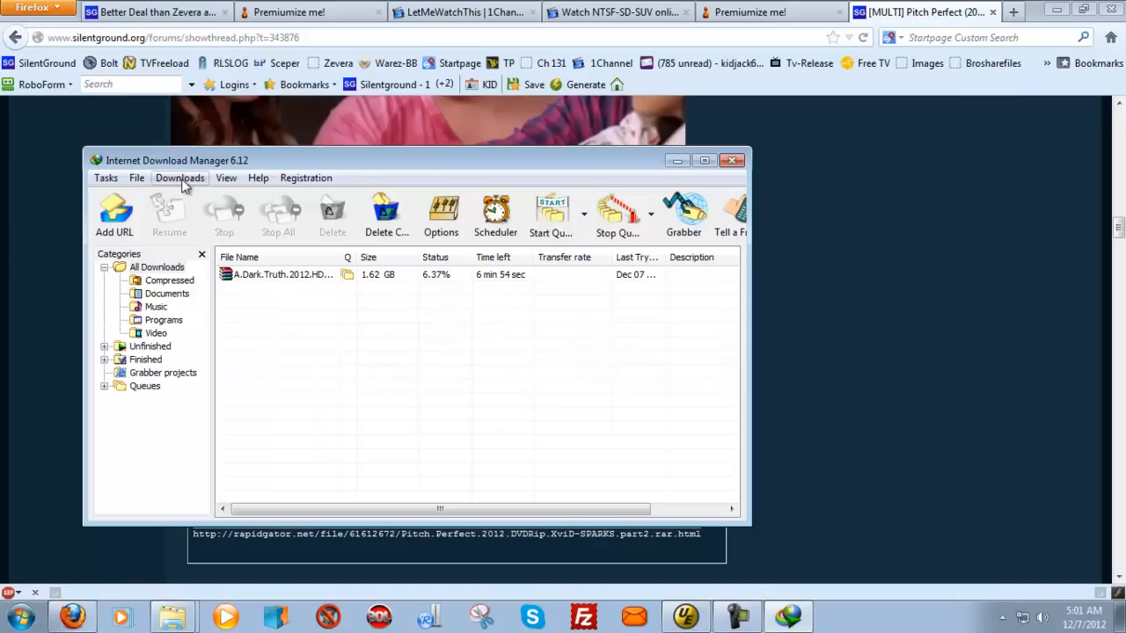
Step: View the Scheduler's main queue file list and its simultaneous-download count
left_click(179, 178)
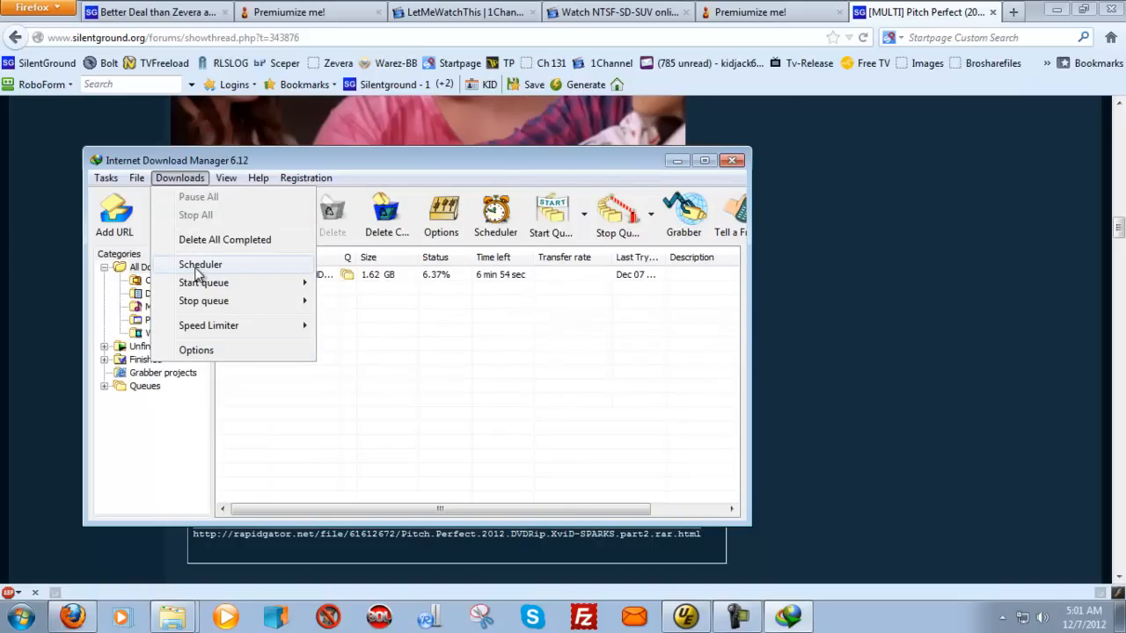
left_click(200, 264)
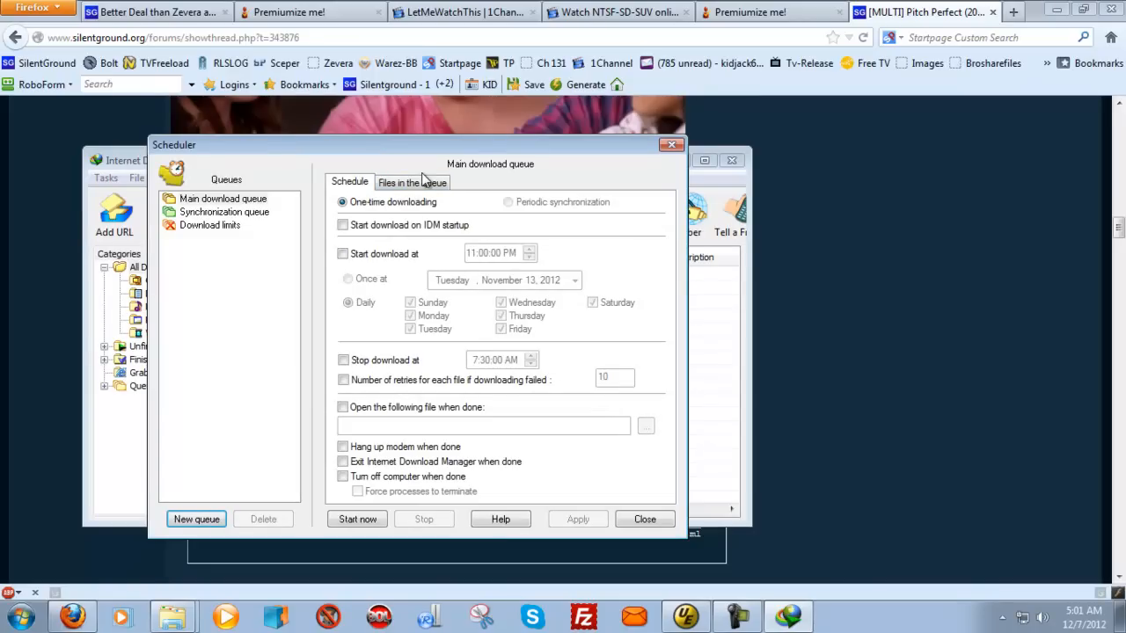
left_click(412, 181)
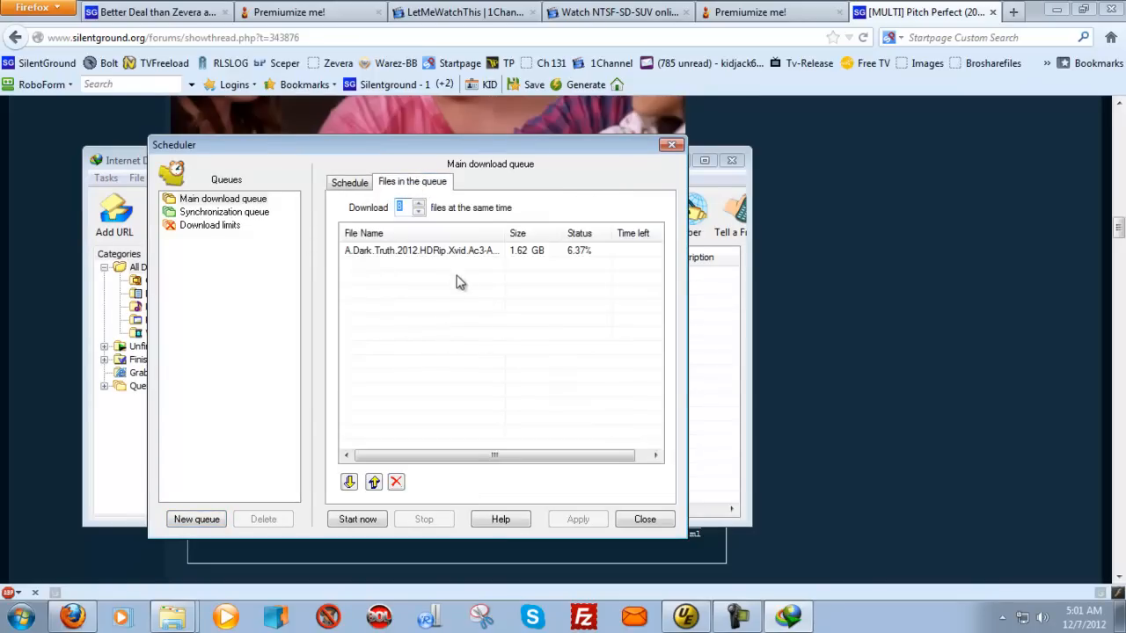
left_click(405, 208)
type("1")
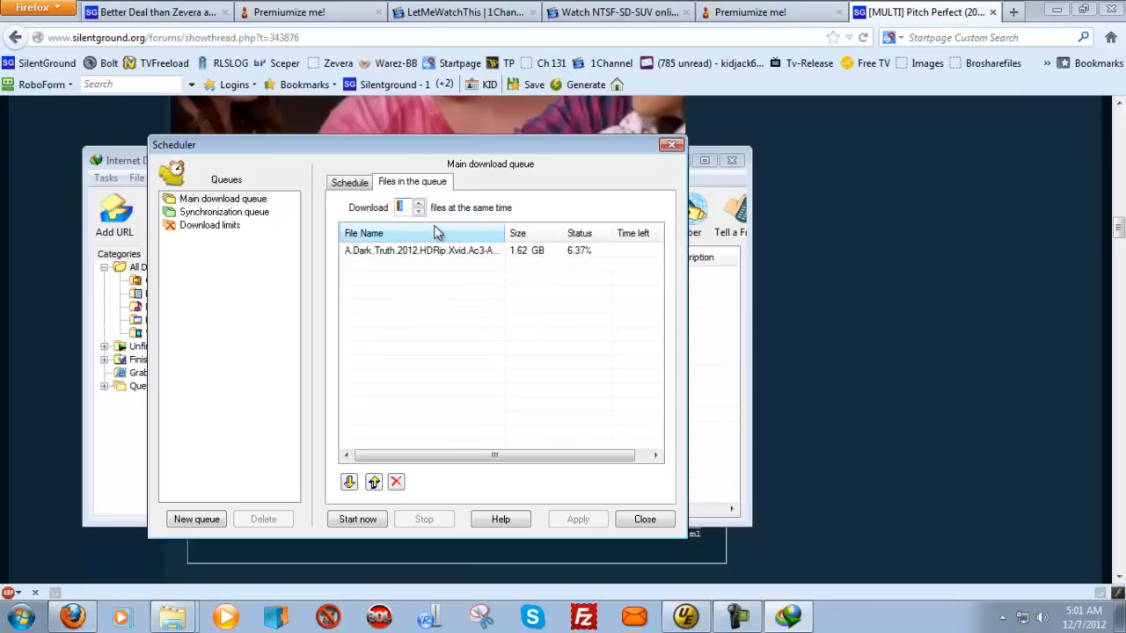
mouse_move(91, 333)
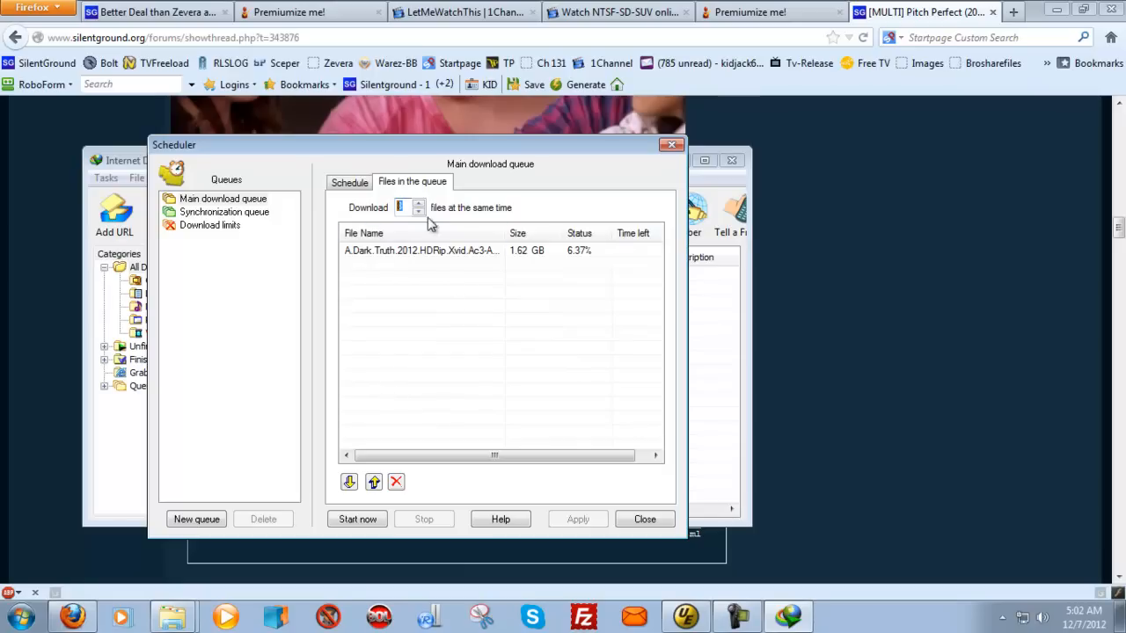
mouse_move(464, 352)
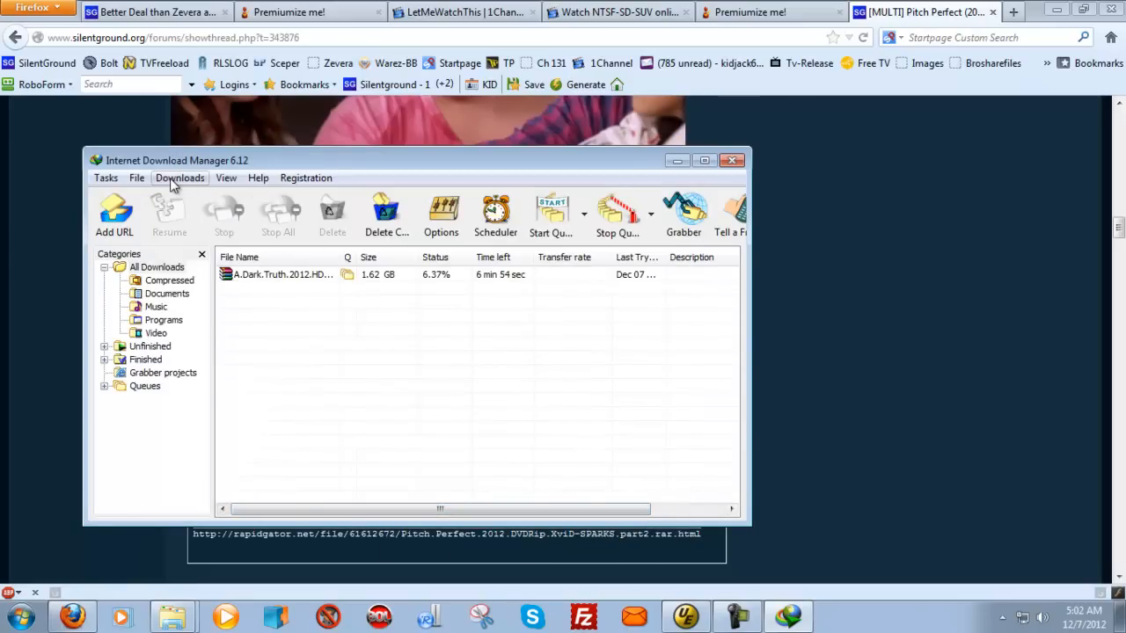
Step: Show IDM's Proxy / Socks settings with the scorpion.premiumize.me:9668 proxy toggled off and back on
left_click(180, 178)
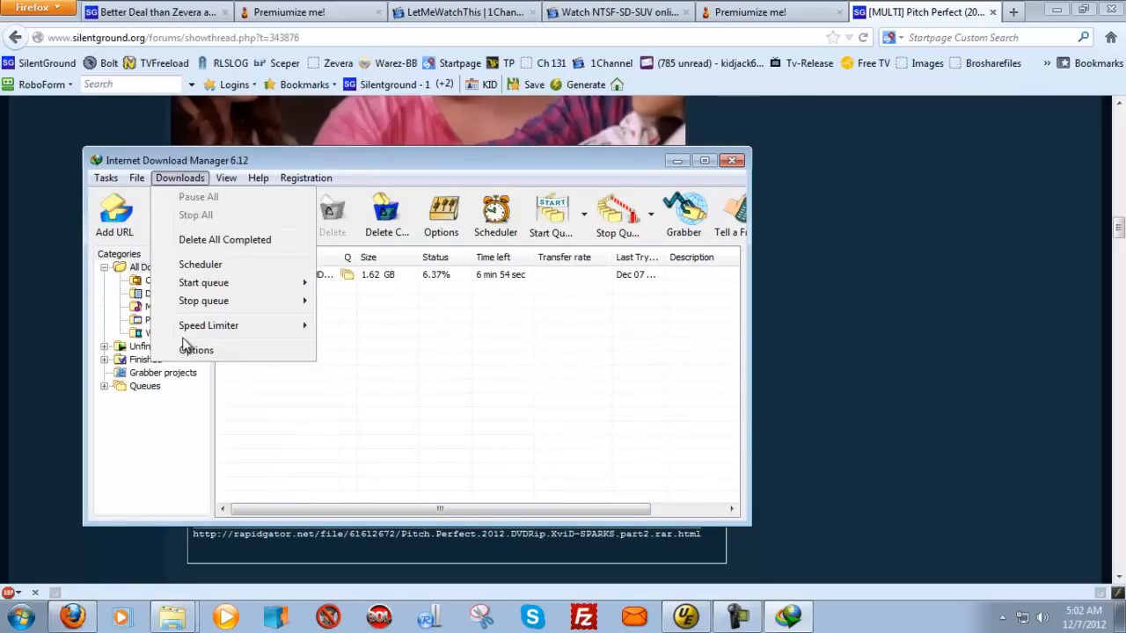
left_click(197, 351)
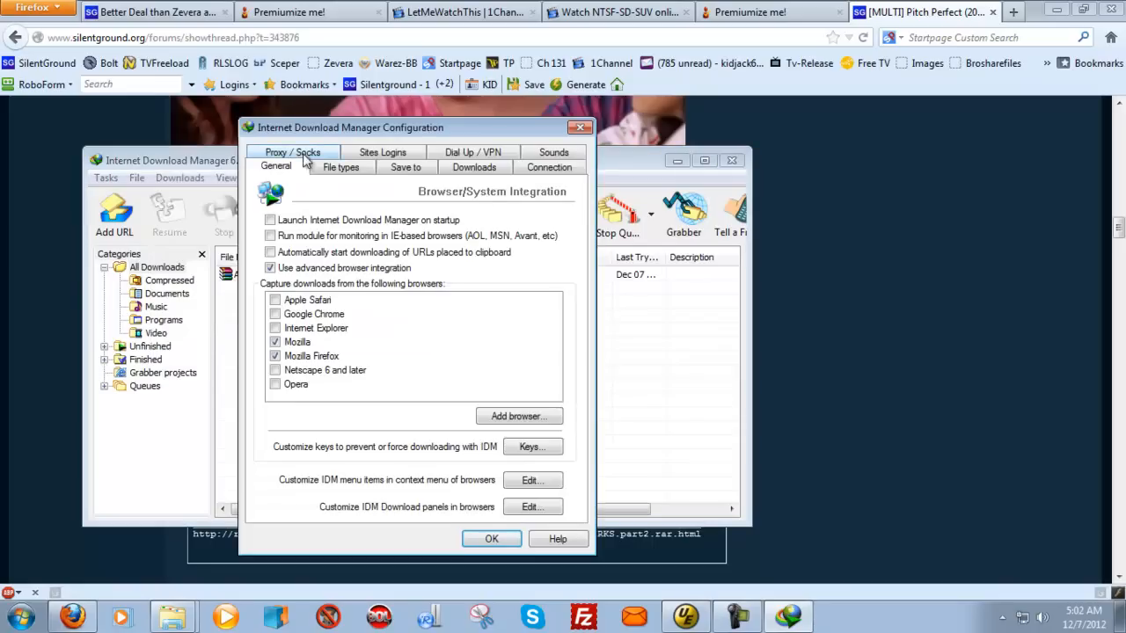
left_click(292, 151)
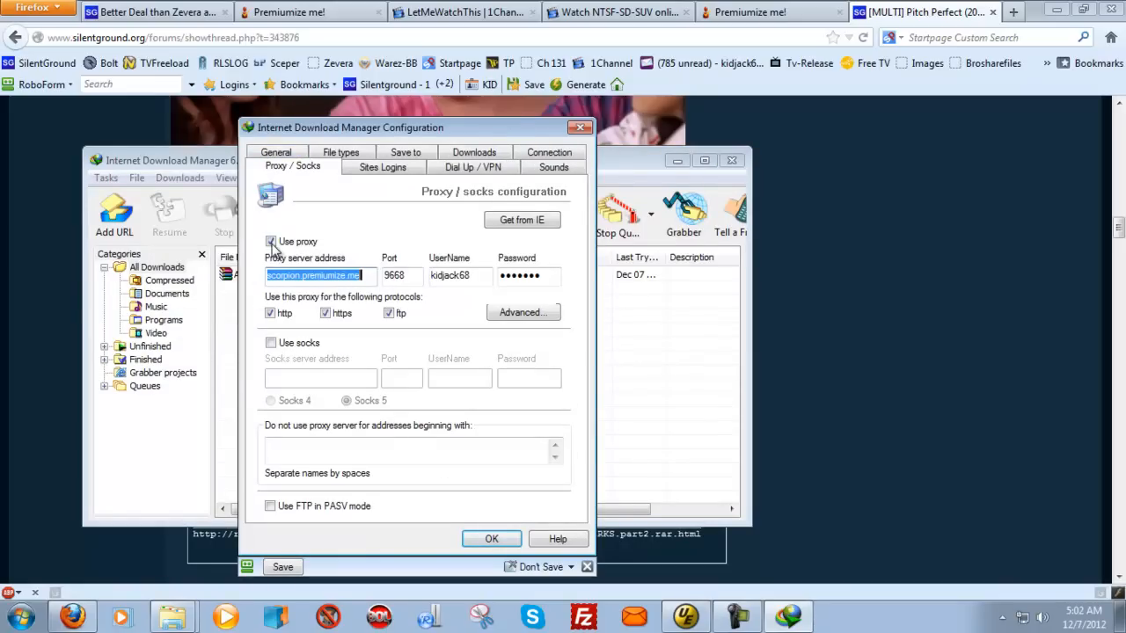
left_click(271, 243)
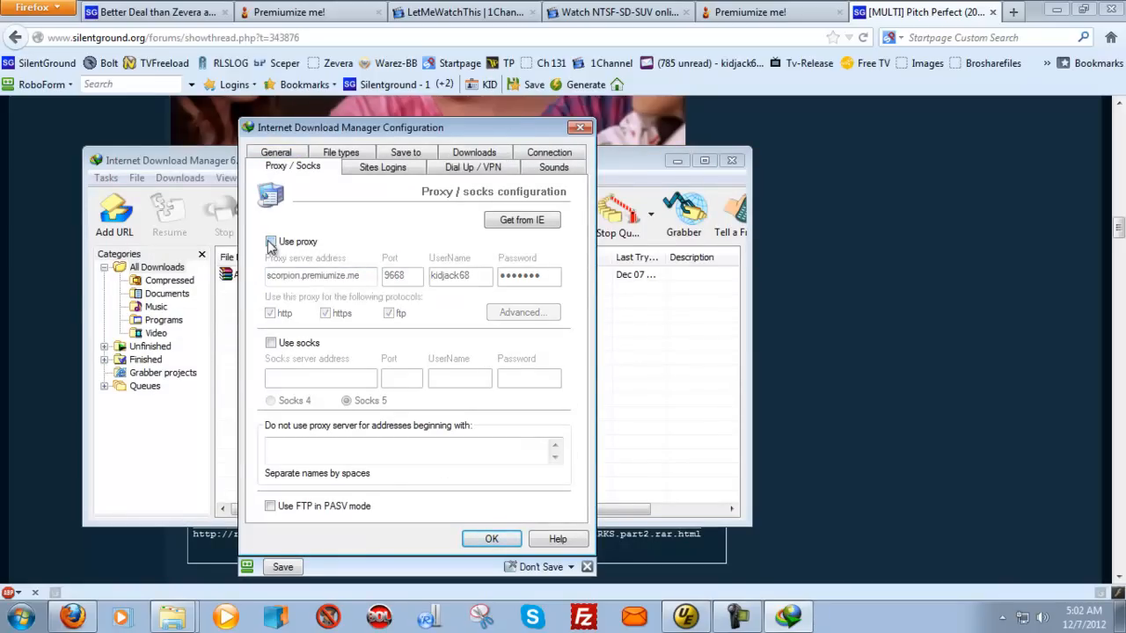
left_click(271, 241)
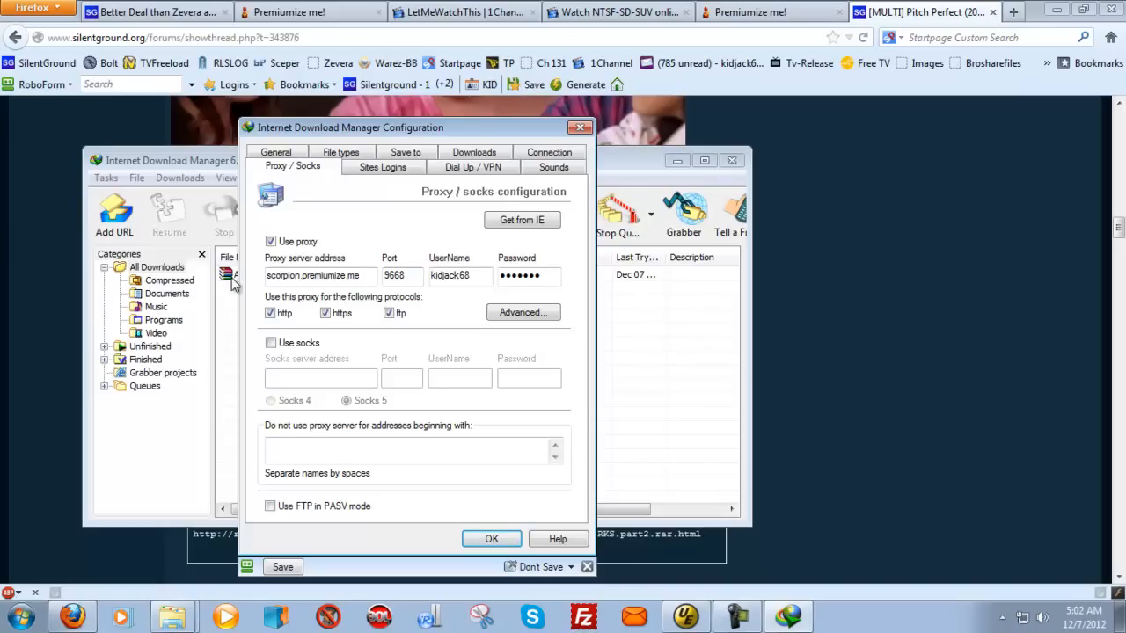
mouse_move(489, 302)
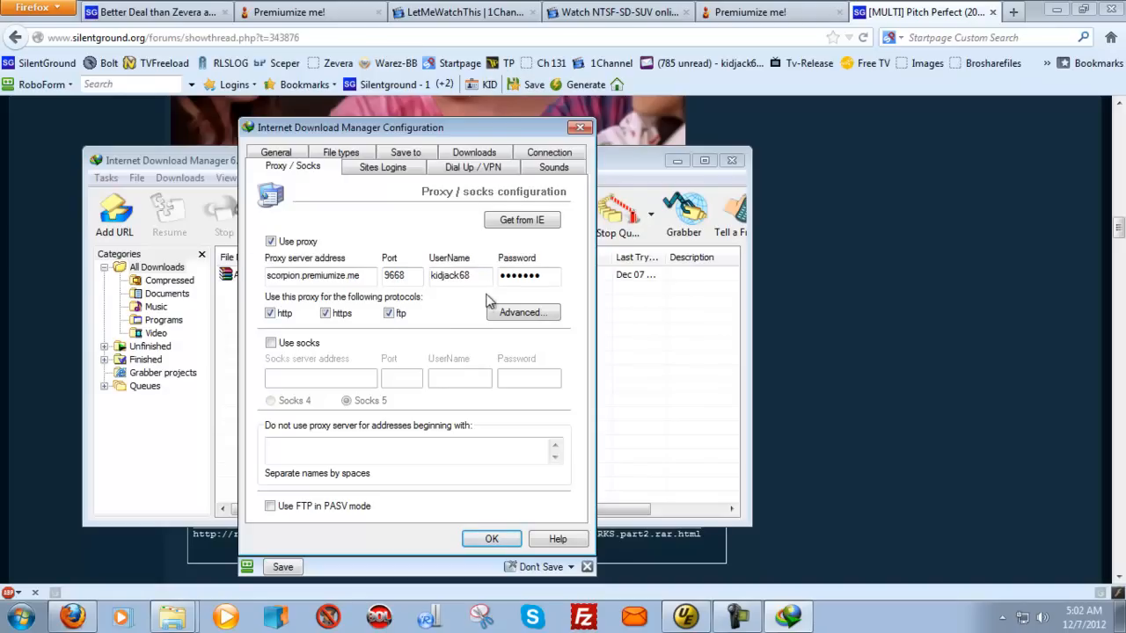
mouse_move(362, 302)
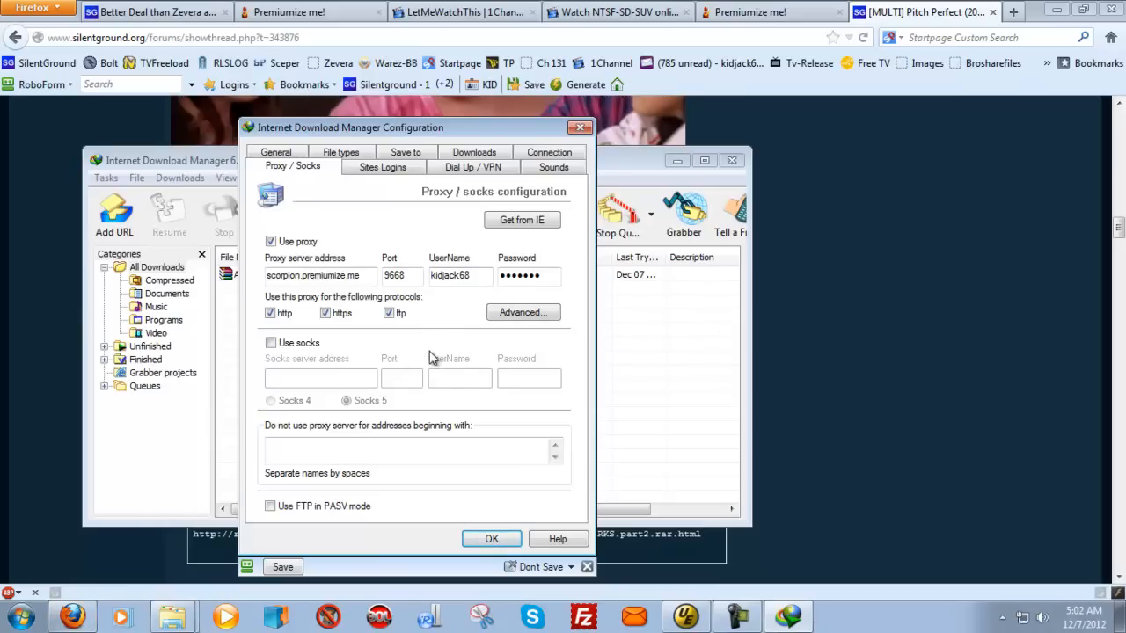
mouse_move(443, 321)
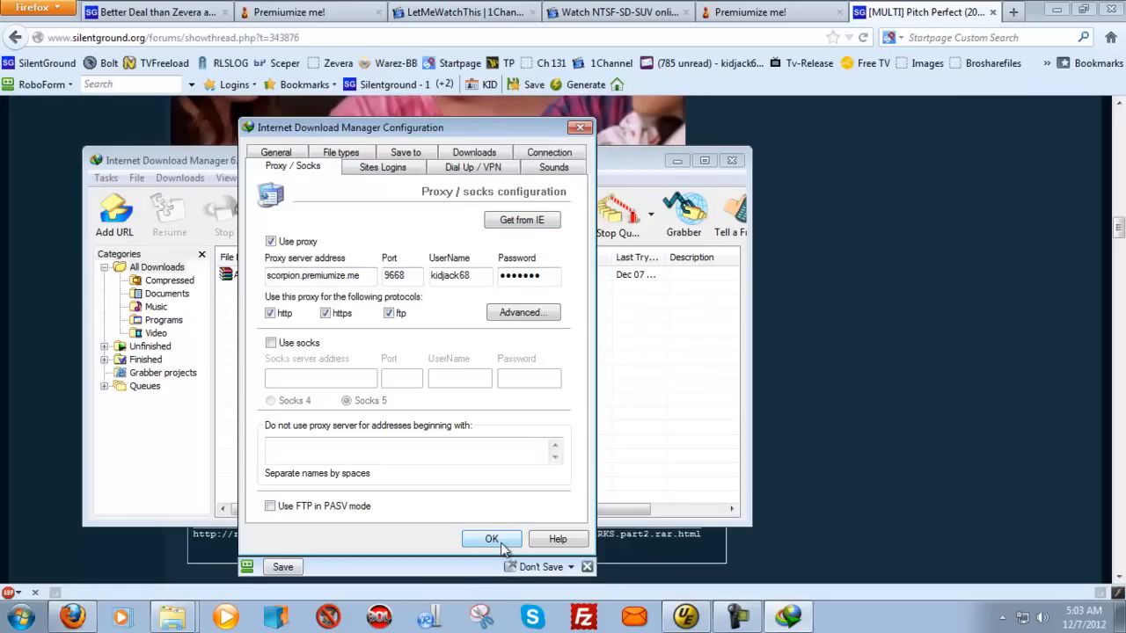
Step: Accept the proxy settings and start the Rapidgator part1.rar download with IDM
left_click(493, 538)
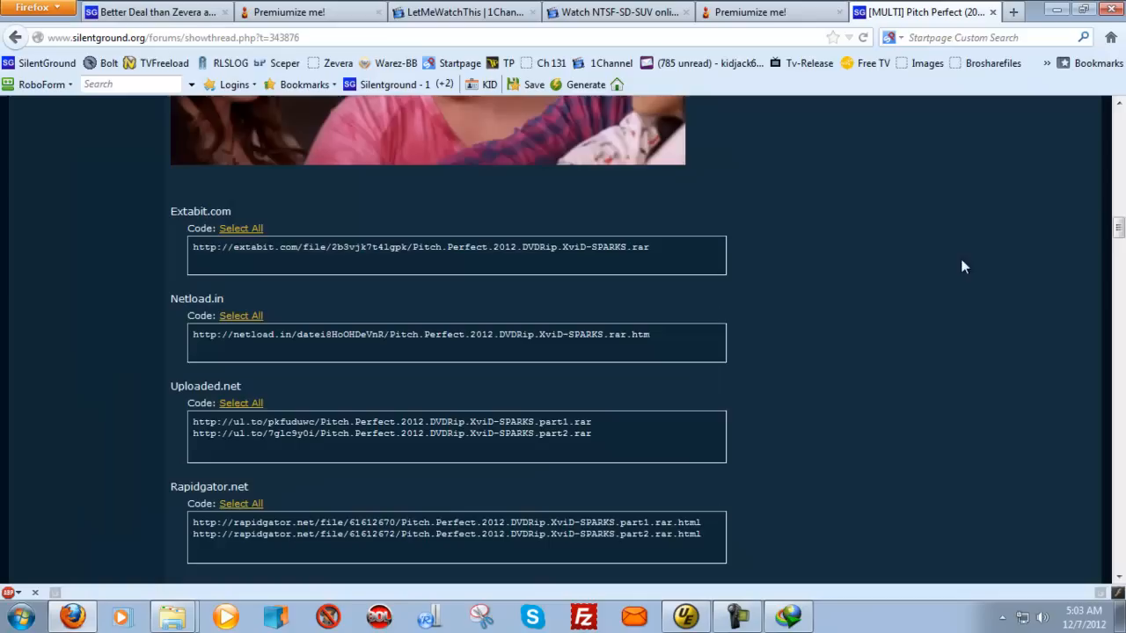
mouse_move(686, 556)
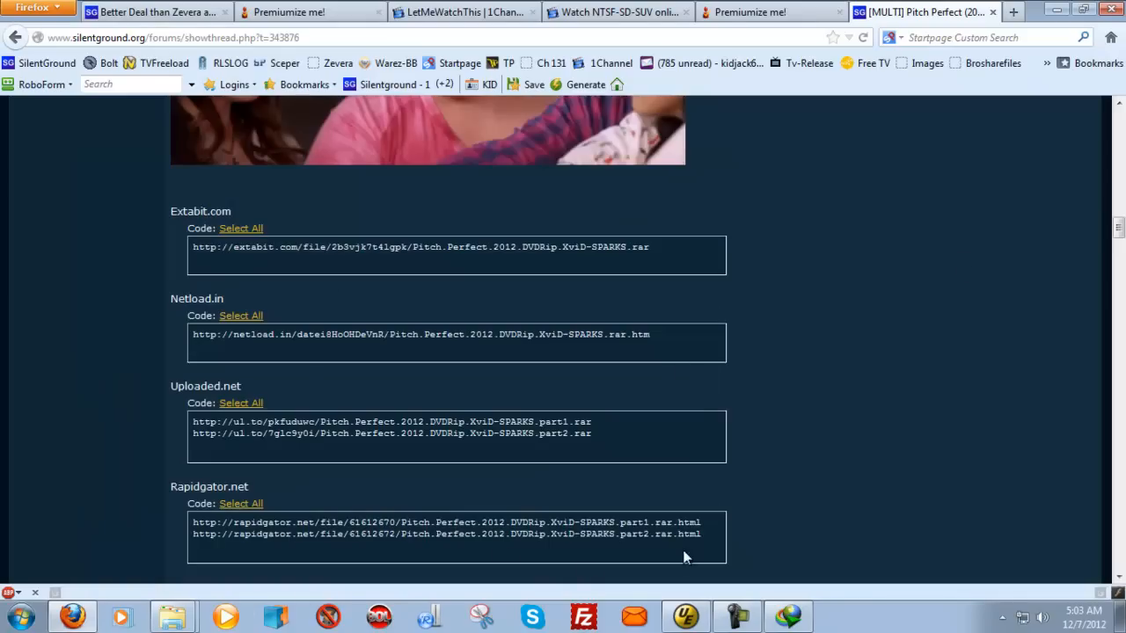
mouse_move(186, 545)
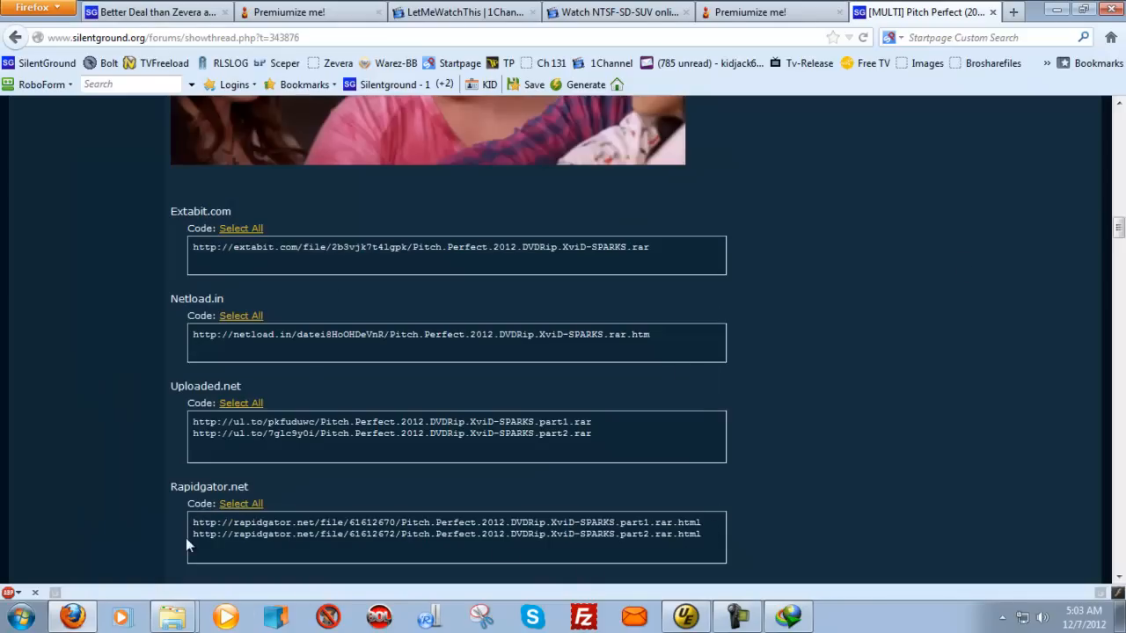
right_click(255, 521)
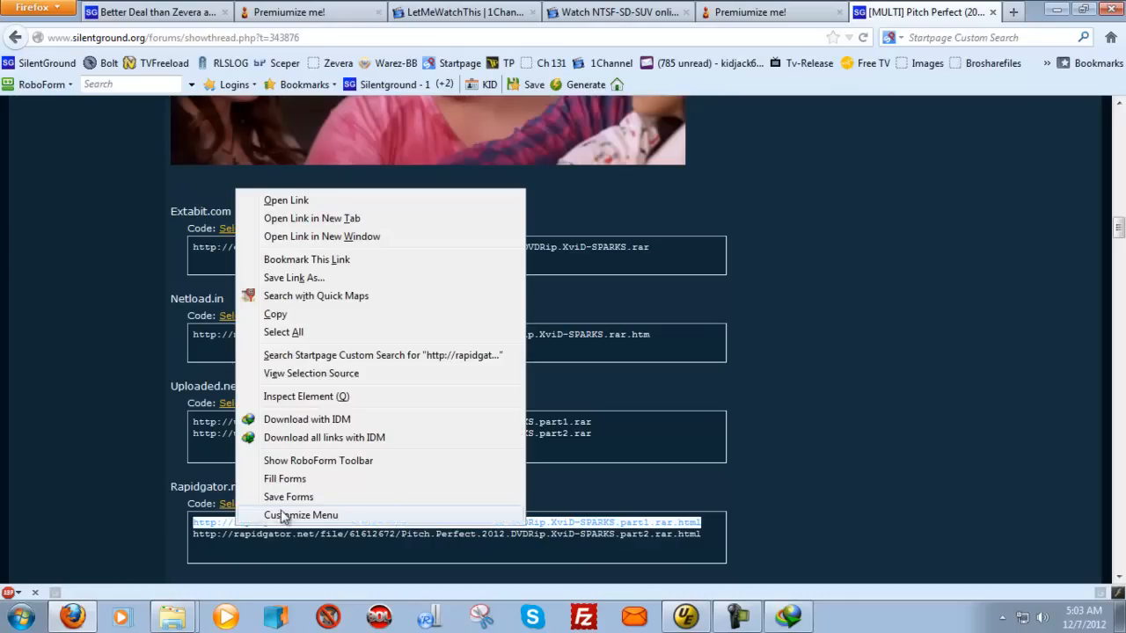
left_click(306, 419)
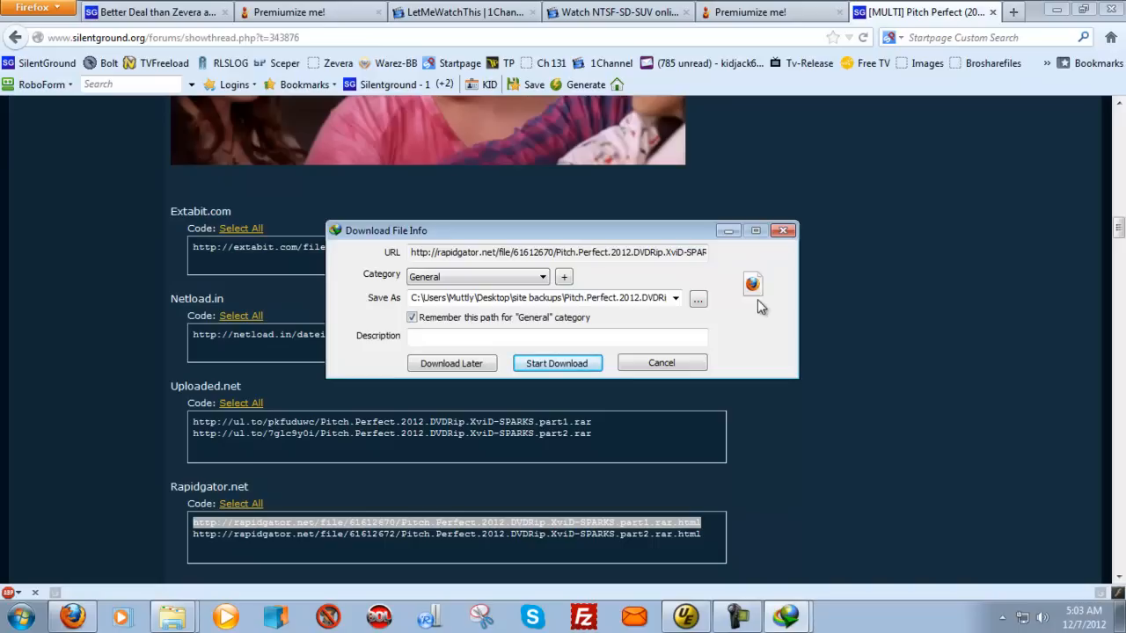
left_click(478, 276)
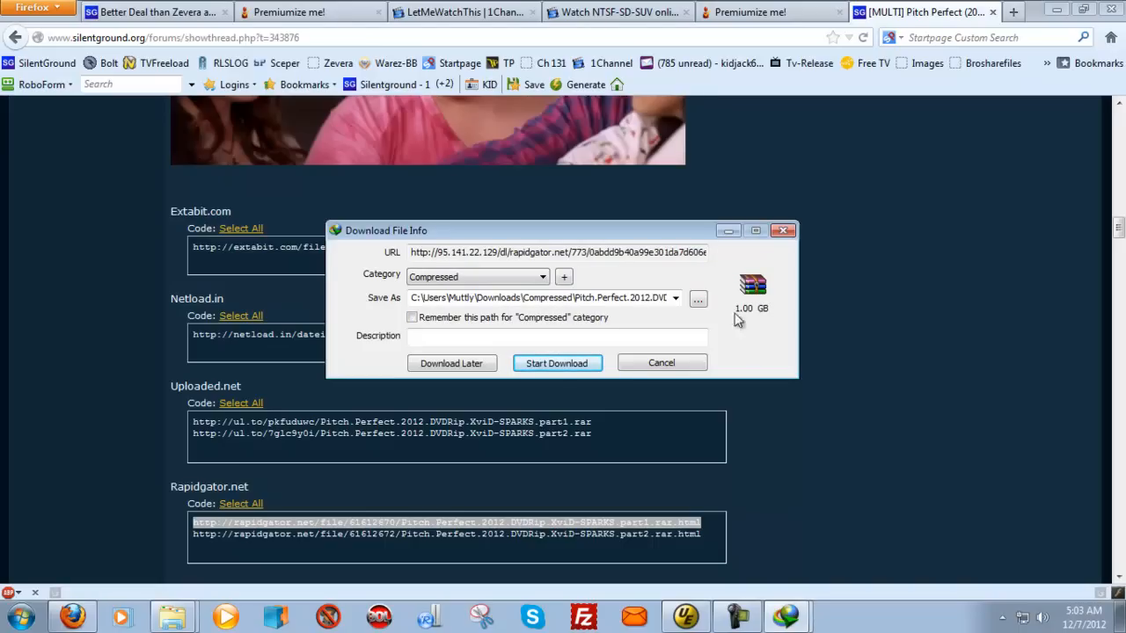
left_click(556, 362)
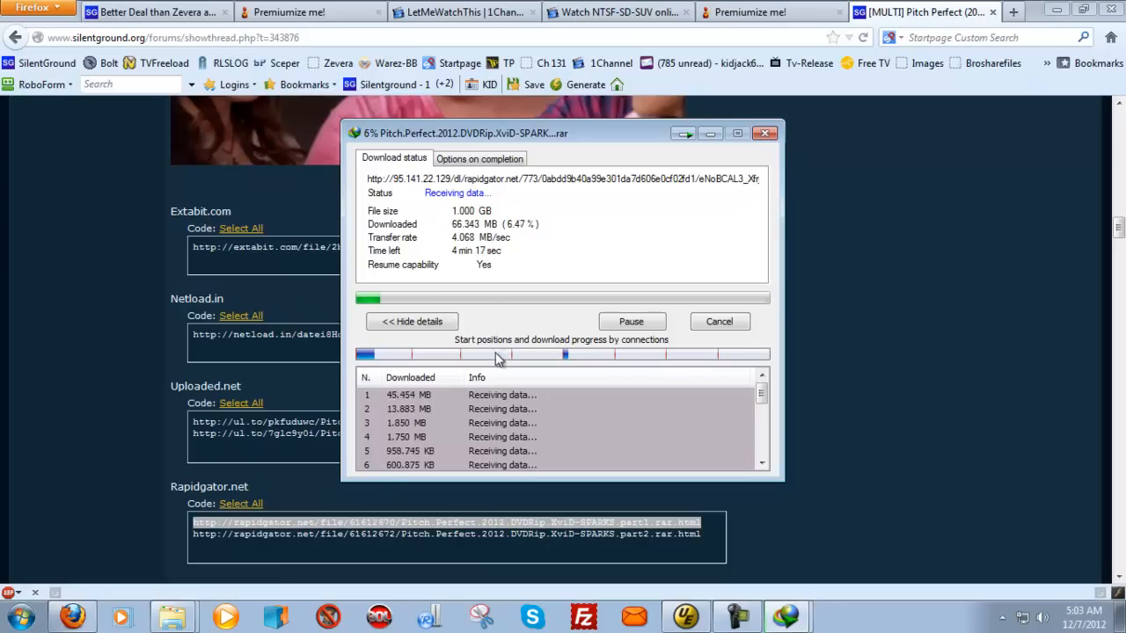
mouse_move(370, 329)
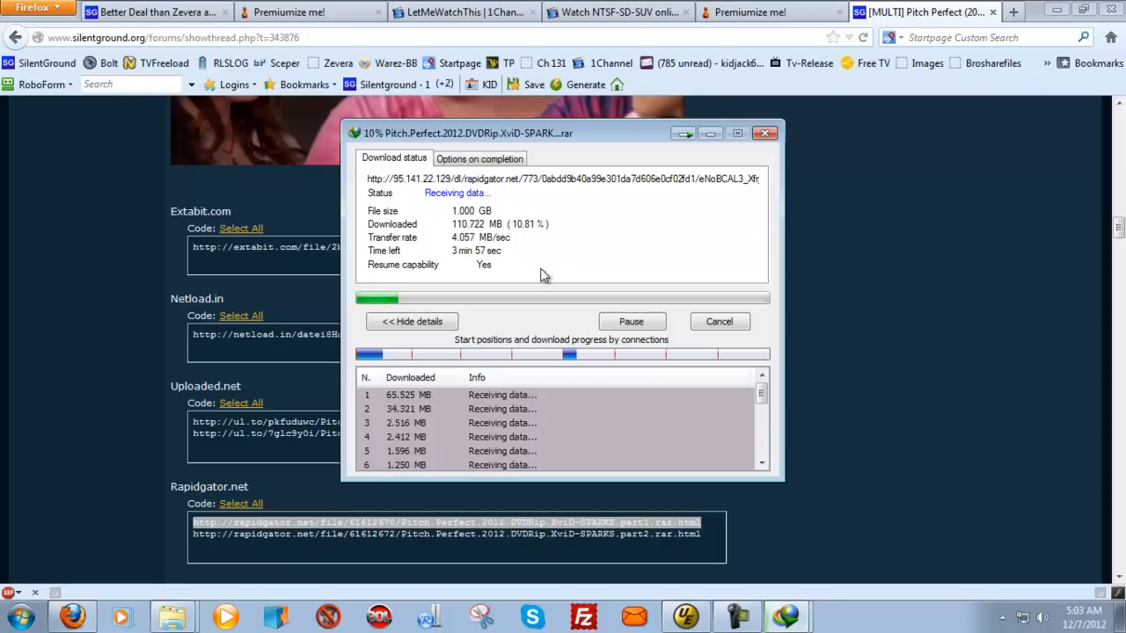
mouse_move(518, 288)
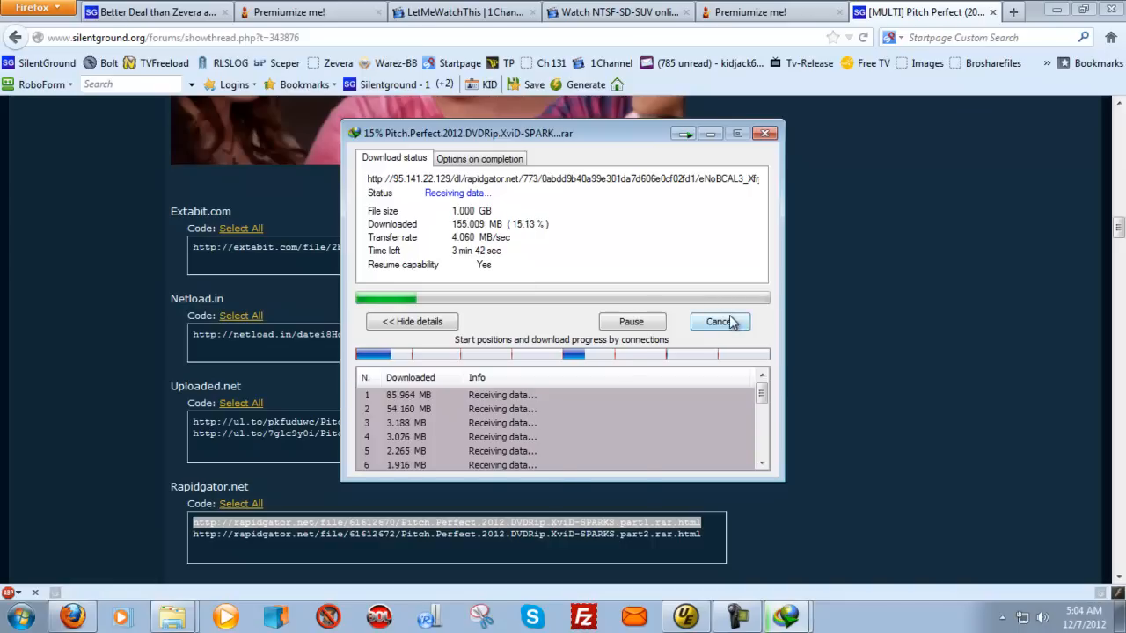
Step: Cancel the Rapidgator download and start the Uploaded.net part2 archive instead
left_click(718, 320)
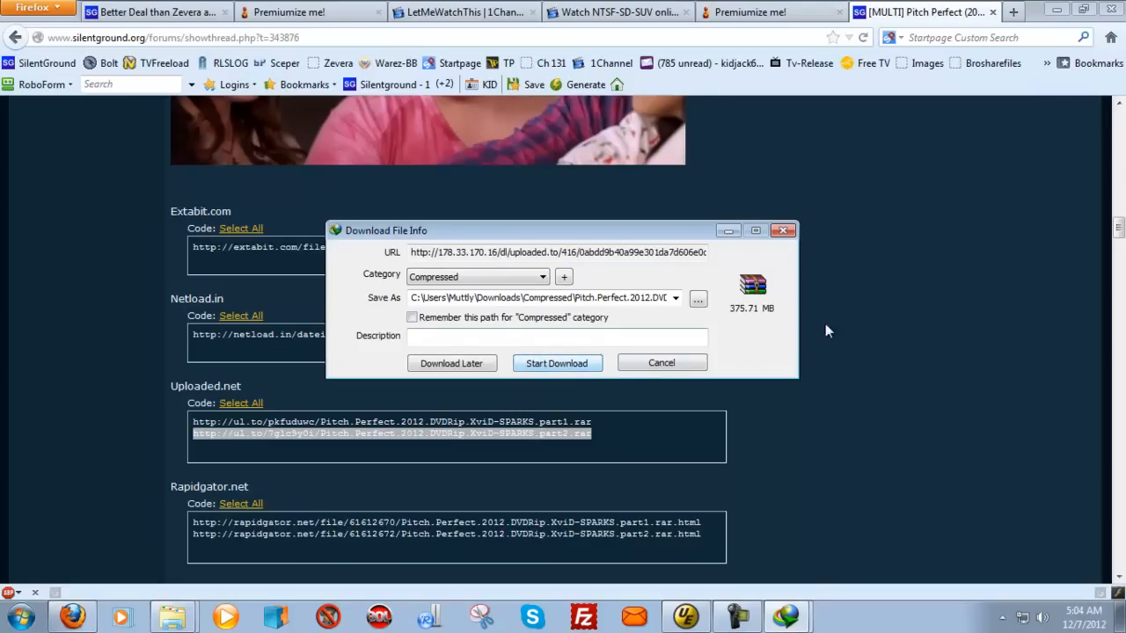
left_click(556, 362)
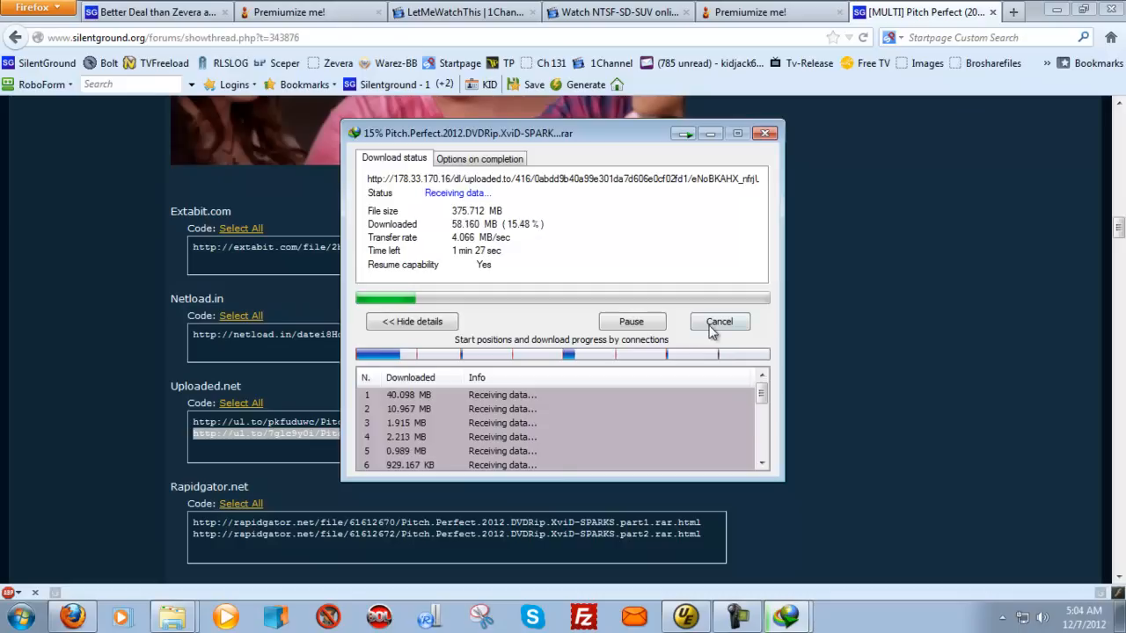
Step: Cancel the Uploaded.net download, skip Netload, run the Extabit copy briefly, then cancel it
left_click(717, 320)
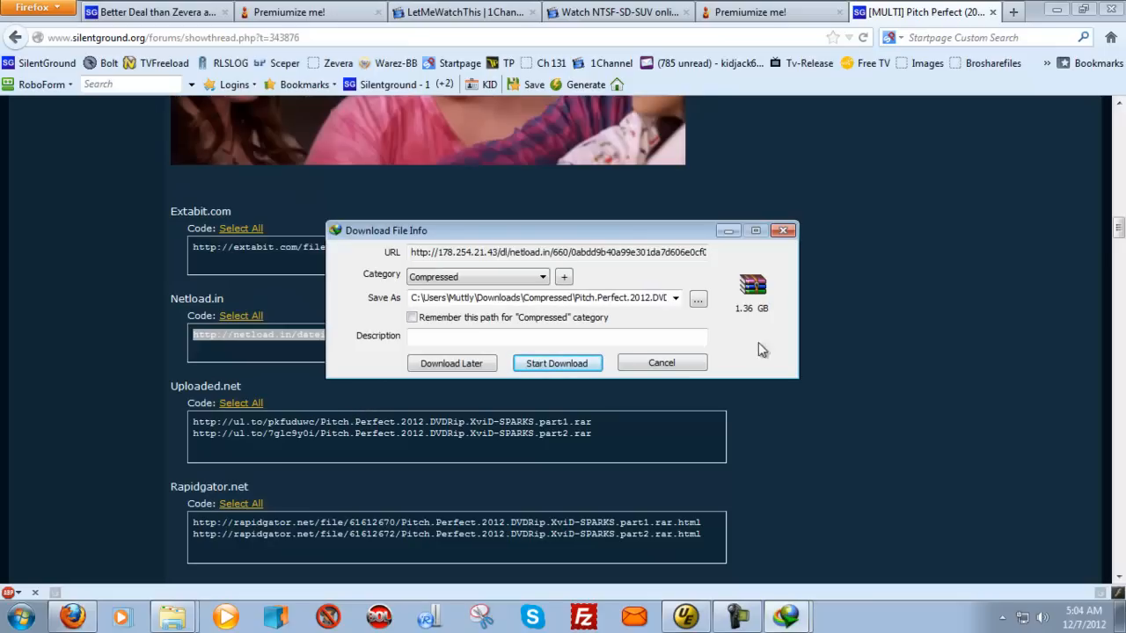
left_click(556, 362)
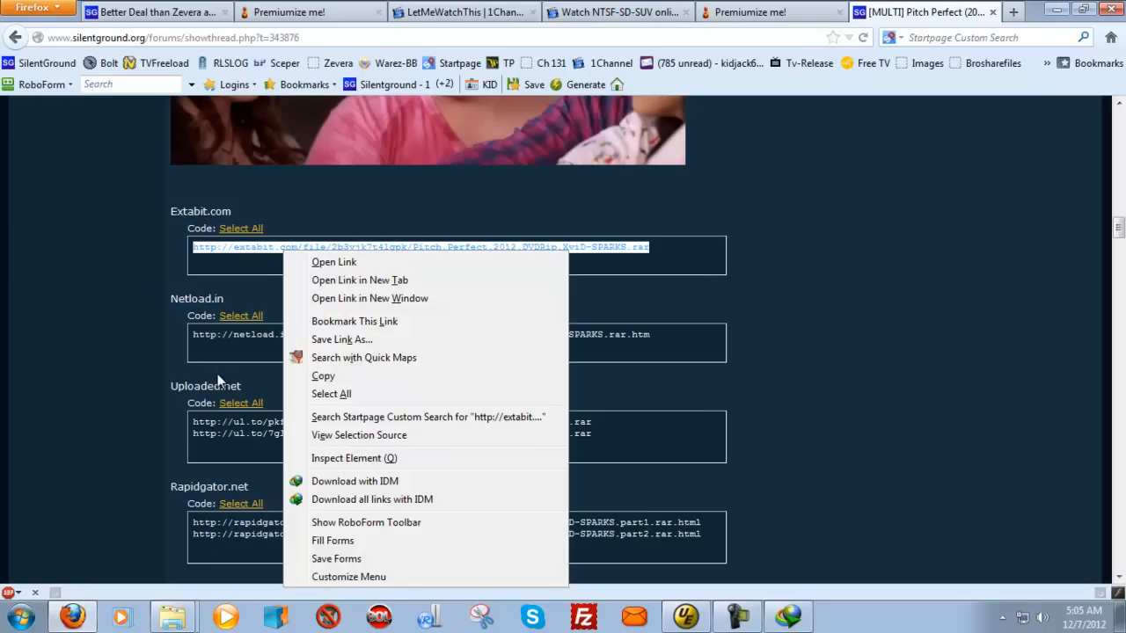
left_click(356, 482)
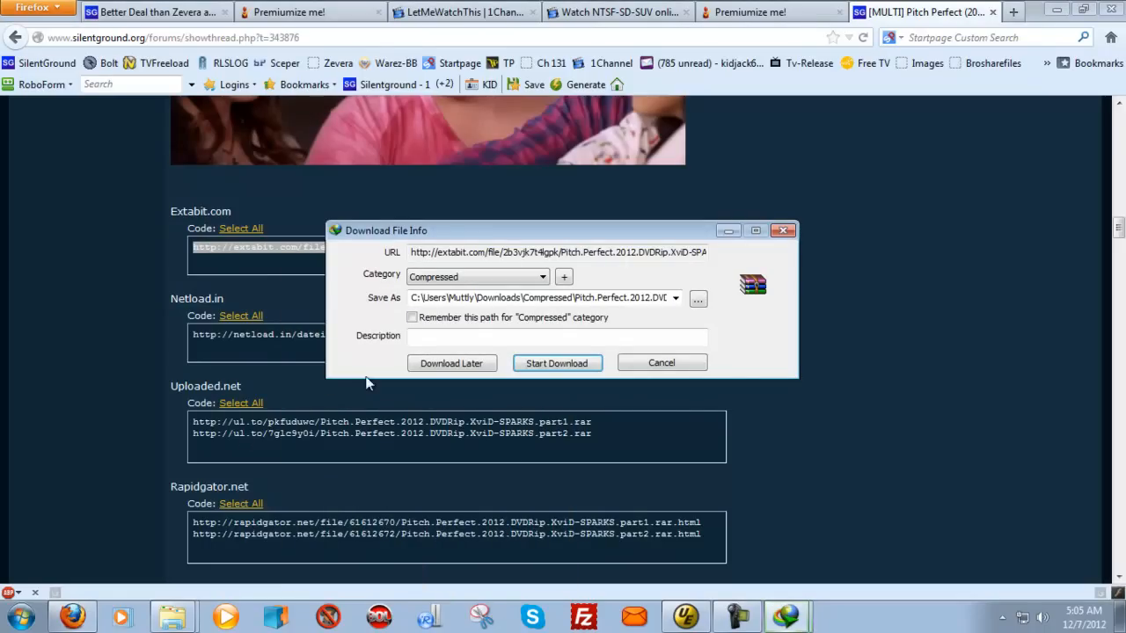
mouse_move(662, 362)
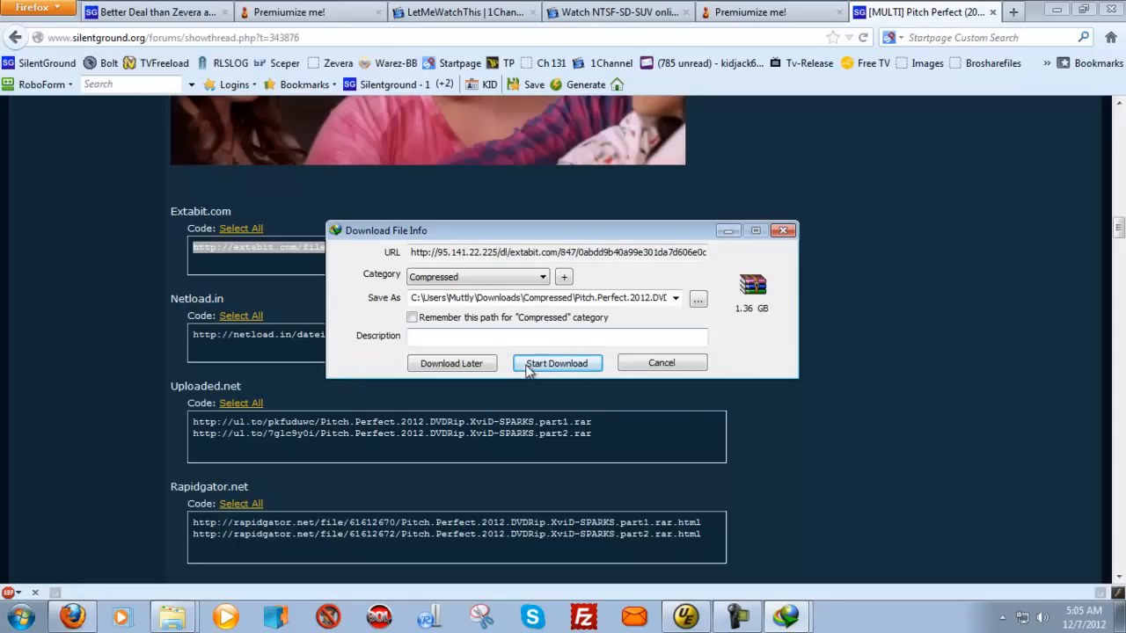
left_click(556, 362)
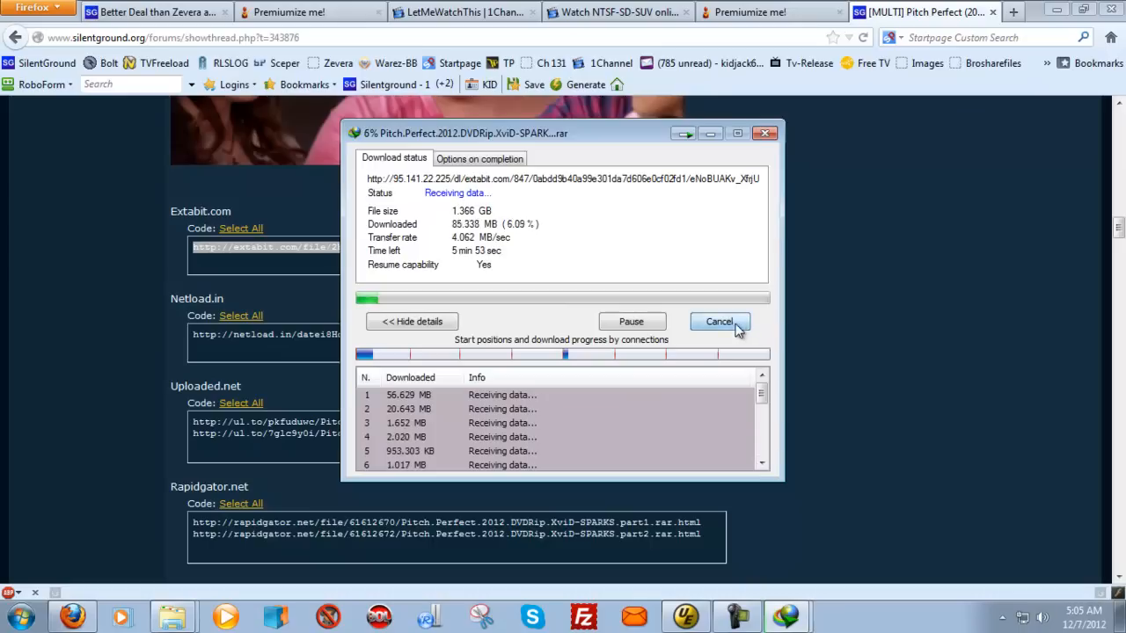
left_click(718, 320)
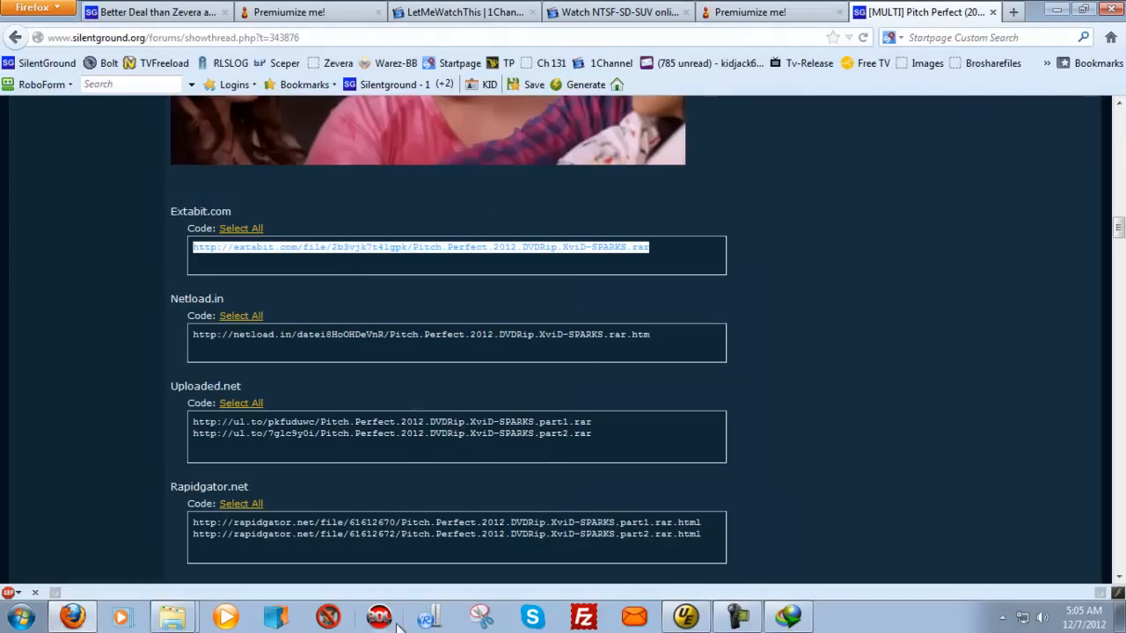
Step: Check Firefox's connection settings show the premiumize.me automatic proxy URL, then close the dialogs
left_click(766, 11)
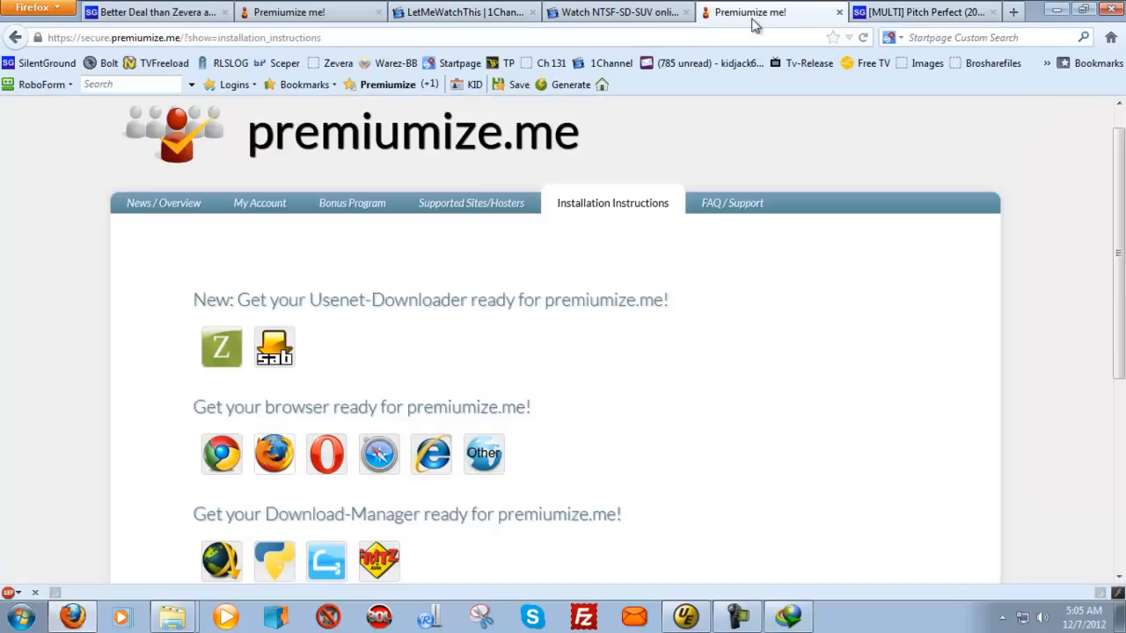
mouse_move(225, 263)
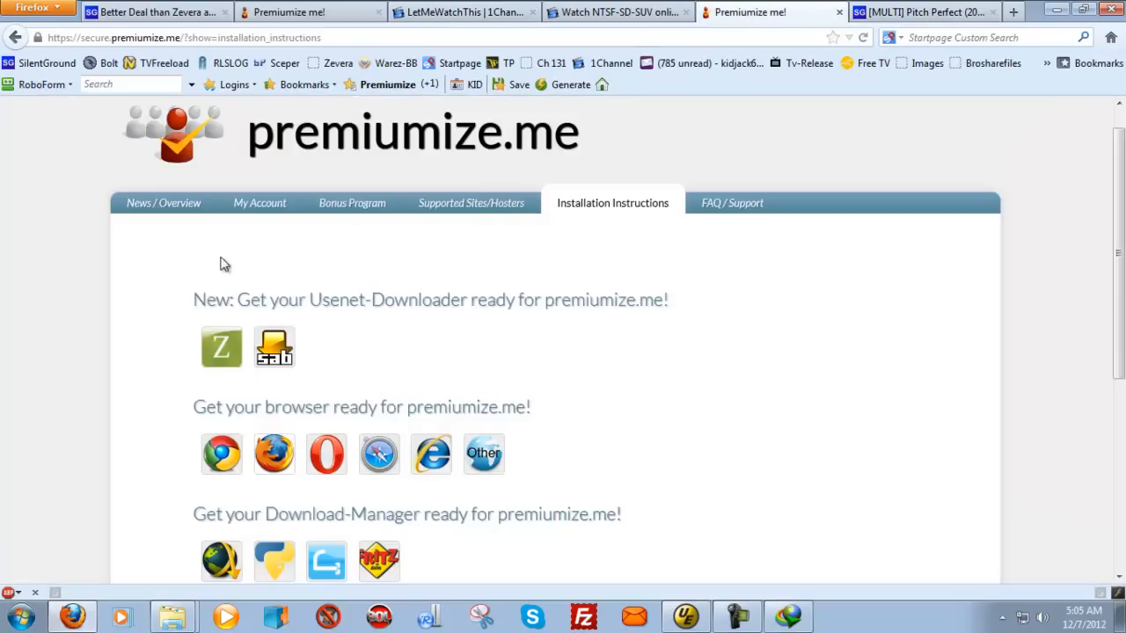
mouse_move(185, 272)
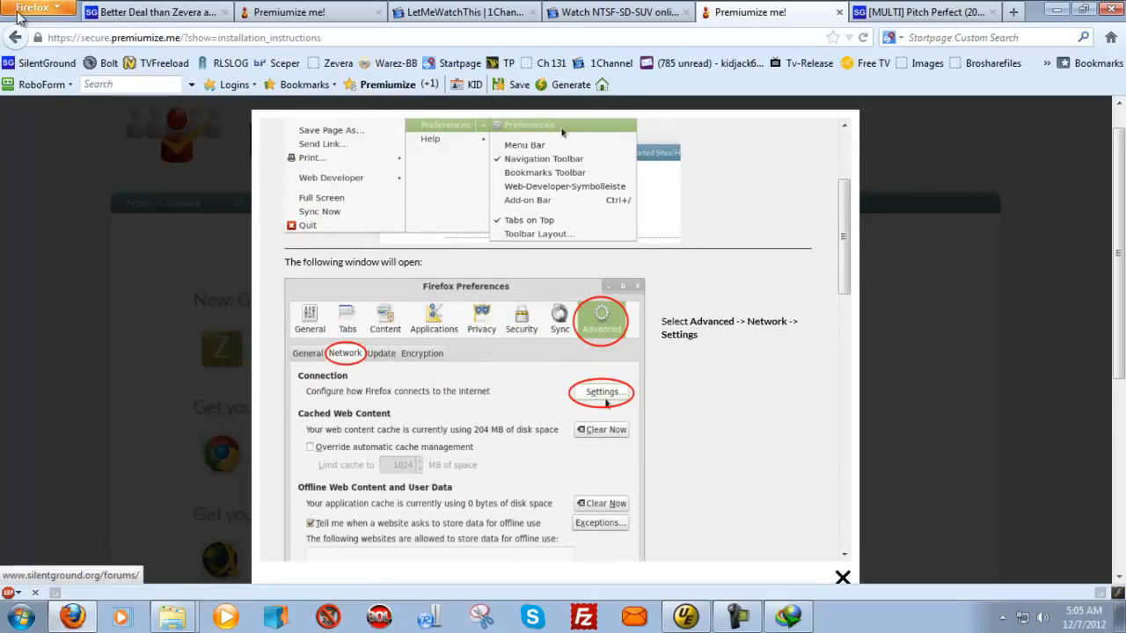
left_click(35, 7)
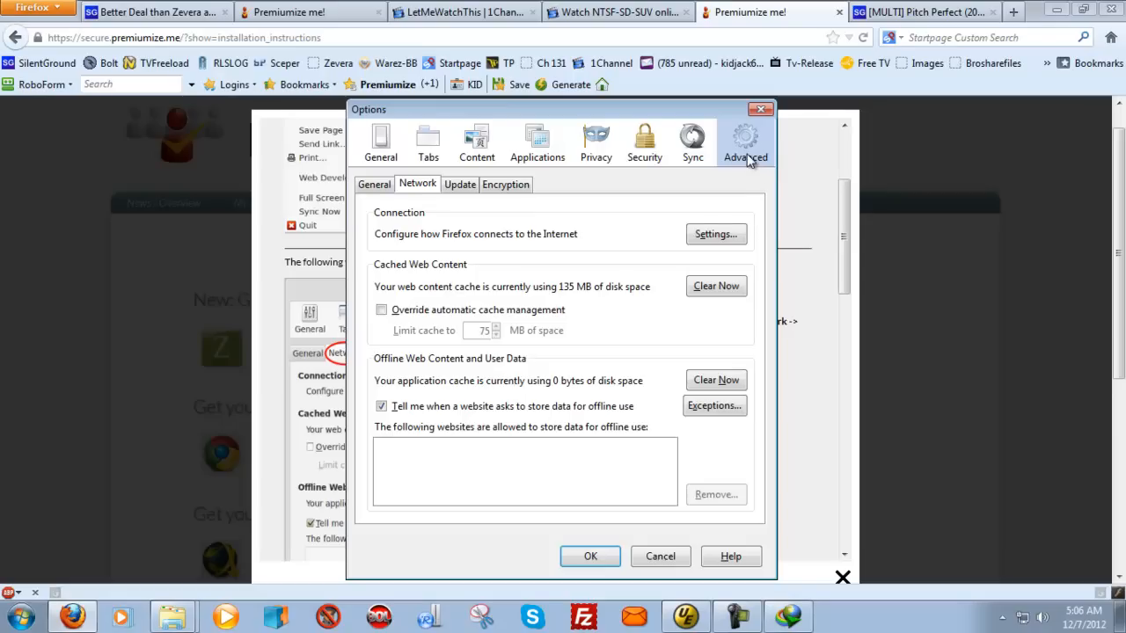
mouse_move(715, 233)
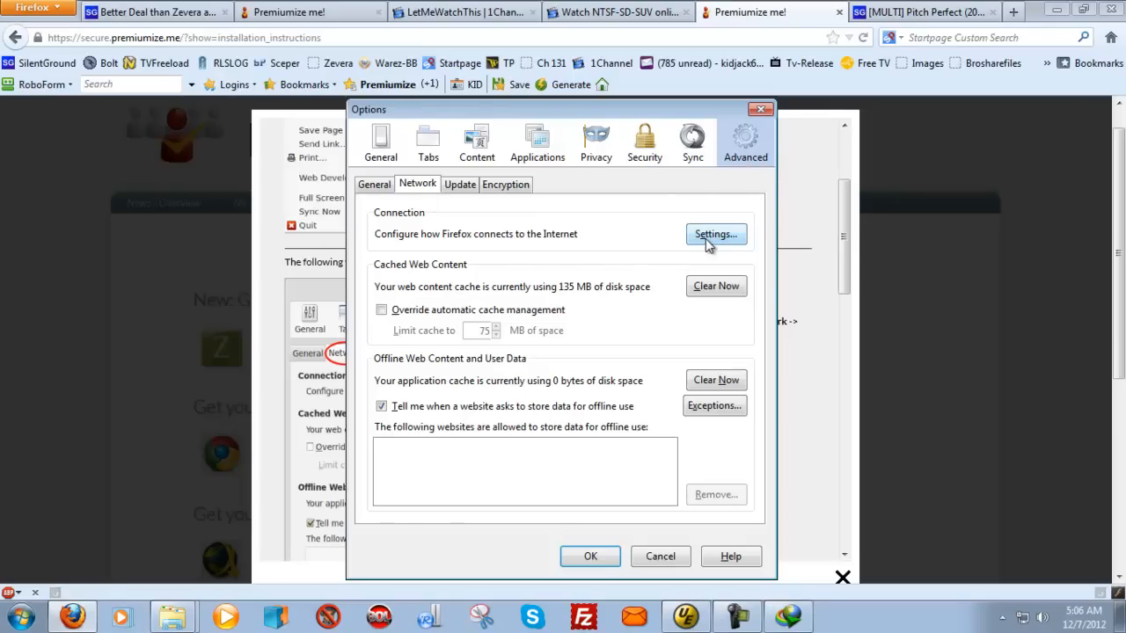
left_click(714, 232)
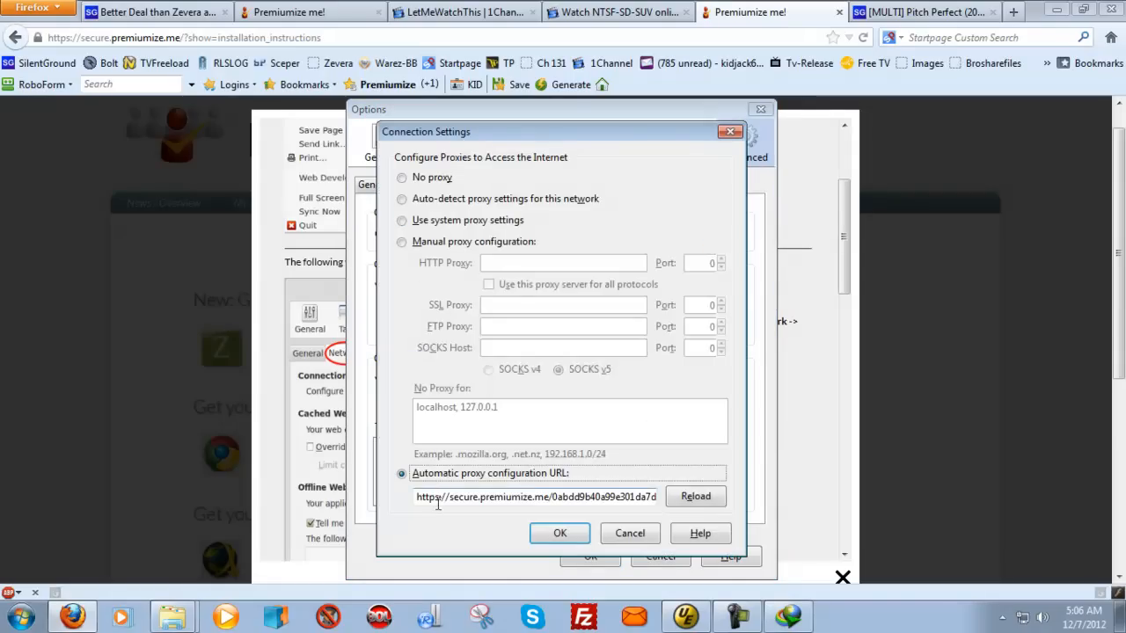
left_click(560, 533)
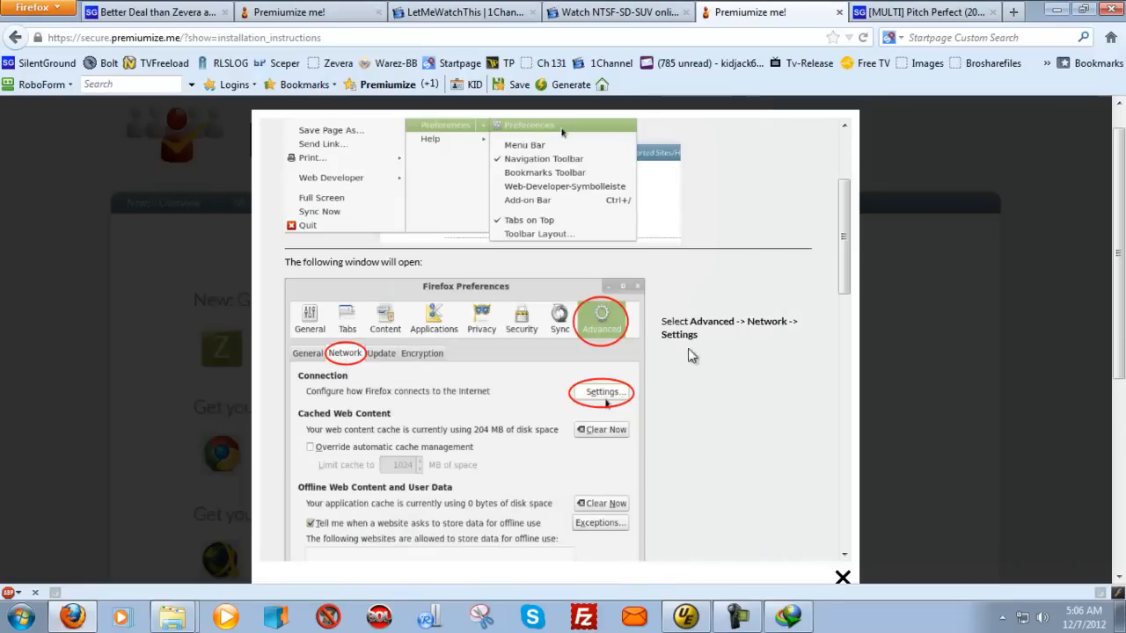
left_click(841, 577)
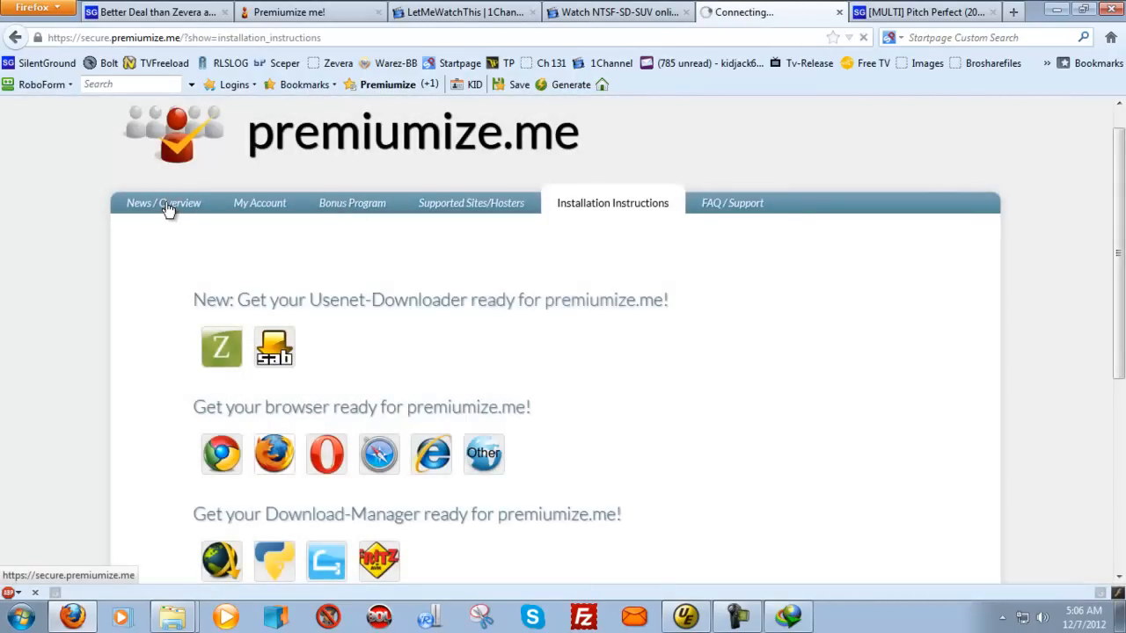
Step: Go to the Supported Sites/Hosters page and scroll to the hoster tables
left_click(164, 204)
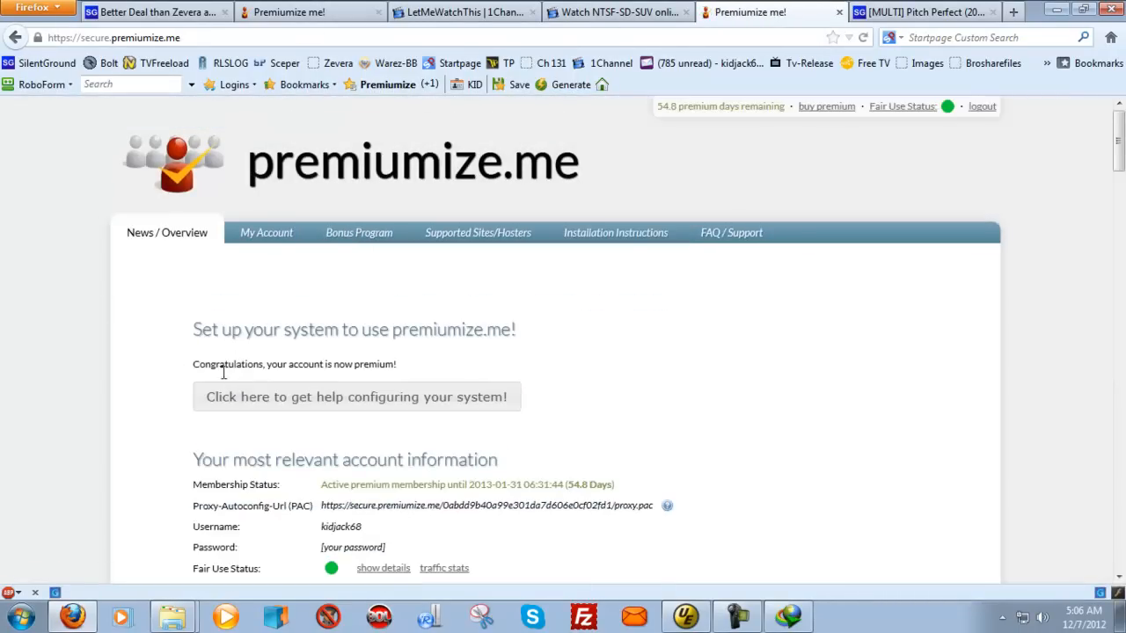
mouse_move(581, 308)
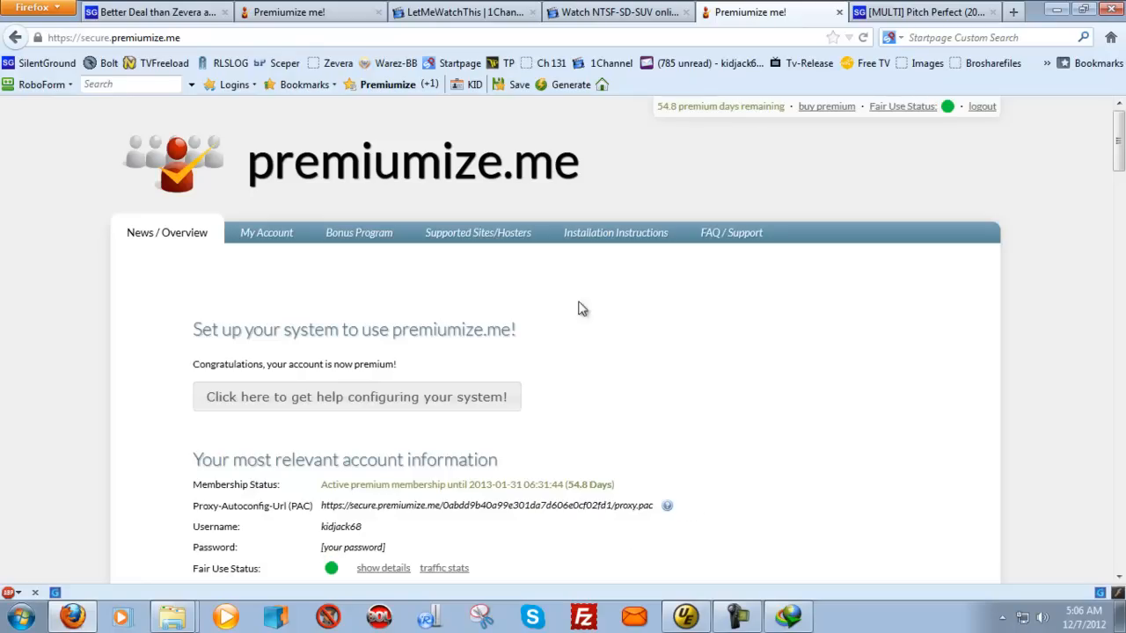
mouse_move(478, 233)
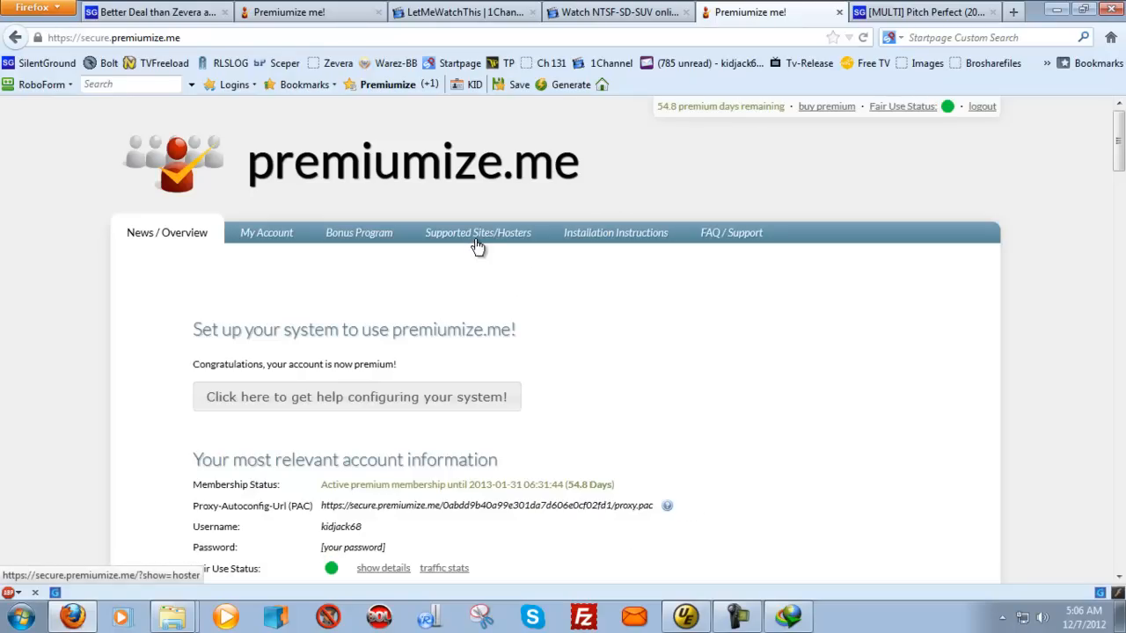
left_click(477, 232)
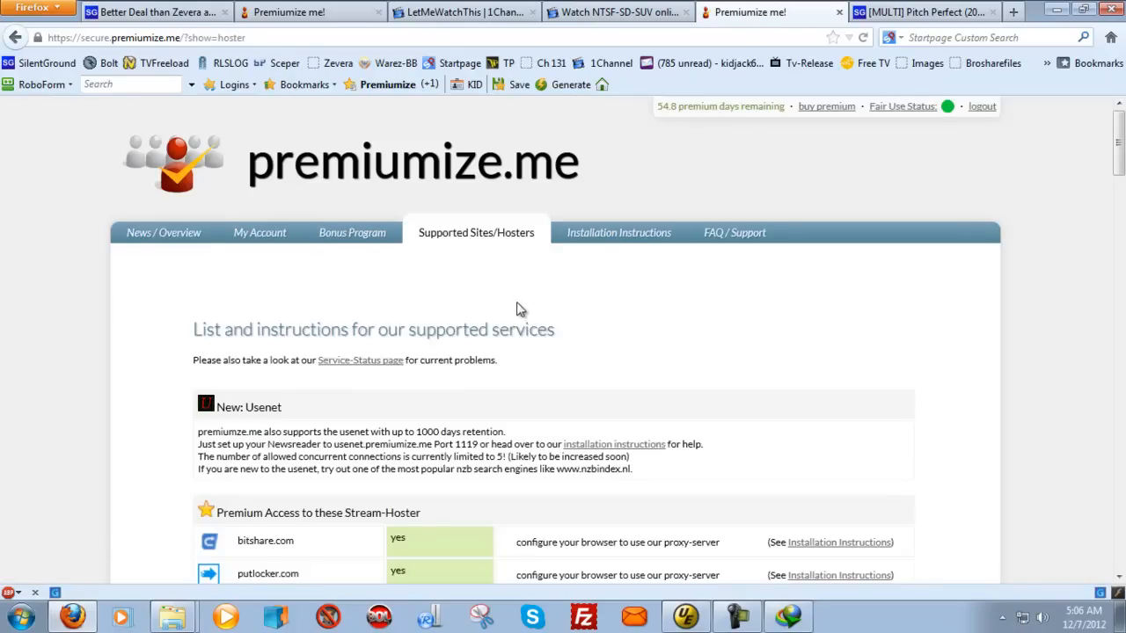
scroll("down", 3)
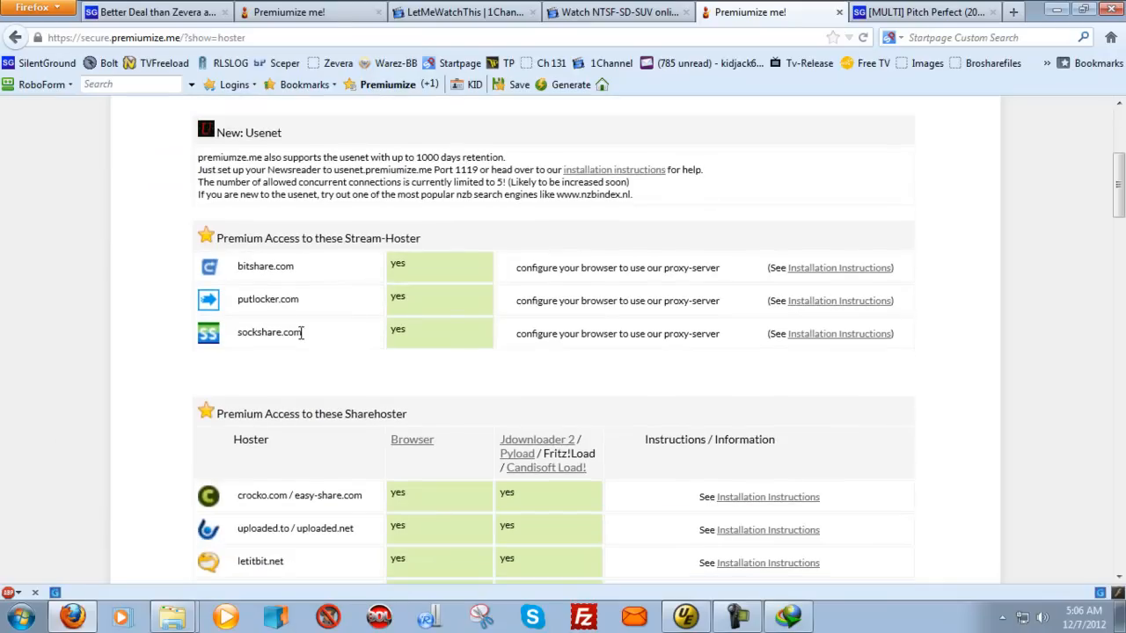
mouse_move(219, 301)
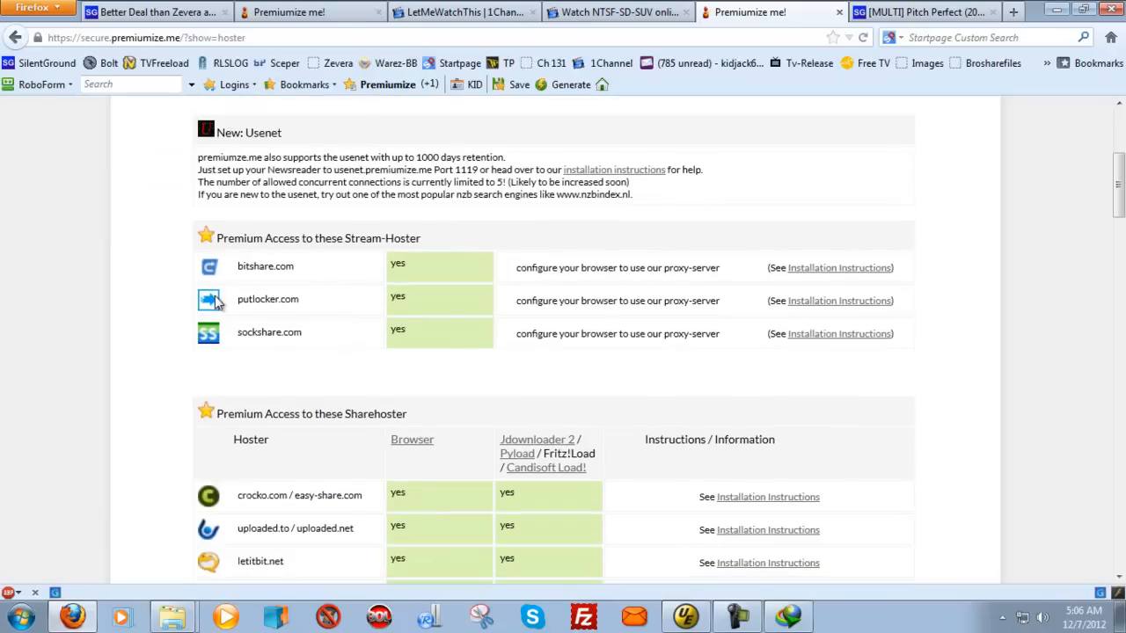
mouse_move(302, 290)
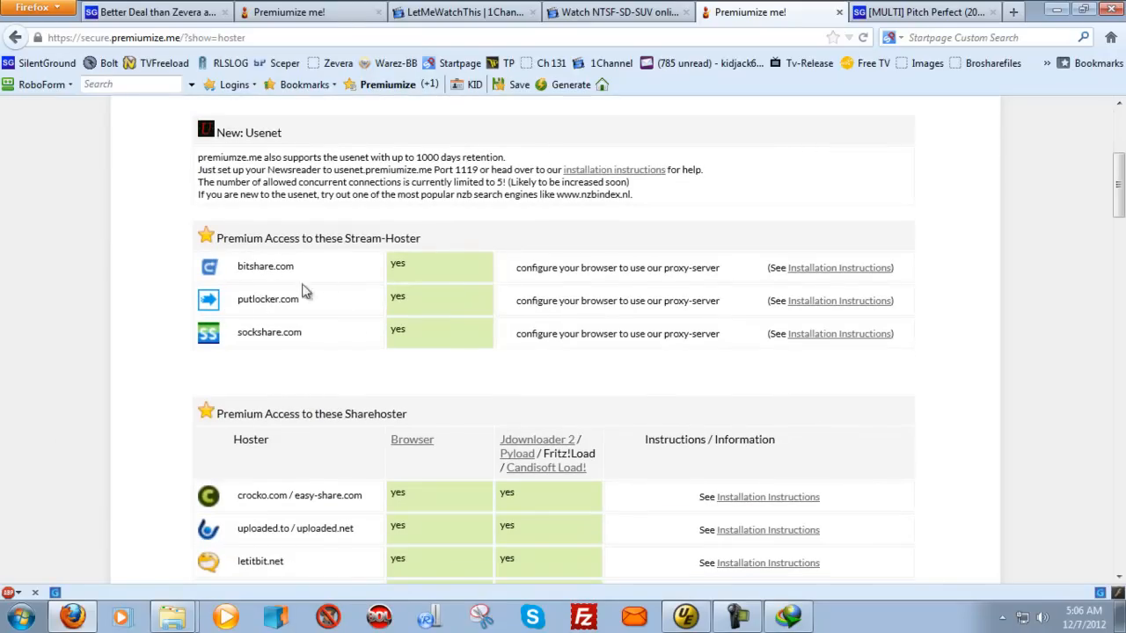
mouse_move(271, 317)
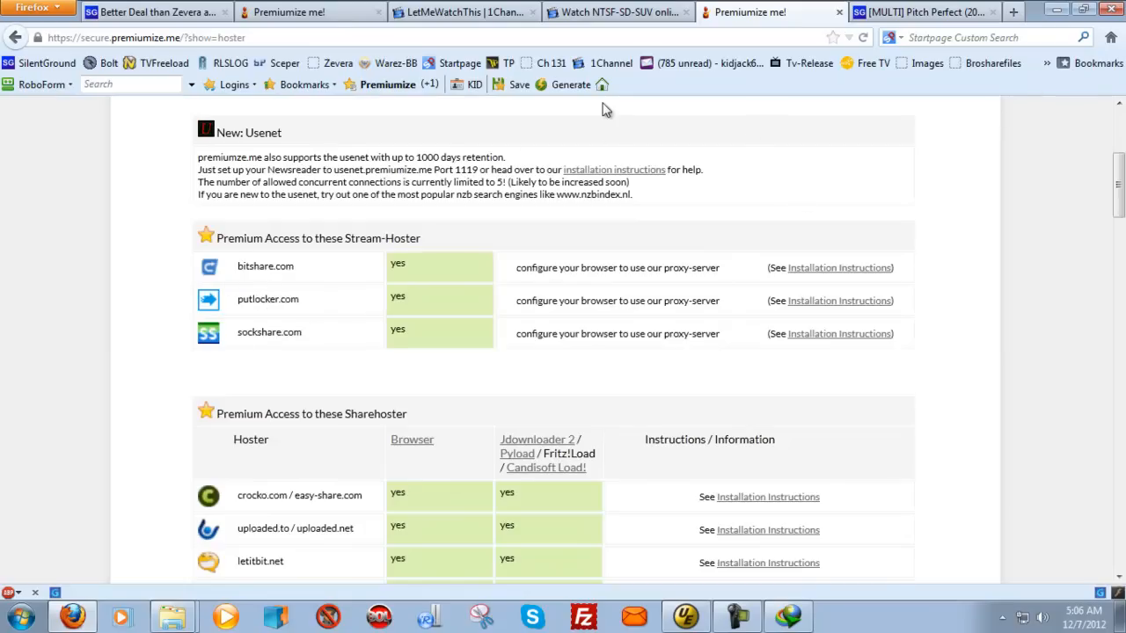
Step: Browse 1channel.ch TV Shows to NTSF:SD:SUV S2E7 and launch its putlocker version
left_click(449, 10)
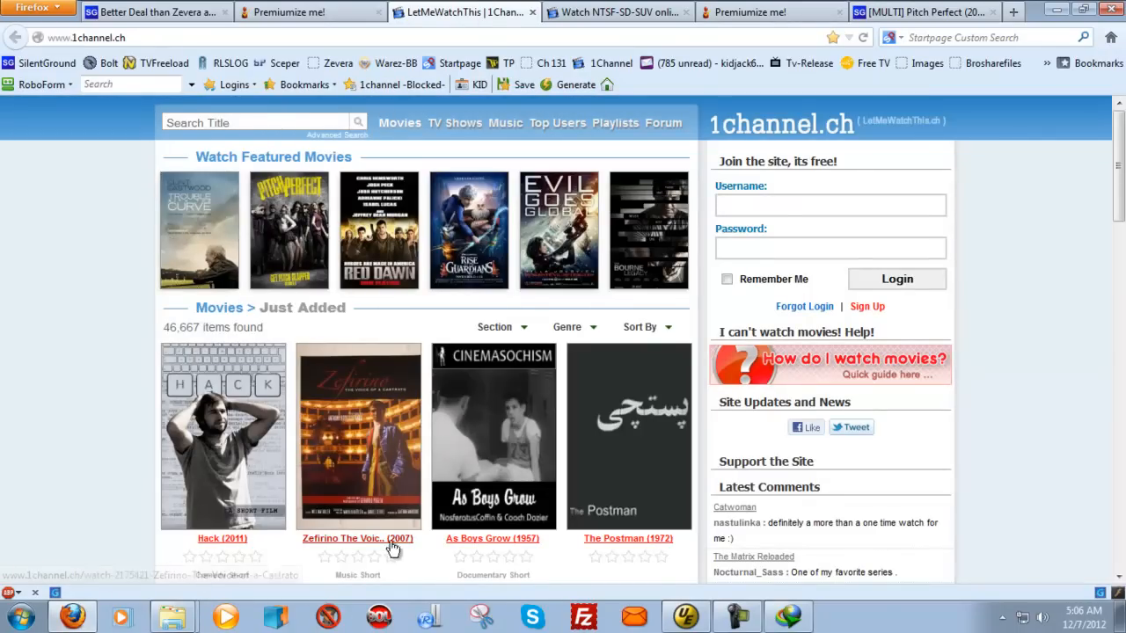
mouse_move(421, 234)
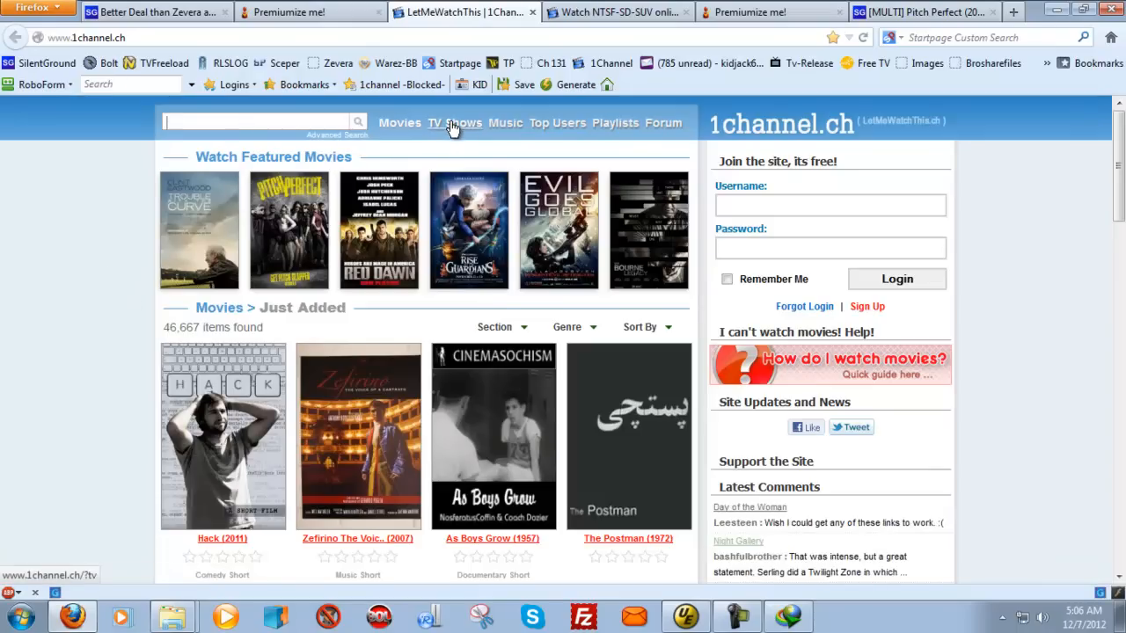
left_click(454, 124)
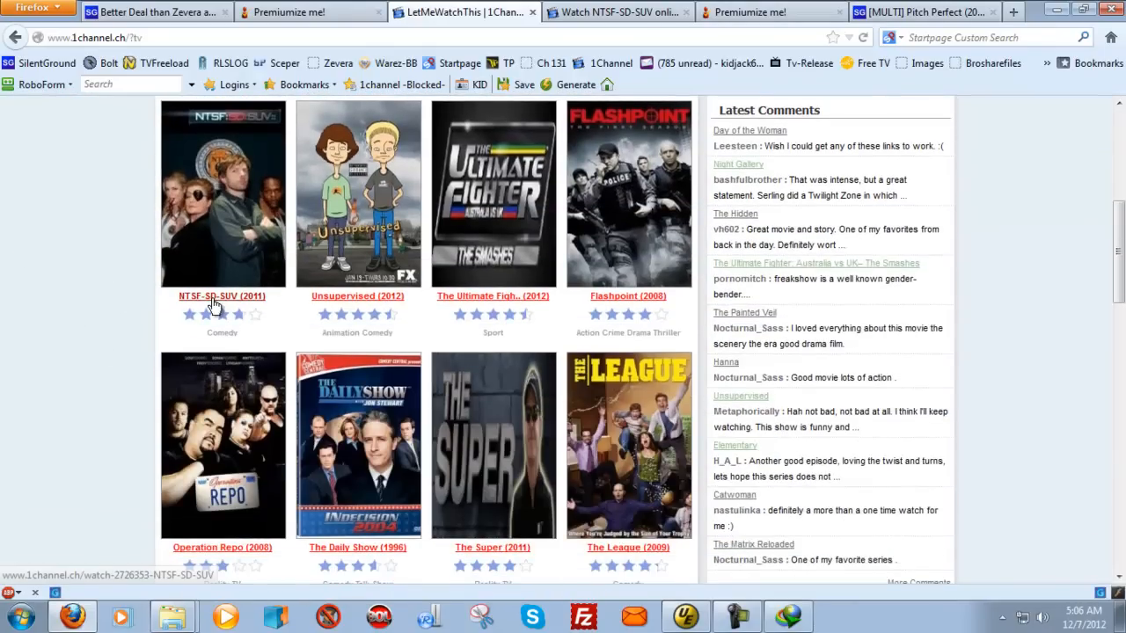
left_click(922, 10)
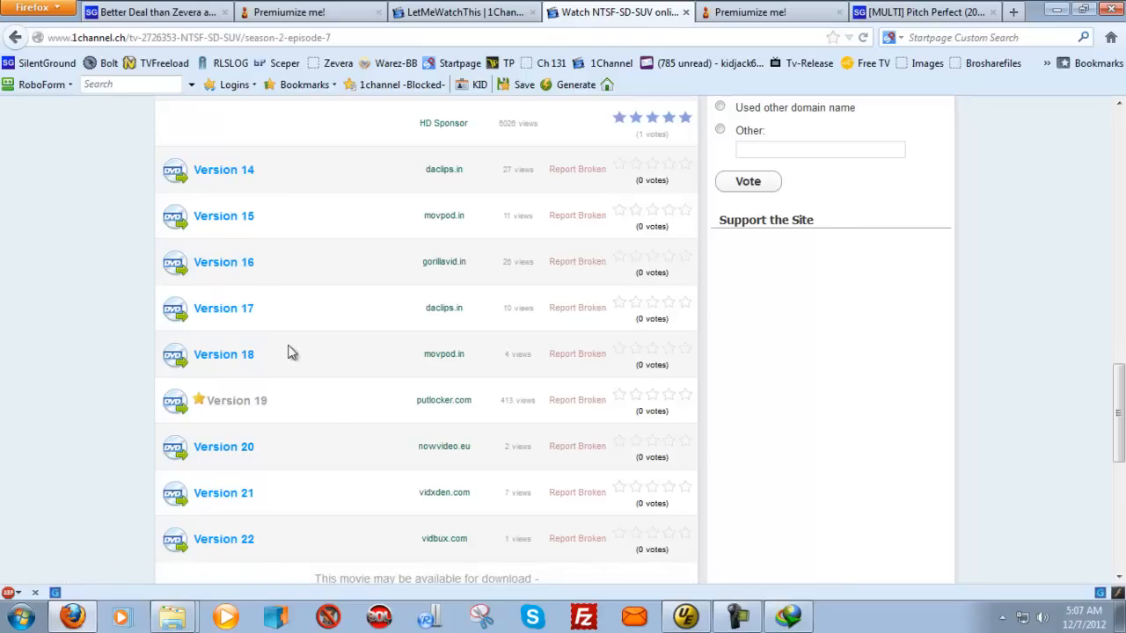
mouse_move(373, 338)
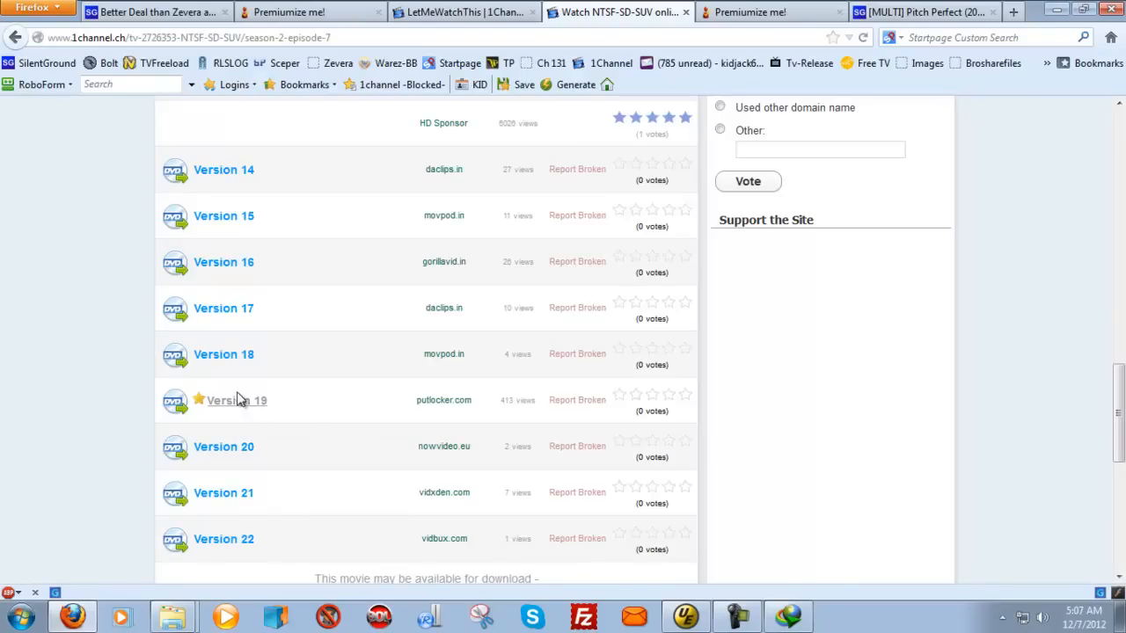
mouse_move(232, 406)
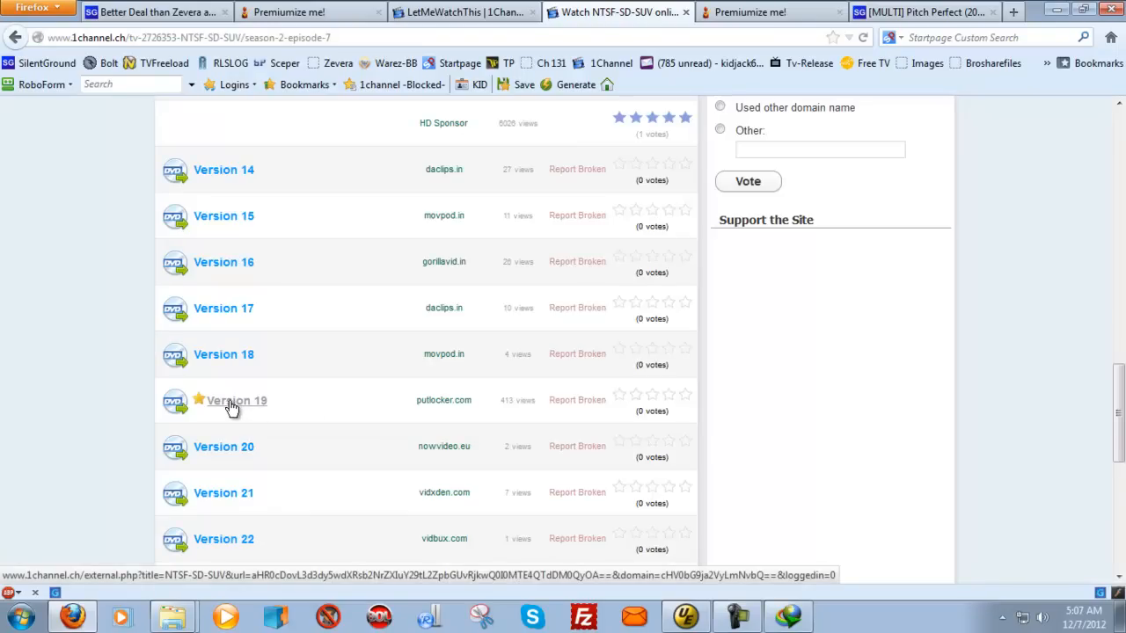
left_click(237, 401)
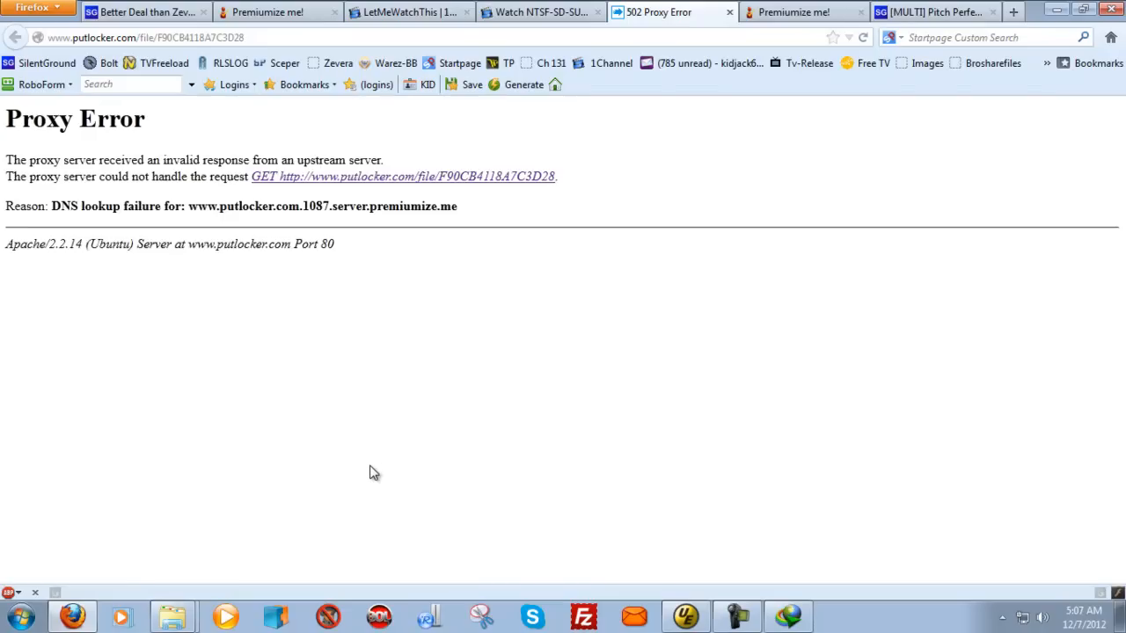
mouse_move(757, 144)
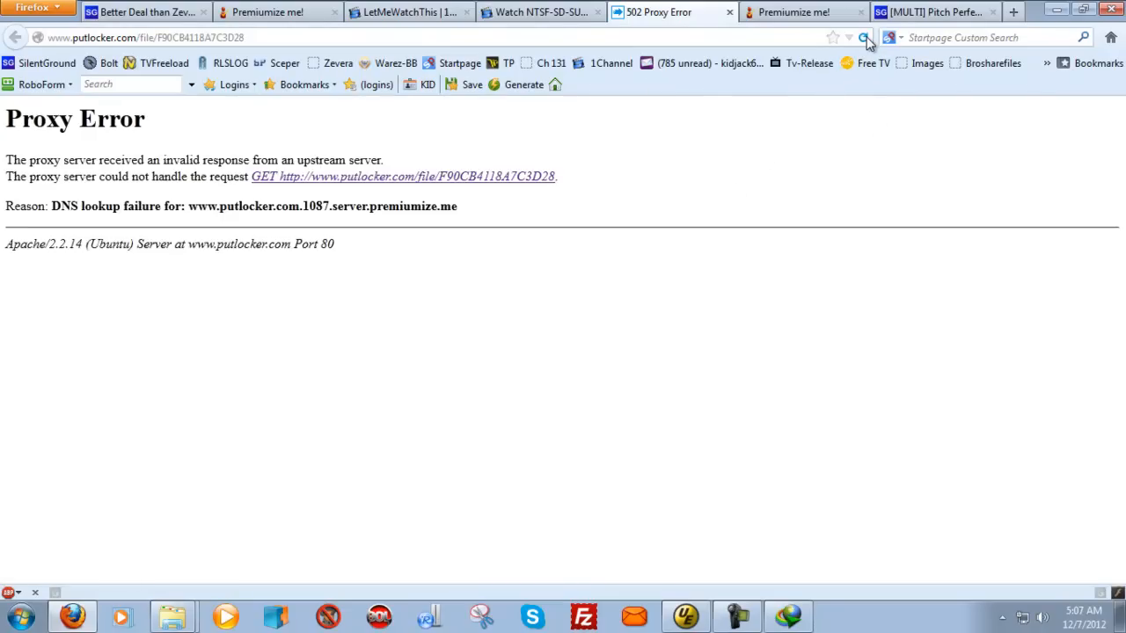
Step: Reload the putlocker file page so the NTSF:SD:SUV episode and its download link appear
left_click(864, 37)
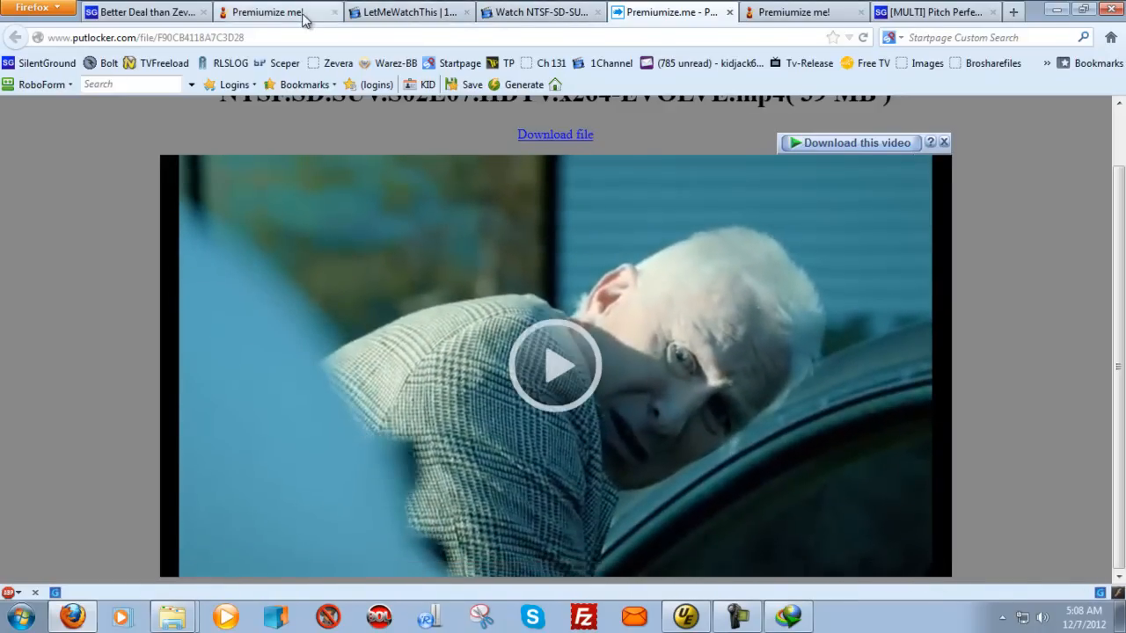
Step: Review the premiumize.me Buy/Extend Premium Membership table, 30 to 365 days, with payment options
left_click(278, 10)
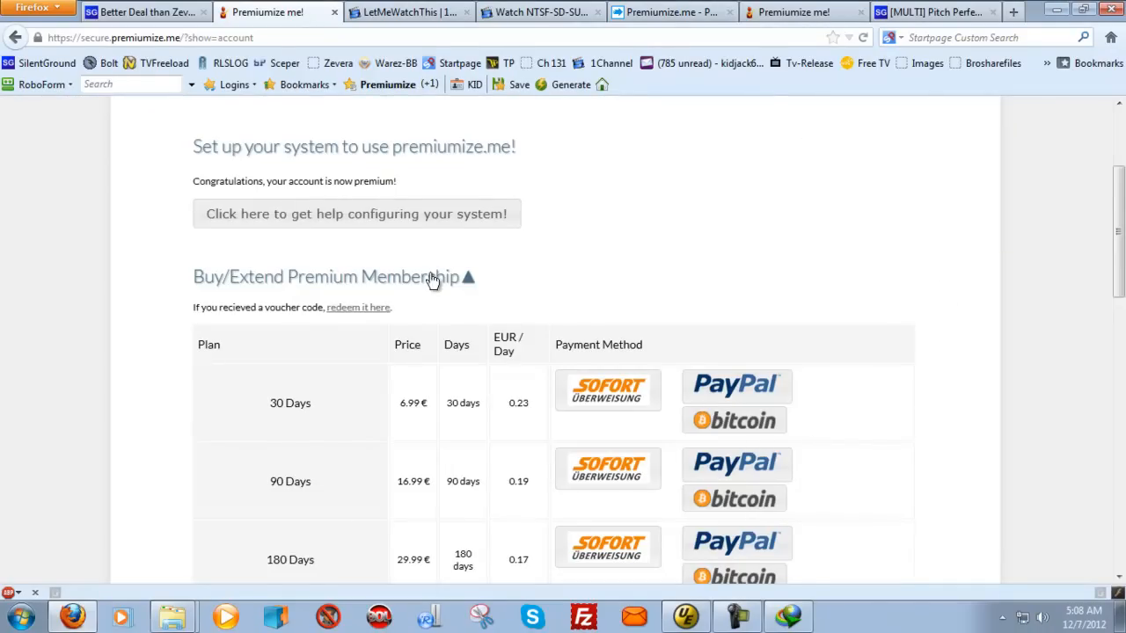
scroll("down", 3)
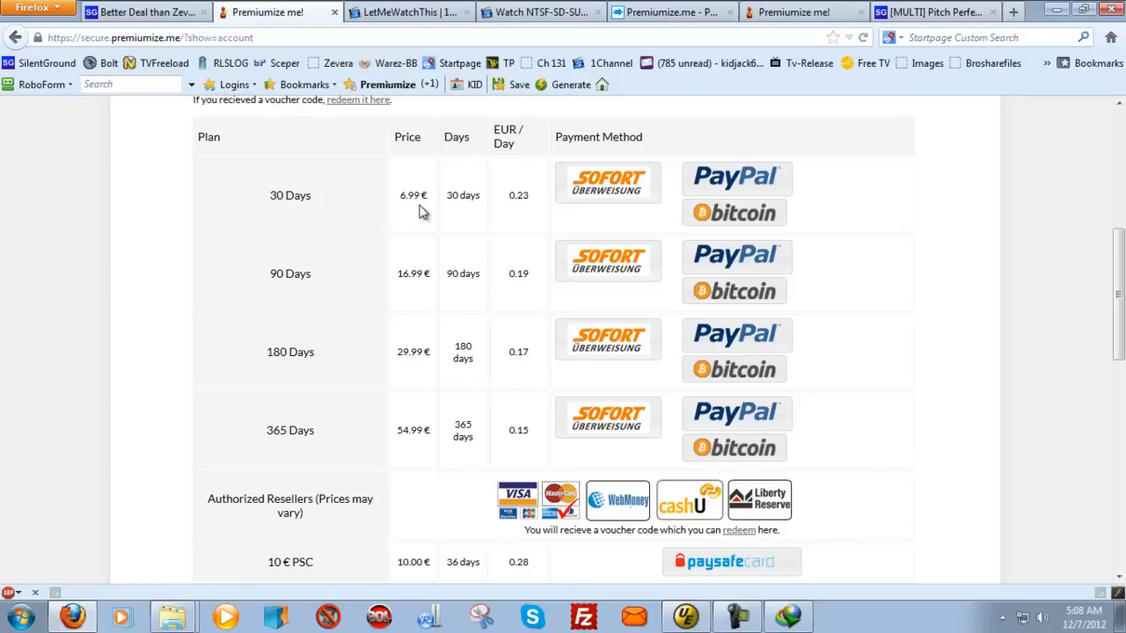
mouse_move(361, 267)
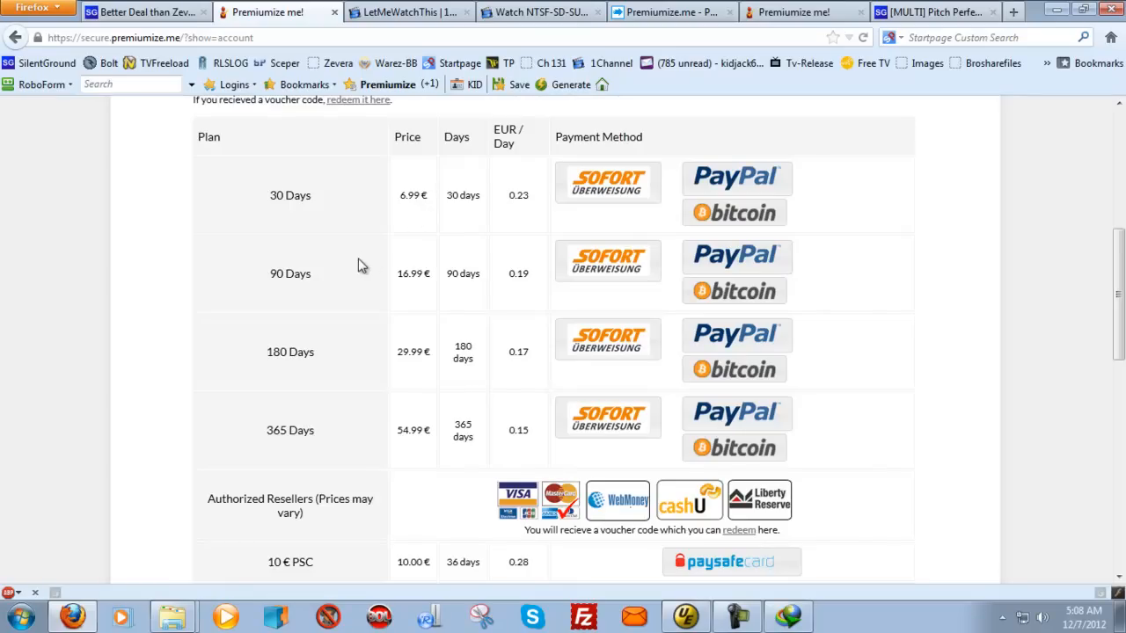
mouse_move(366, 244)
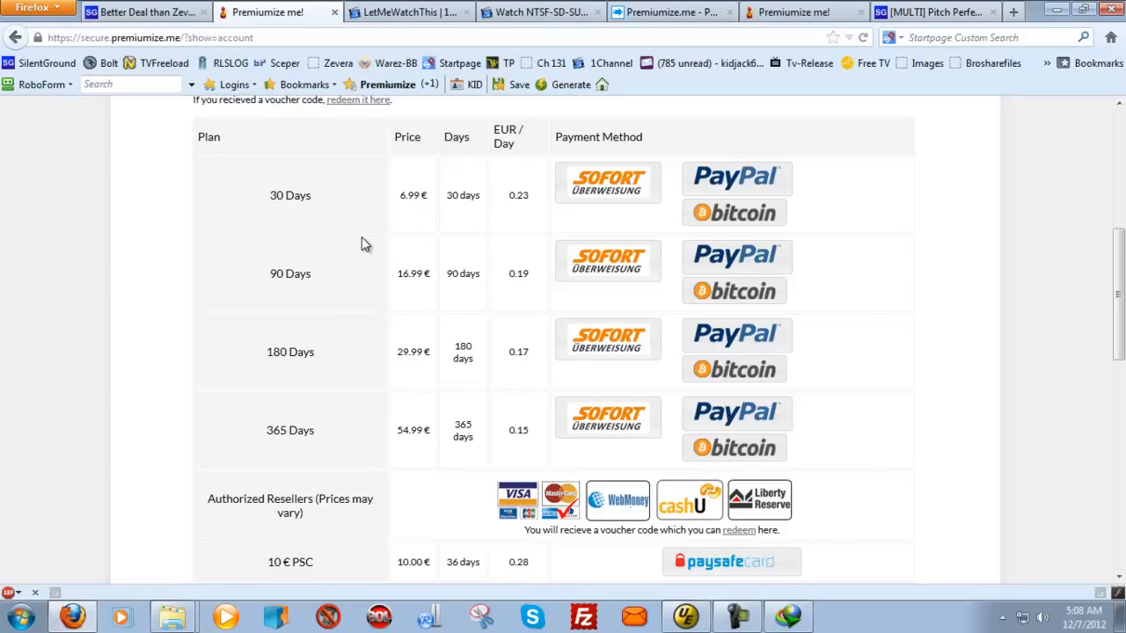
mouse_move(244, 356)
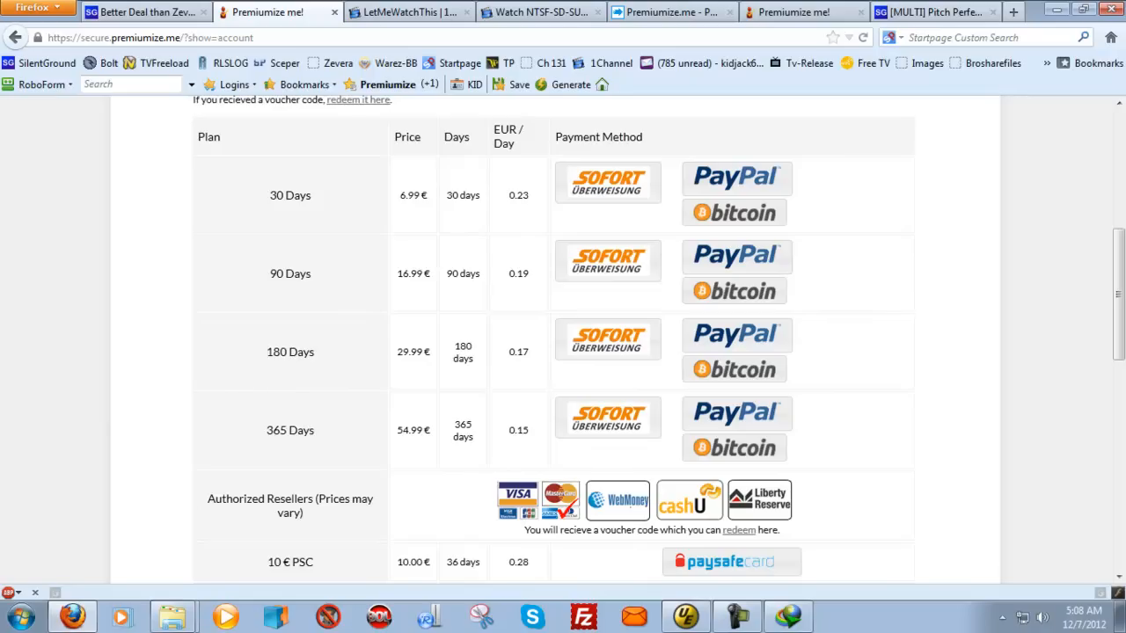
mouse_move(348, 278)
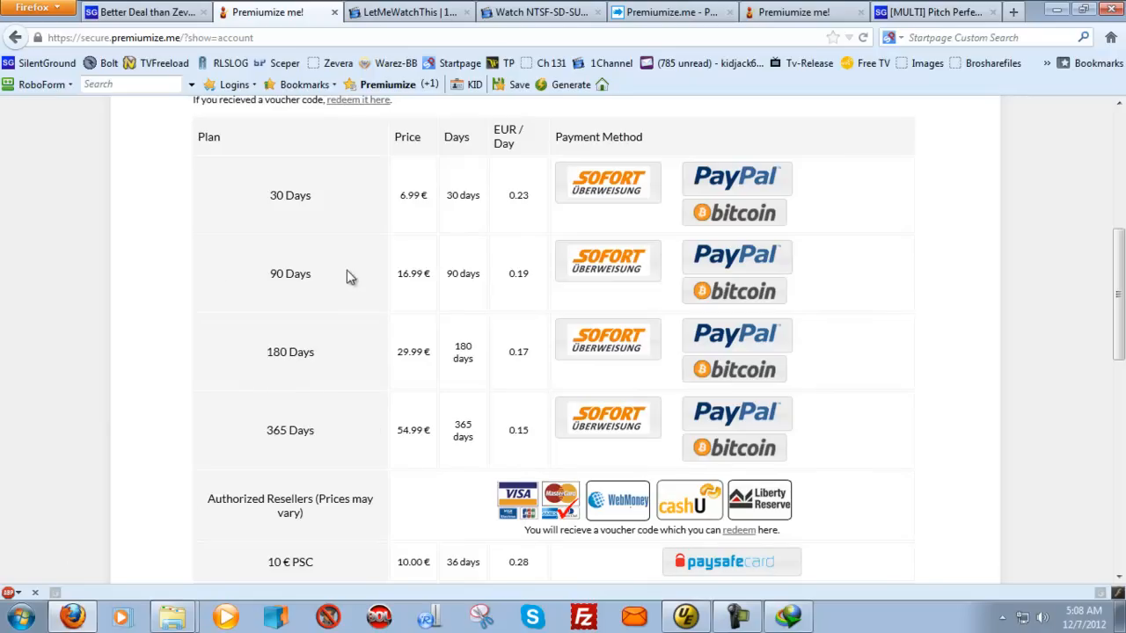
mouse_move(369, 361)
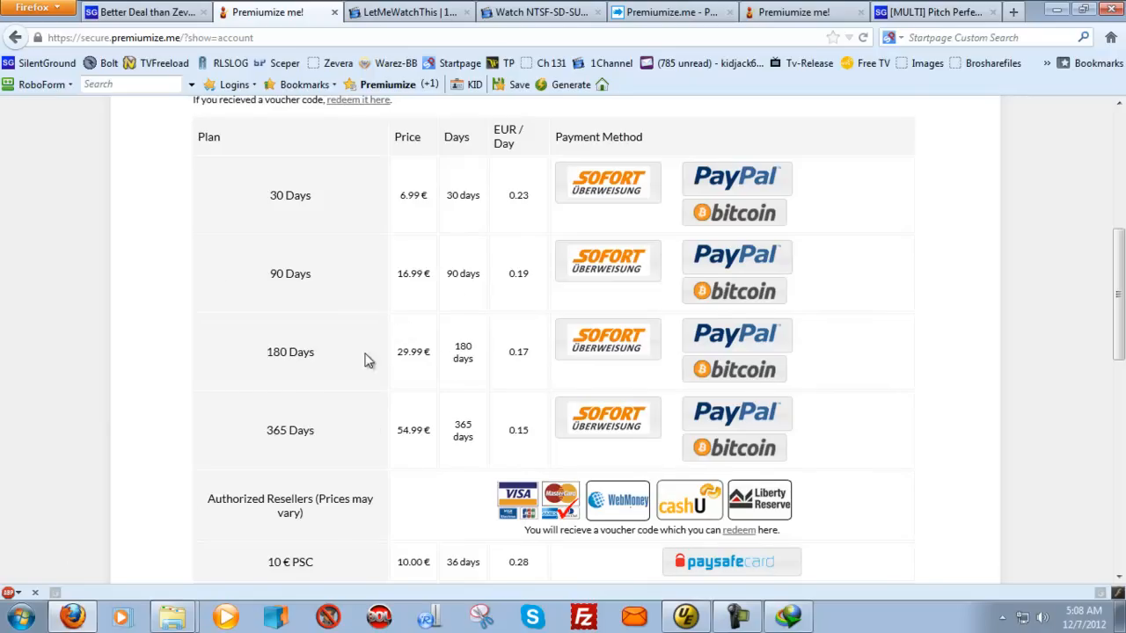
scroll("down", 3)
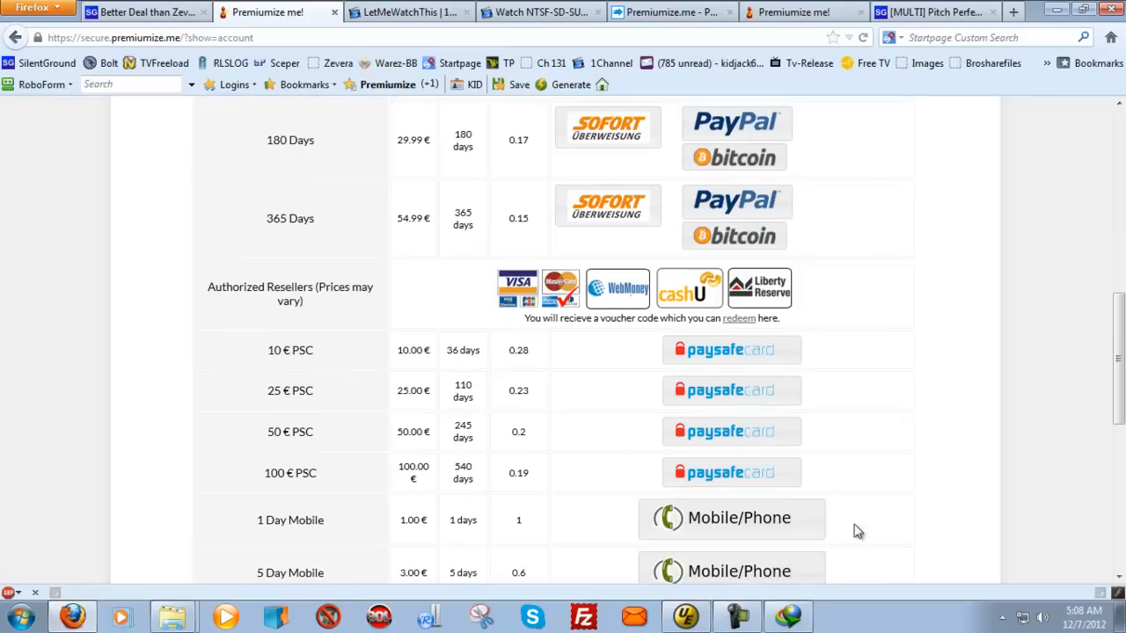
Step: Bring up IDM and reach its configuration via Downloads > Options
left_click(788, 615)
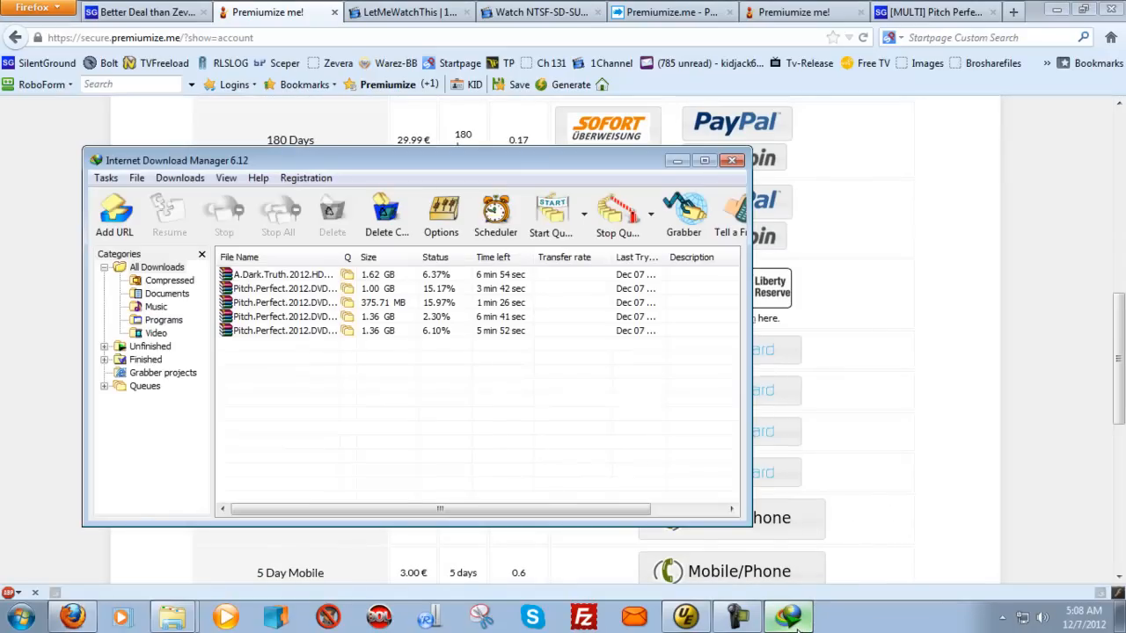
left_click(180, 178)
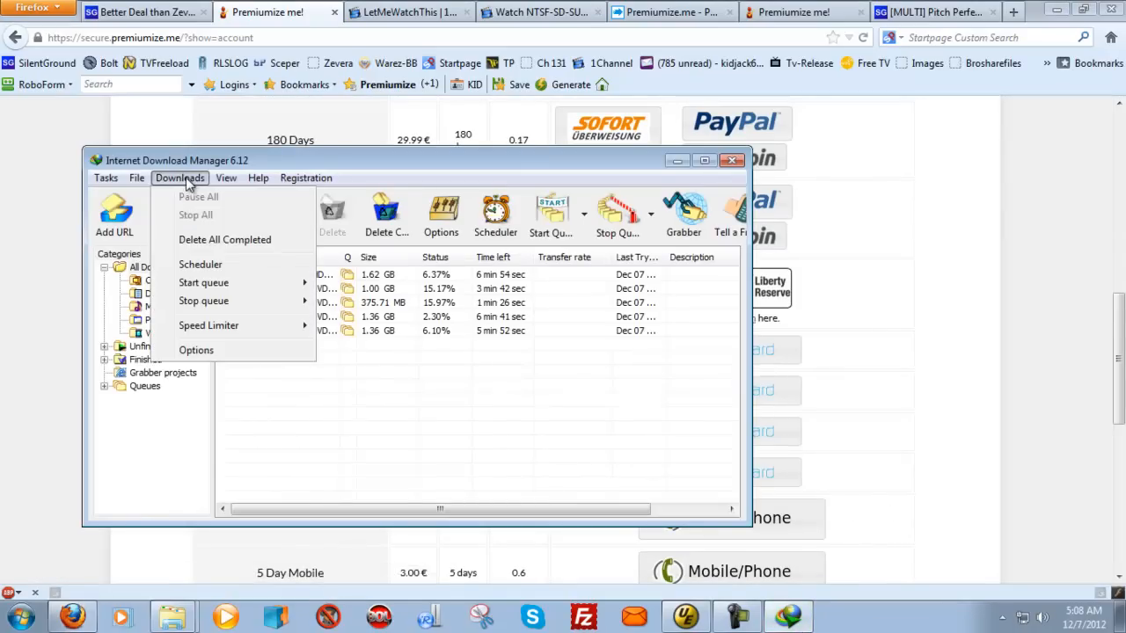
mouse_move(197, 350)
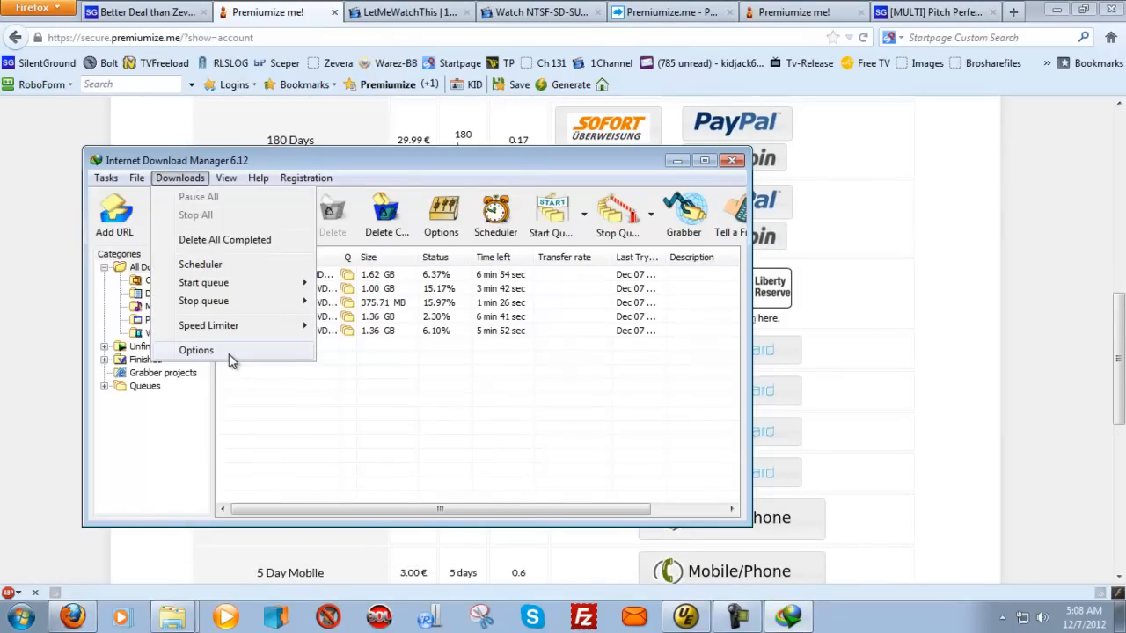
left_click(197, 350)
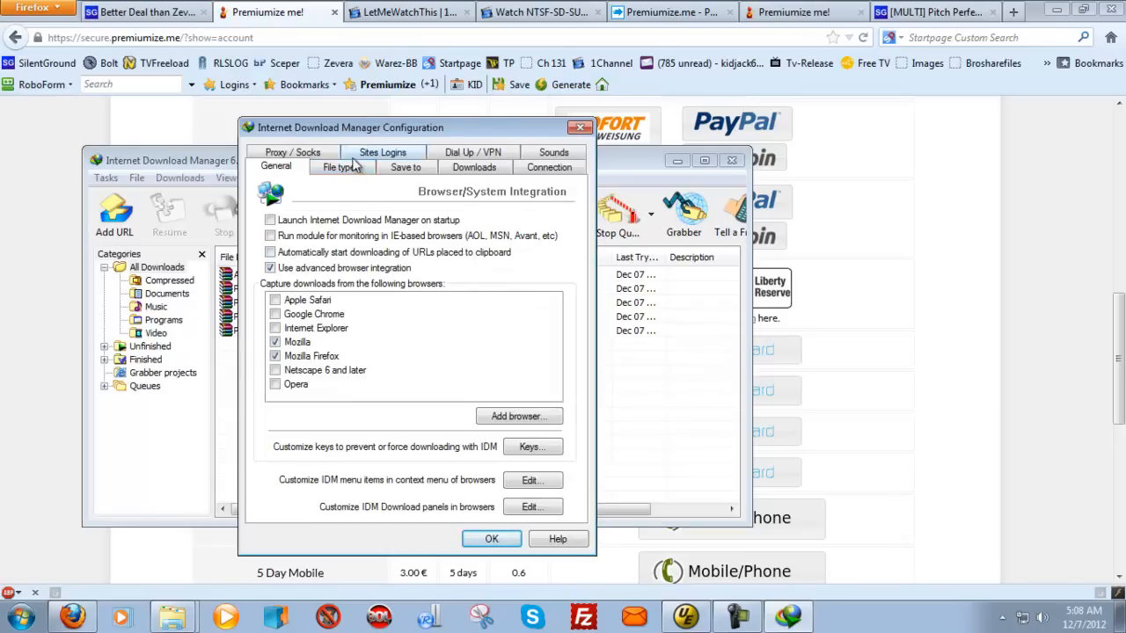
Step: Review the File types settings and then the default Downloads settings
left_click(342, 167)
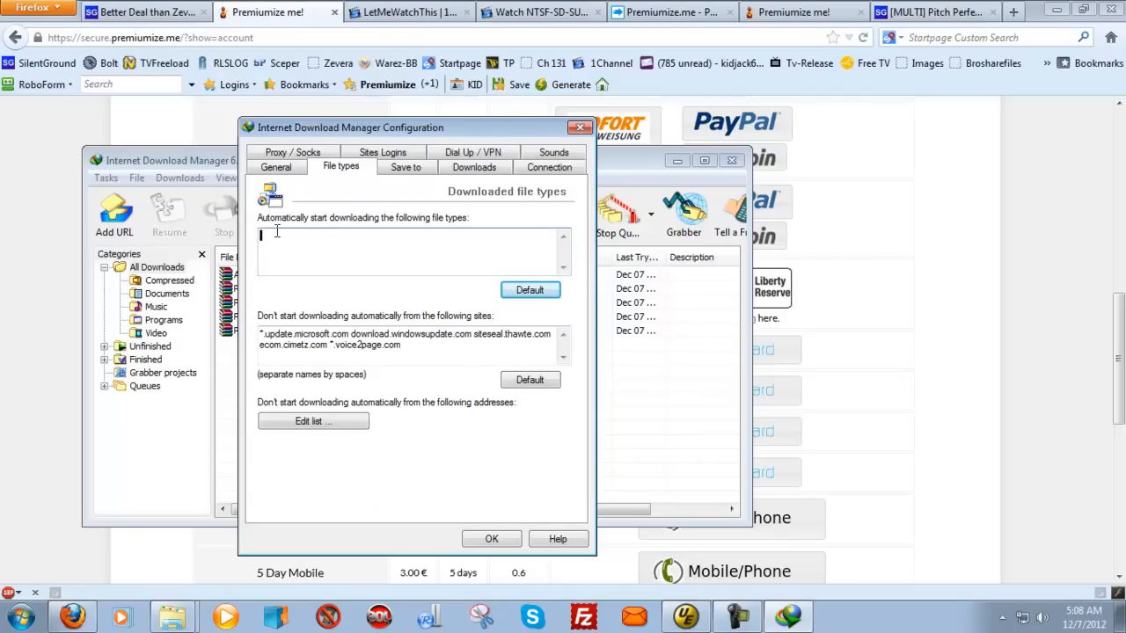
mouse_move(309, 250)
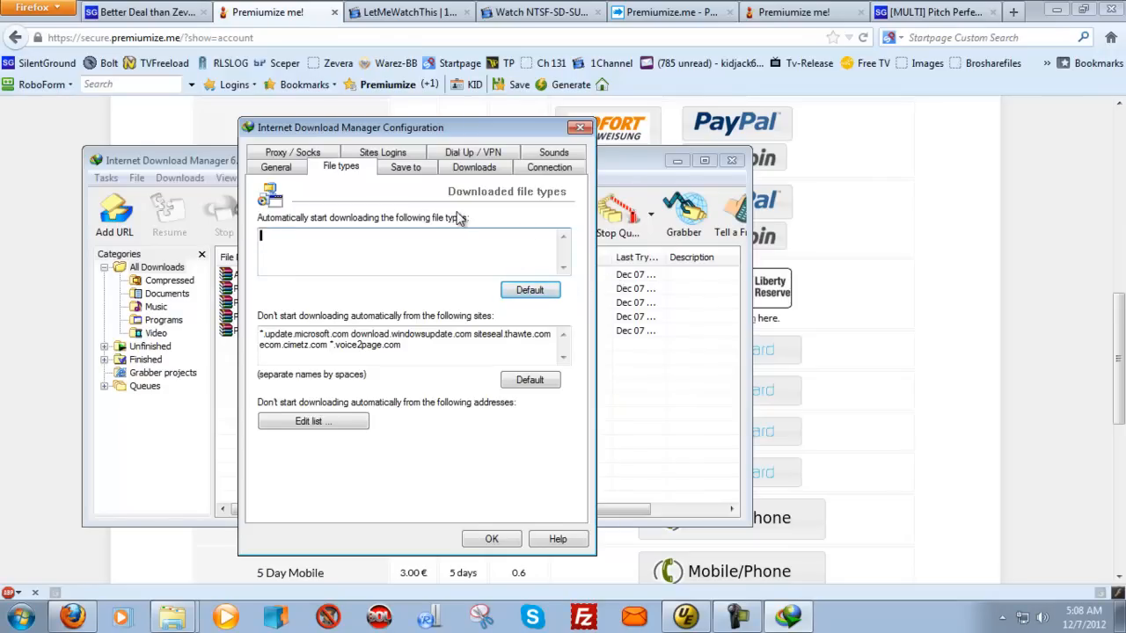
left_click(473, 167)
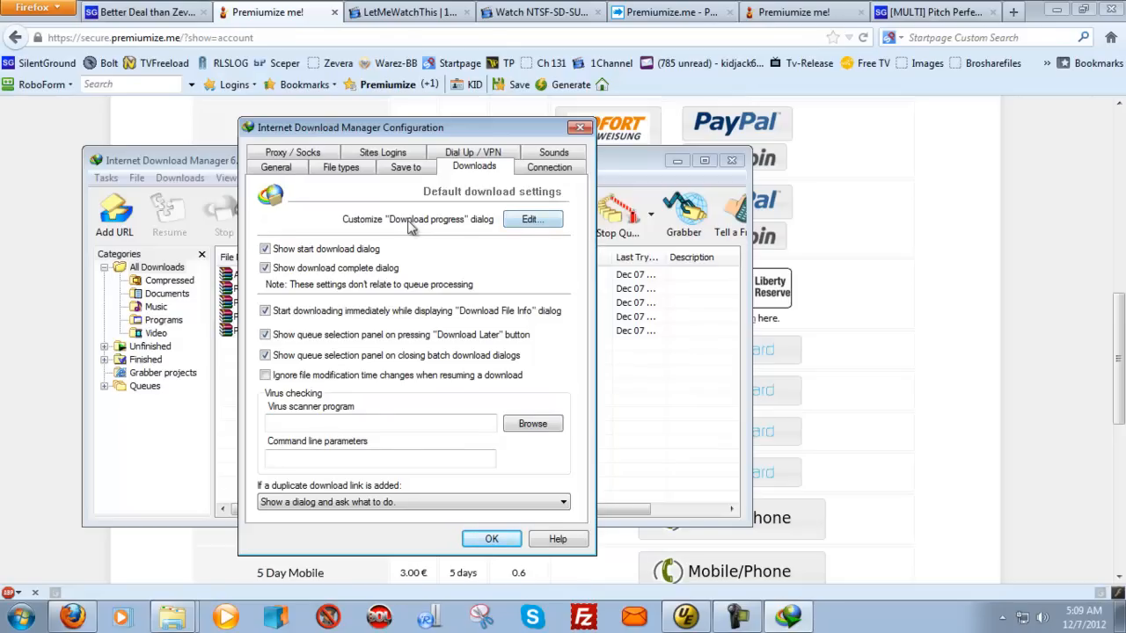
Step: From the General settings, review IDM context-menu entries for Internet Explorer and Mozilla-based browsers and confirm with OK
left_click(531, 218)
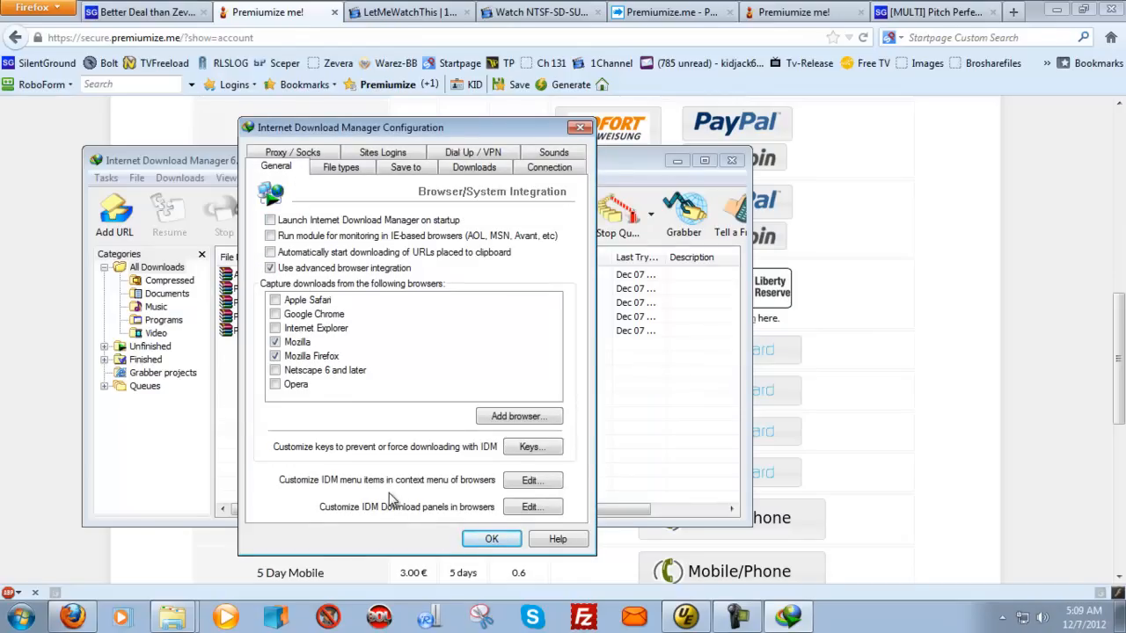
mouse_move(545, 501)
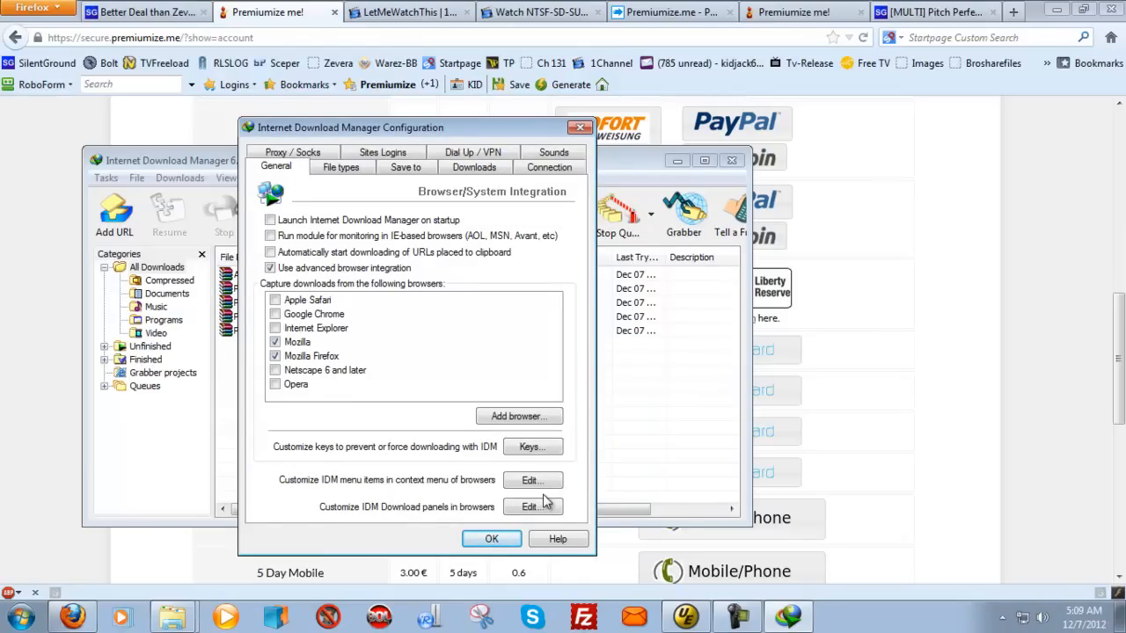
left_click(528, 479)
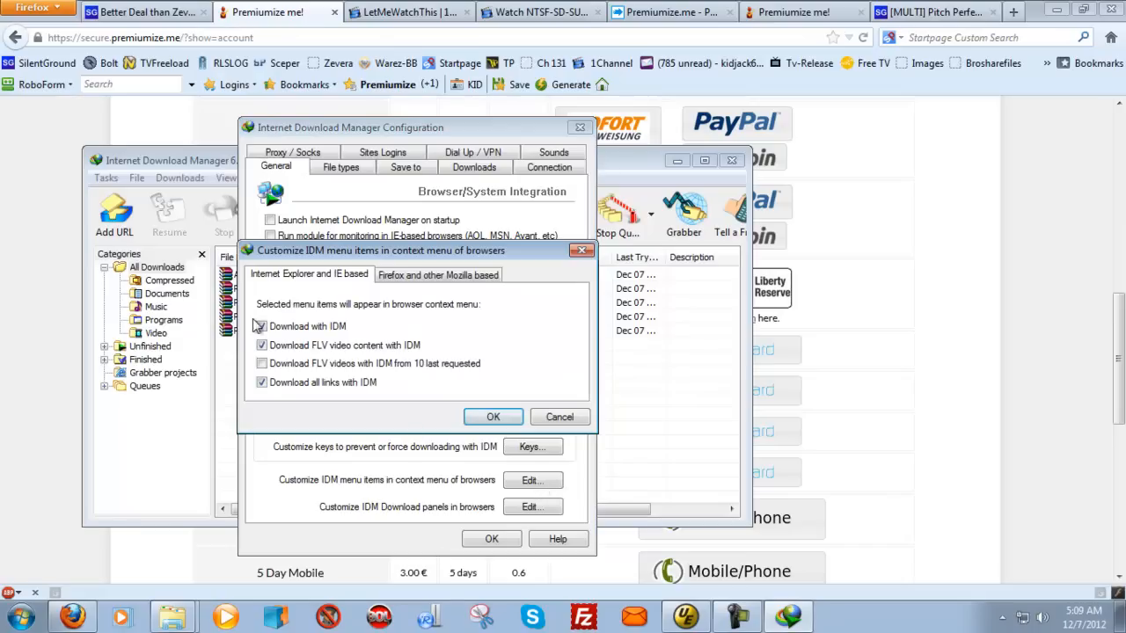
left_click(260, 325)
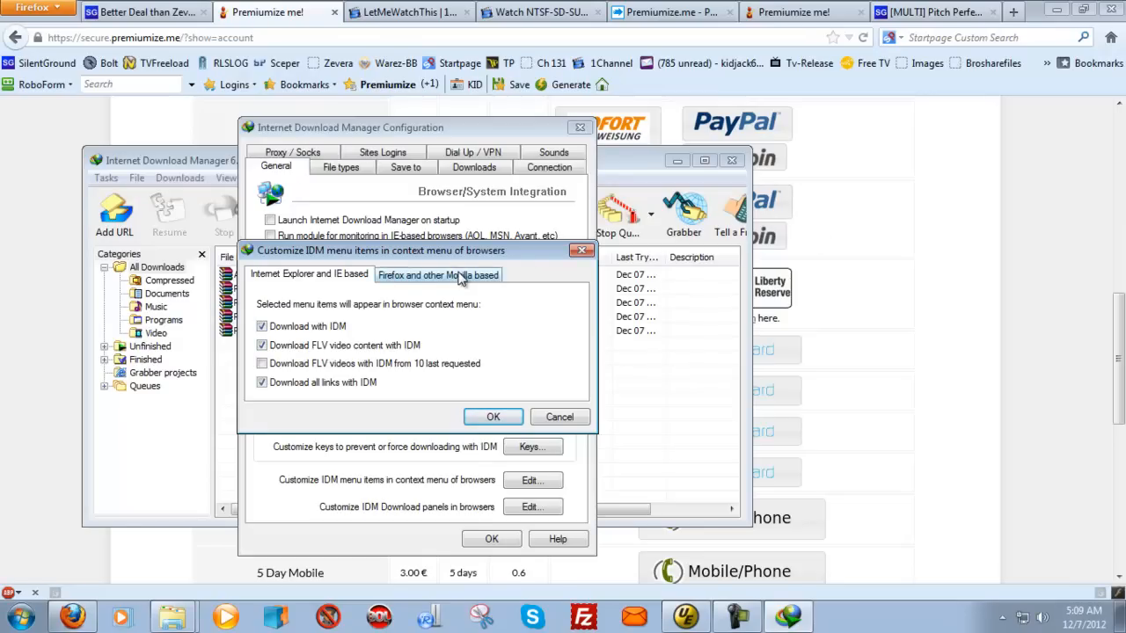
left_click(438, 274)
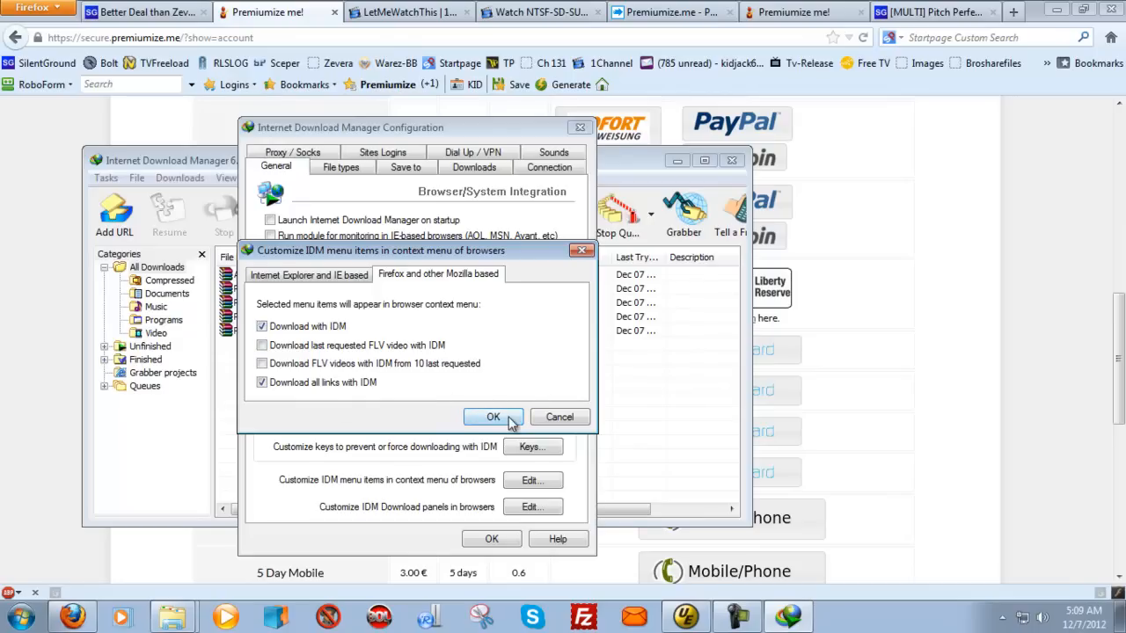
left_click(493, 417)
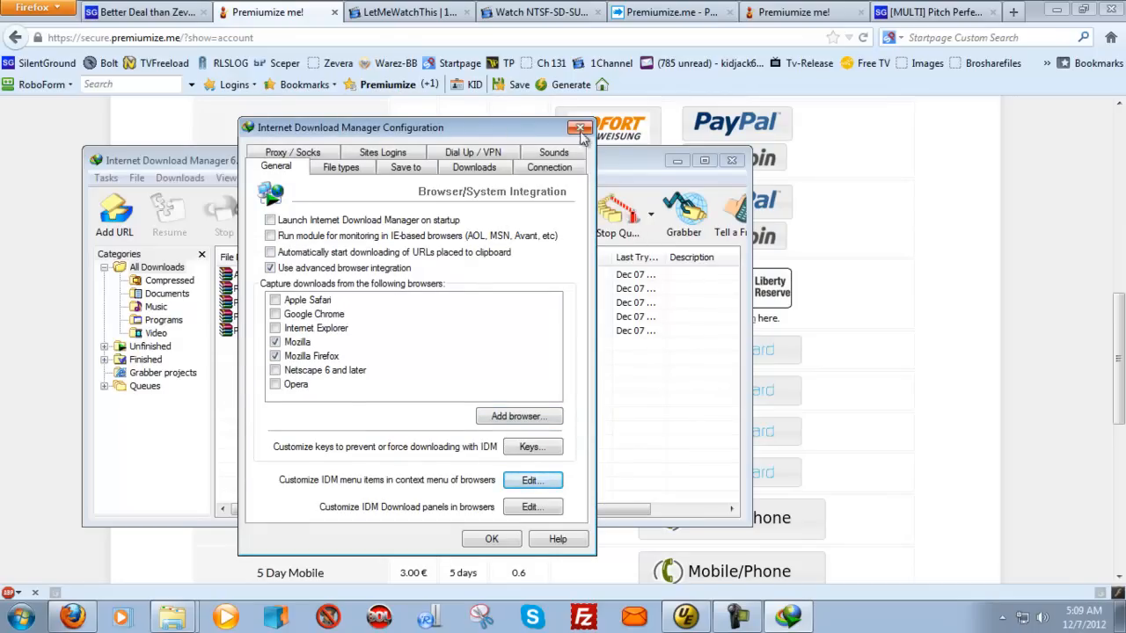
Step: Close the IDM Configuration window, leaving the download list with Pitch Perfect and A.Dark.Truth
left_click(581, 128)
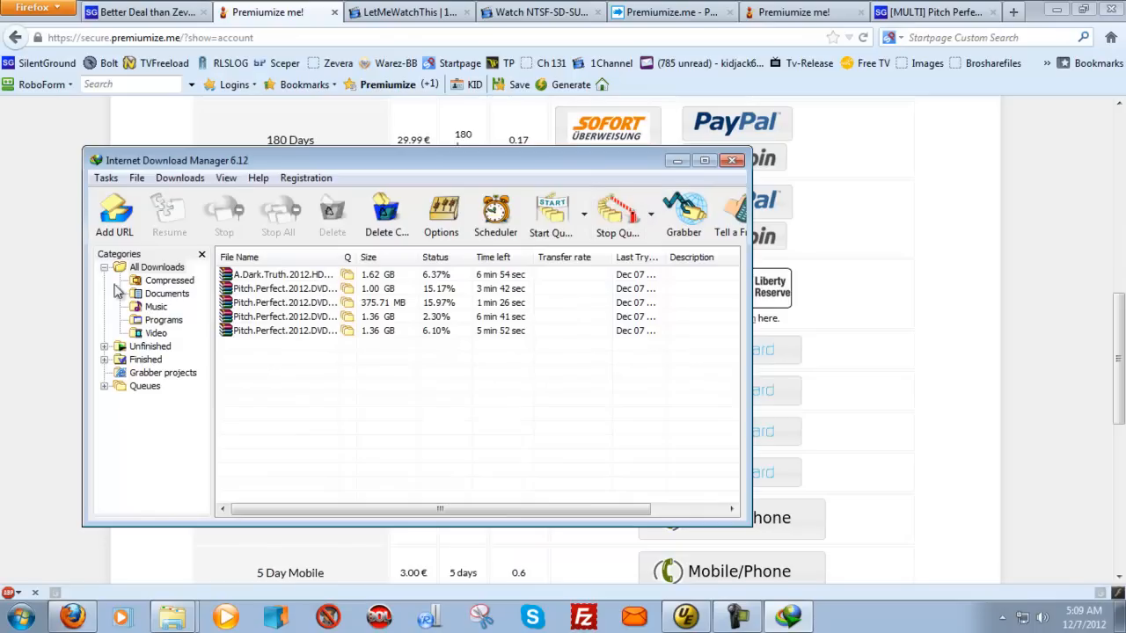
mouse_move(464, 336)
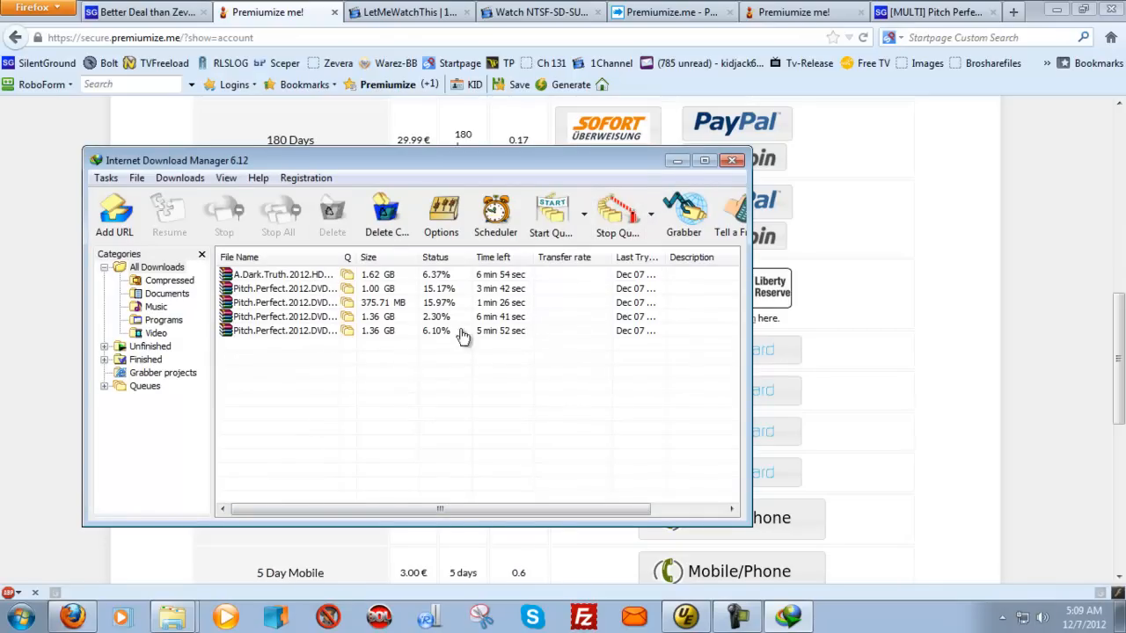
mouse_move(317, 369)
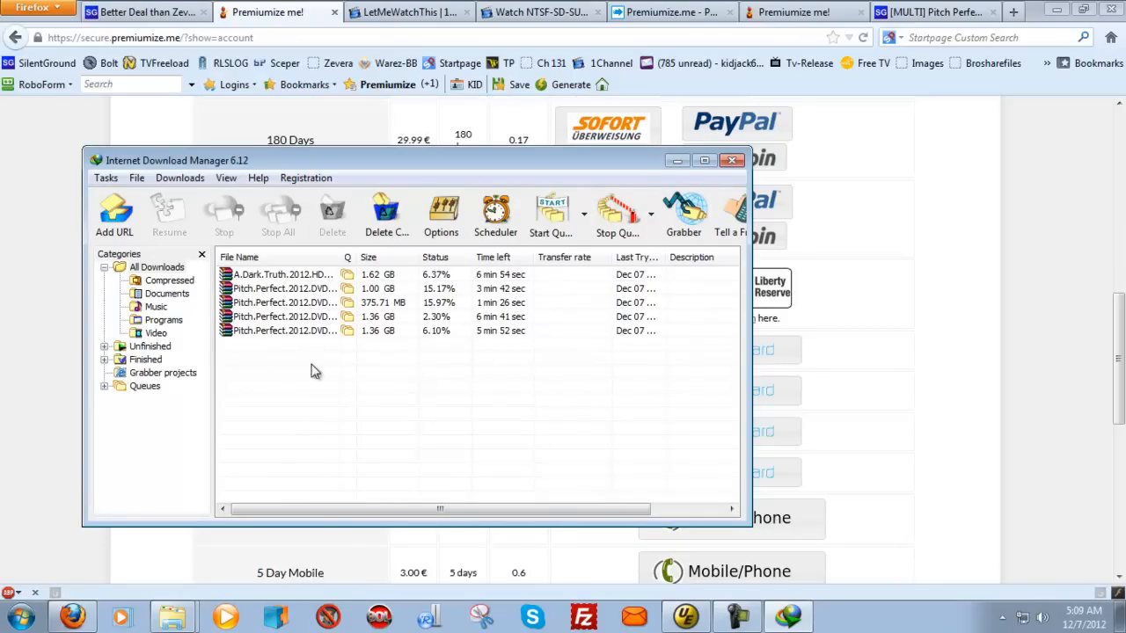
mouse_move(313, 363)
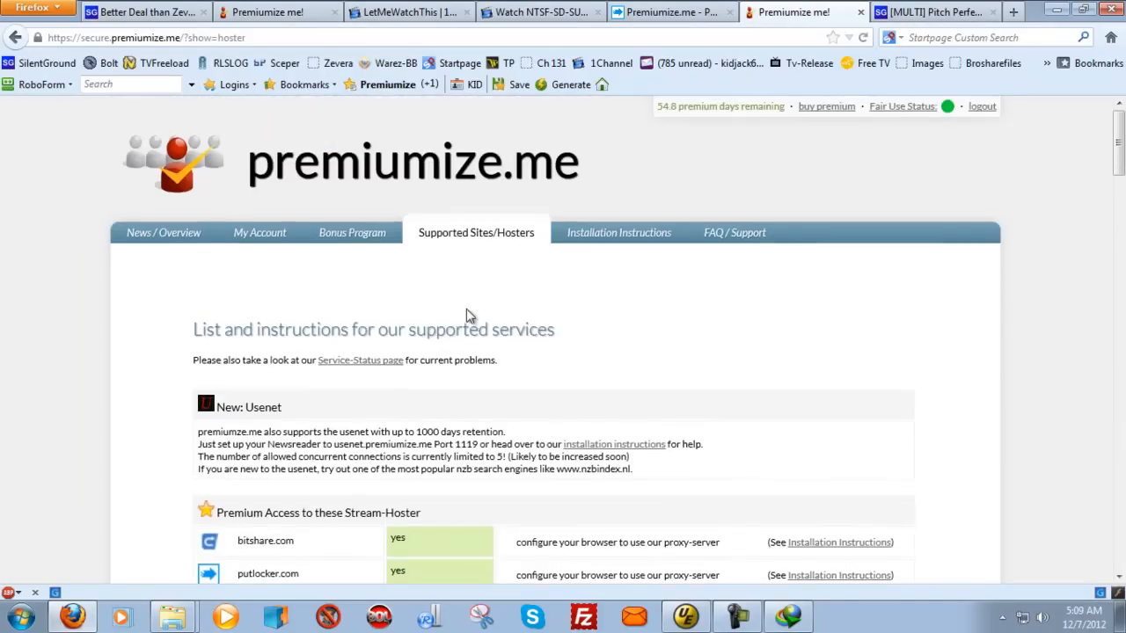
mouse_move(320, 430)
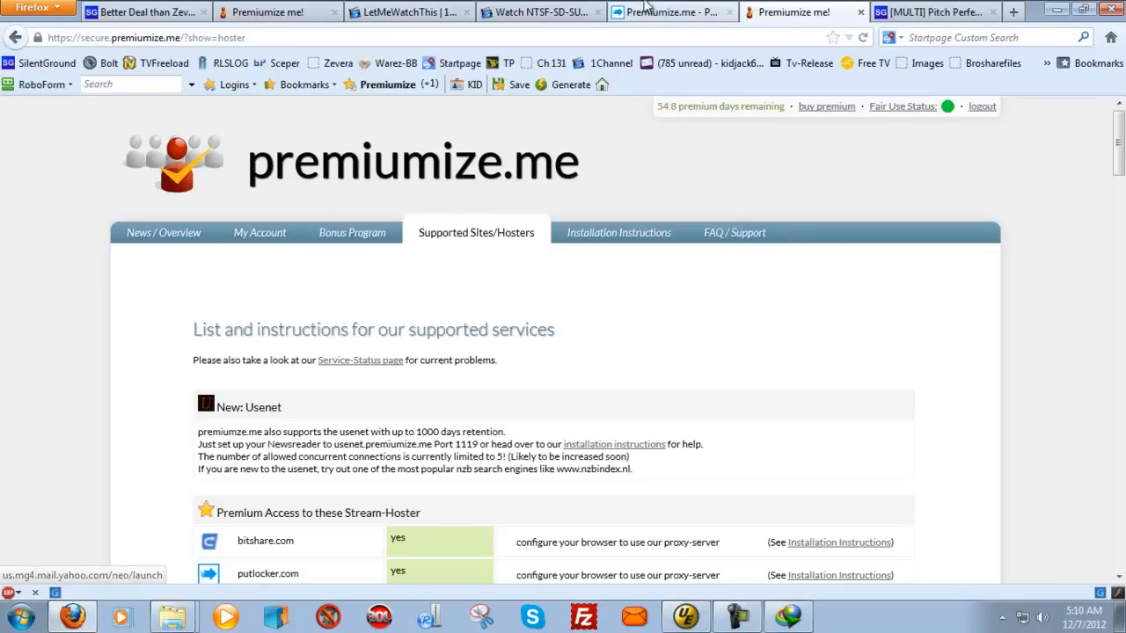
mouse_move(387, 176)
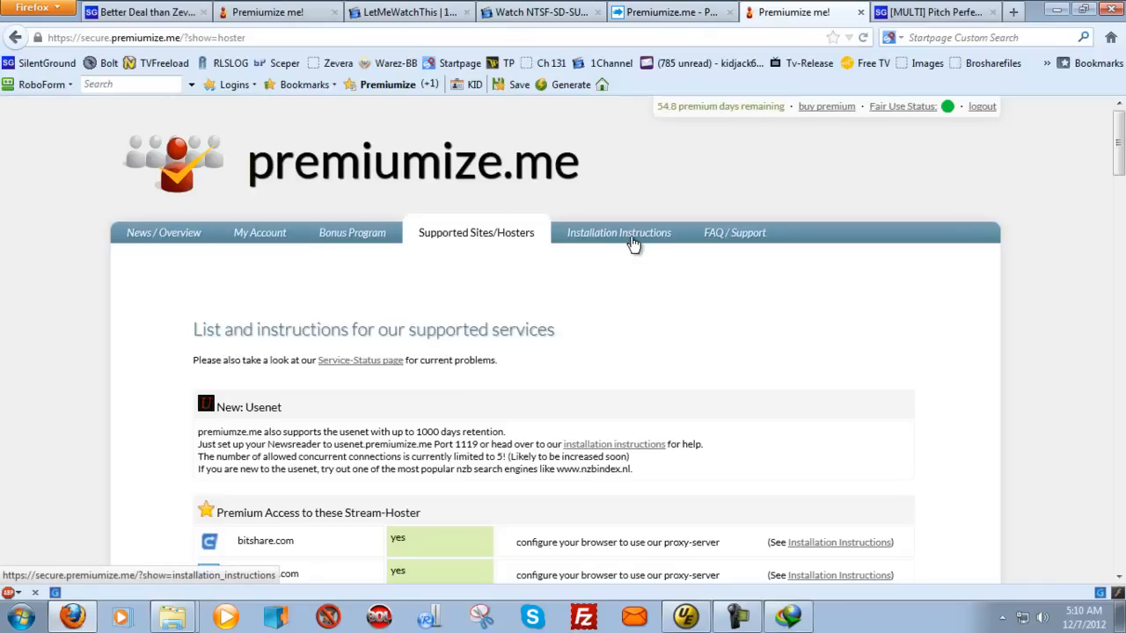
Step: Show the premiumize.me Installation Instructions with guides for Usenet, browsers, download managers and devices
left_click(619, 233)
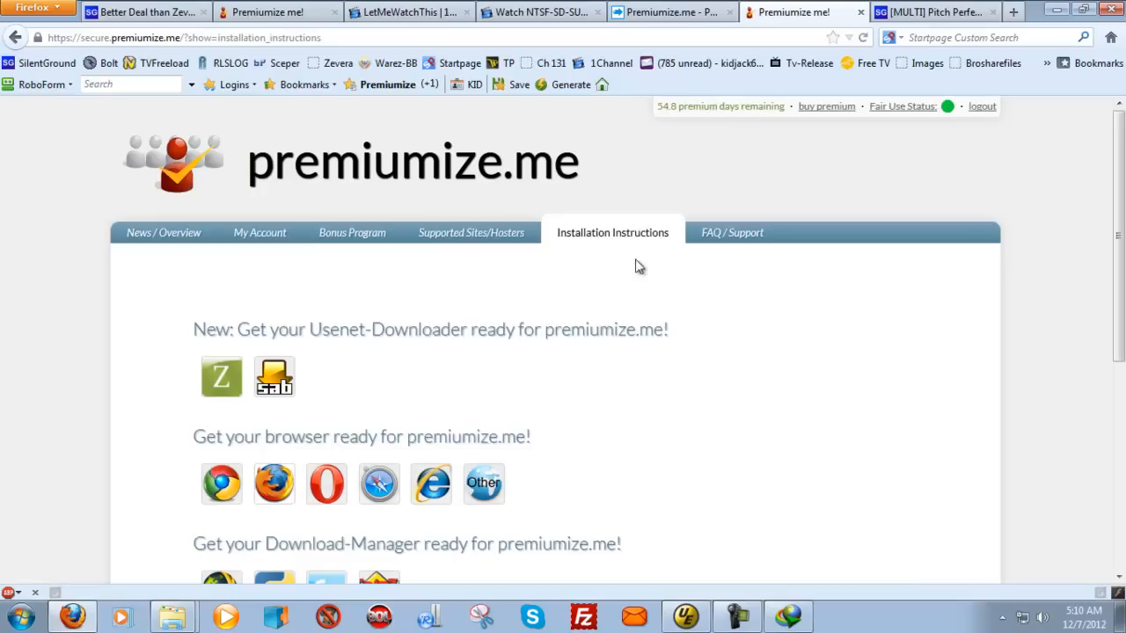
scroll("down", 3)
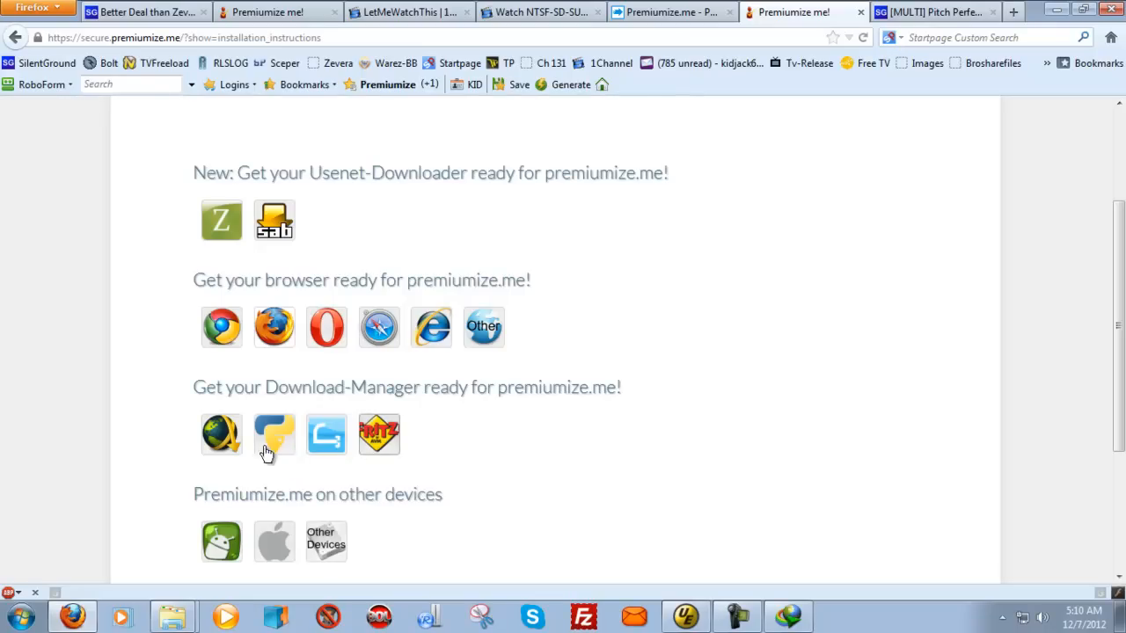
mouse_move(786, 473)
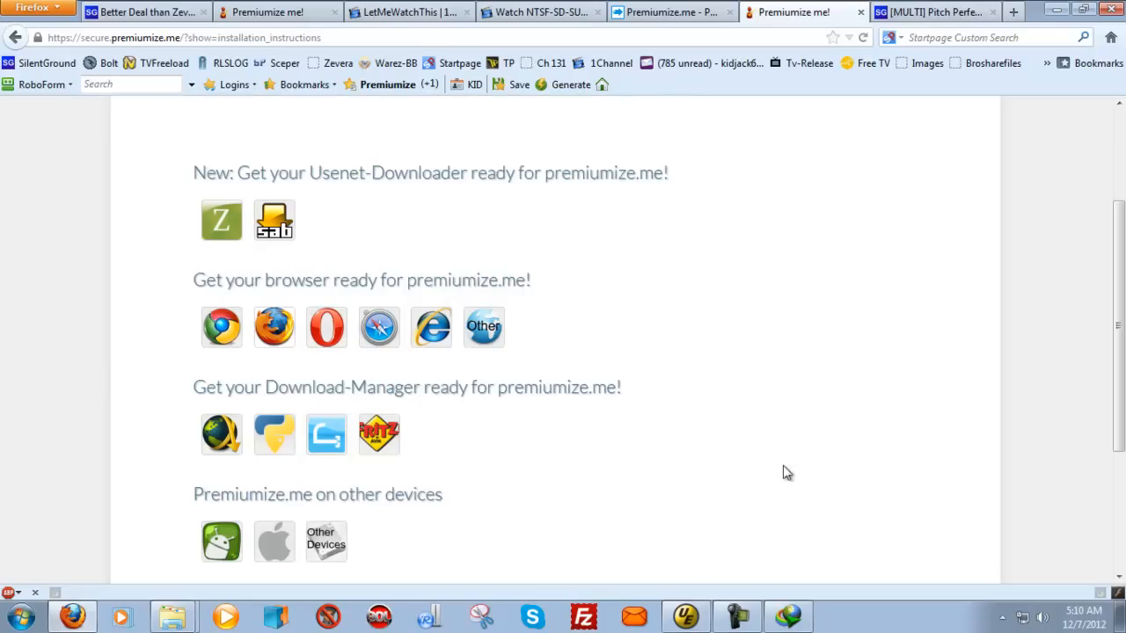
mouse_move(542, 265)
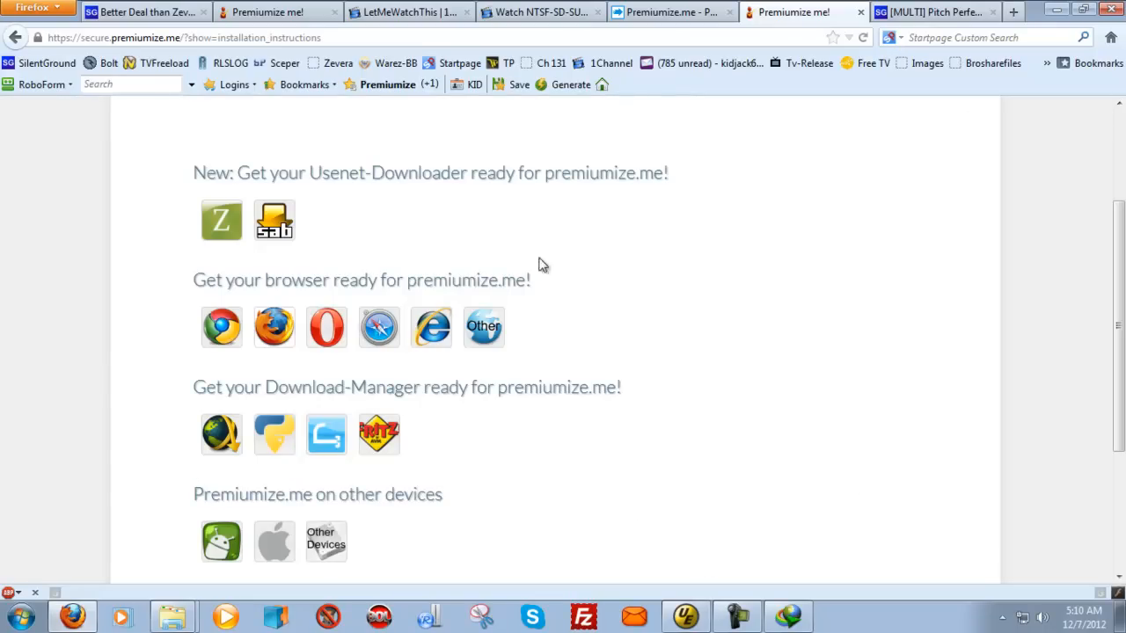
mouse_move(654, 380)
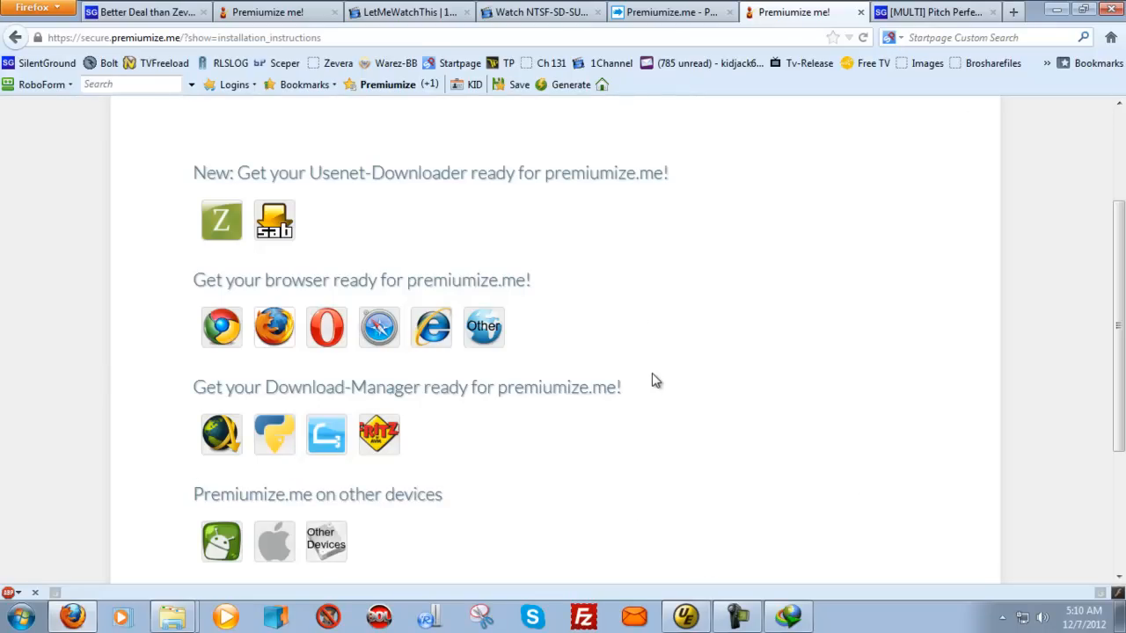
mouse_move(774, 283)
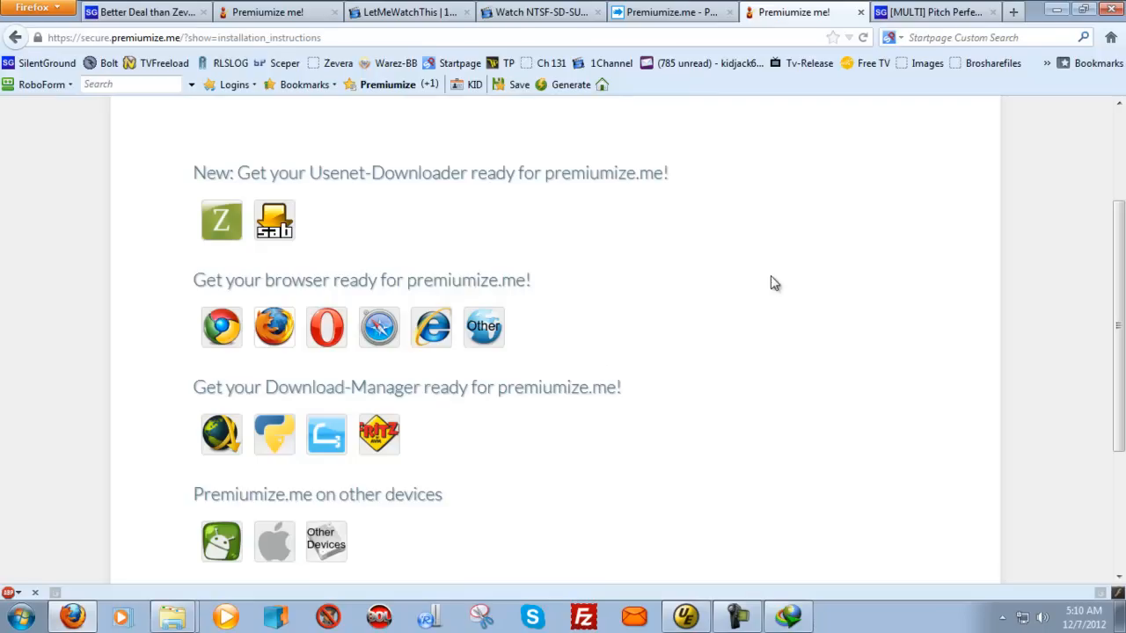
mouse_move(702, 338)
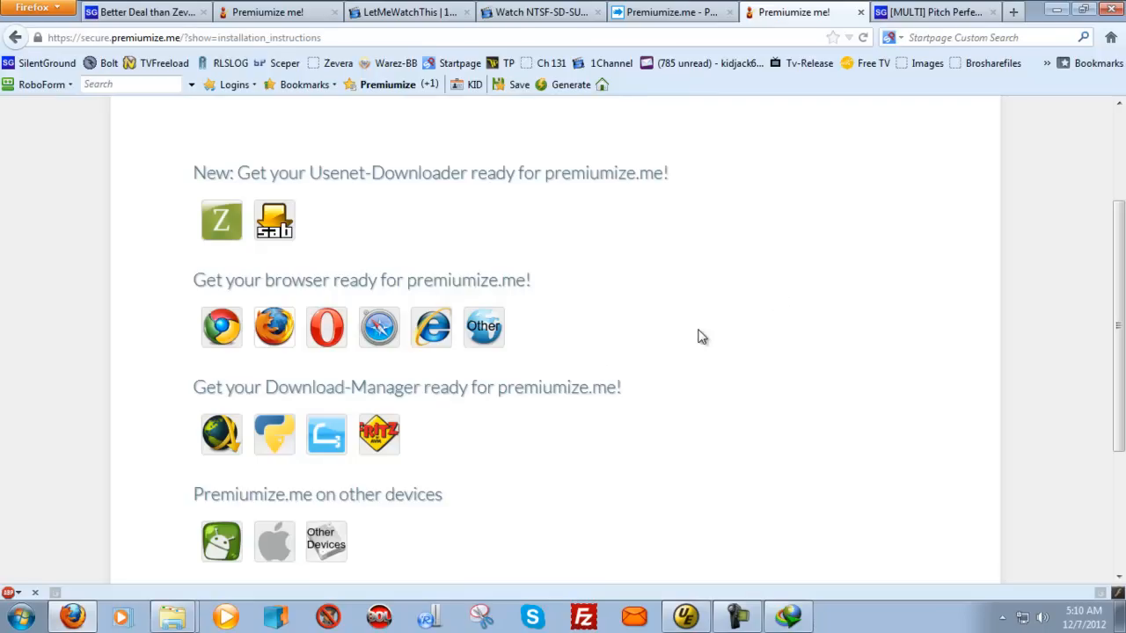
mouse_move(662, 303)
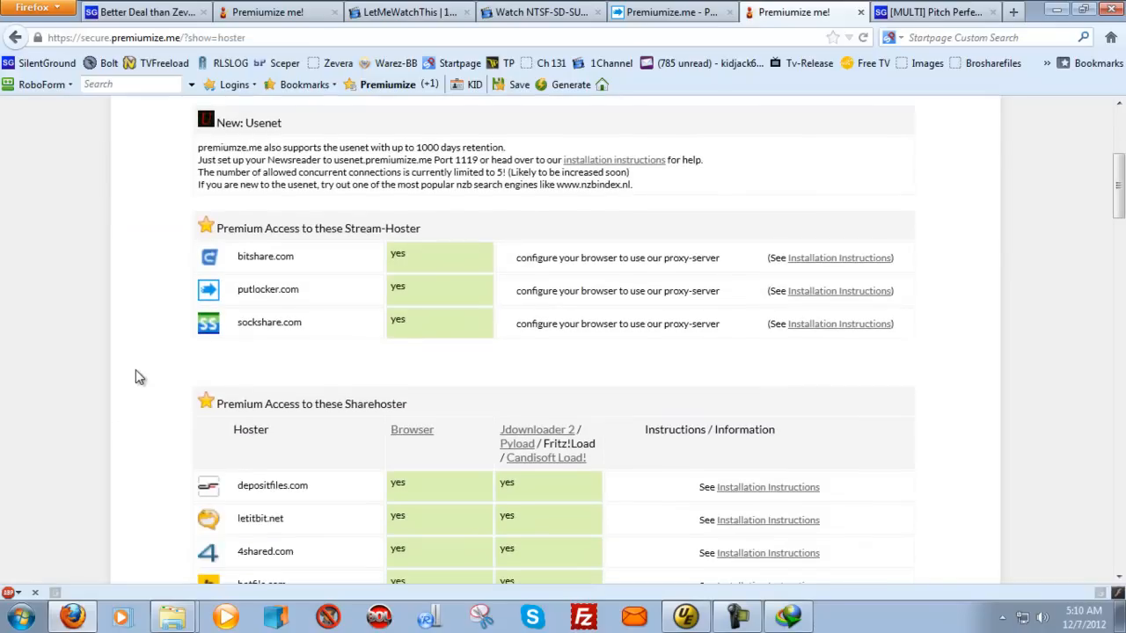
scroll("down", 3)
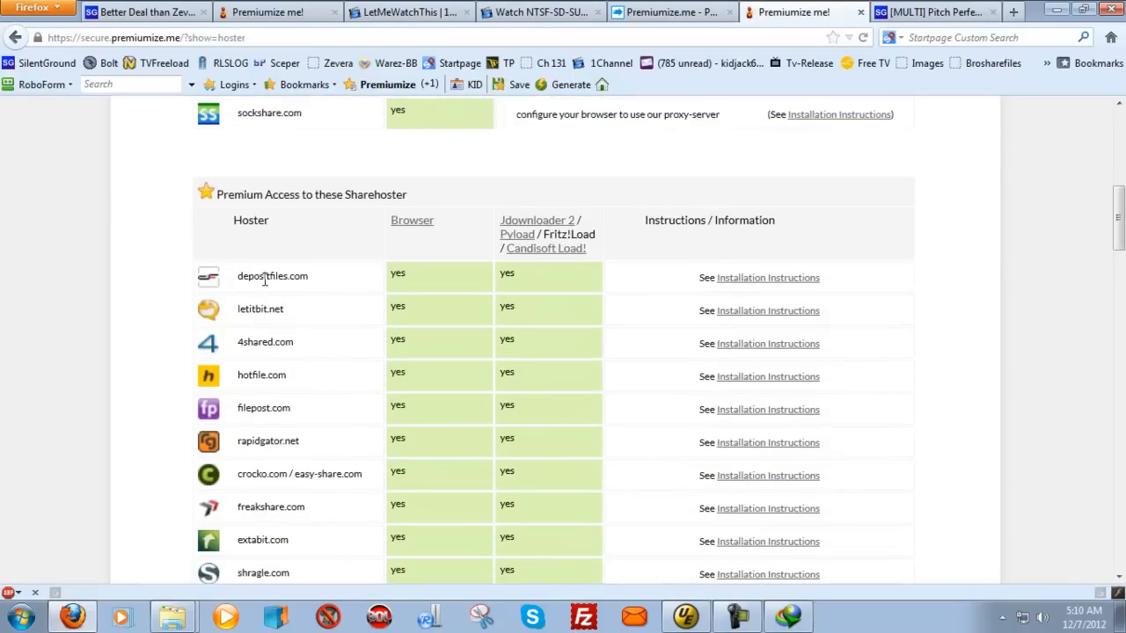
scroll("down", 3)
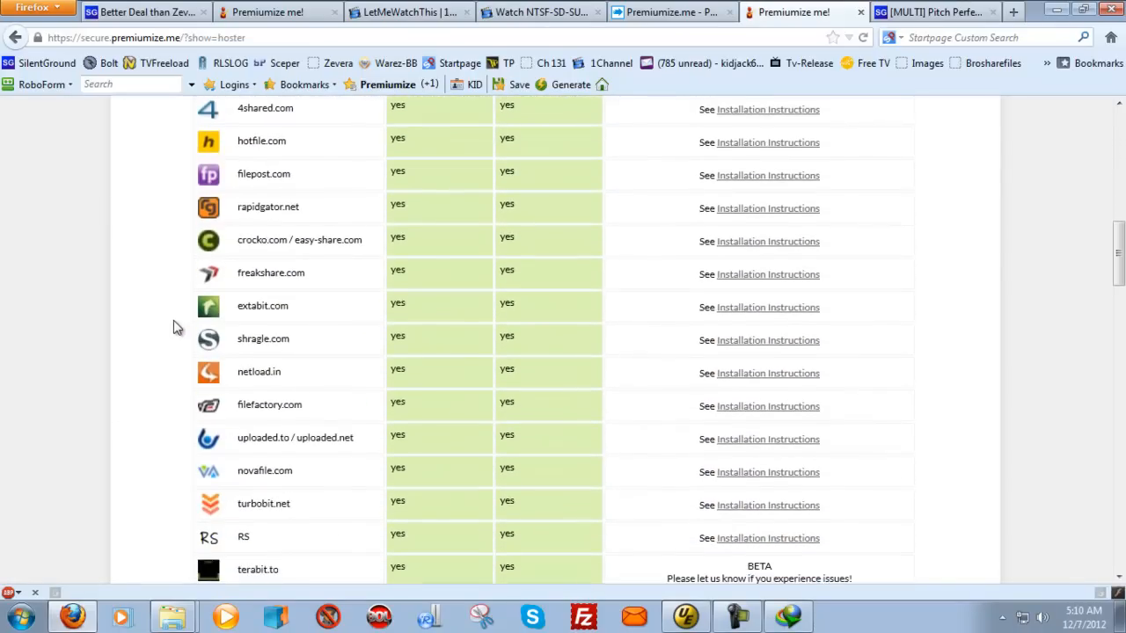
scroll("down", 3)
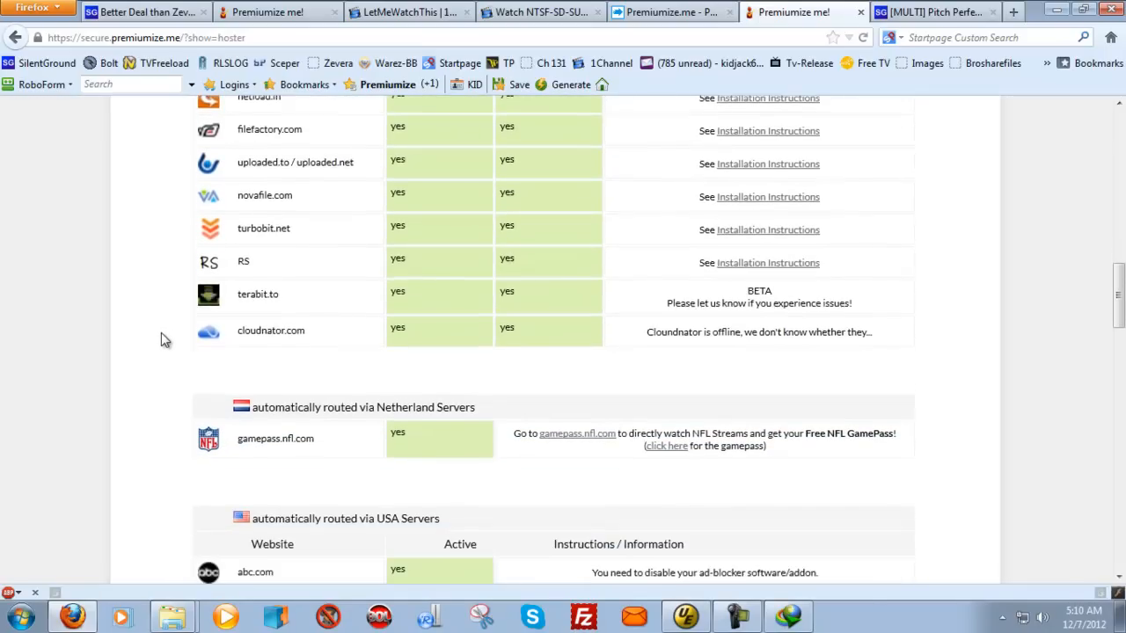
scroll("down", 3)
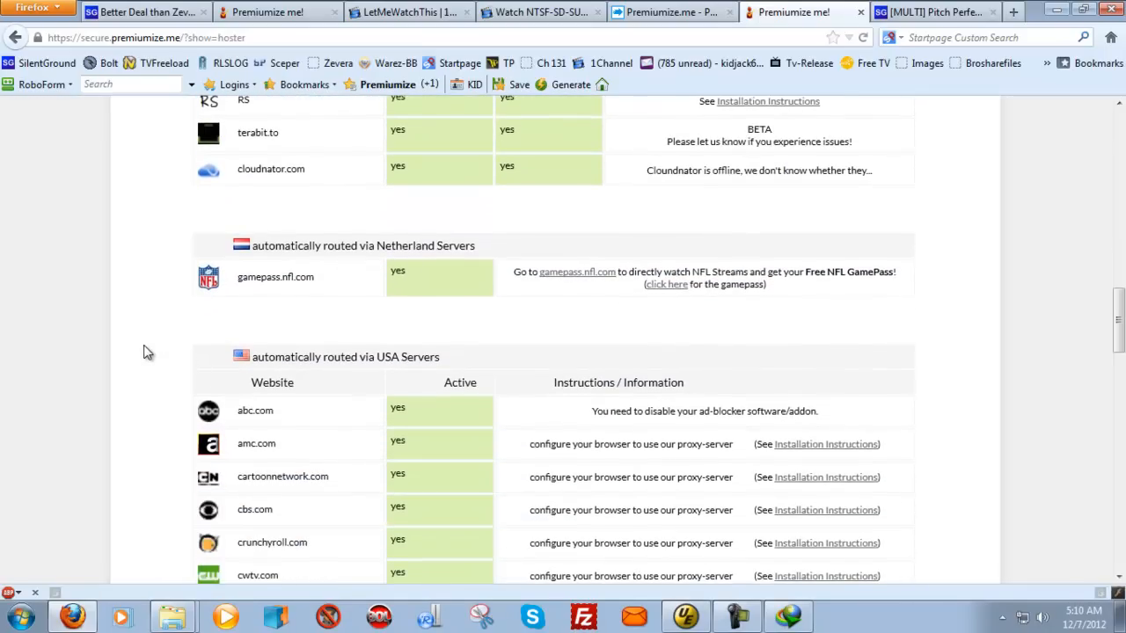
scroll("down", 3)
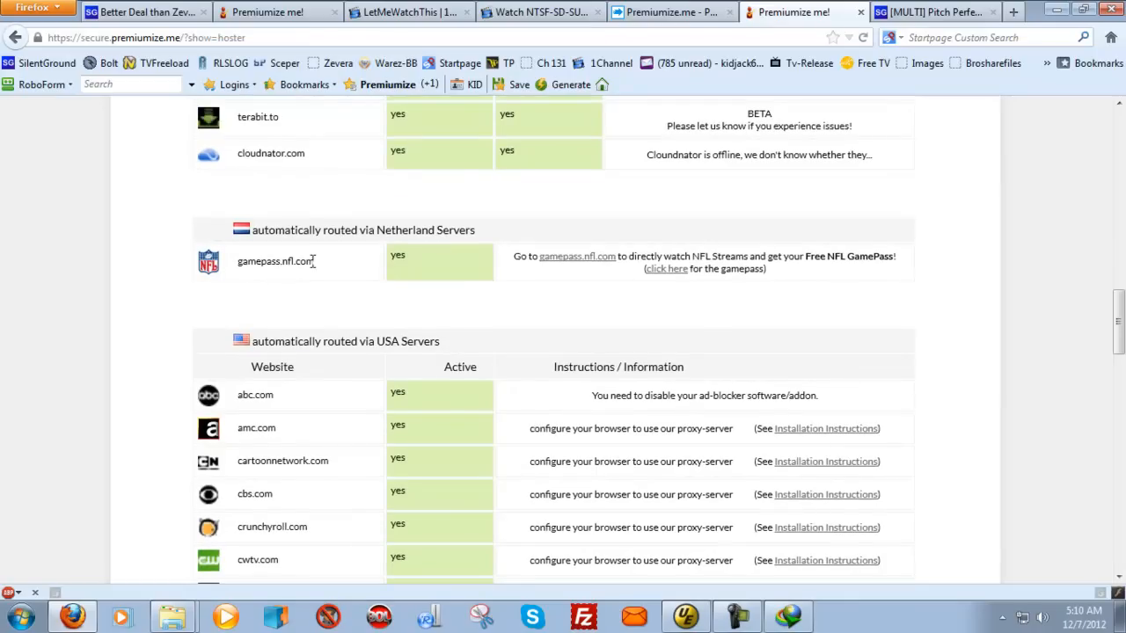
scroll("down", 3)
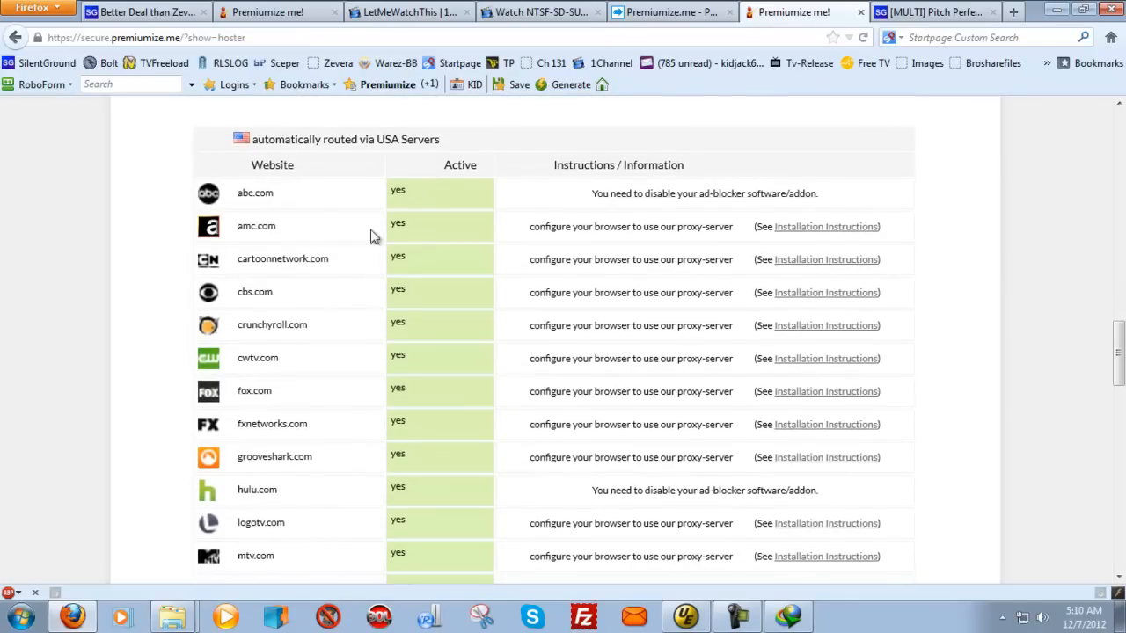
mouse_move(456, 279)
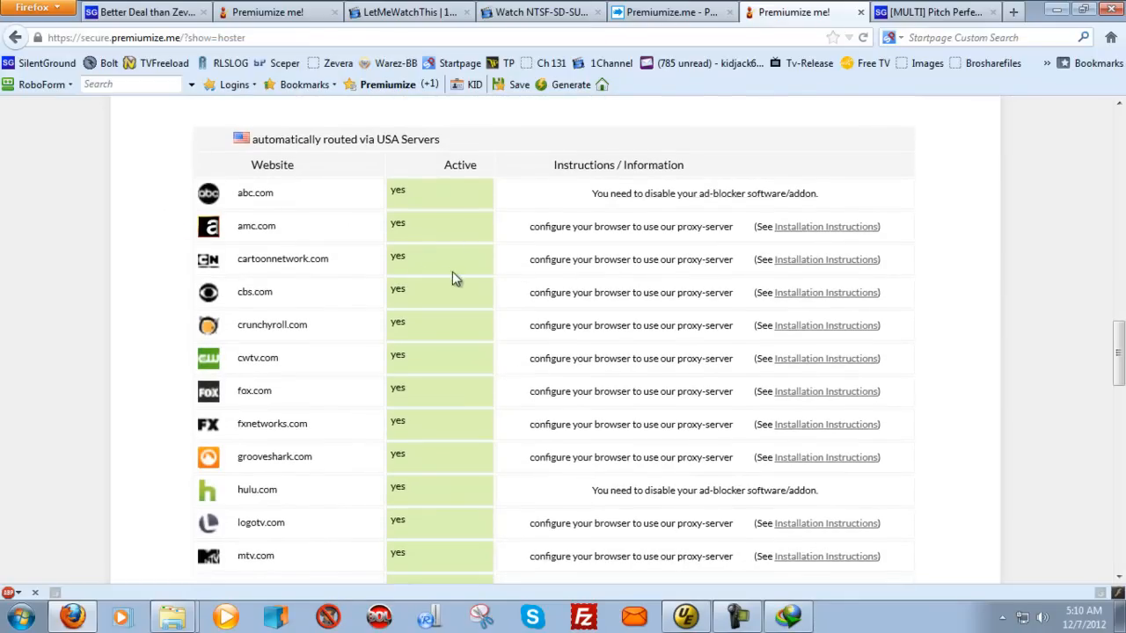
mouse_move(115, 190)
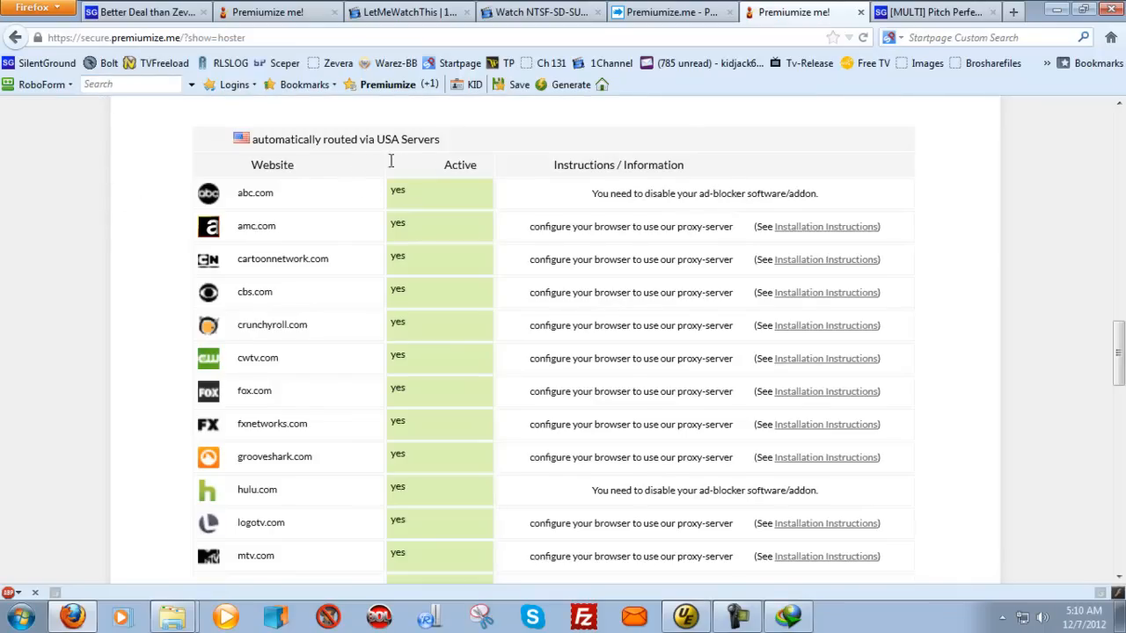
scroll("down", 3)
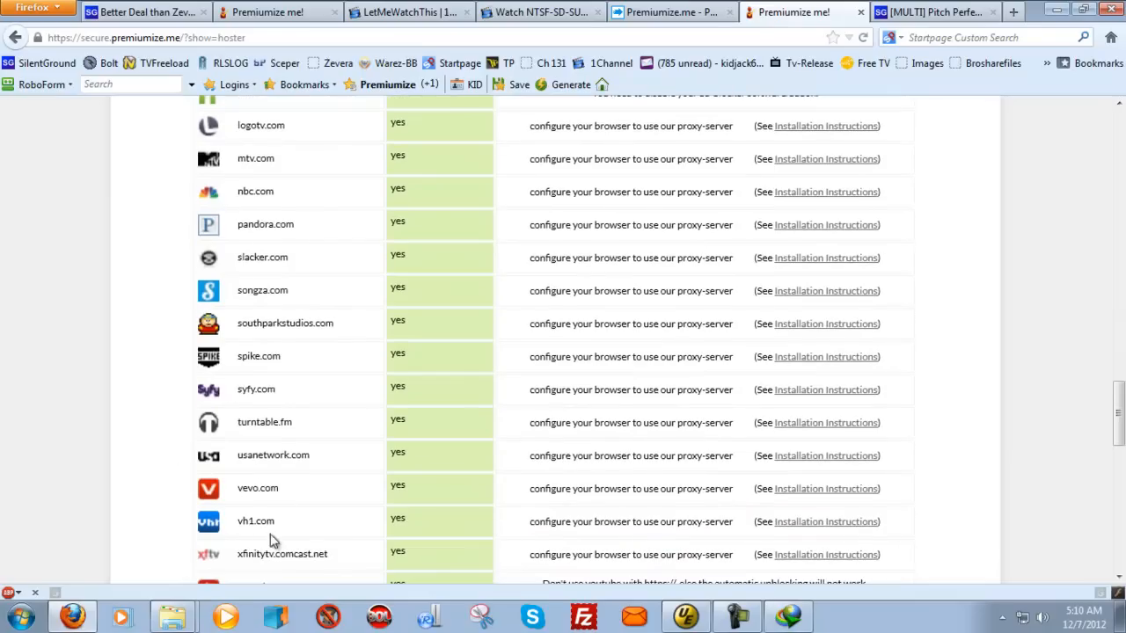
mouse_move(174, 495)
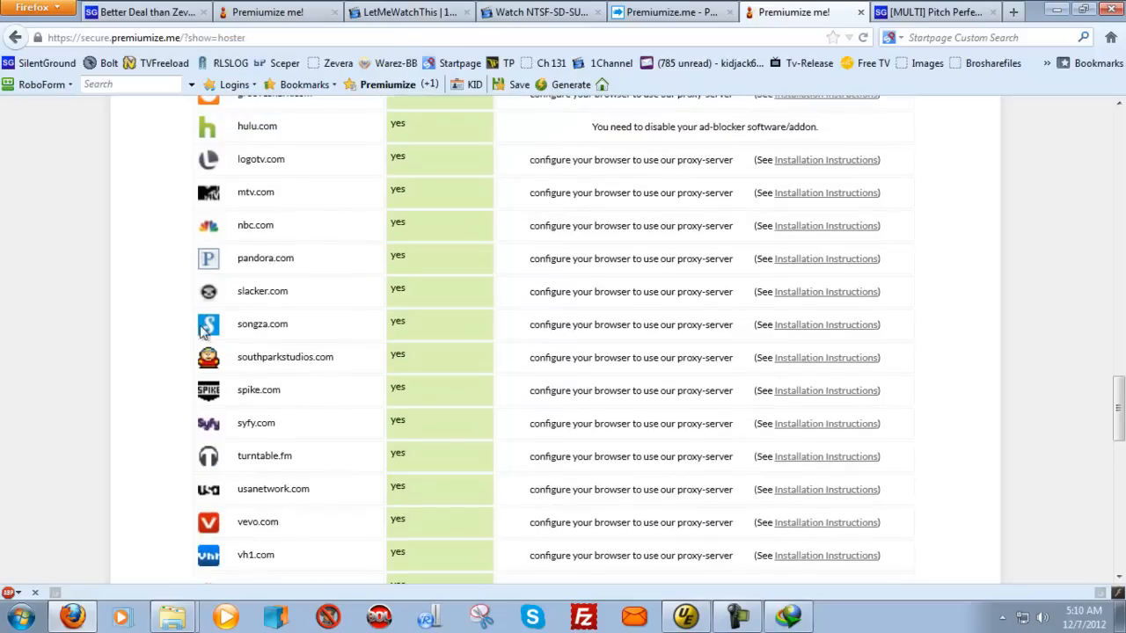
scroll("down", 3)
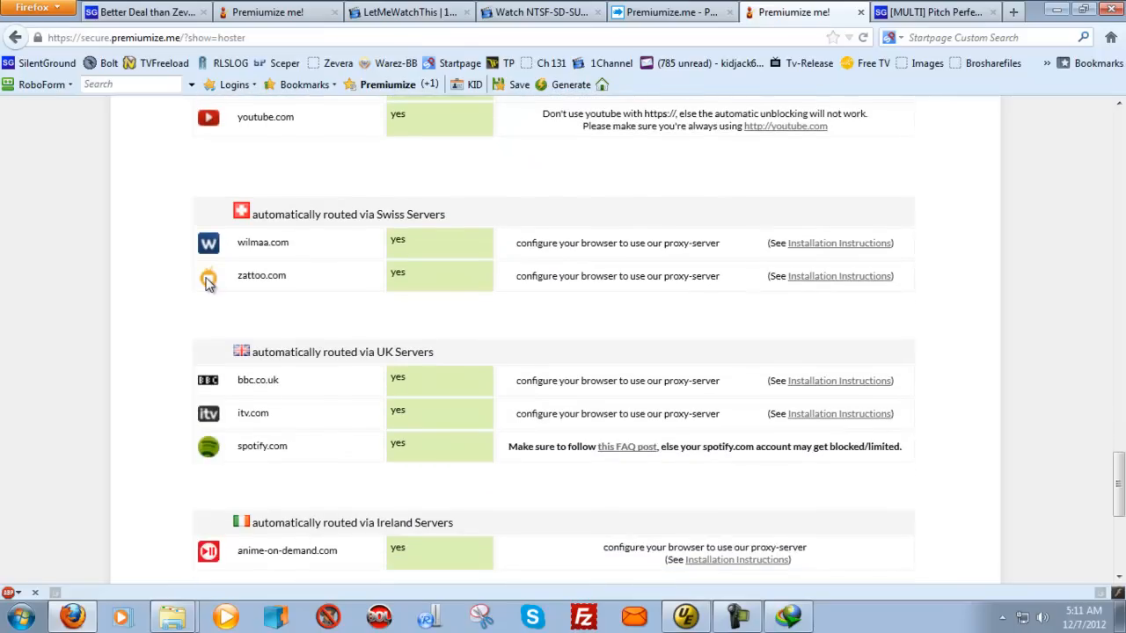
scroll("down", 3)
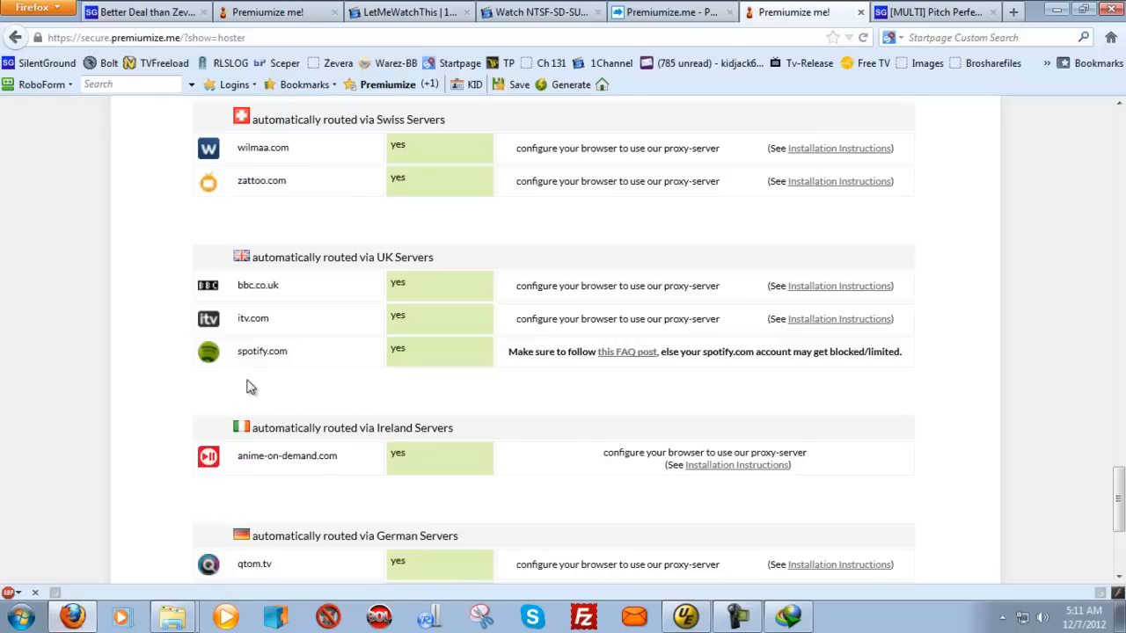
mouse_move(172, 306)
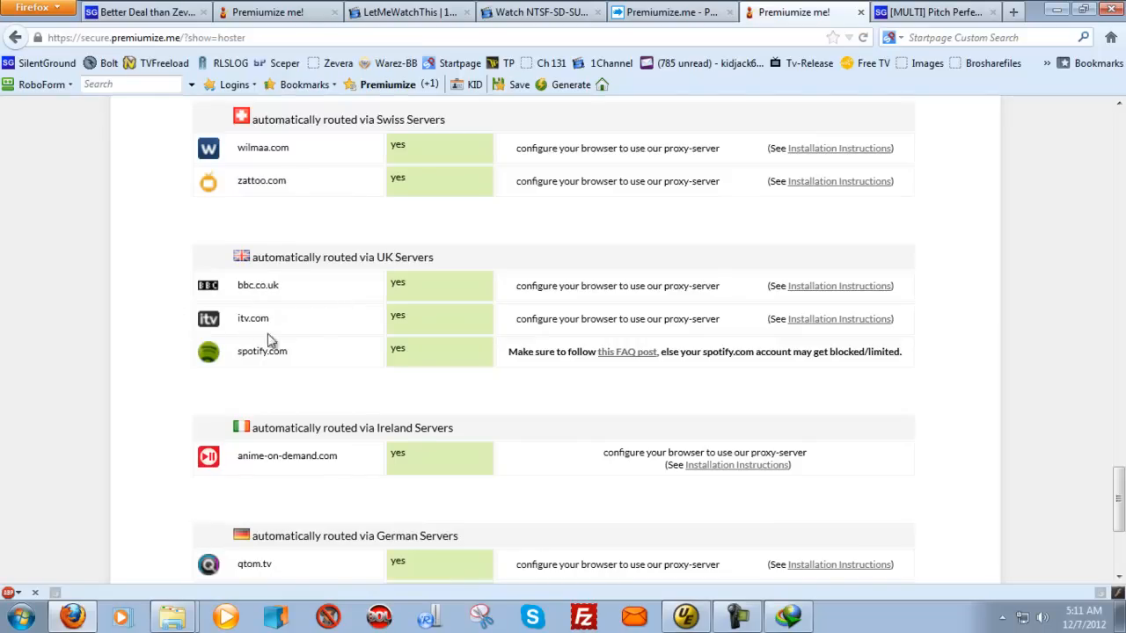
scroll("down", 3)
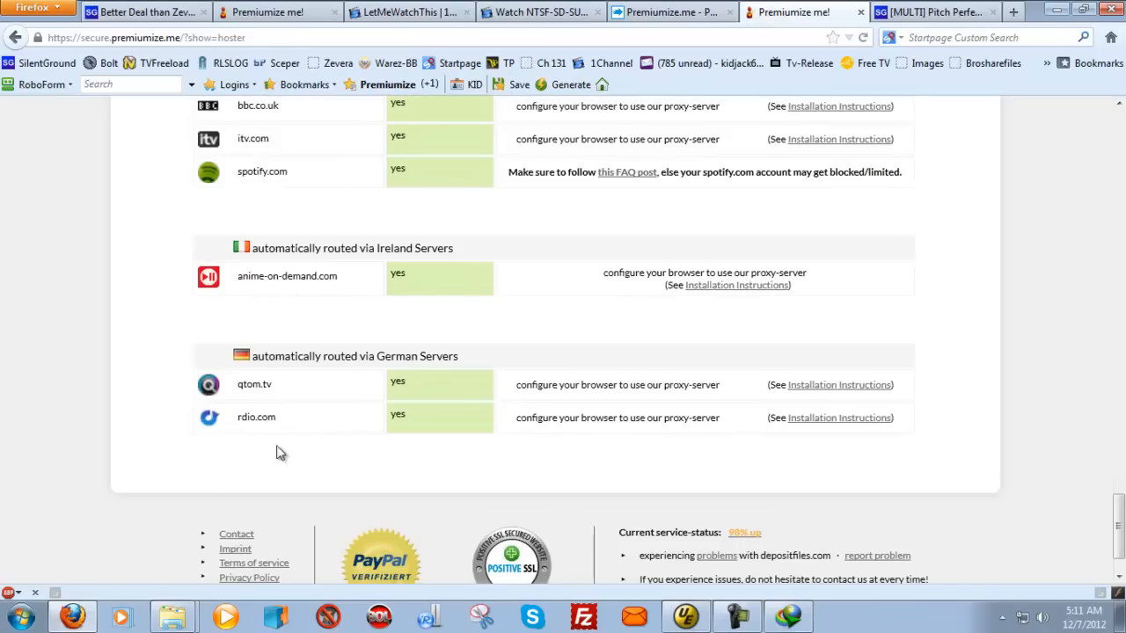
mouse_move(280, 317)
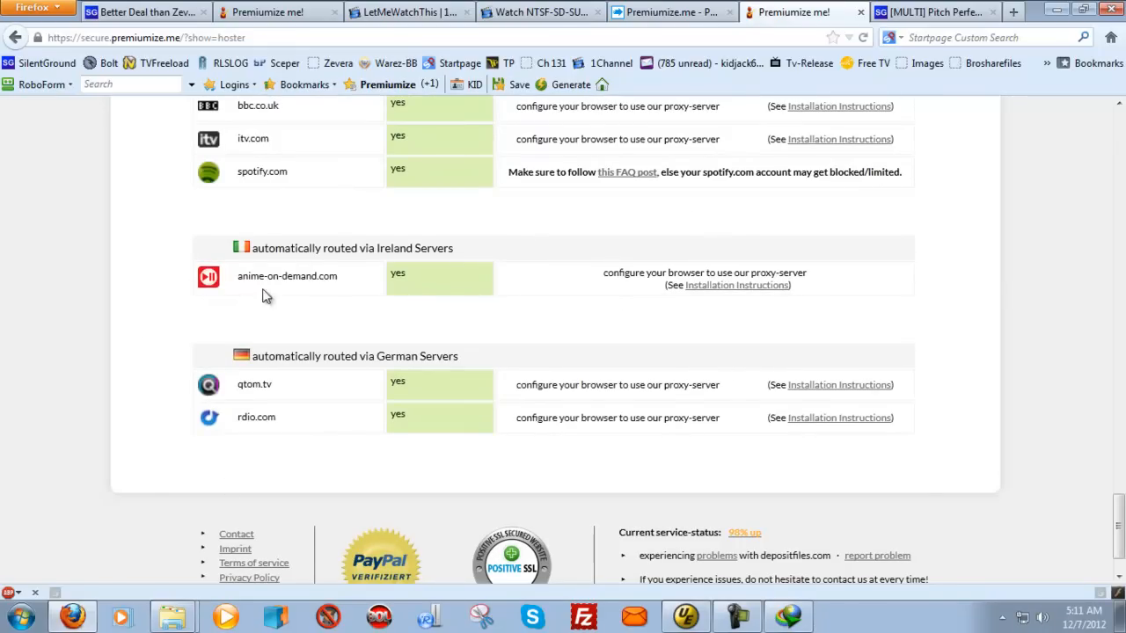
mouse_move(235, 310)
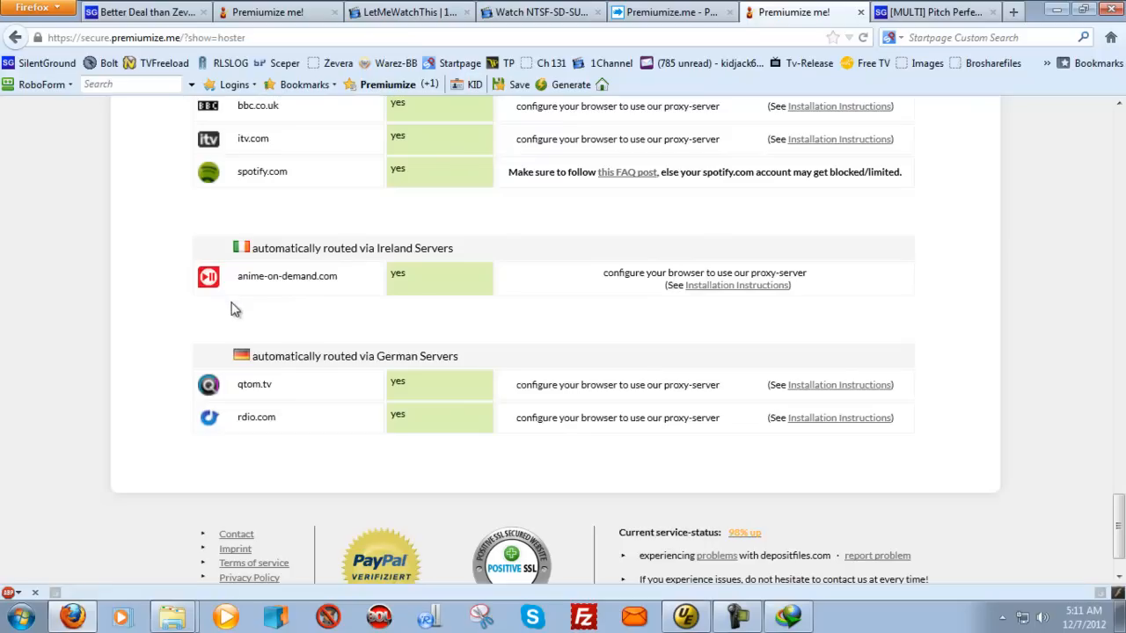
mouse_move(169, 377)
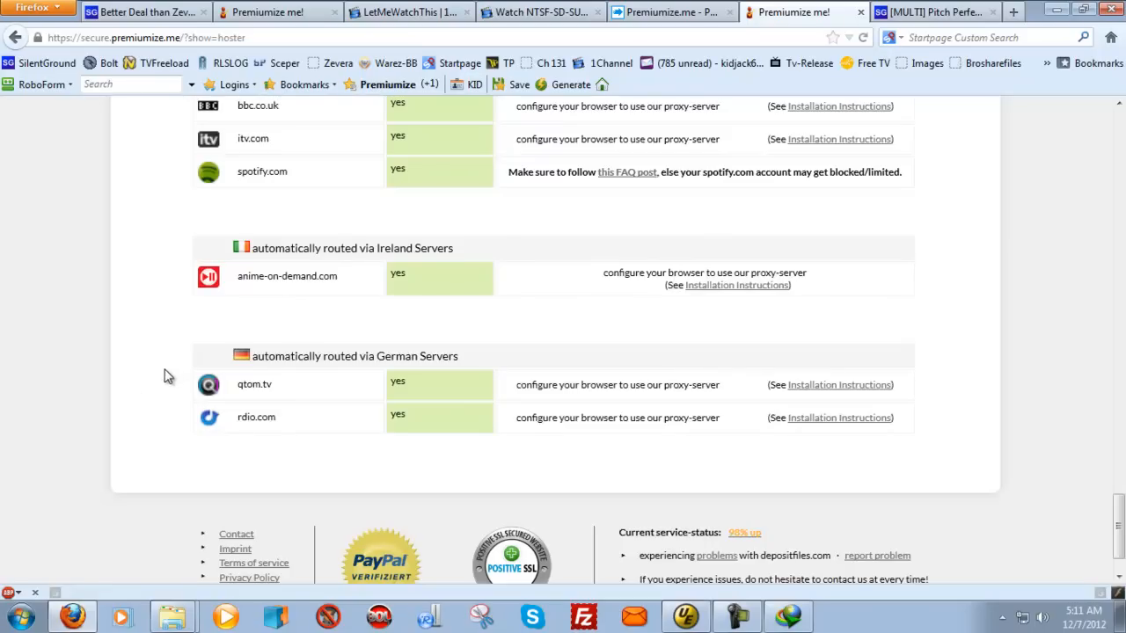